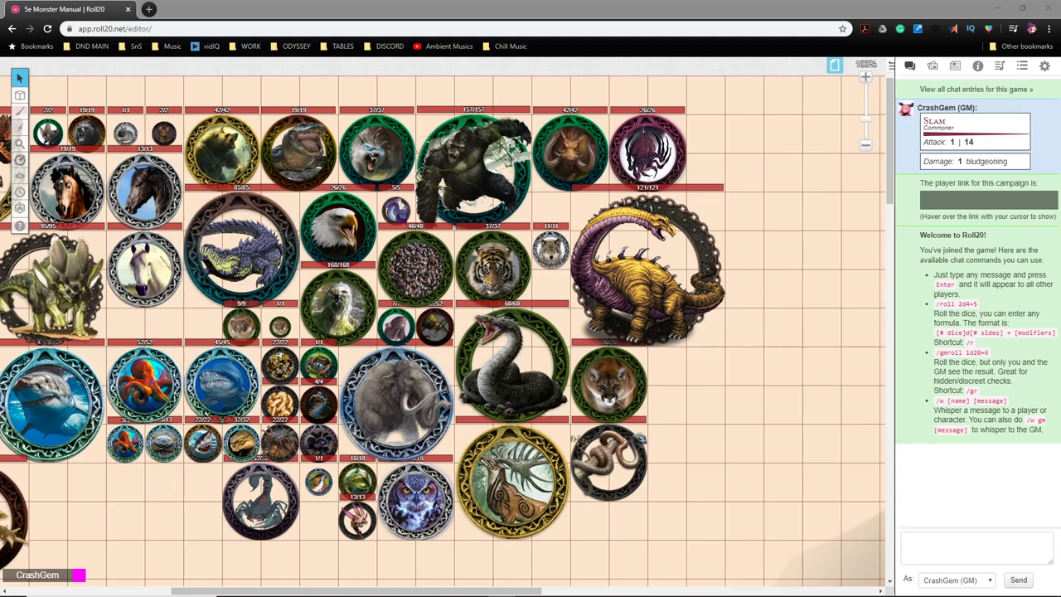
{"action": "mouse_move", "coordinate": [958, 351]}
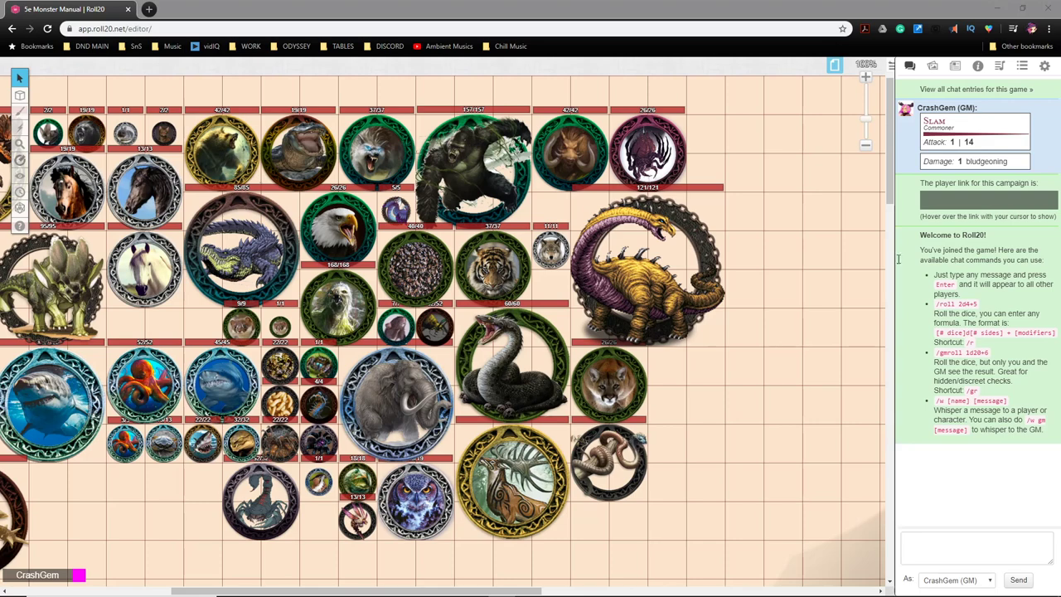
{"action": "mouse_move", "coordinate": [255, 99]}
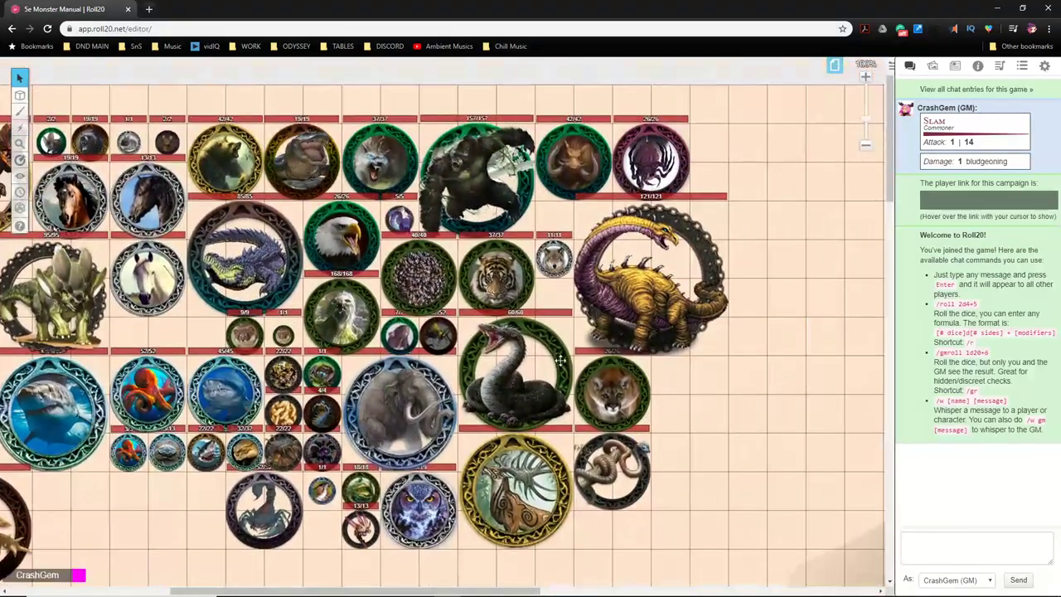
Step: Browse the Journal and Settings tabs, then show My Library of uploaded token art
{"action": "left_click", "coordinate": [955, 66]}
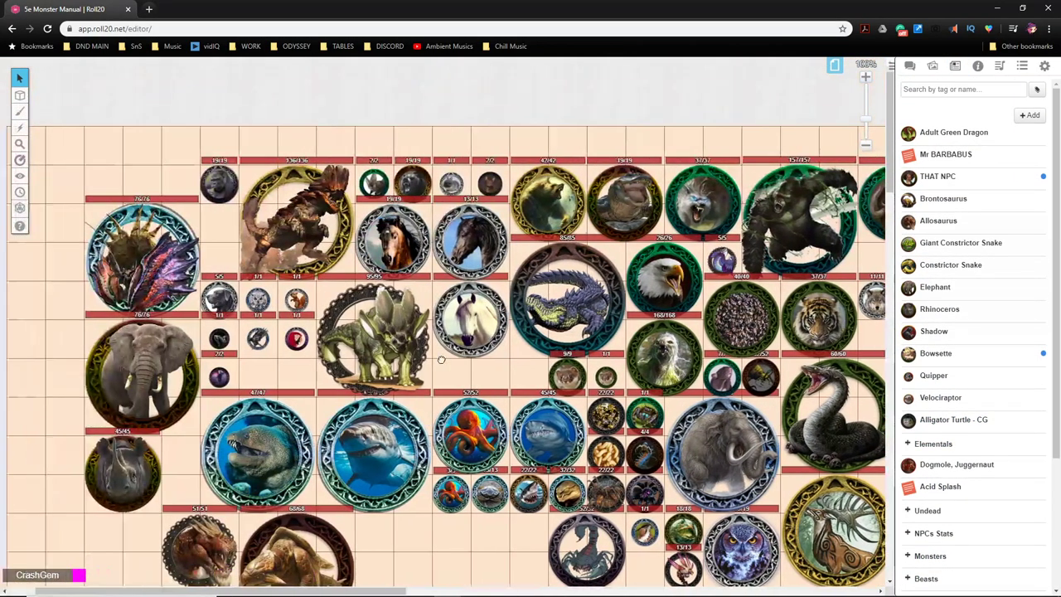
{"action": "scroll", "scroll_direction": "down", "scroll_amount": 3}
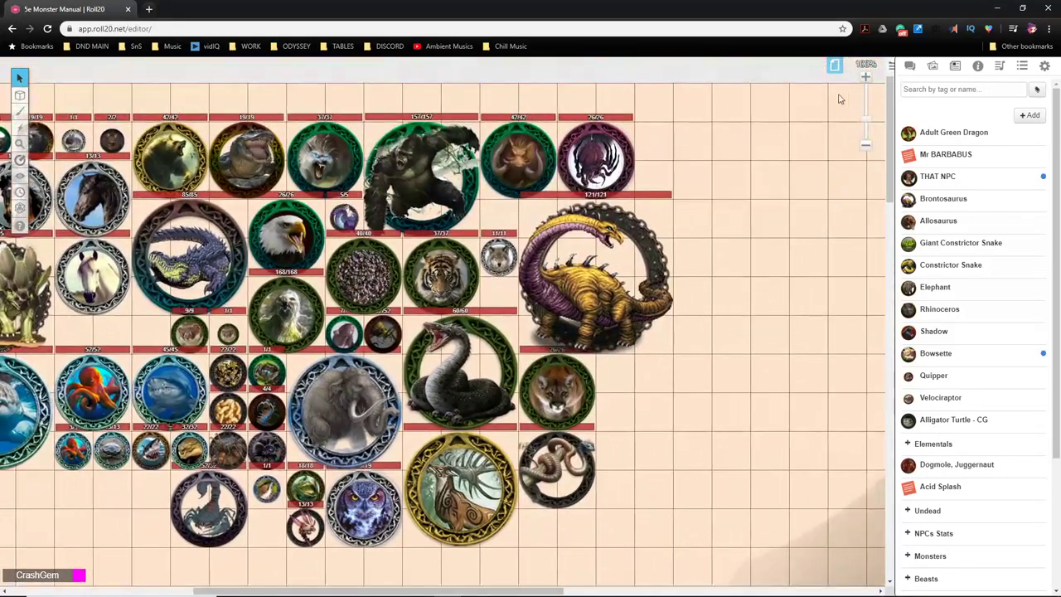
{"action": "left_click", "coordinate": [1044, 67]}
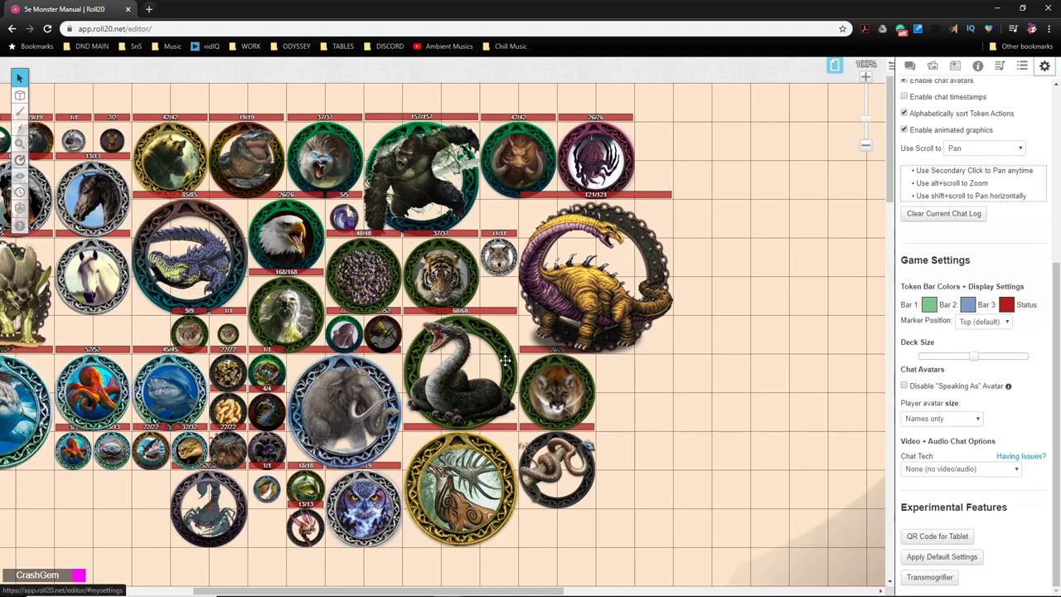
{"action": "mouse_move", "coordinate": [653, 378]}
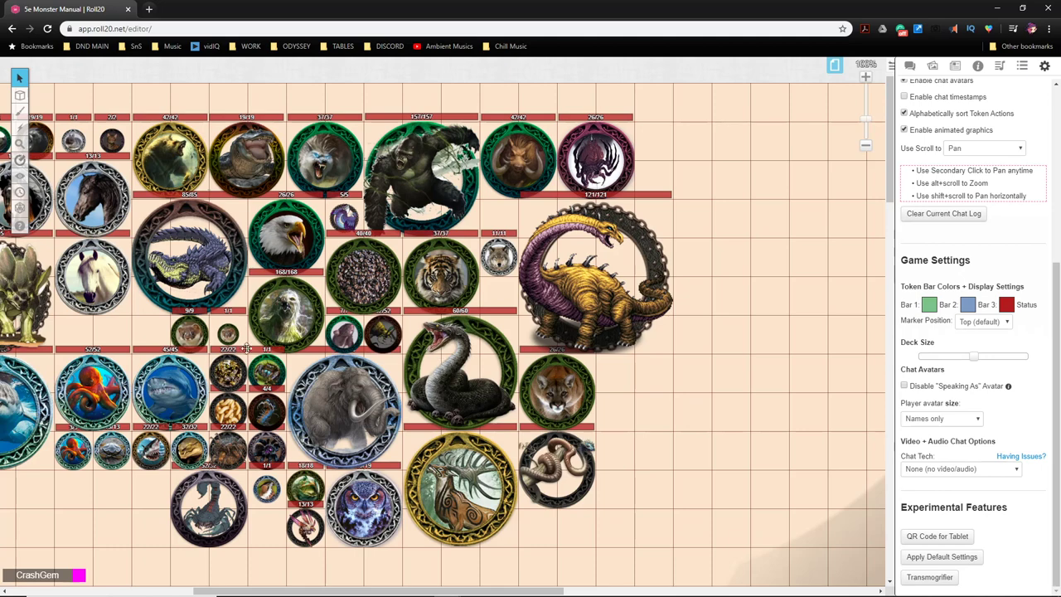
{"action": "mouse_move", "coordinate": [507, 166]}
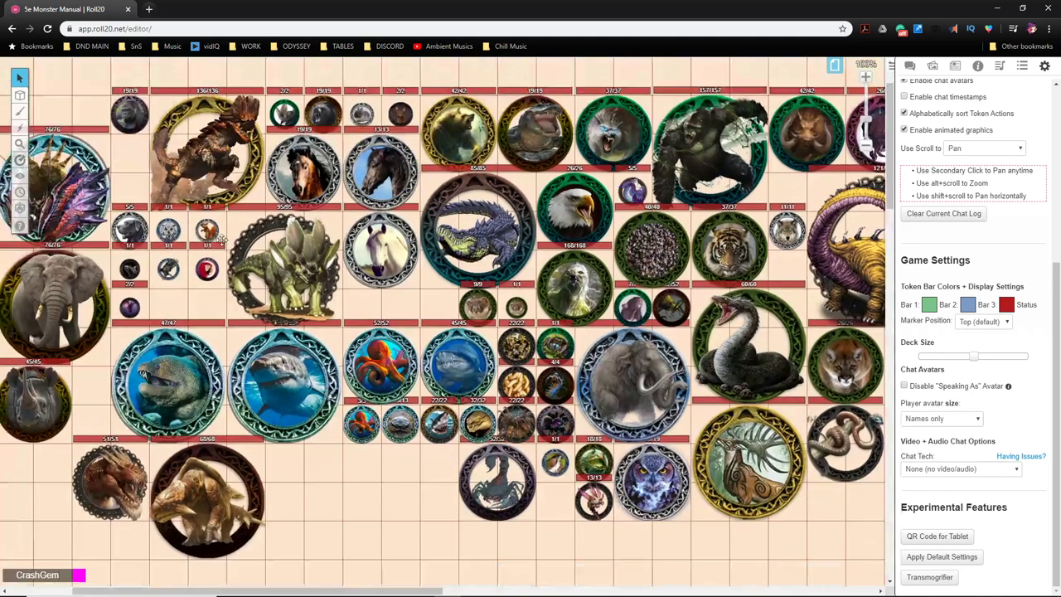
{"action": "mouse_move", "coordinate": [543, 242]}
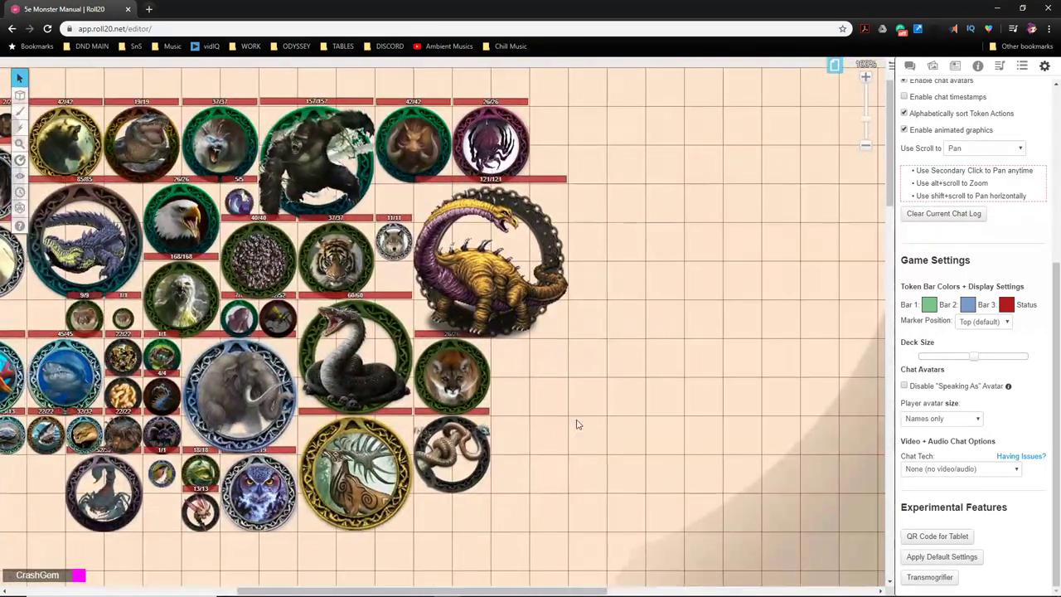
{"action": "mouse_move", "coordinate": [743, 237]}
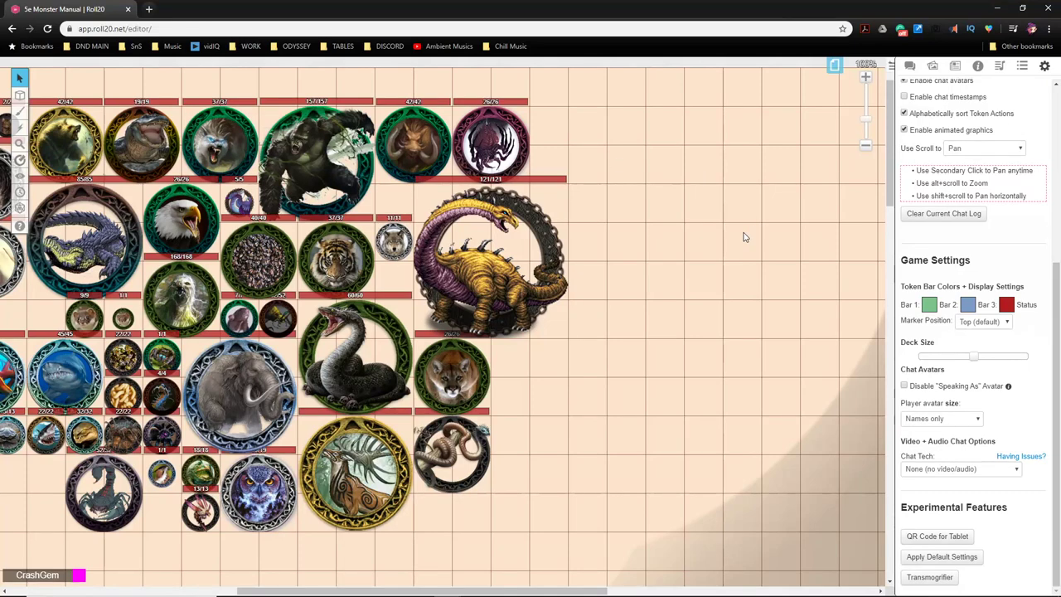
{"action": "mouse_move", "coordinate": [739, 211]}
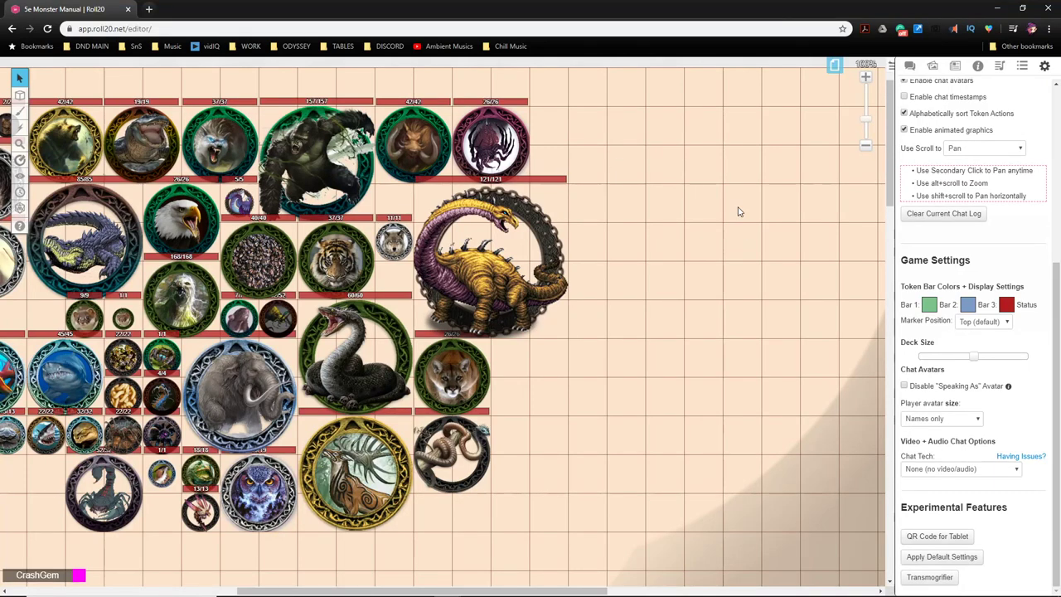
{"action": "mouse_move", "coordinate": [77, 348]}
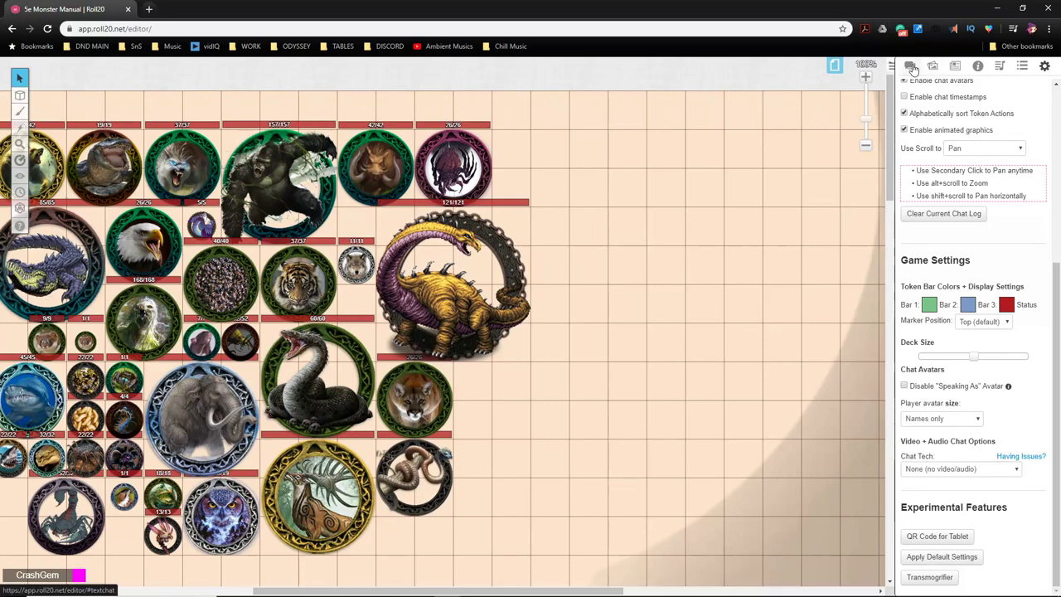
{"action": "left_click", "coordinate": [954, 66]}
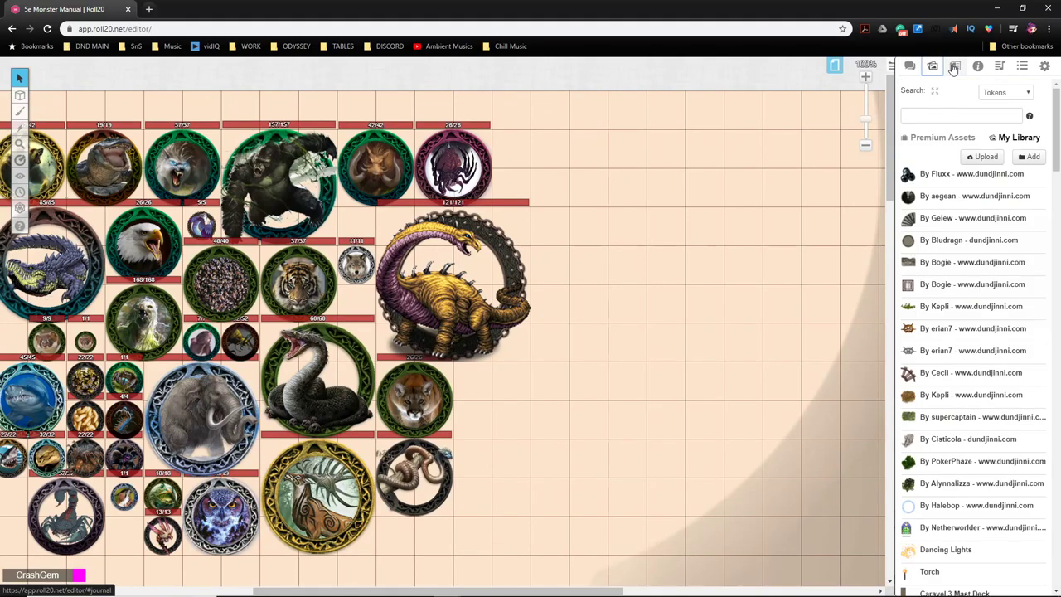
Step: Compare two spider-monster reference images in separate Chrome tabs and return to the Roll20 game
{"action": "left_click", "coordinate": [908, 67]}
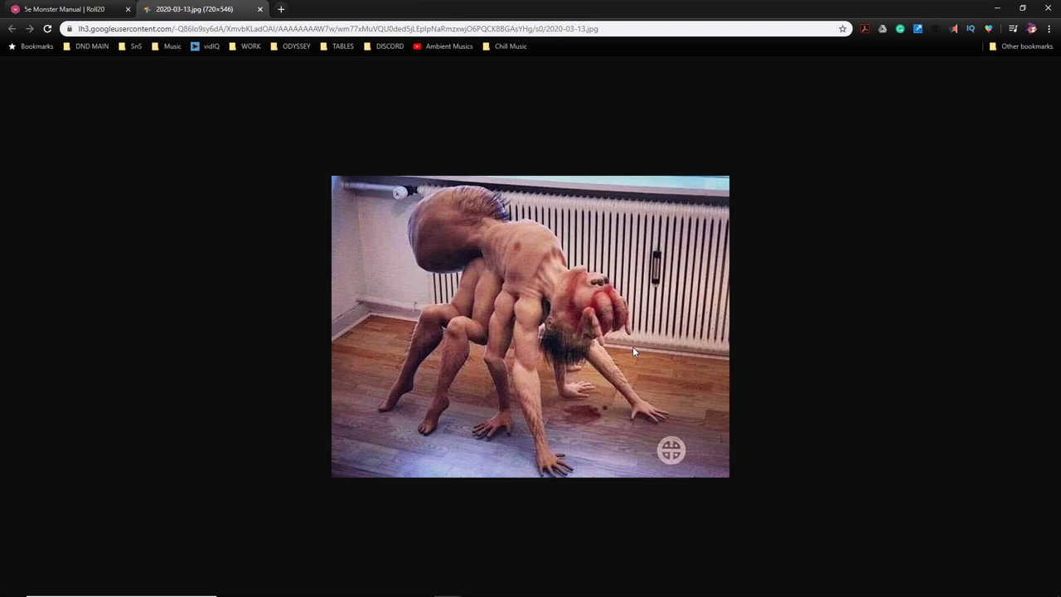
{"action": "mouse_move", "coordinate": [640, 351]}
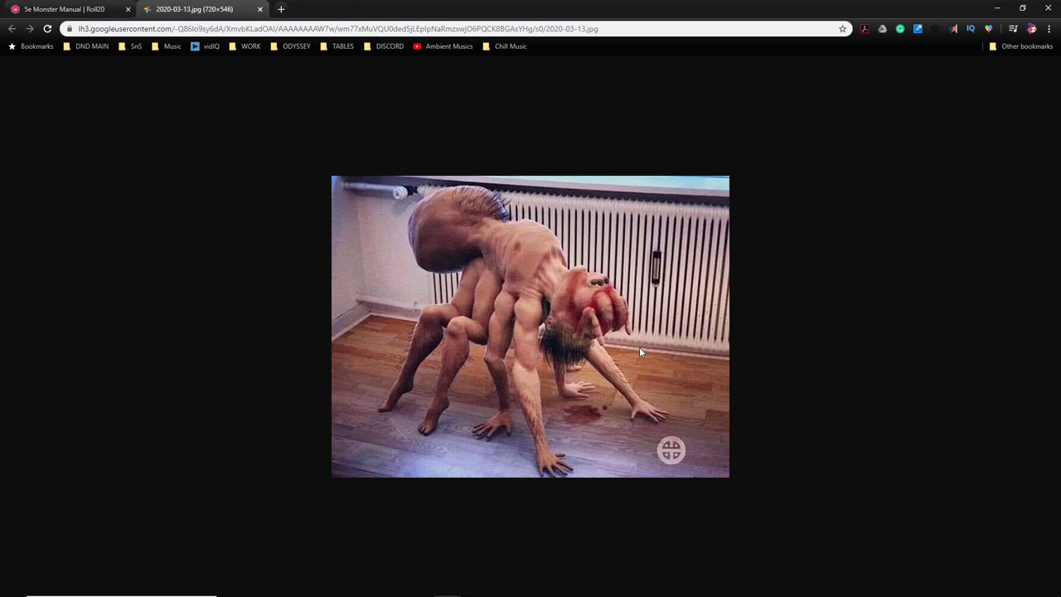
{"action": "mouse_move", "coordinate": [783, 202]}
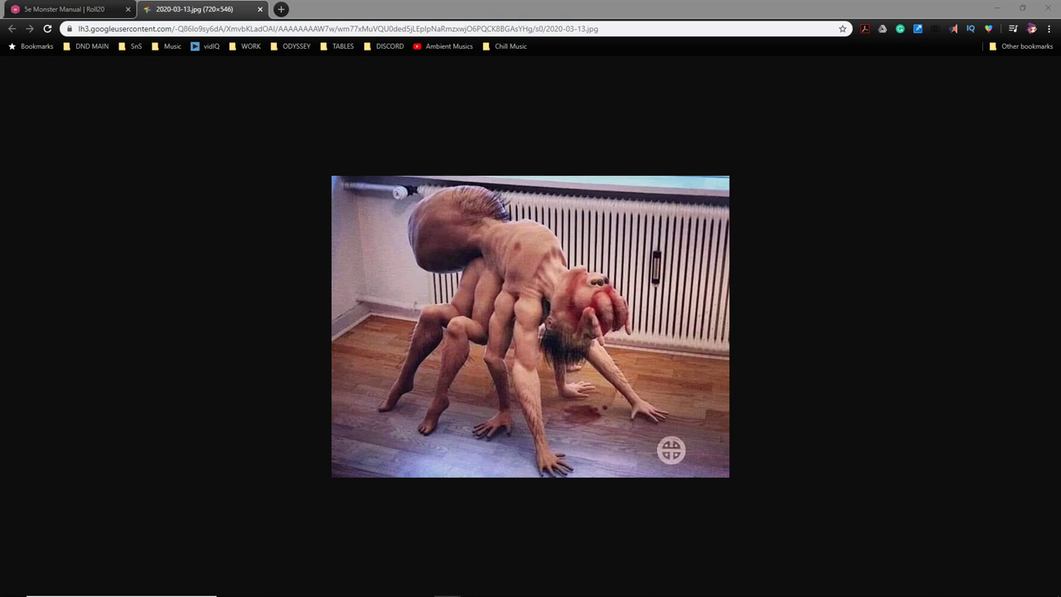
{"action": "left_click", "coordinate": [384, 10]}
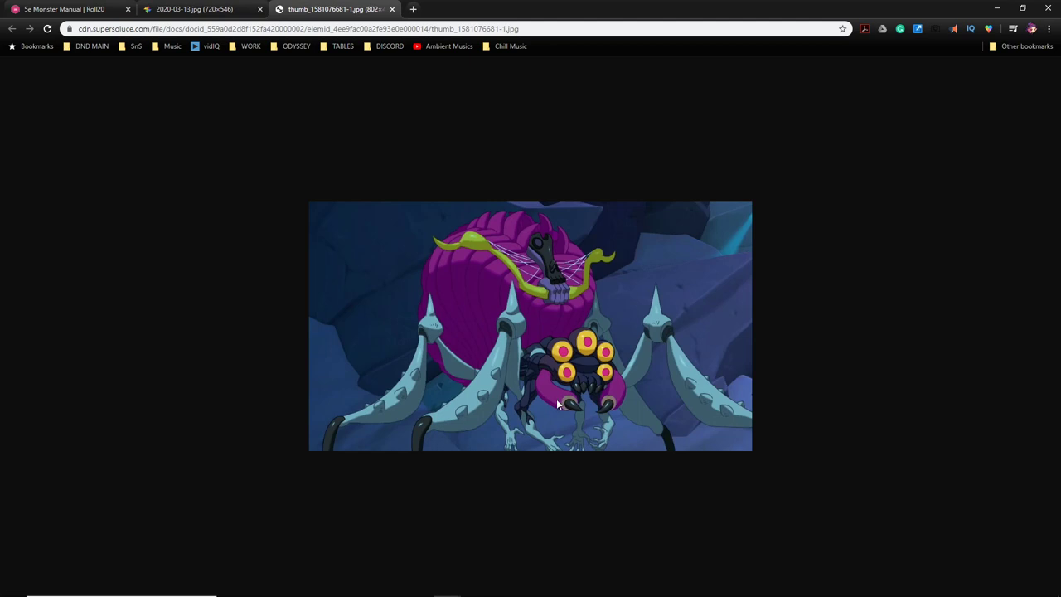
{"action": "mouse_move", "coordinate": [575, 383]}
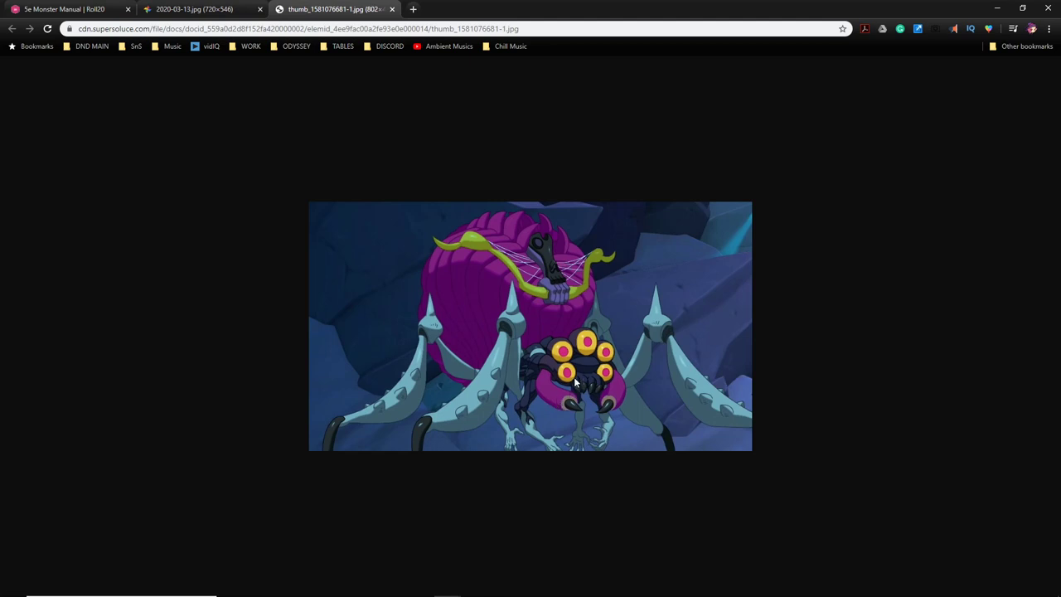
{"action": "mouse_move", "coordinate": [485, 319]}
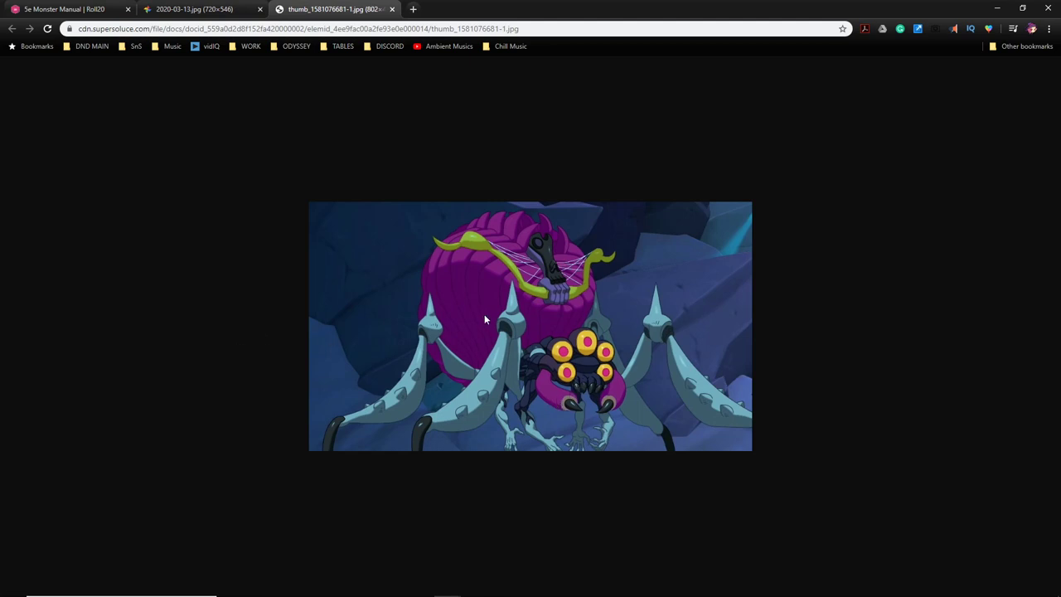
{"action": "mouse_move", "coordinate": [521, 389]}
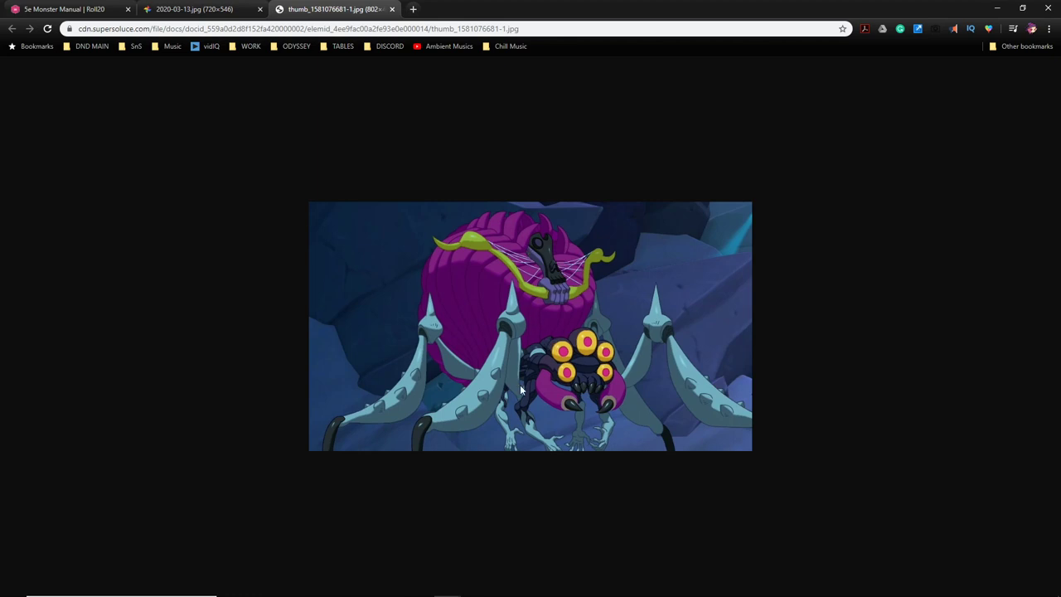
{"action": "mouse_move", "coordinate": [686, 408]}
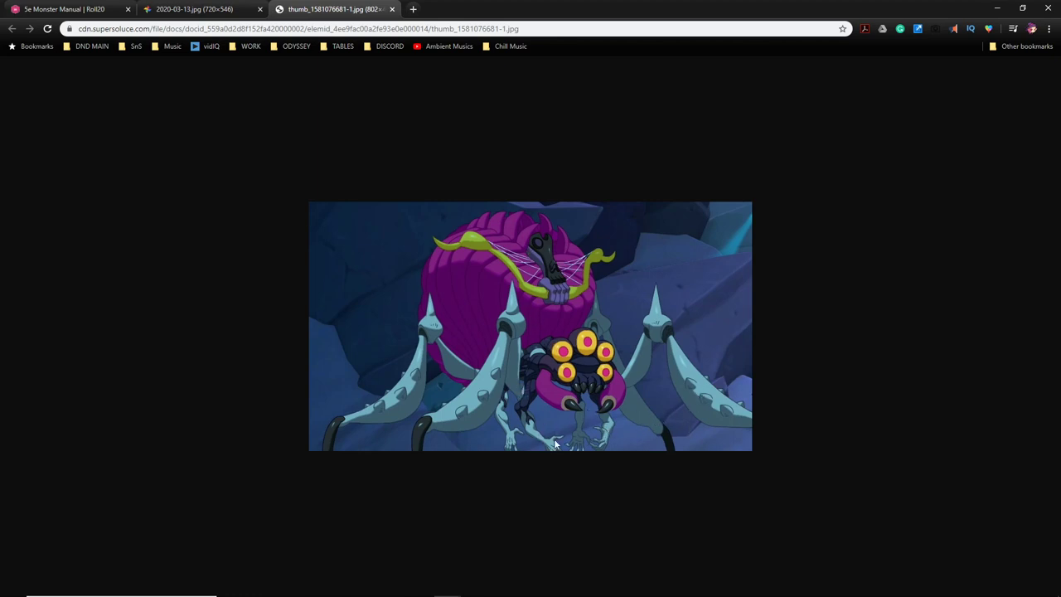
{"action": "mouse_move", "coordinate": [631, 427]}
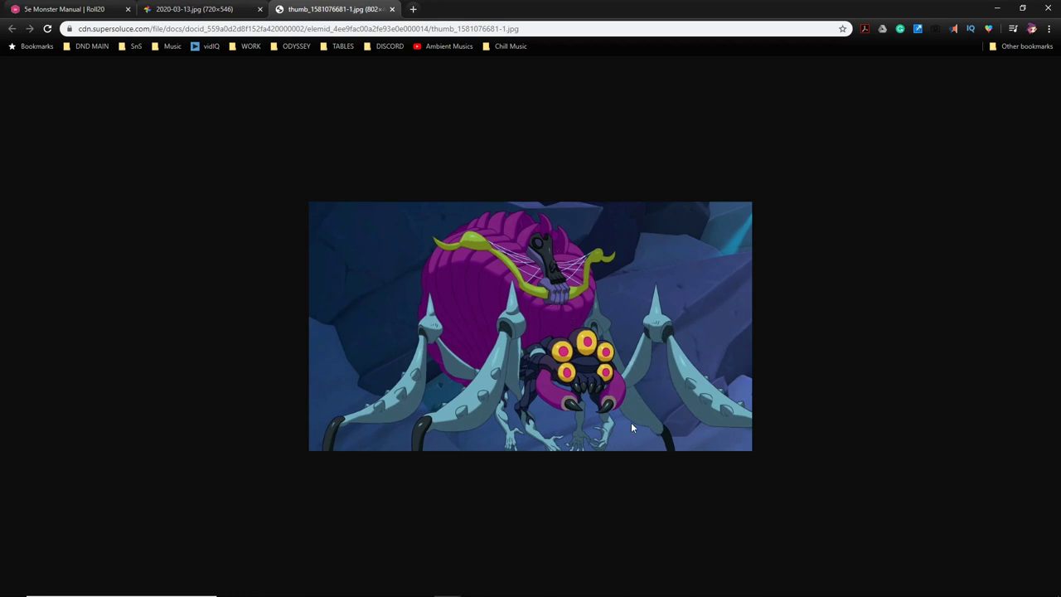
{"action": "mouse_move", "coordinate": [598, 376]}
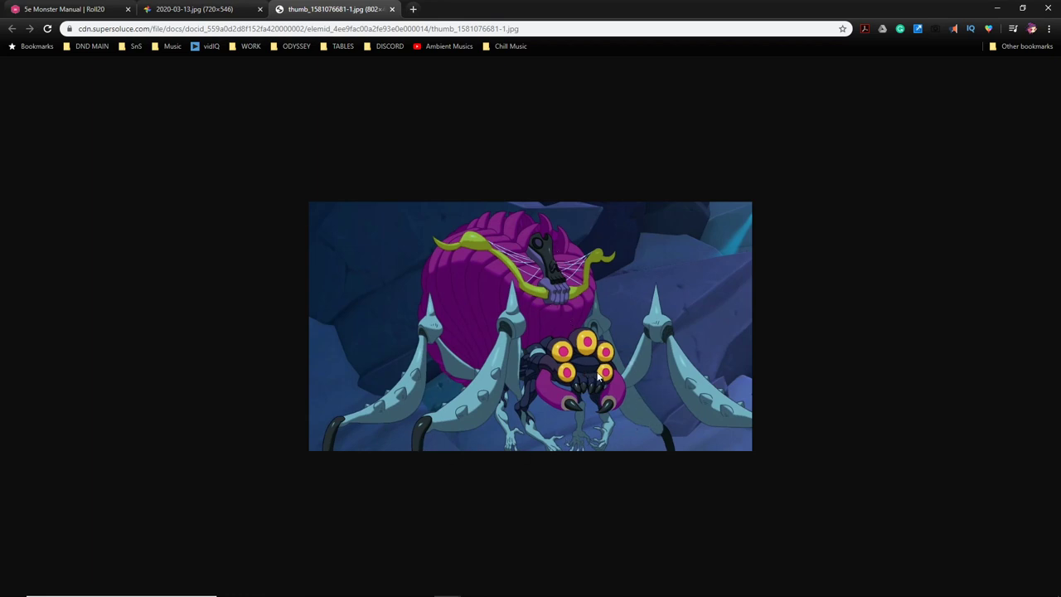
{"action": "mouse_move", "coordinate": [610, 396]}
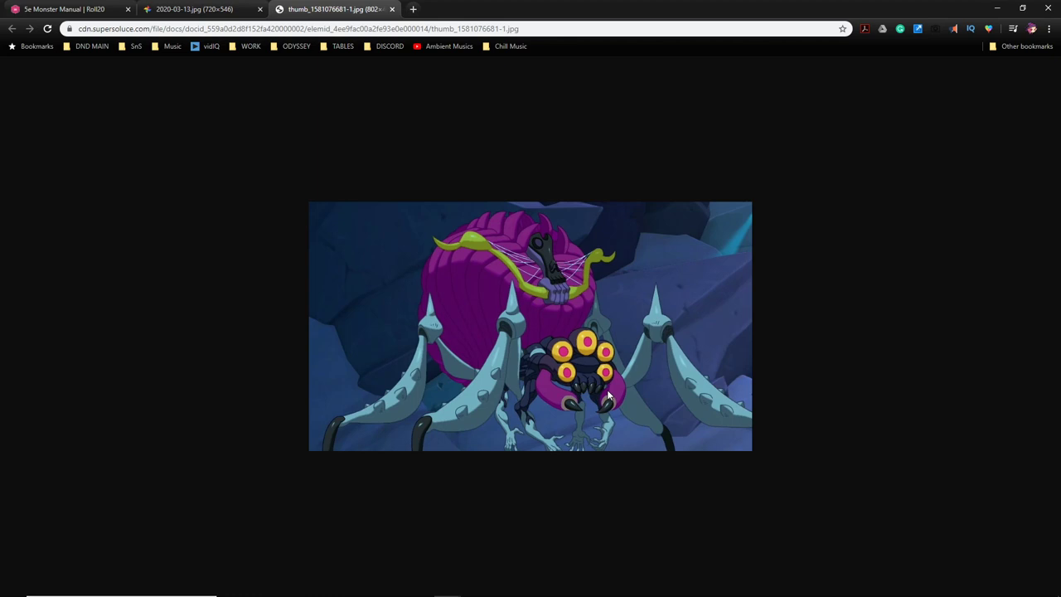
{"action": "mouse_move", "coordinate": [572, 415]}
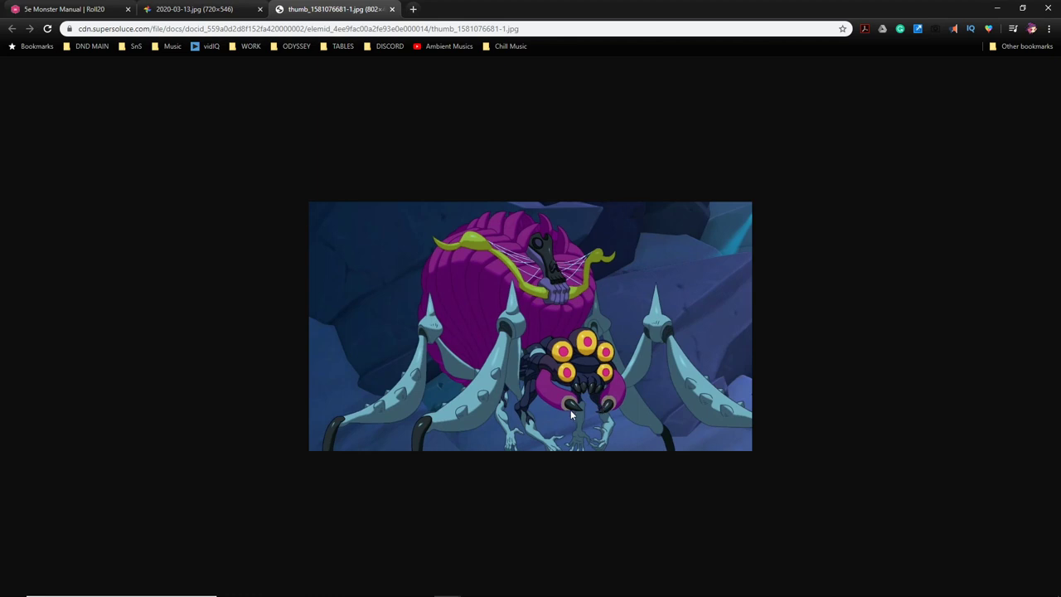
{"action": "left_click", "coordinate": [196, 10]}
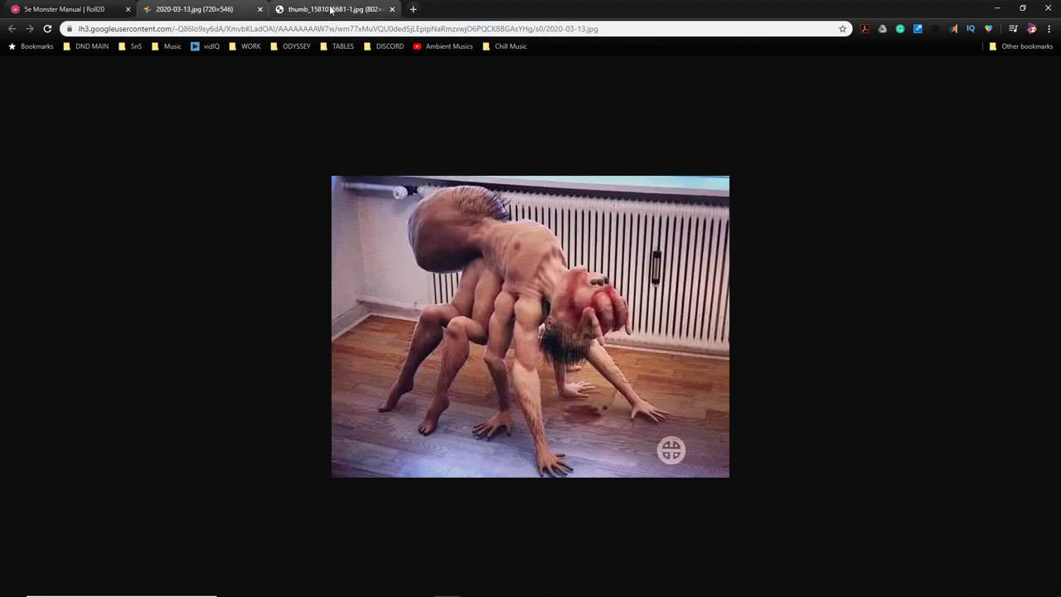
{"action": "left_click", "coordinate": [332, 10]}
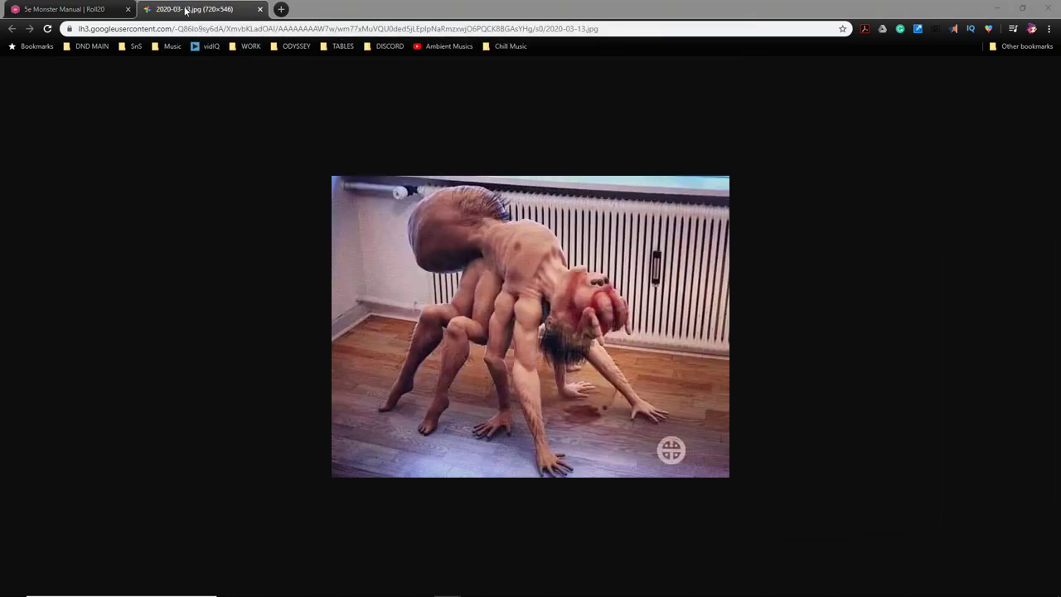
{"action": "left_click", "coordinate": [66, 10]}
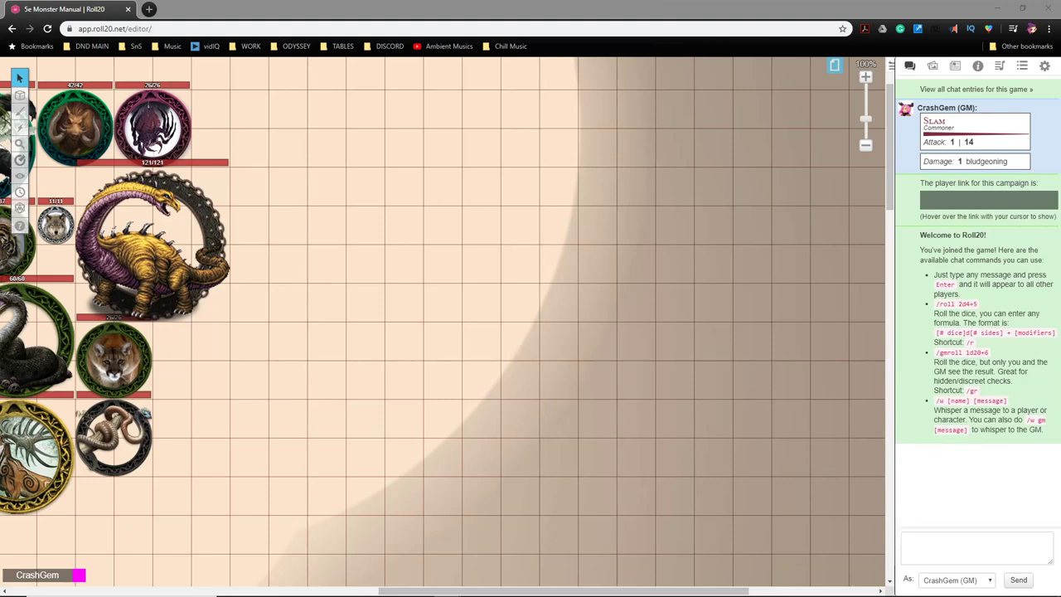
{"action": "mouse_move", "coordinate": [593, 371]}
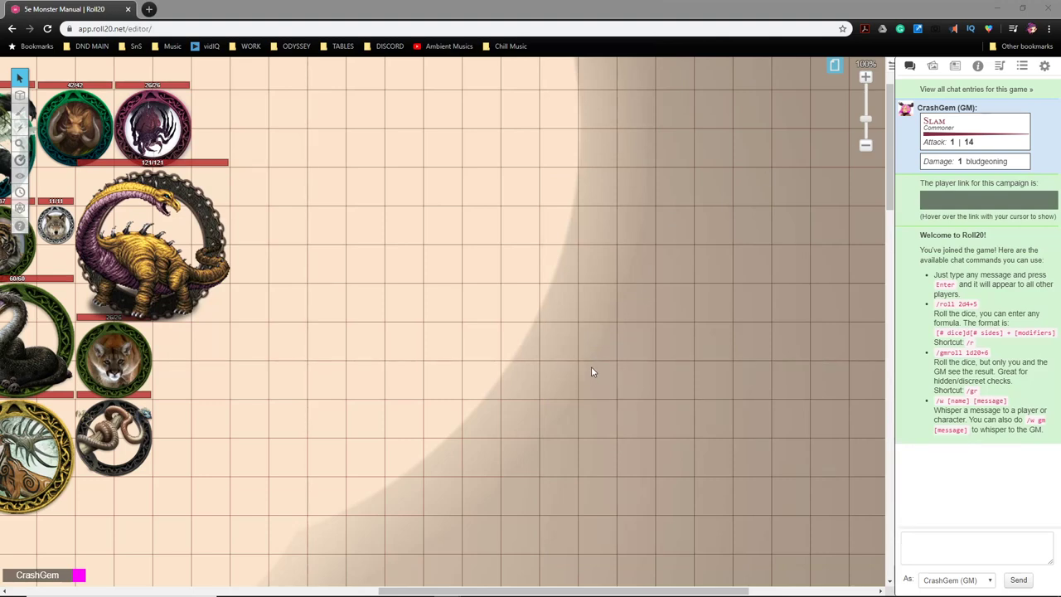
{"action": "mouse_move", "coordinate": [623, 358]}
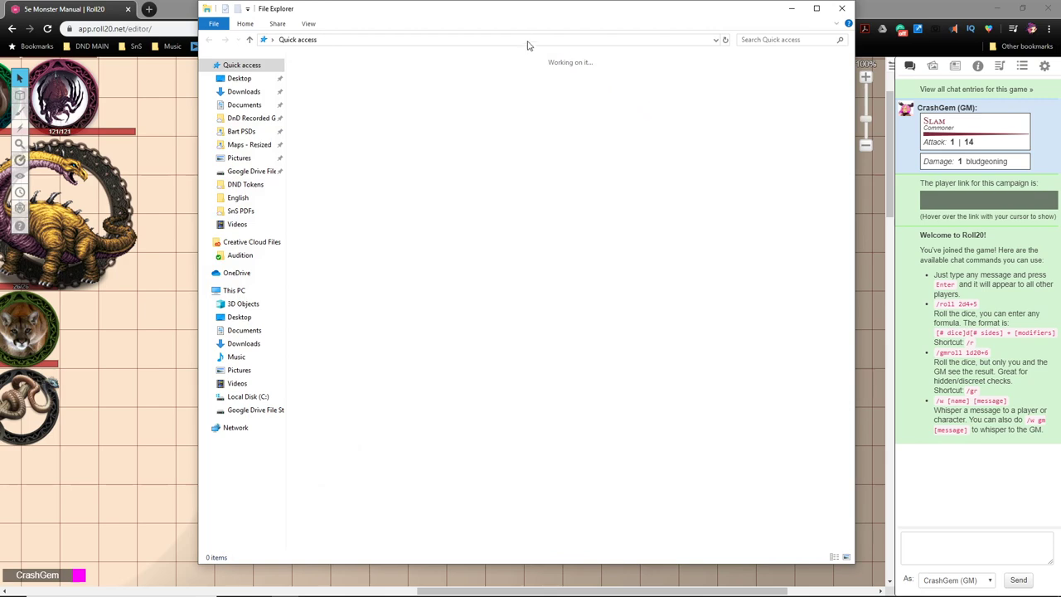
Step: Choose the purple spider-monster image file to upload onto the tabletop
{"action": "left_click", "coordinate": [842, 9]}
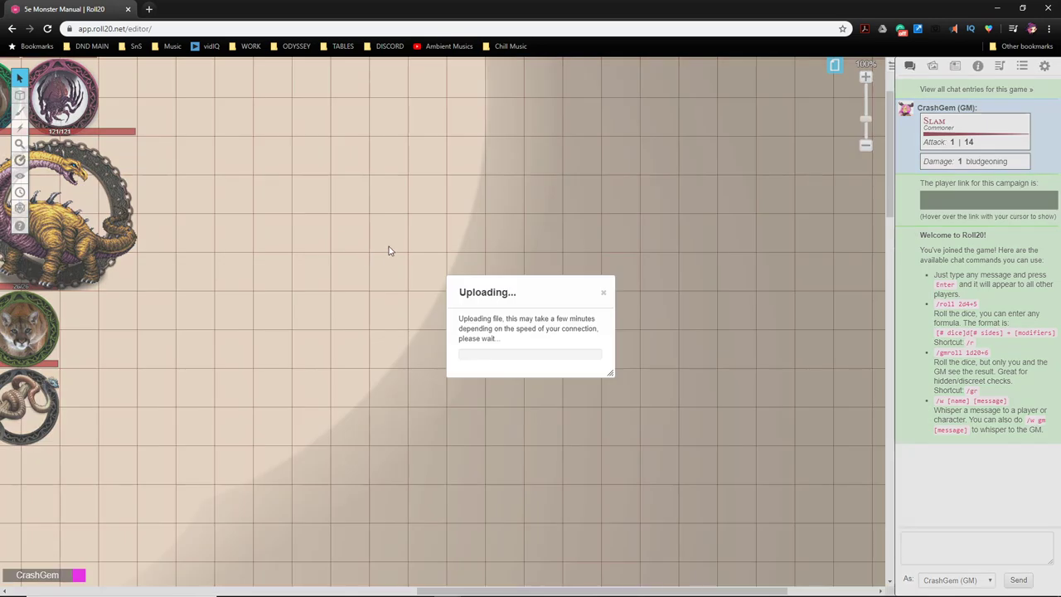
{"action": "mouse_move", "coordinate": [393, 239]}
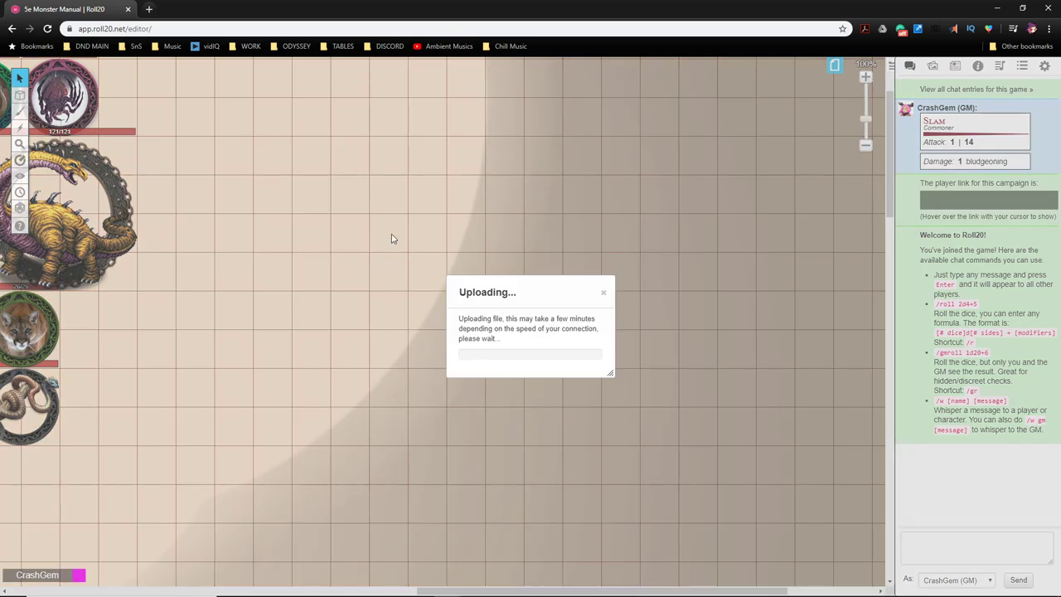
{"action": "mouse_move", "coordinate": [431, 266]}
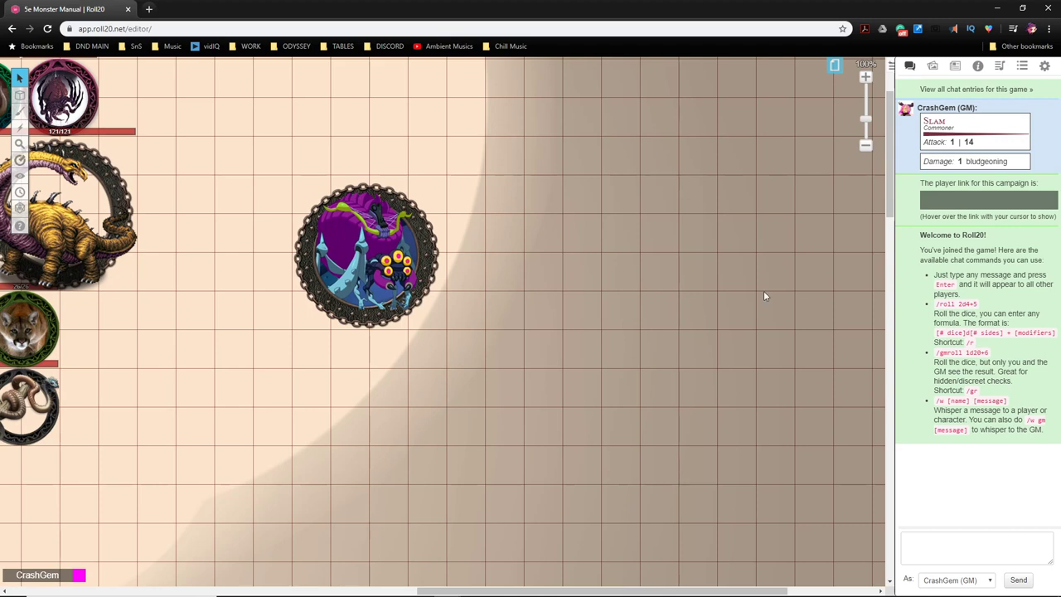
Step: Drag the spider token to the map's left side and show the D&D 5th Edition compendium
{"action": "left_click_drag", "start_coordinate": [365, 257], "coordinate": [328, 174]}
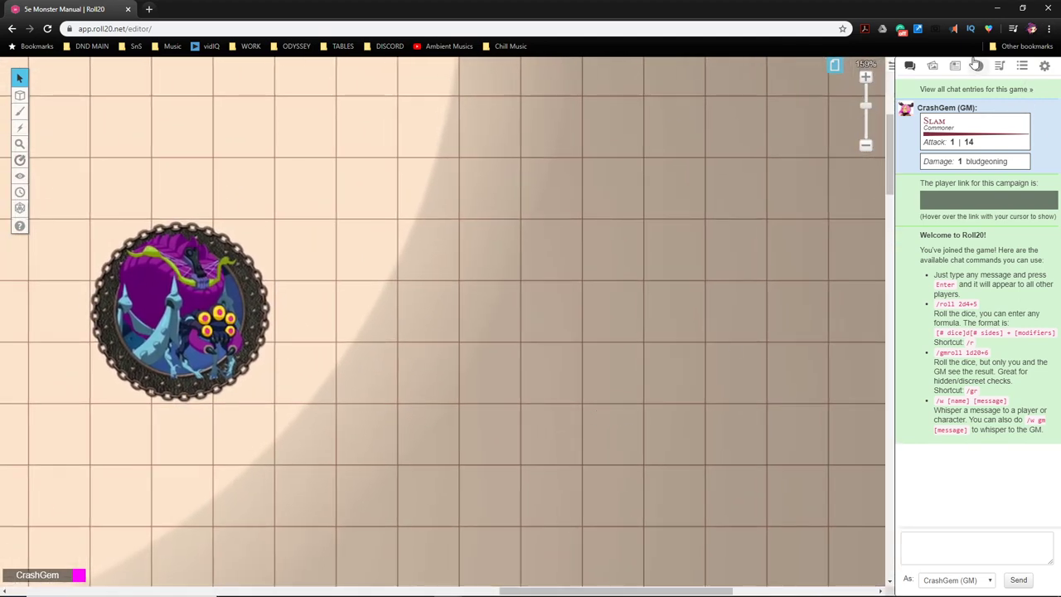
{"action": "mouse_move", "coordinate": [955, 66]}
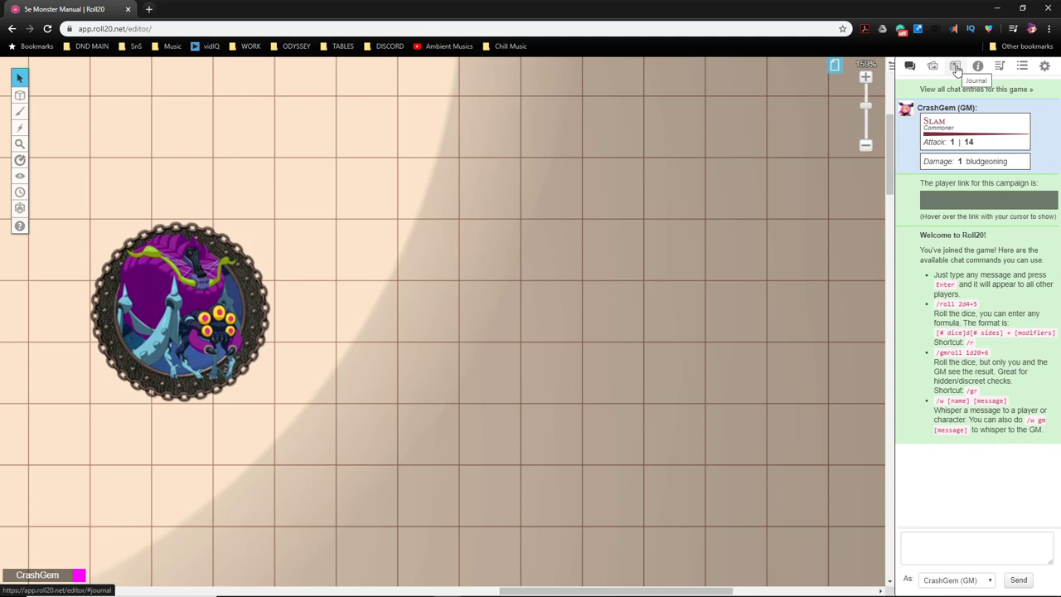
{"action": "left_click", "coordinate": [955, 67]}
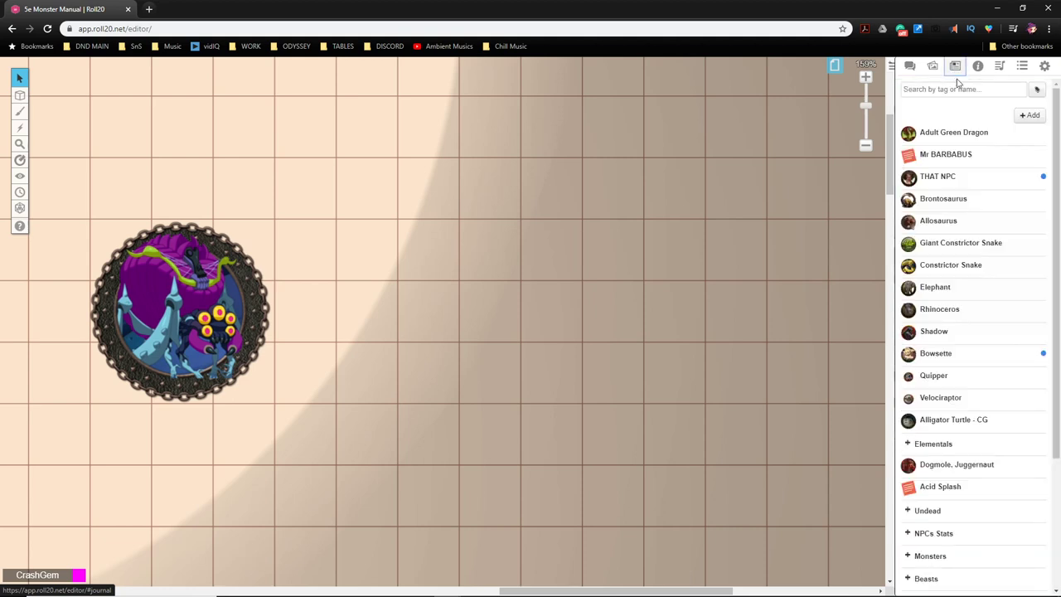
{"action": "mouse_move", "coordinate": [1005, 109]}
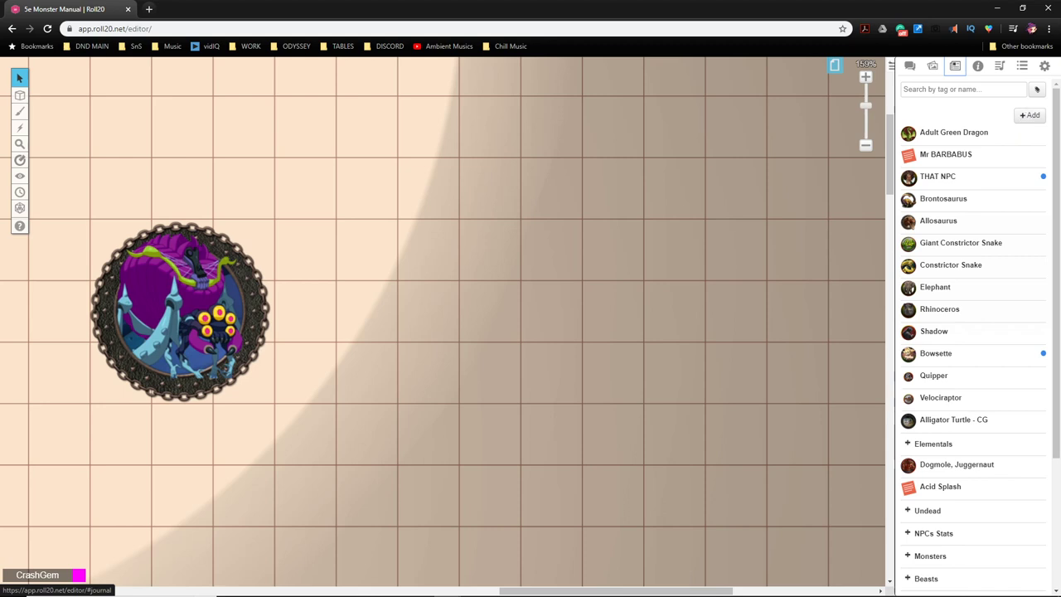
{"action": "left_click", "coordinate": [978, 66]}
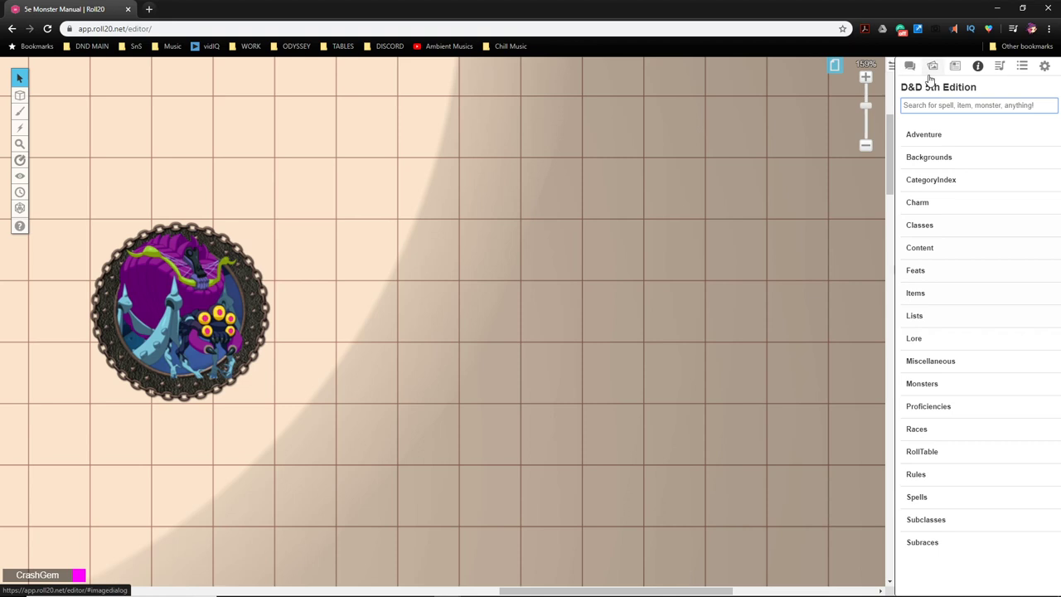
Step: Search the compendium for 'green' and drop an Adult Green Dragon token beside the spider
{"action": "left_click", "coordinate": [955, 66]}
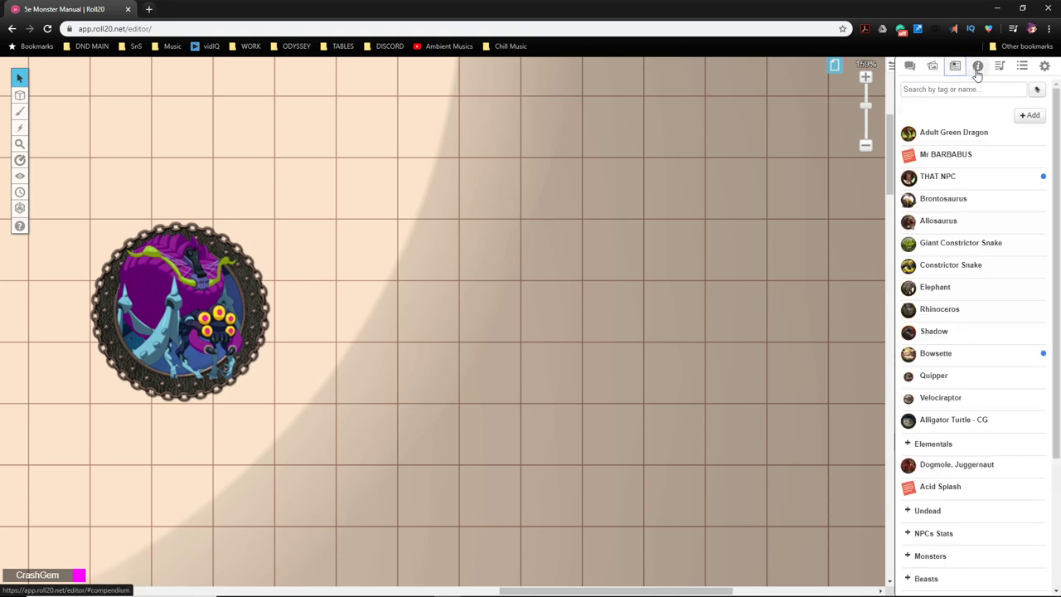
{"action": "left_click", "coordinate": [978, 66]}
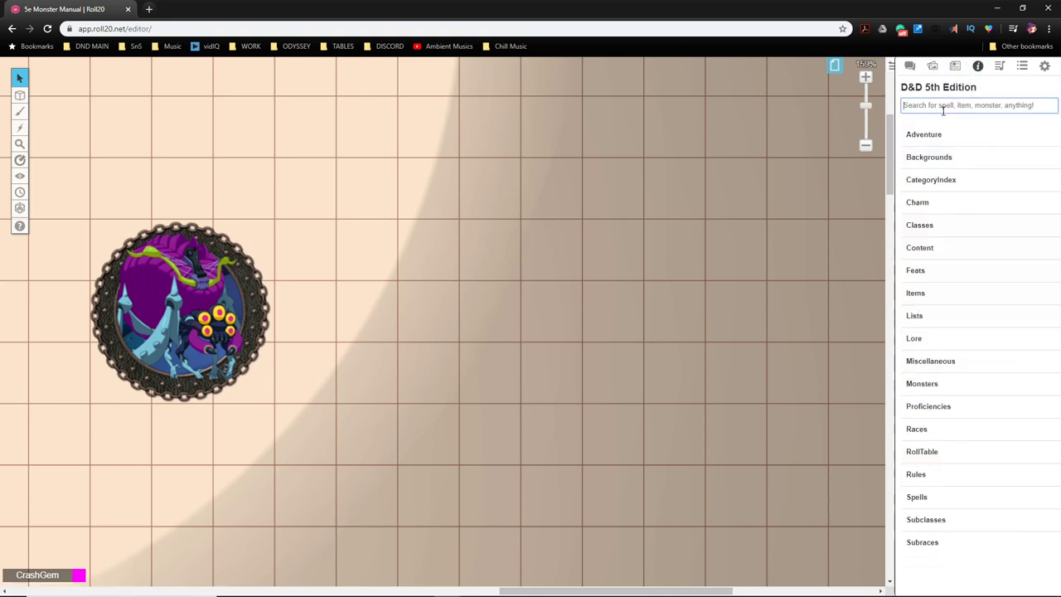
{"action": "type", "text": "green"}
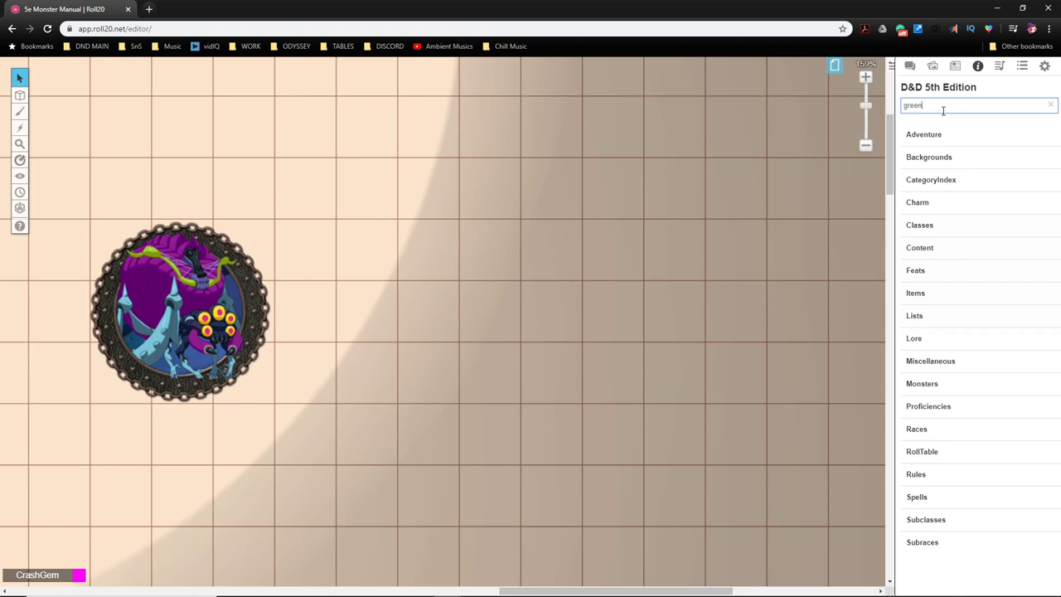
{"action": "type", "text": "green"}
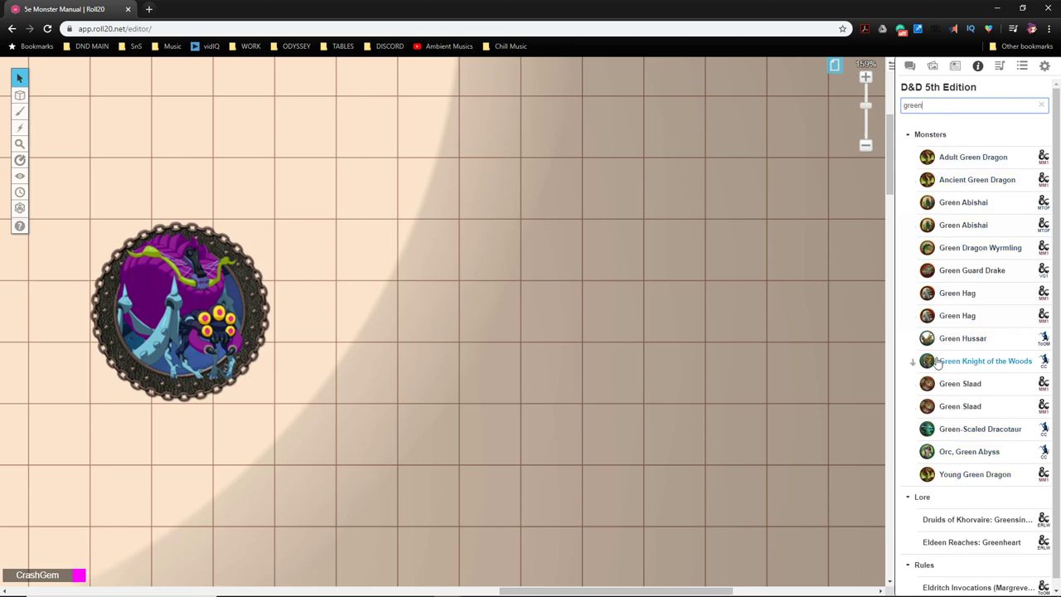
{"action": "mouse_move", "coordinate": [961, 338]}
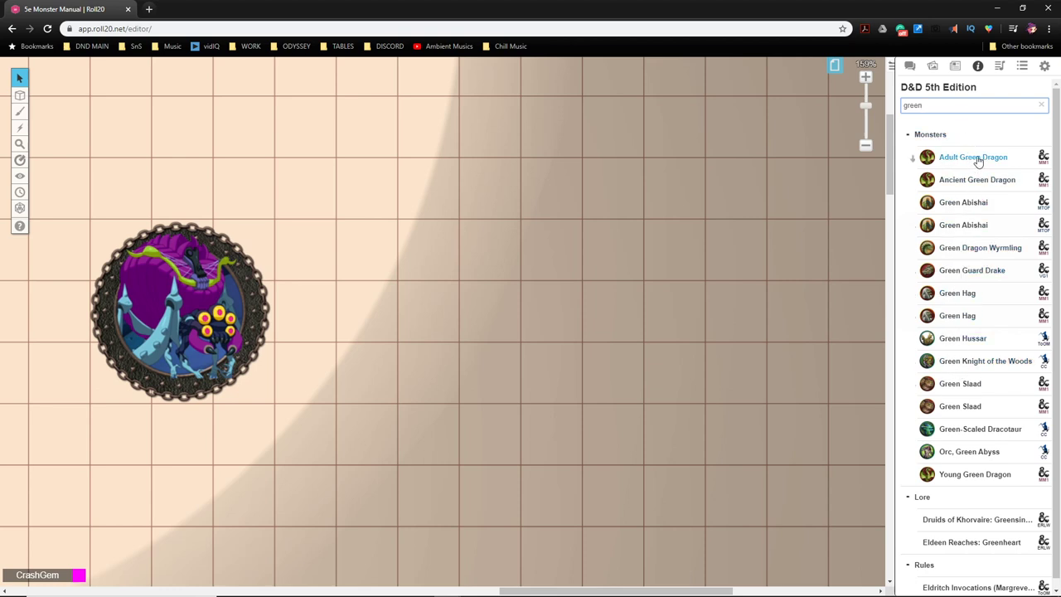
{"action": "left_click_drag", "start_coordinate": [973, 156], "coordinate": [467, 248]}
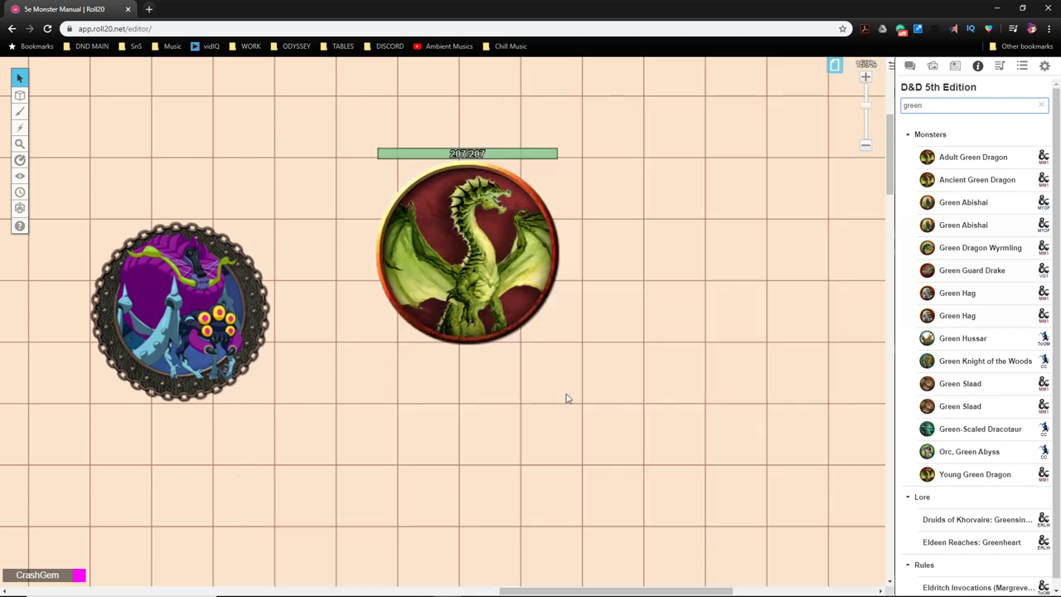
{"action": "left_click_drag", "start_coordinate": [467, 252], "coordinate": [367, 311]}
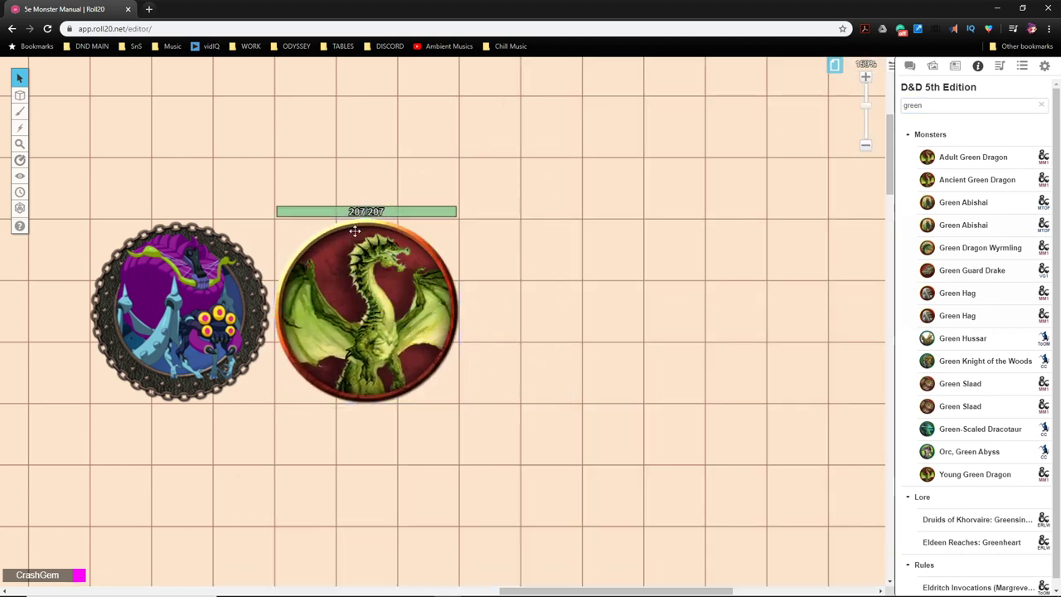
{"action": "left_click_drag", "start_coordinate": [355, 230], "coordinate": [387, 312]}
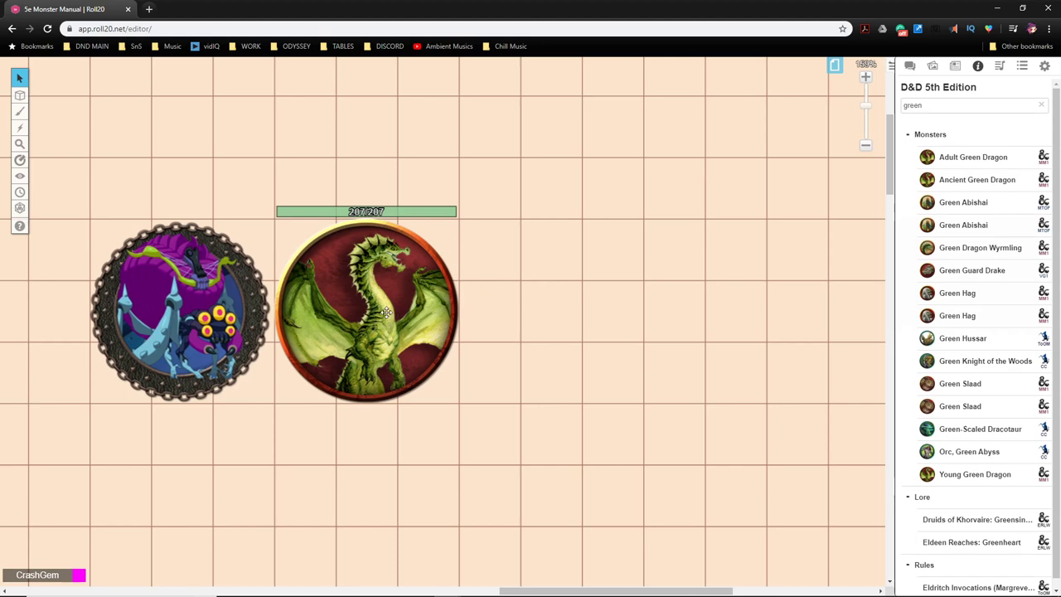
Step: Bring up the dragon's character sheet and start editing its details to duplicate it
{"action": "left_click", "coordinate": [366, 312]}
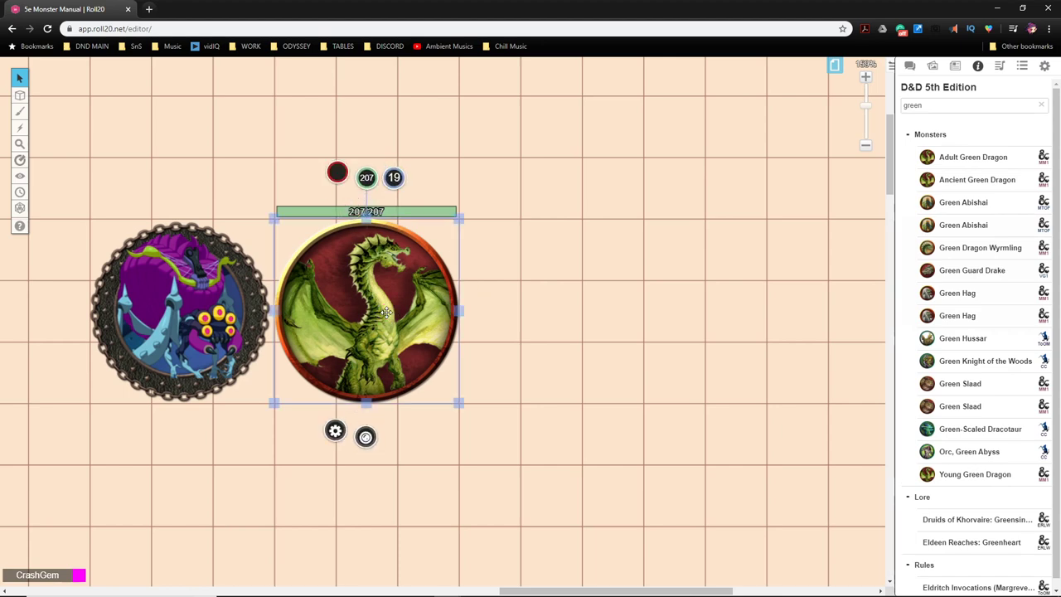
{"action": "double_click", "coordinate": [366, 315]}
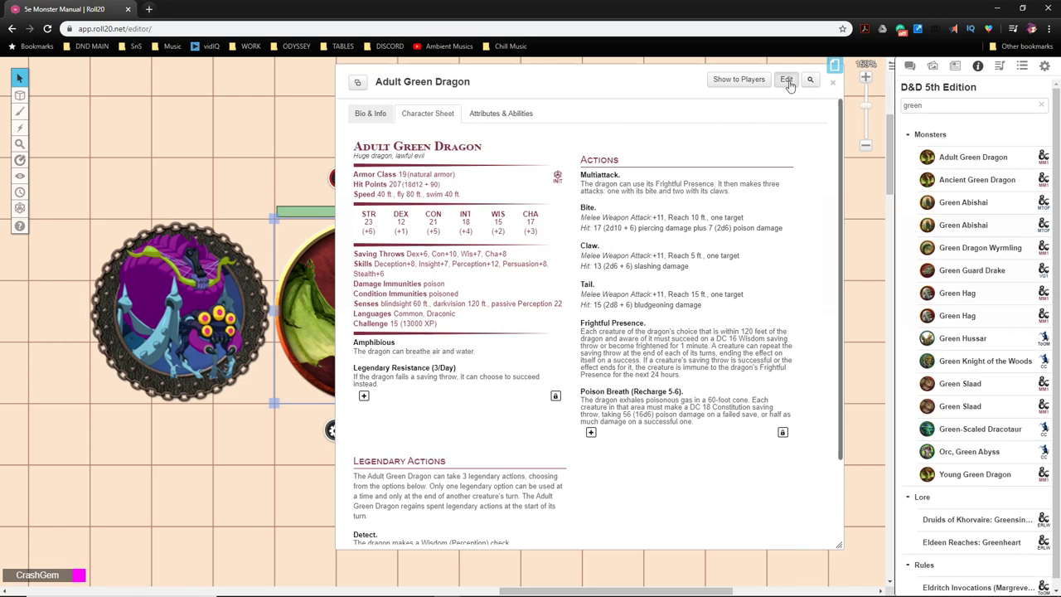
{"action": "left_click", "coordinate": [786, 80]}
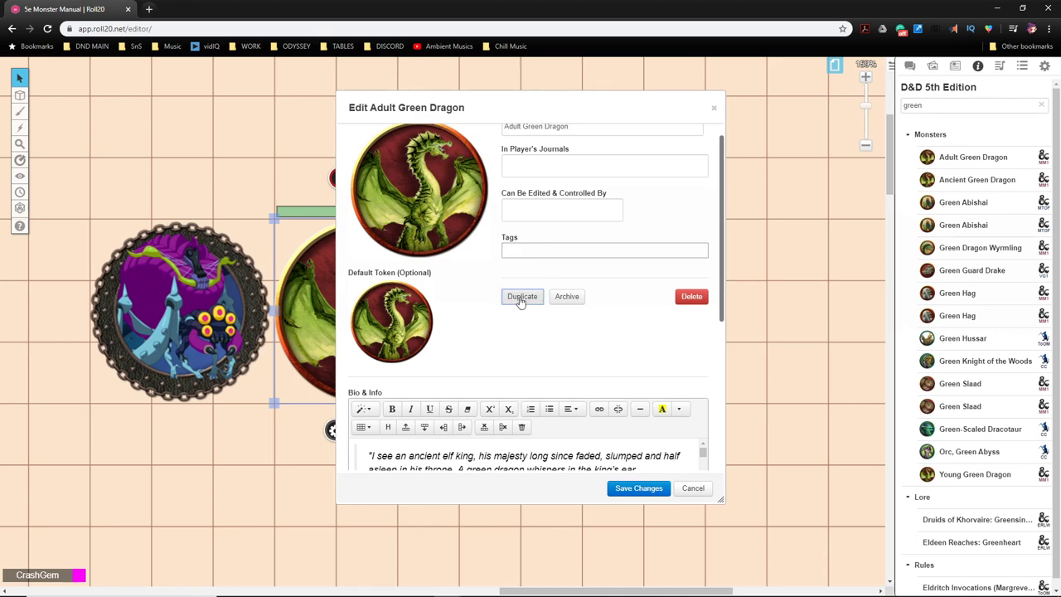
{"action": "mouse_move", "coordinate": [695, 151]}
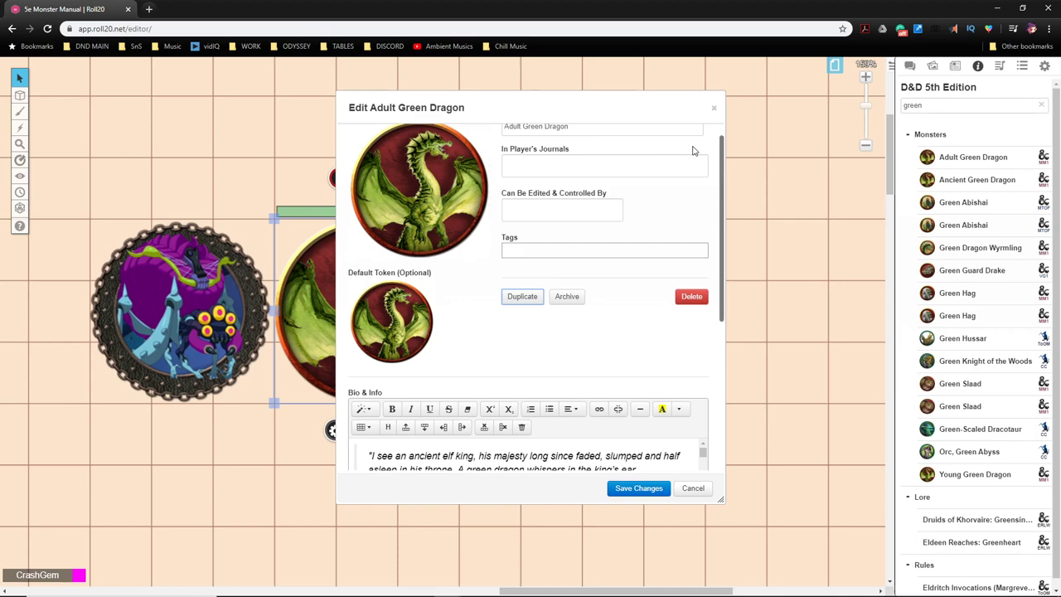
{"action": "mouse_move", "coordinate": [662, 408]}
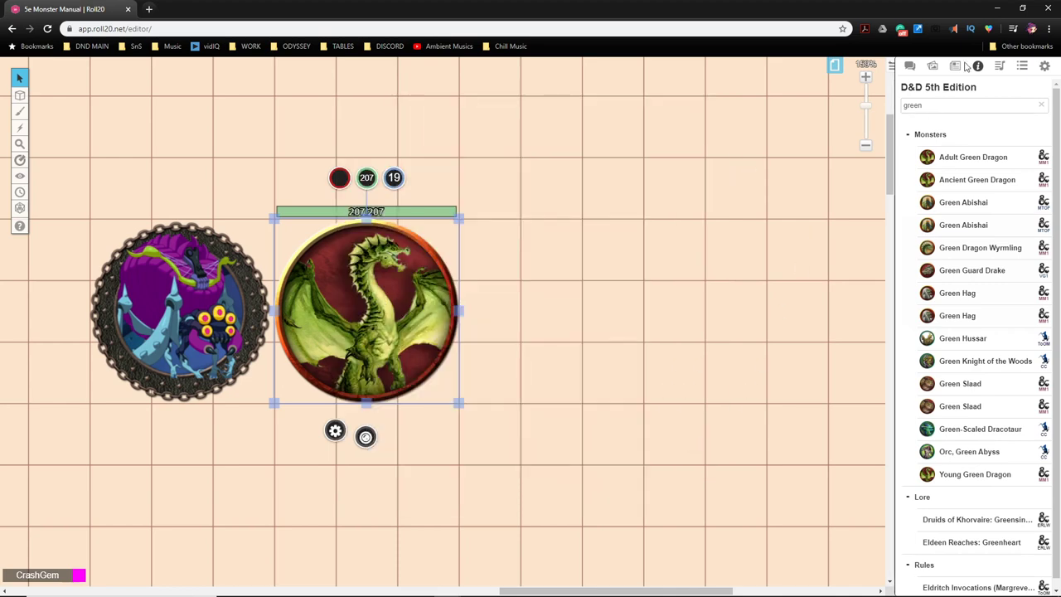
Step: Find 'Copy of Adult Green Dragon' in the journal list and bring up its sheet
{"action": "left_click", "coordinate": [908, 66]}
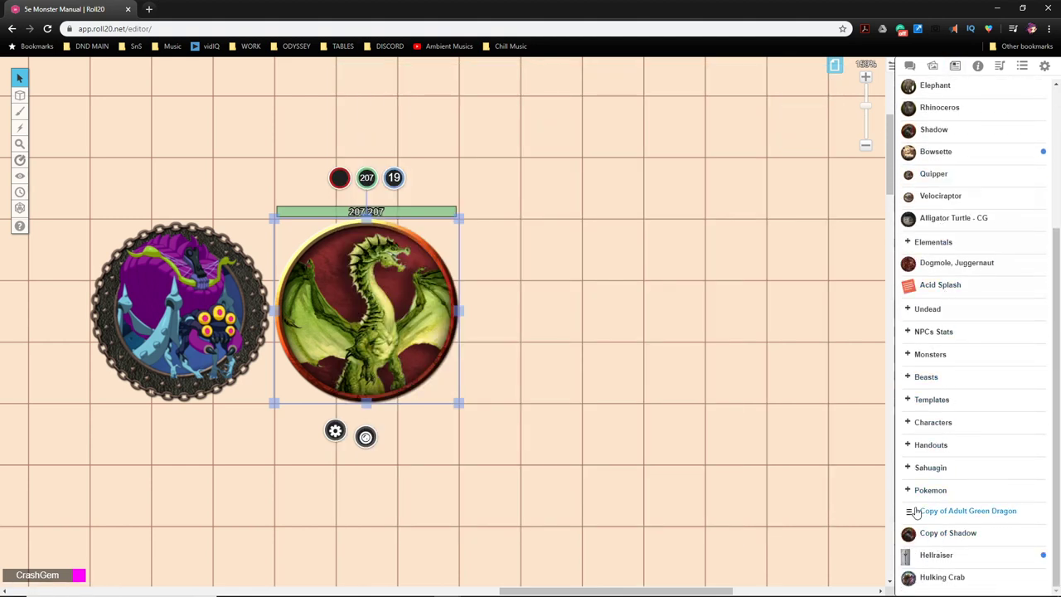
{"action": "left_click", "coordinate": [954, 67]}
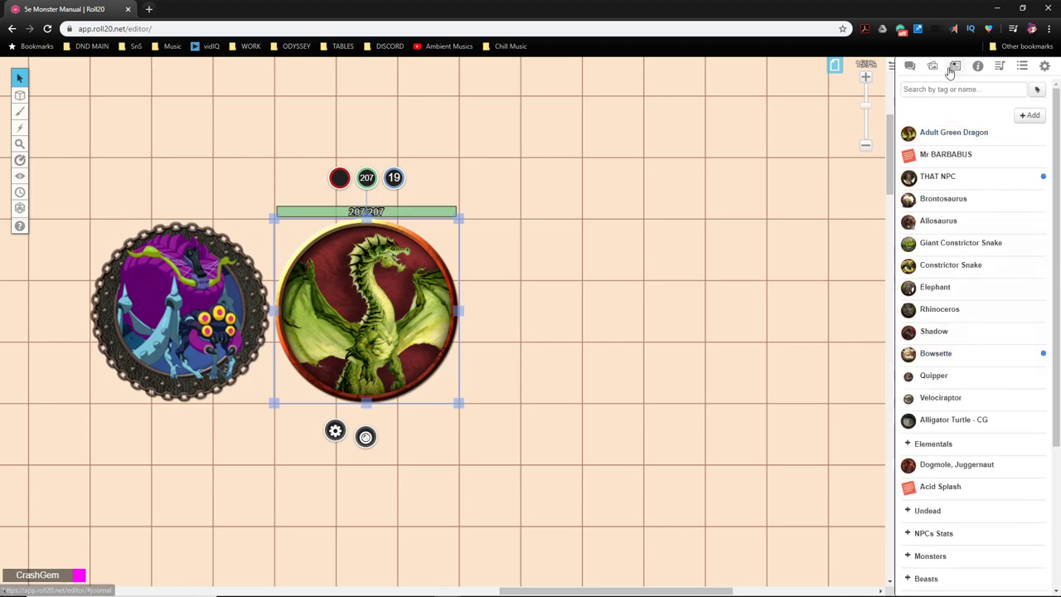
{"action": "scroll", "scroll_direction": "down", "scroll_amount": 3}
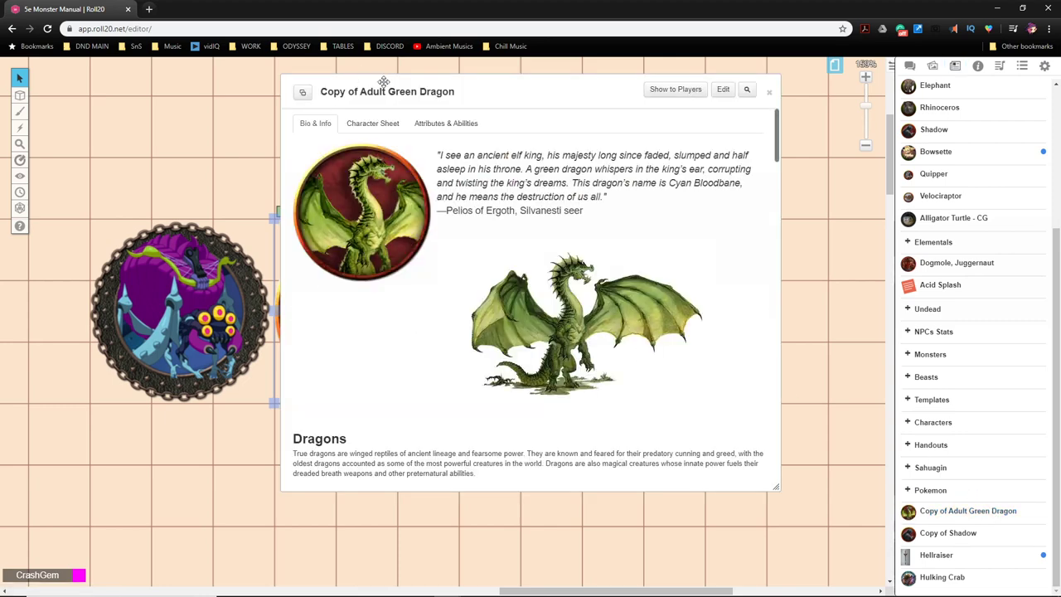
{"action": "mouse_move", "coordinate": [472, 146]}
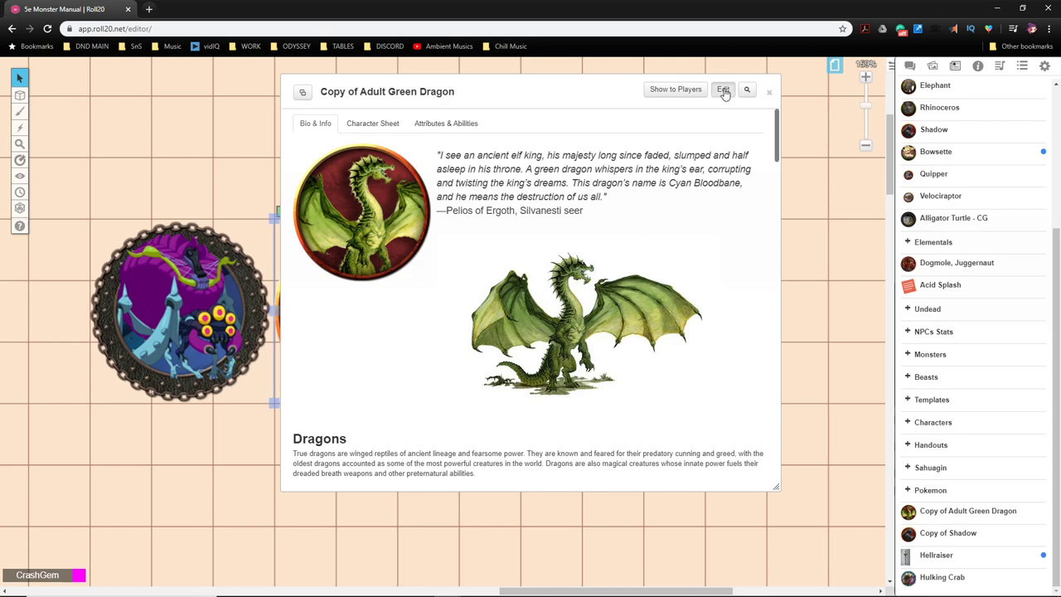
Step: Clear the dragon avatar, name the copy Pindayar, and tag it boss, spider and fey
{"action": "left_click", "coordinate": [722, 90]}
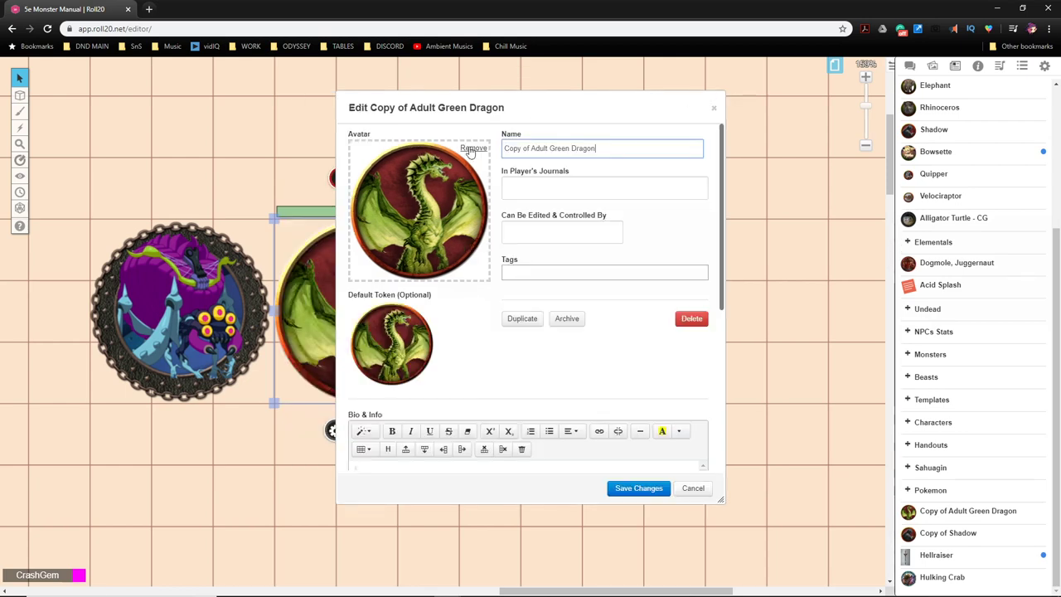
{"action": "left_click", "coordinate": [474, 149]}
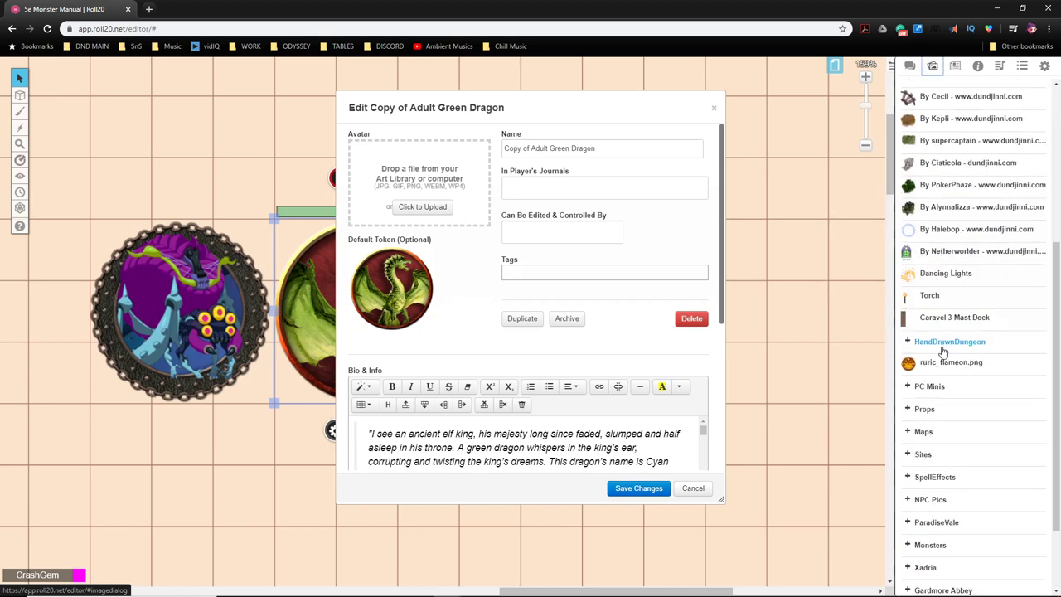
{"action": "scroll", "scroll_direction": "down", "scroll_amount": 3}
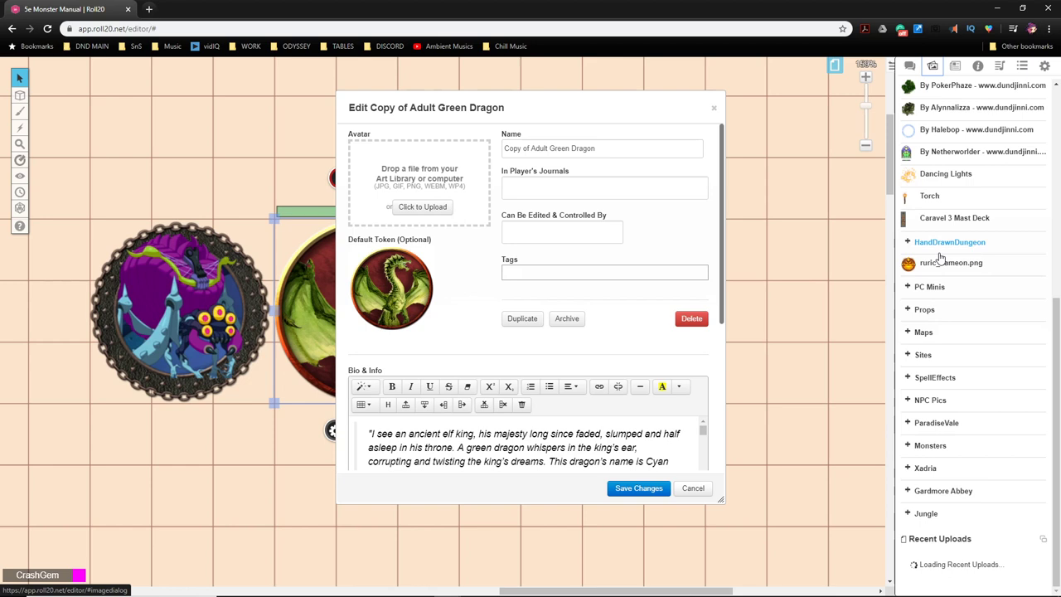
{"action": "mouse_move", "coordinate": [923, 354]}
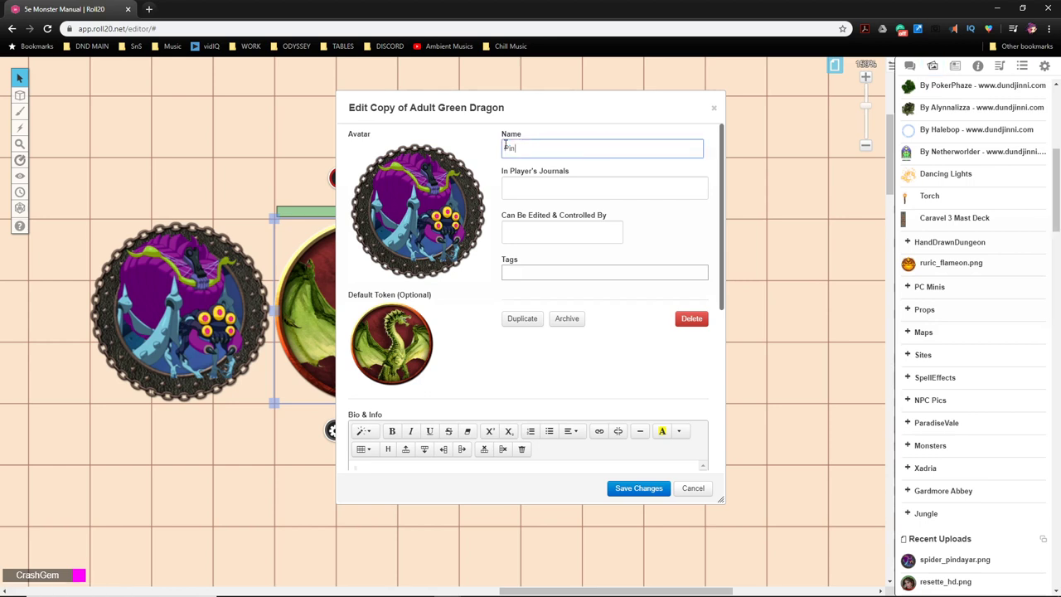
{"action": "type", "text": "Pindayar"}
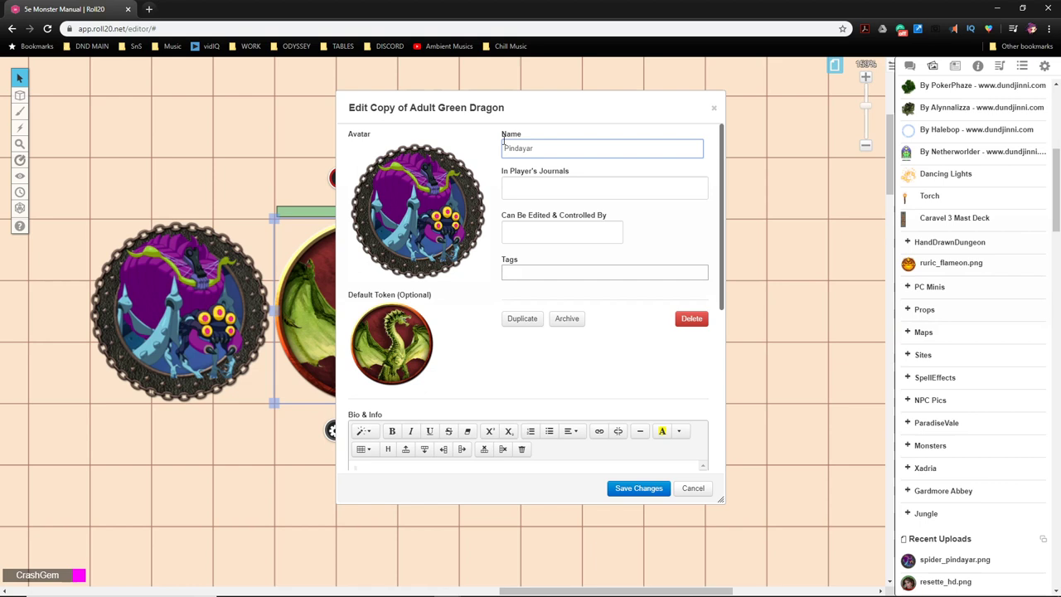
{"action": "left_click", "coordinate": [603, 271]}
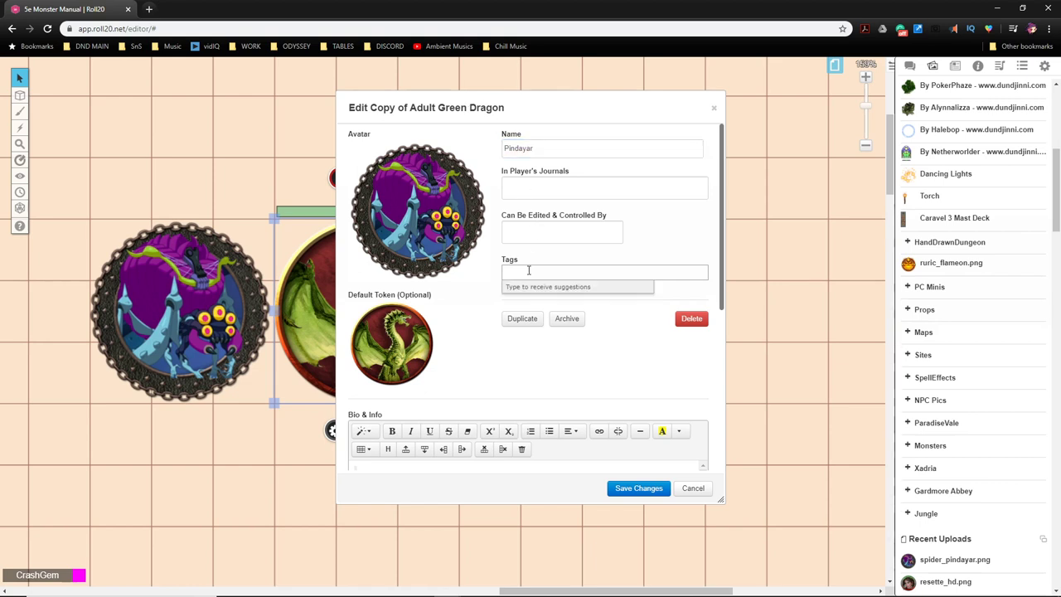
{"action": "type", "text": "spl"}
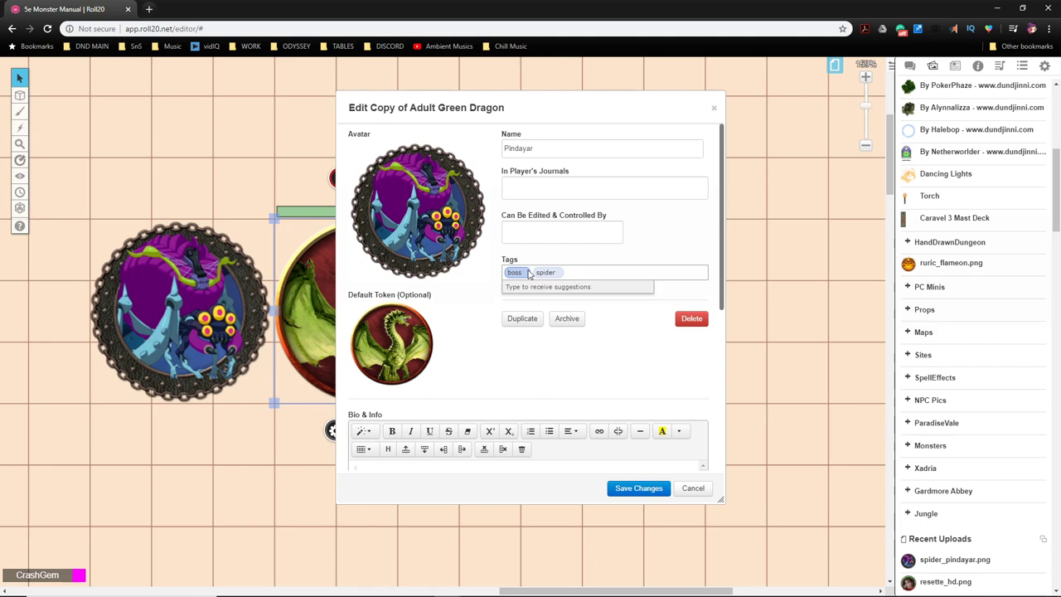
{"action": "type", "text": "fey"}
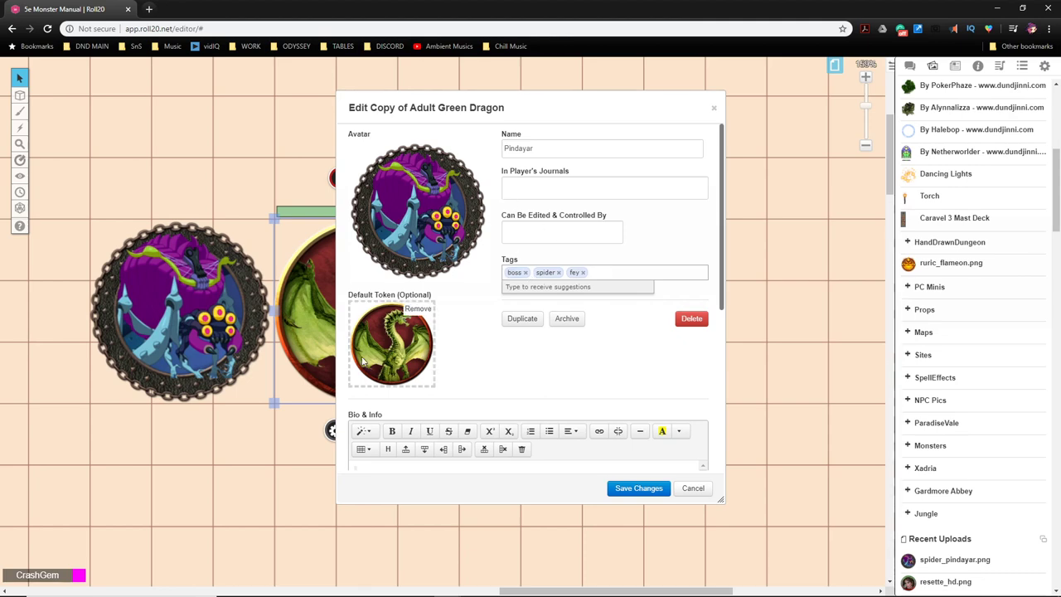
Step: Delete the dragon default token, paste the fey spider creature bio, and save the character
{"action": "left_click", "coordinate": [417, 308]}
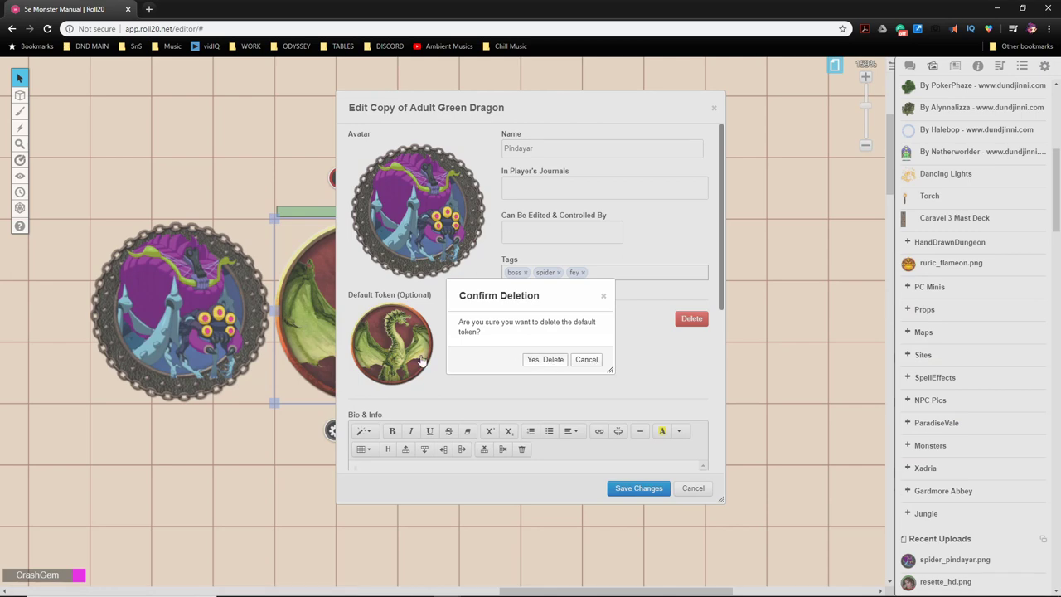
{"action": "left_click", "coordinate": [543, 358]}
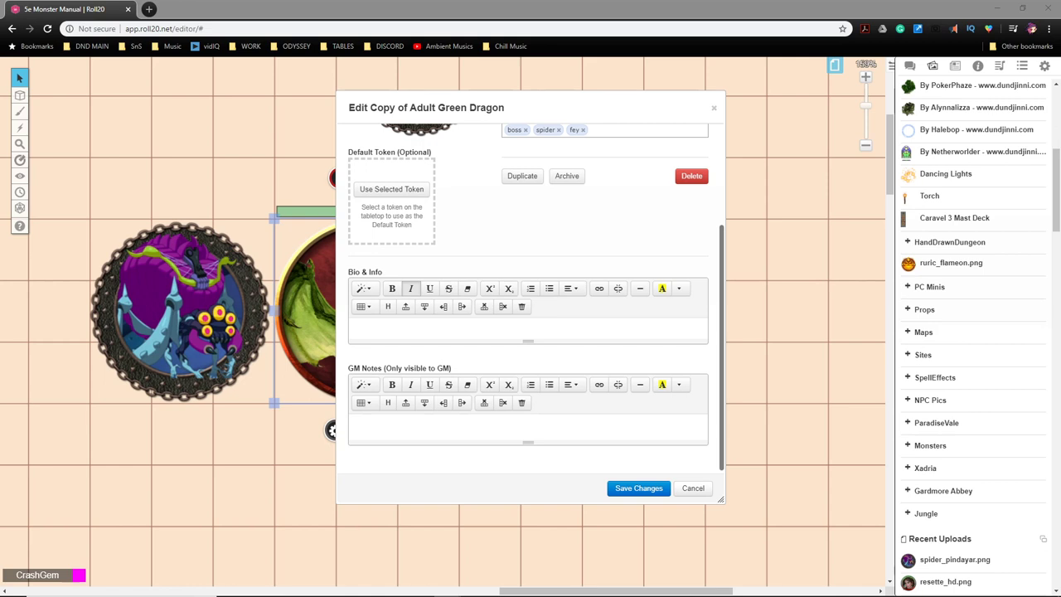
{"action": "left_click", "coordinate": [411, 329]}
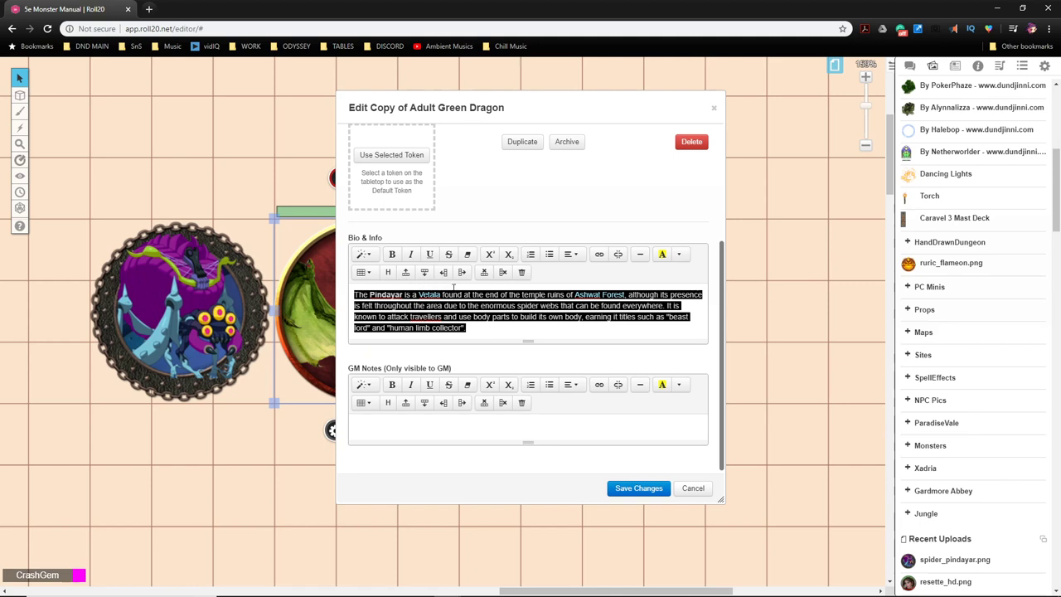
{"action": "mouse_move", "coordinate": [534, 288]}
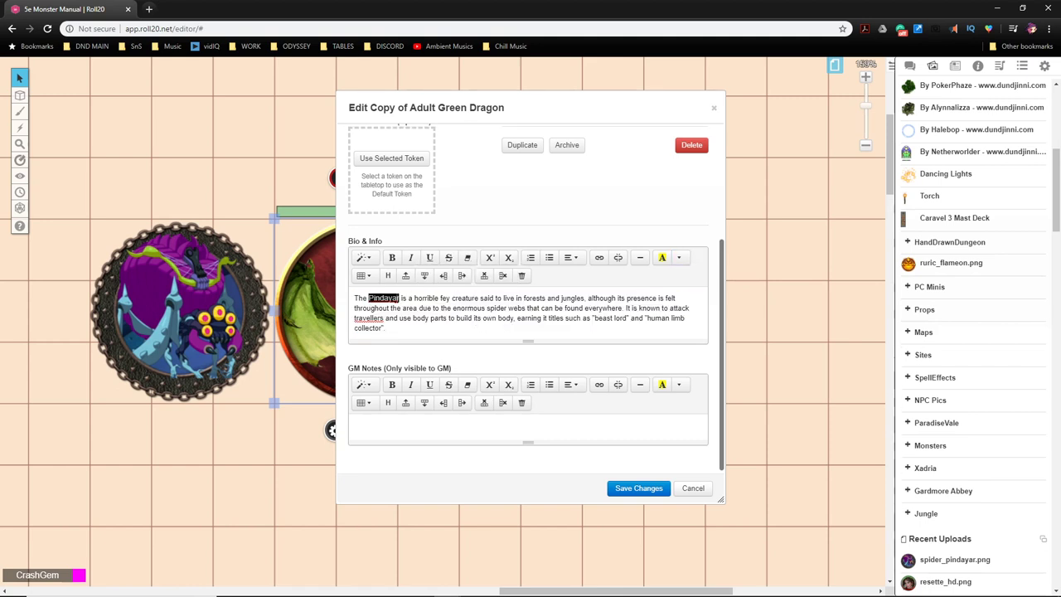
{"action": "mouse_move", "coordinate": [468, 258]}
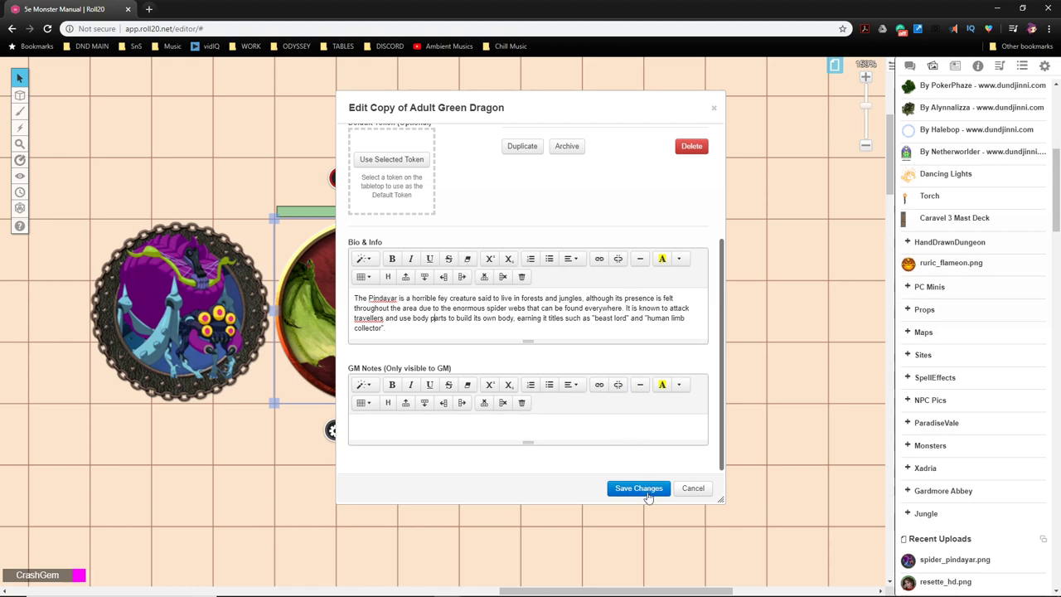
{"action": "left_click", "coordinate": [637, 487]}
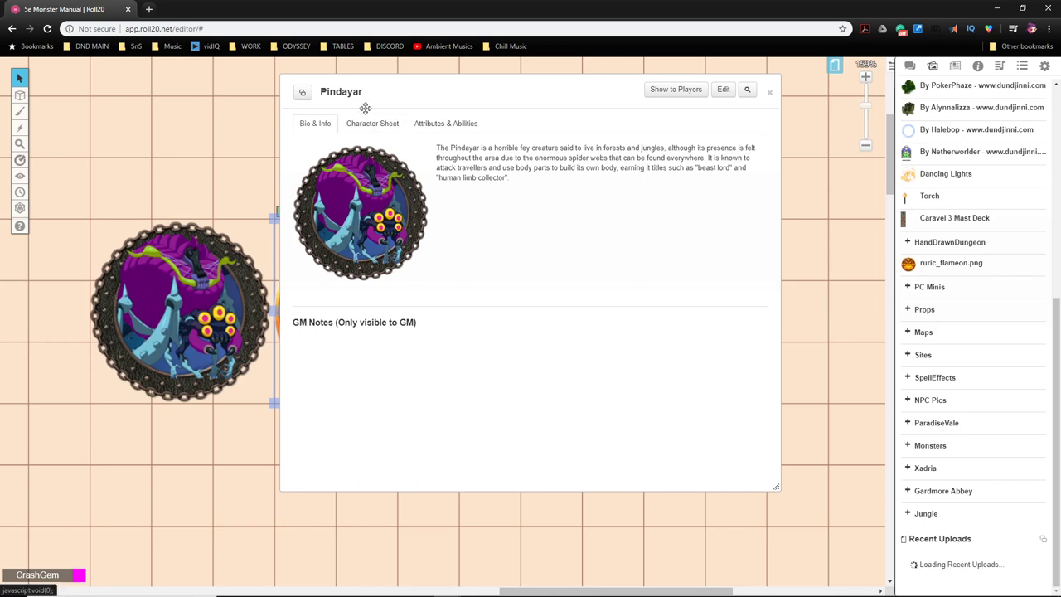
Step: In NPC Options set the name Pindayar, type Huge fey, neutral evil, and armor class 15
{"action": "left_click", "coordinate": [371, 122]}
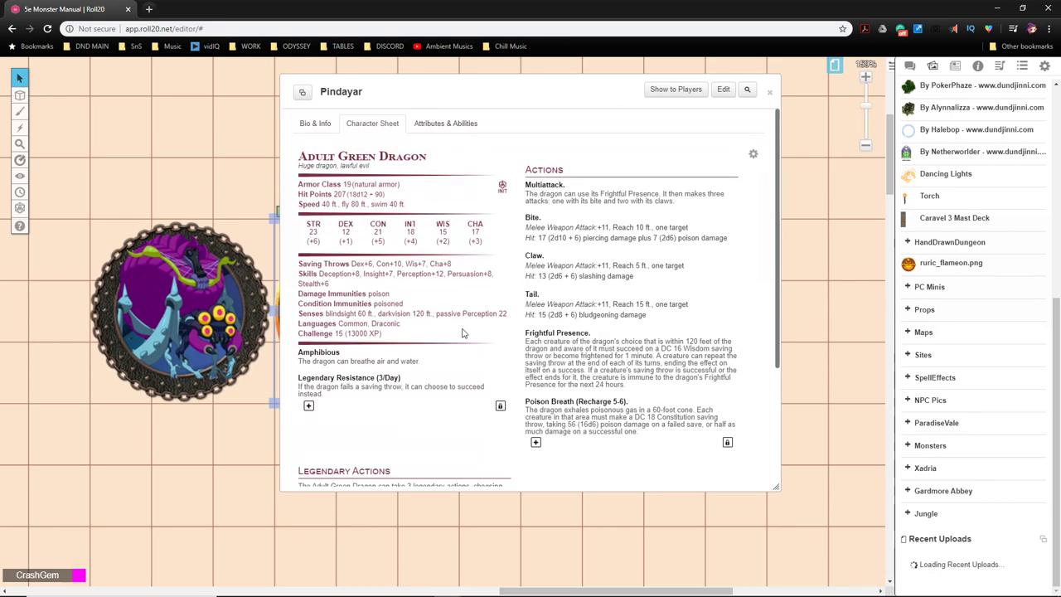
{"action": "mouse_move", "coordinate": [754, 153]}
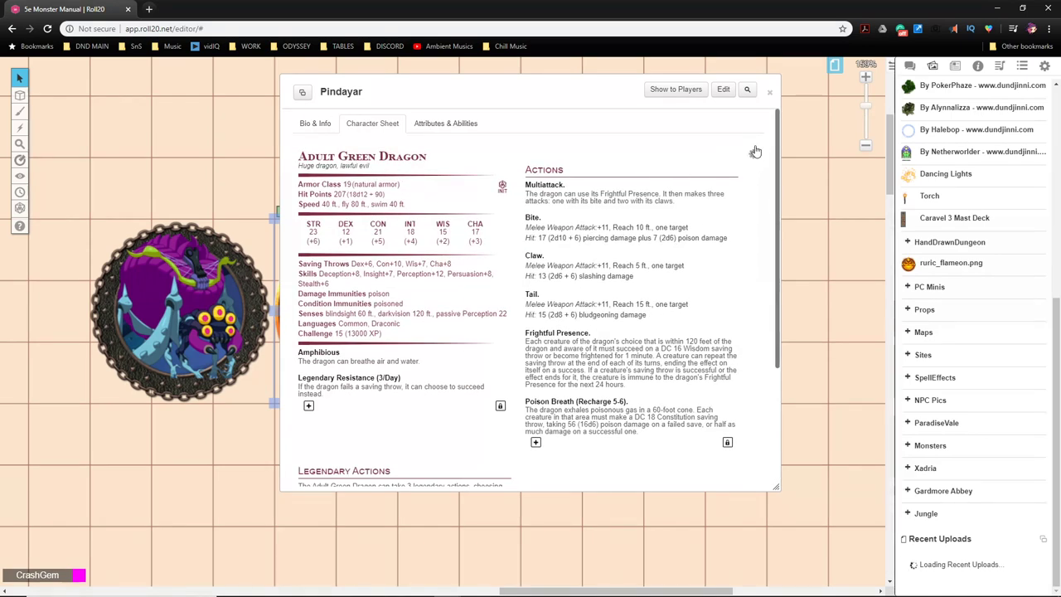
{"action": "left_click", "coordinate": [722, 90]}
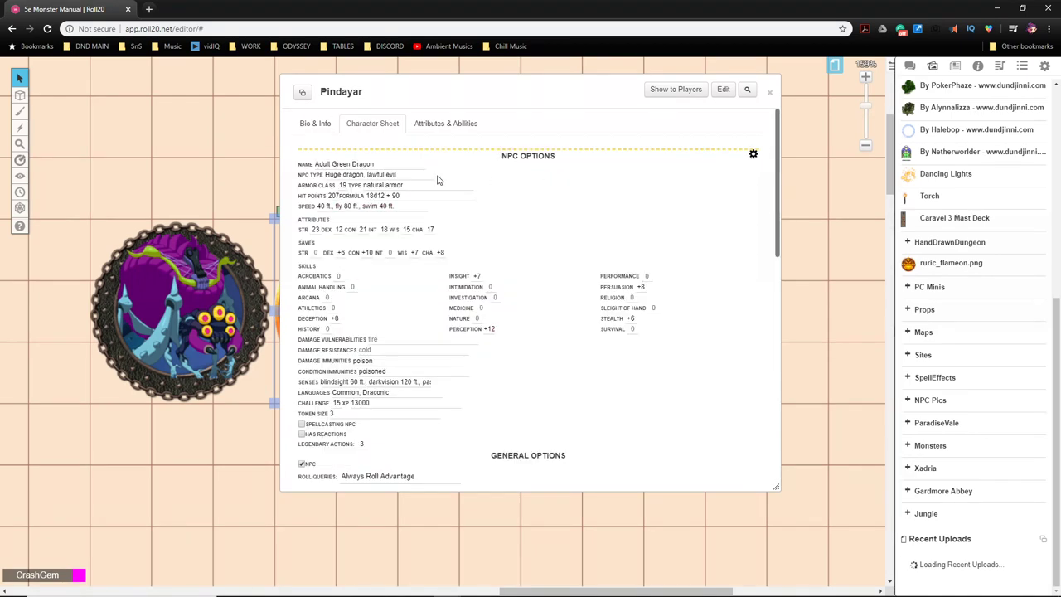
{"action": "left_click", "coordinate": [357, 164]}
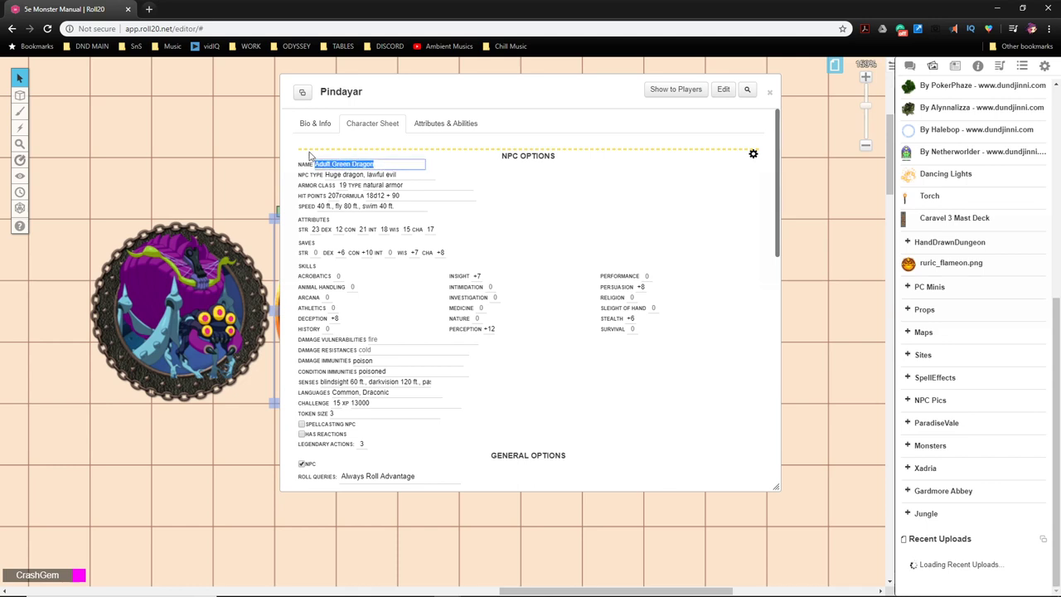
{"action": "type", "text": "Pindayar"}
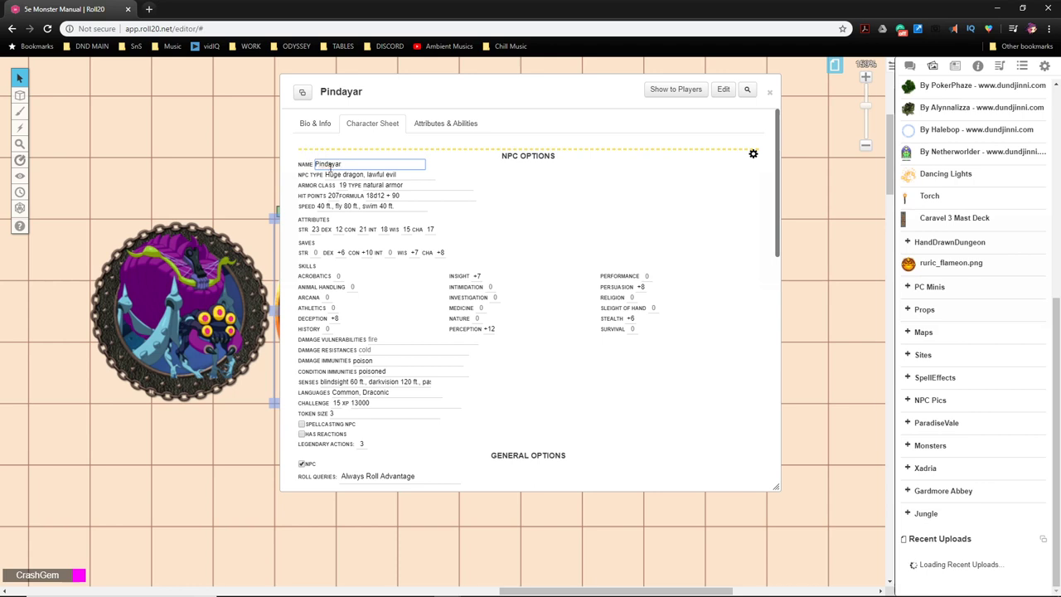
{"action": "double_click", "coordinate": [353, 174]}
{"action": "type", "text": "Fey"}
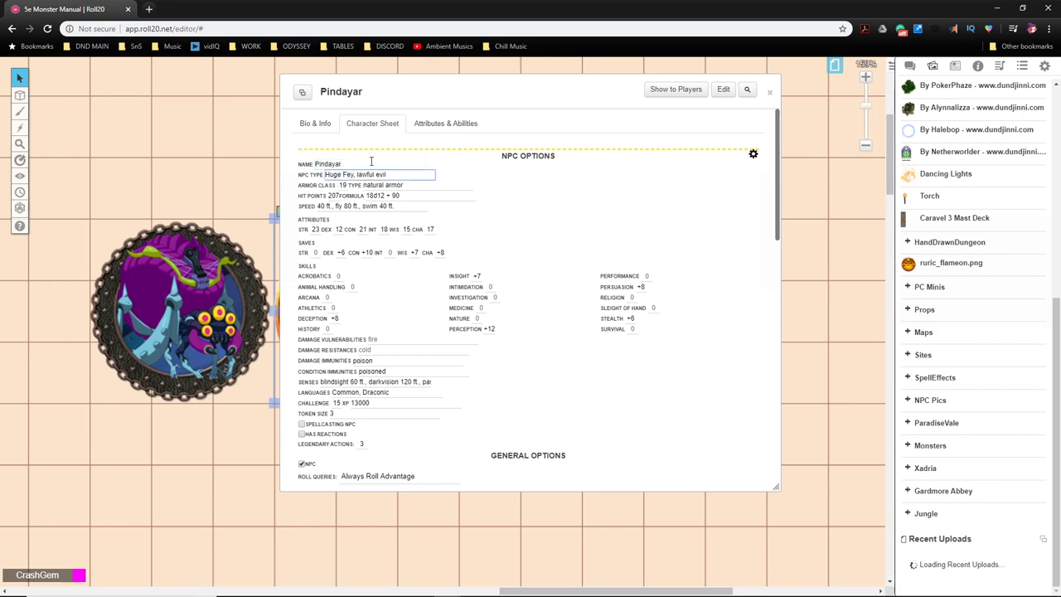
{"action": "double_click", "coordinate": [365, 174]}
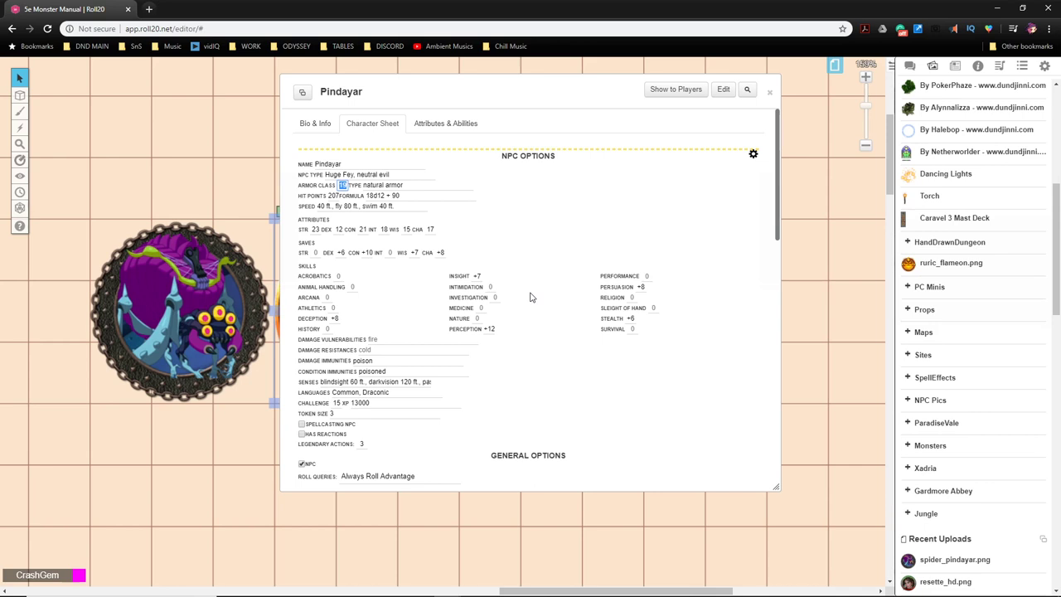
{"action": "type", "text": "15"}
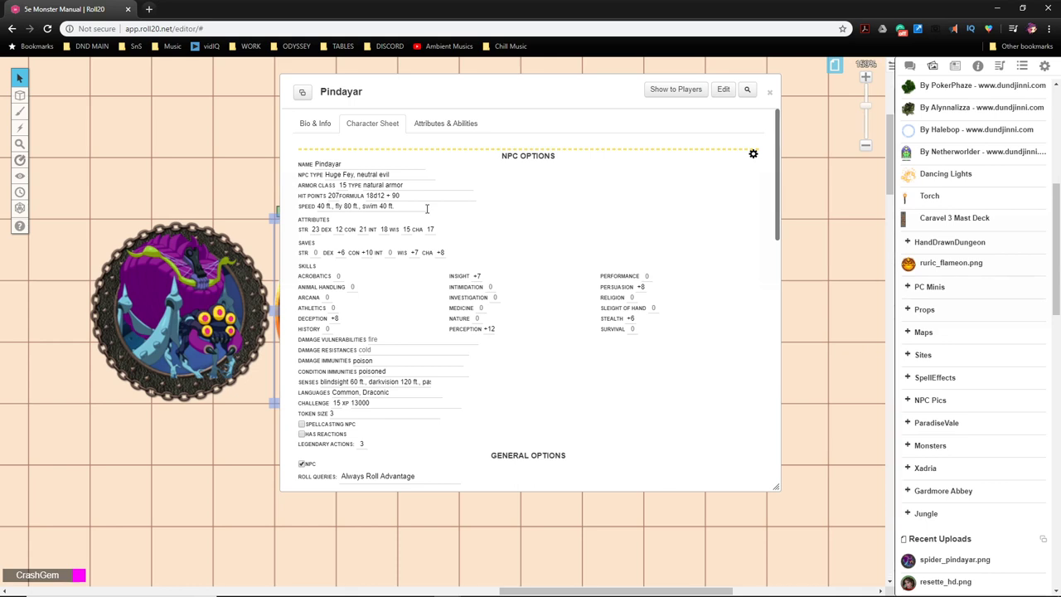
{"action": "mouse_move", "coordinate": [408, 217]}
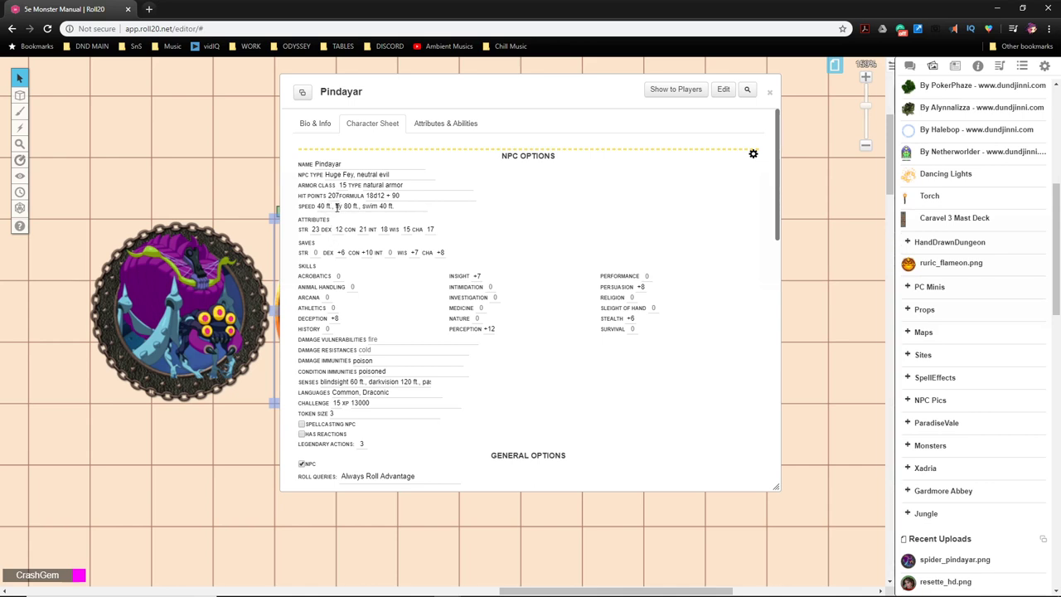
Step: Replace the swim speed with a climbing speed and revise ability scores to 21, 16 and a new charisma
{"action": "left_click", "coordinate": [368, 206]}
{"action": "type", "text": "climb"}
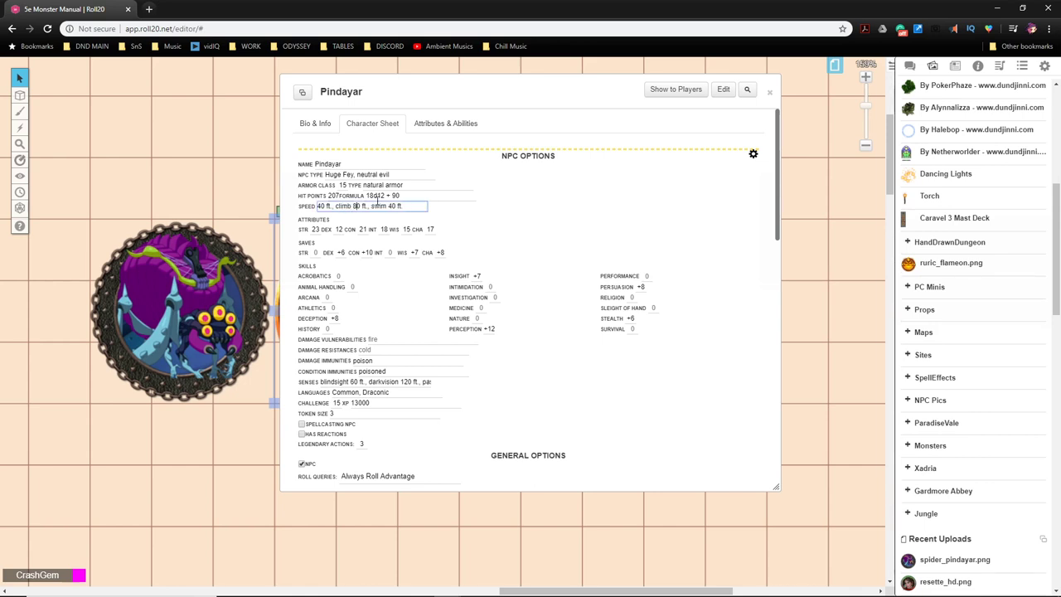
{"action": "type", "text": "0"}
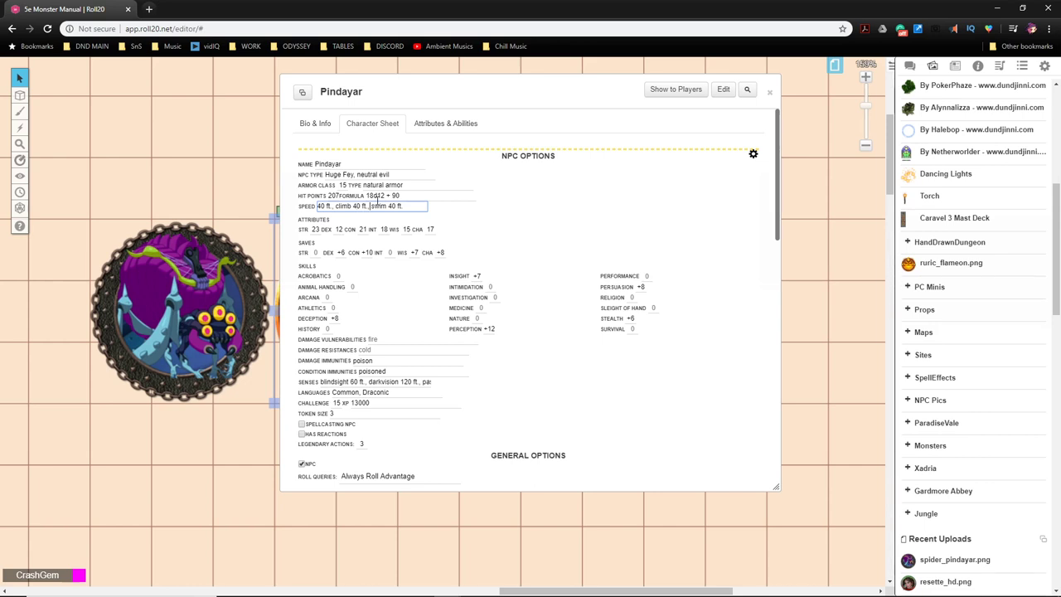
{"action": "key", "text": "Backspace"}
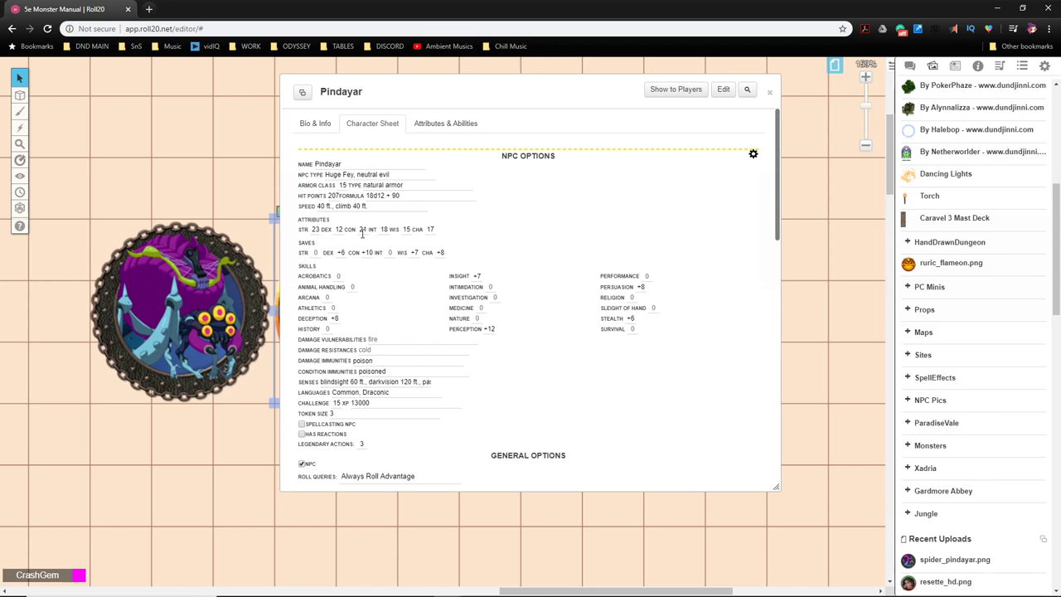
{"action": "type", "text": "21"}
{"action": "type", "text": "12"}
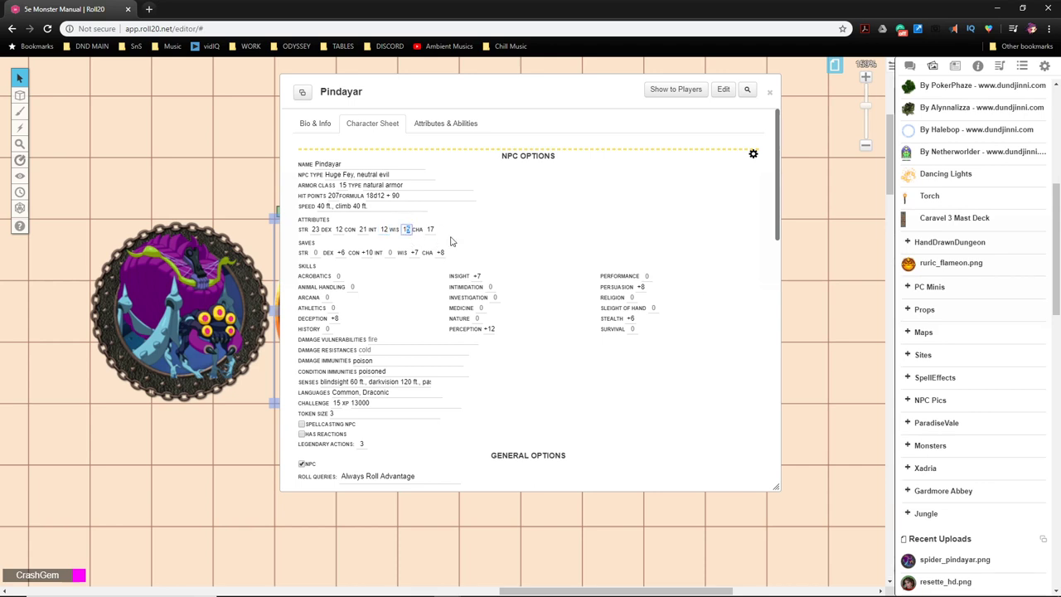
{"action": "type", "text": "16"}
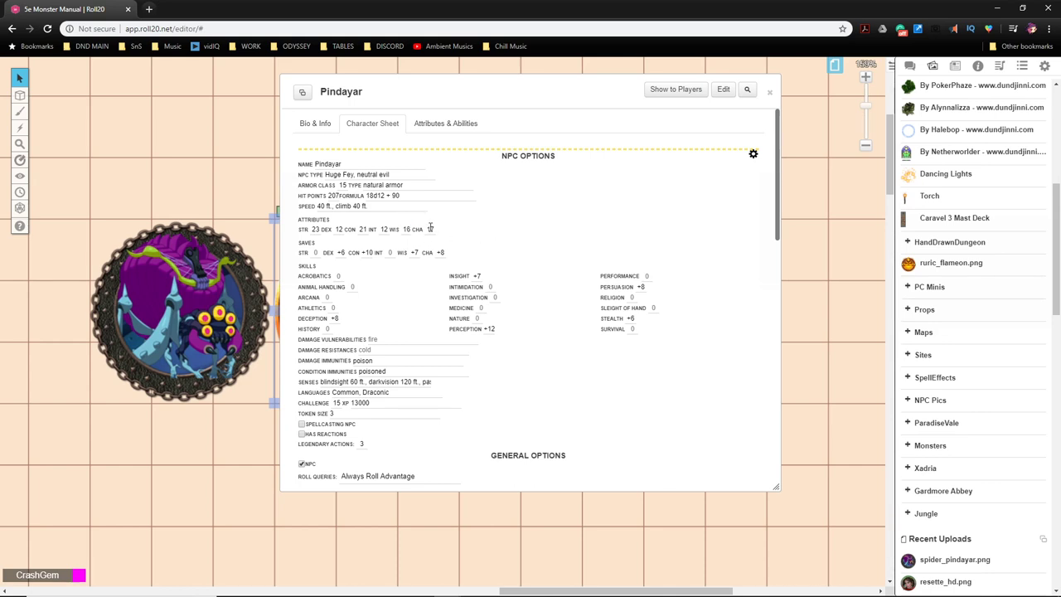
{"action": "left_click", "coordinate": [431, 229]}
{"action": "type", "text": "12"}
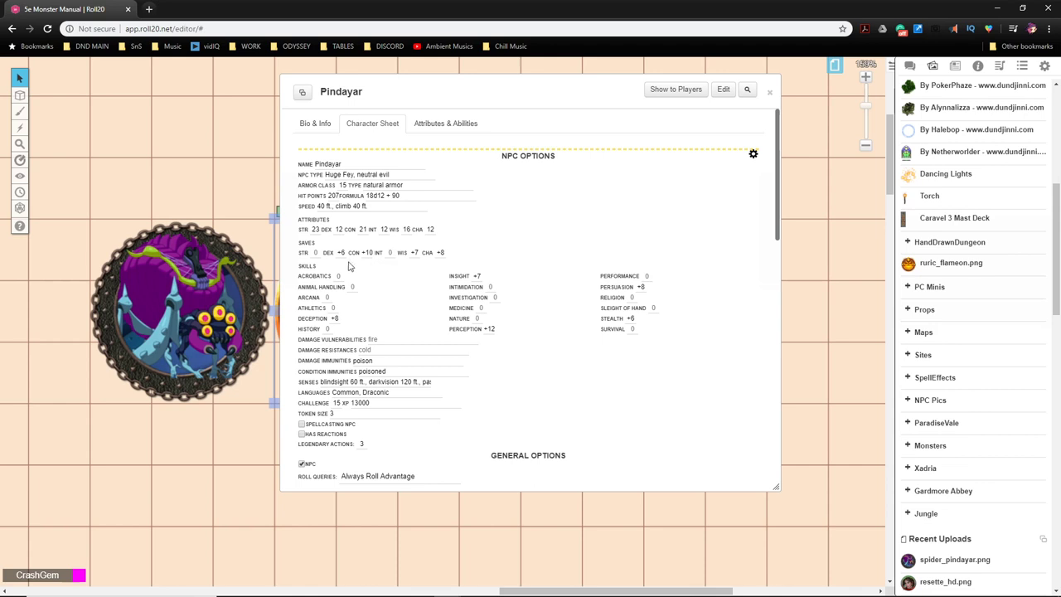
{"action": "mouse_move", "coordinate": [352, 206]}
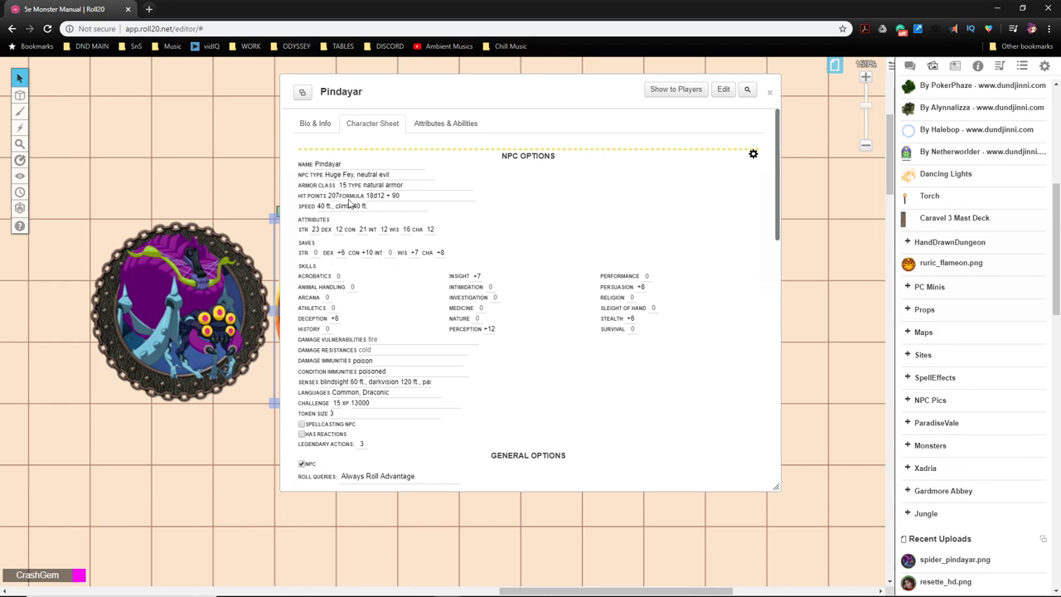
{"action": "mouse_move", "coordinate": [331, 265]}
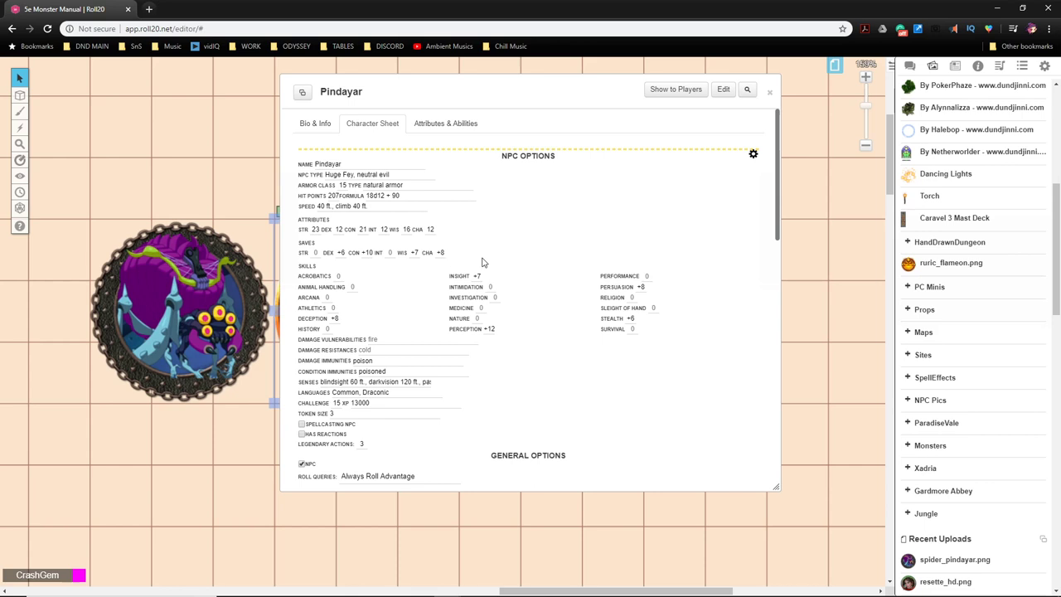
{"action": "mouse_move", "coordinate": [401, 255]}
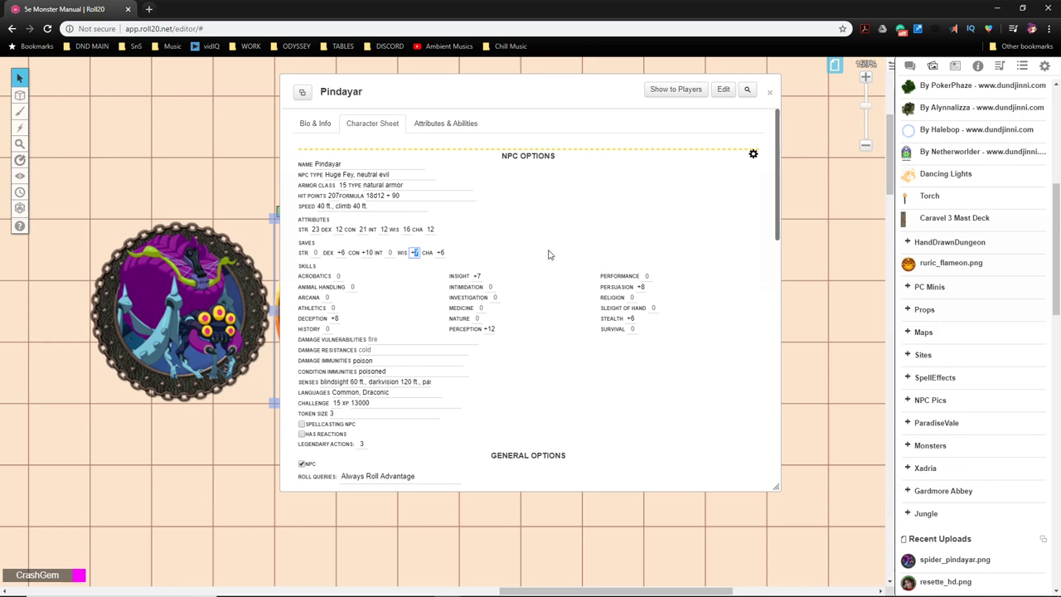
{"action": "mouse_move", "coordinate": [545, 255]}
{"action": "type", "text": "+8"}
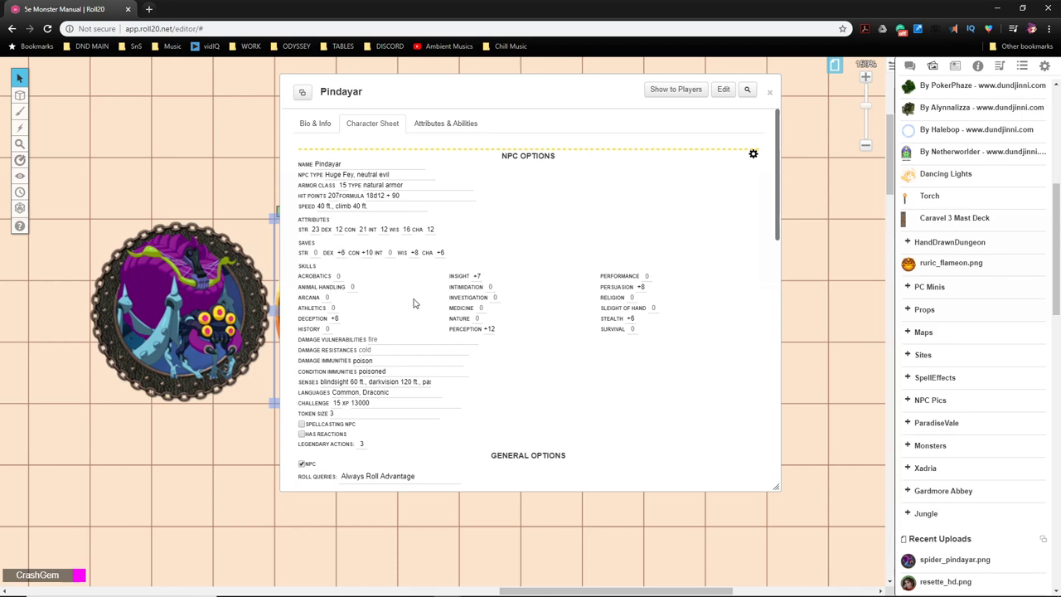
{"action": "mouse_move", "coordinate": [335, 318]}
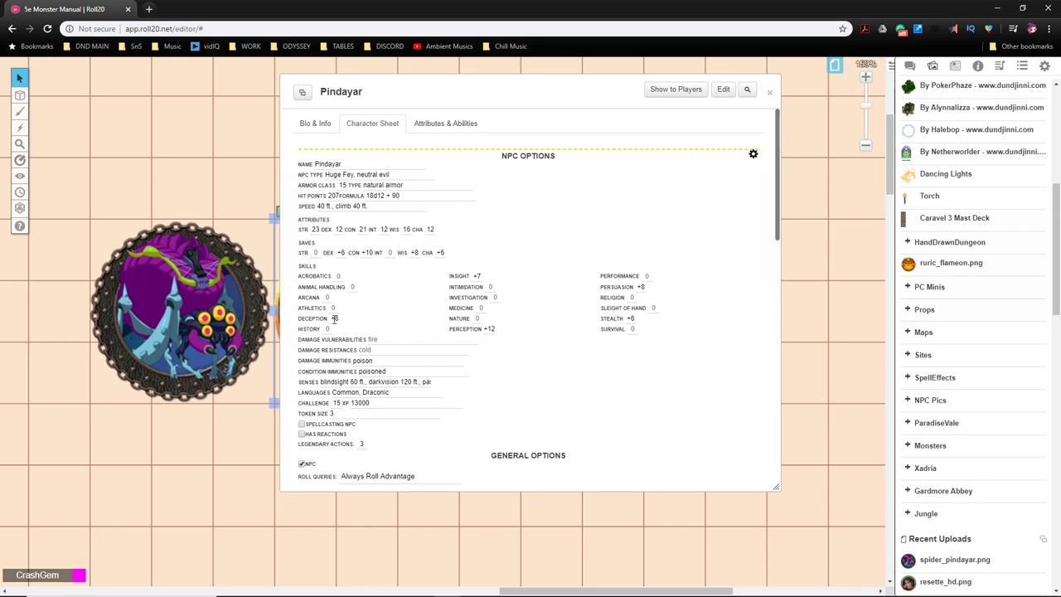
Step: Rework the skills: adjust Deception, set Perception to +13 and Survival to +8
{"action": "left_click", "coordinate": [334, 318]}
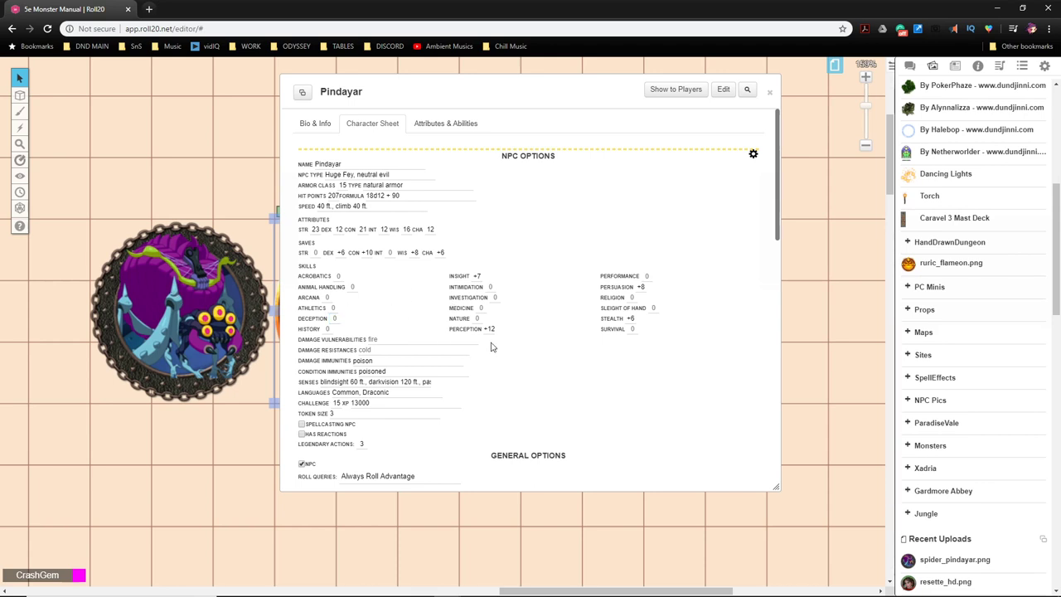
{"action": "mouse_move", "coordinate": [547, 348]}
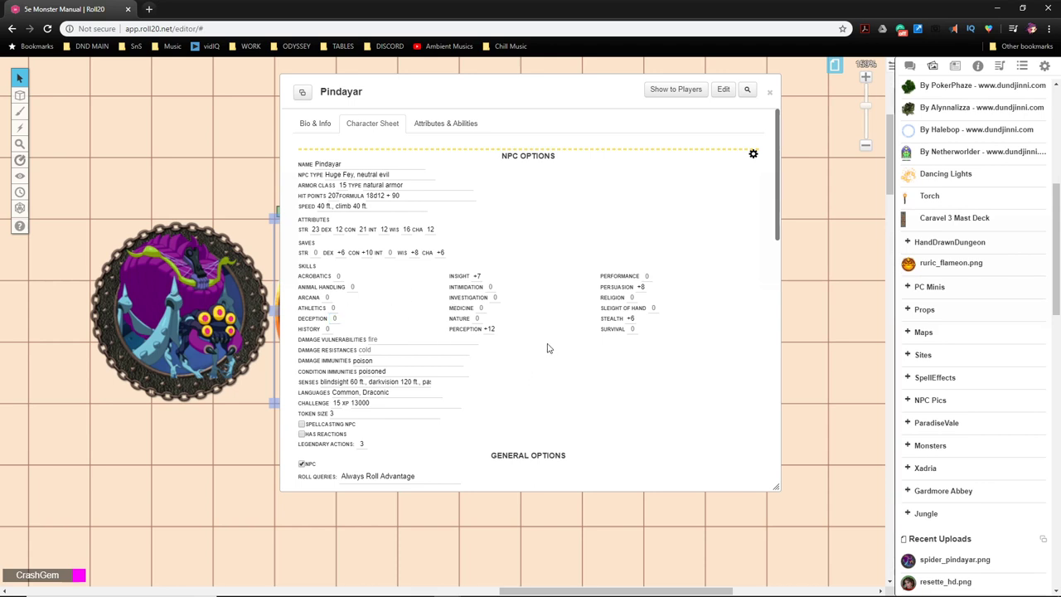
{"action": "mouse_move", "coordinate": [494, 342]}
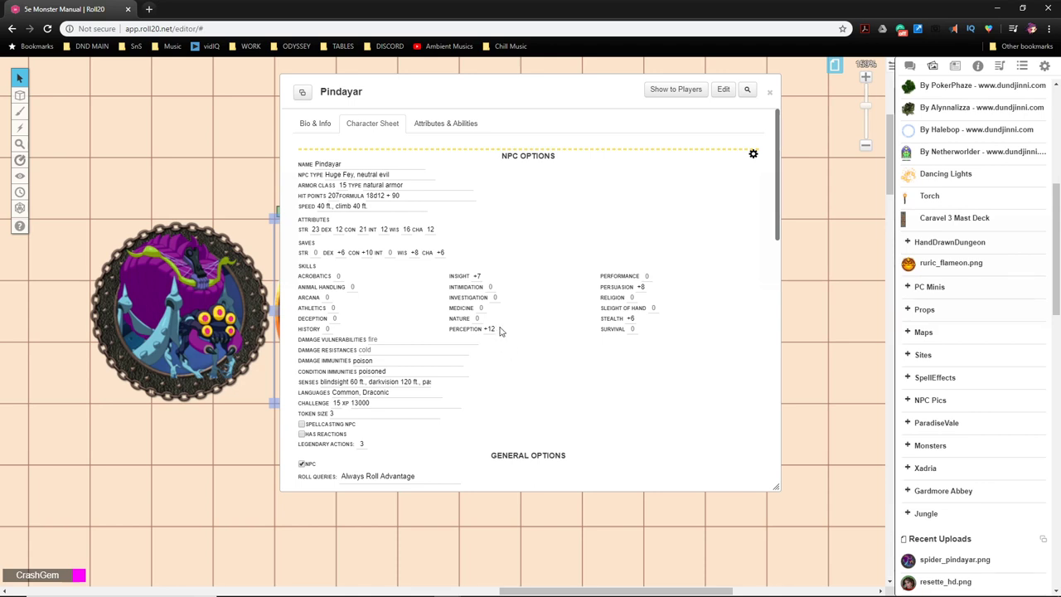
{"action": "mouse_move", "coordinate": [498, 341]}
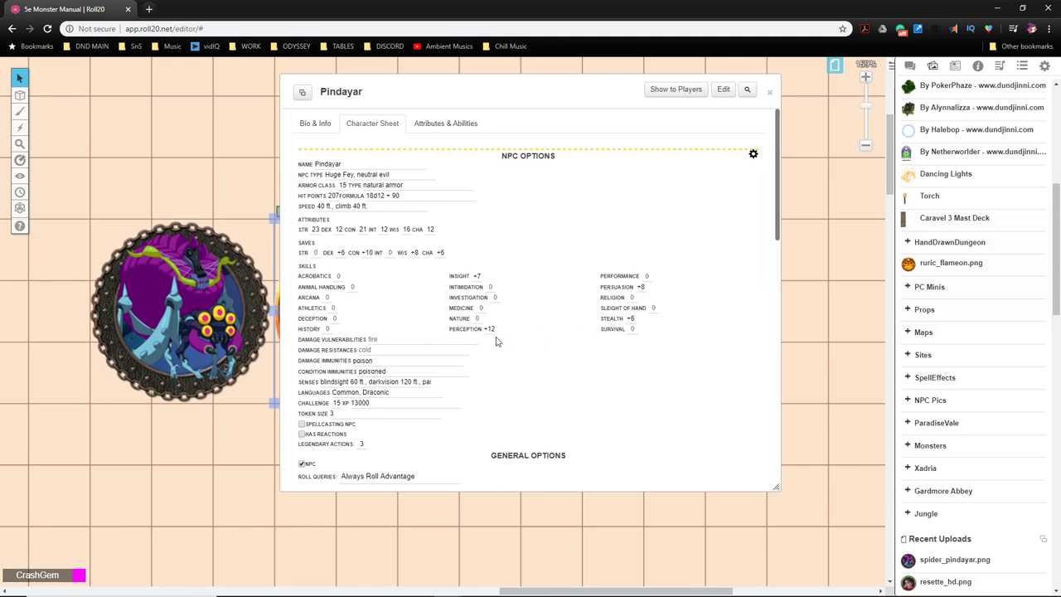
{"action": "scroll", "scroll_direction": "down", "scroll_amount": 3}
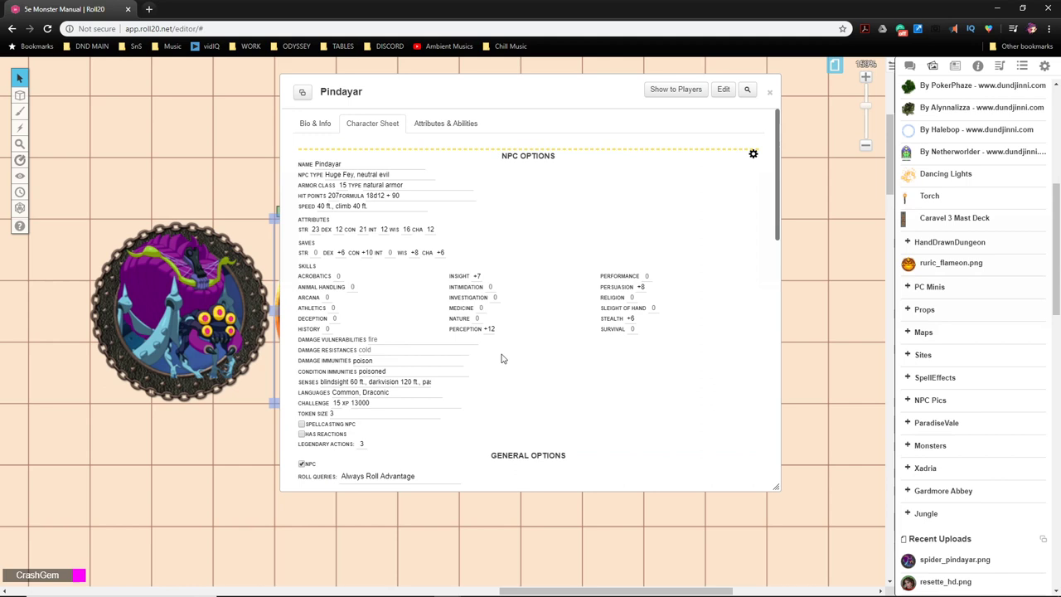
{"action": "left_click", "coordinate": [491, 328]}
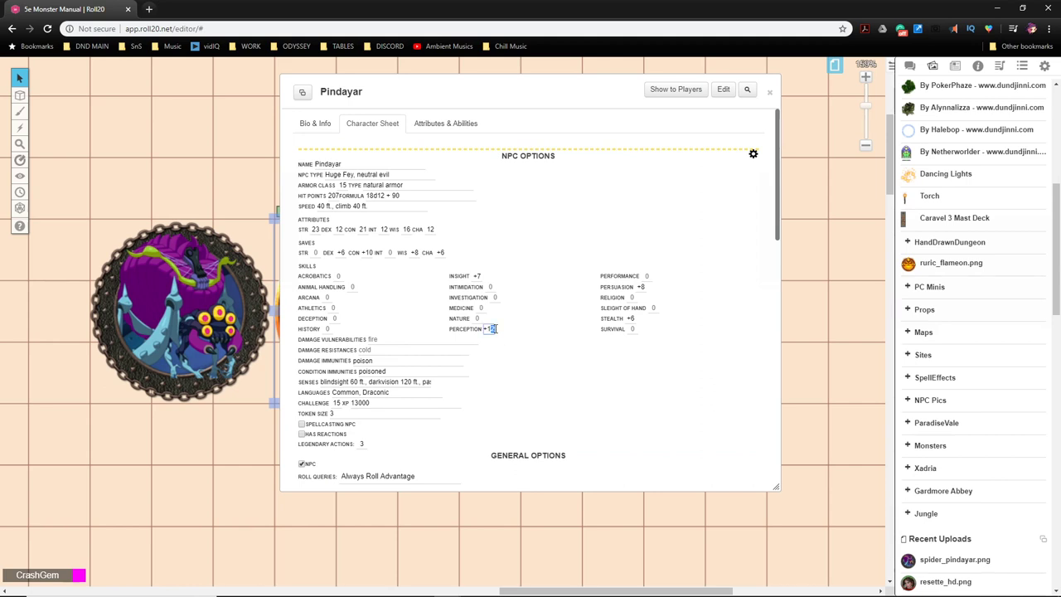
{"action": "type", "text": "13"}
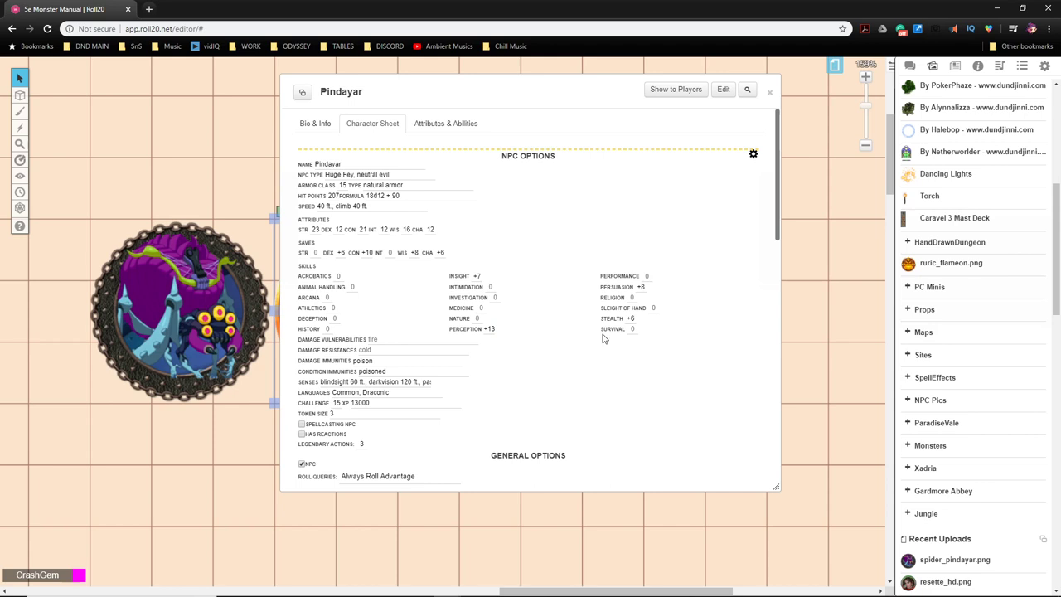
{"action": "mouse_move", "coordinate": [623, 331]}
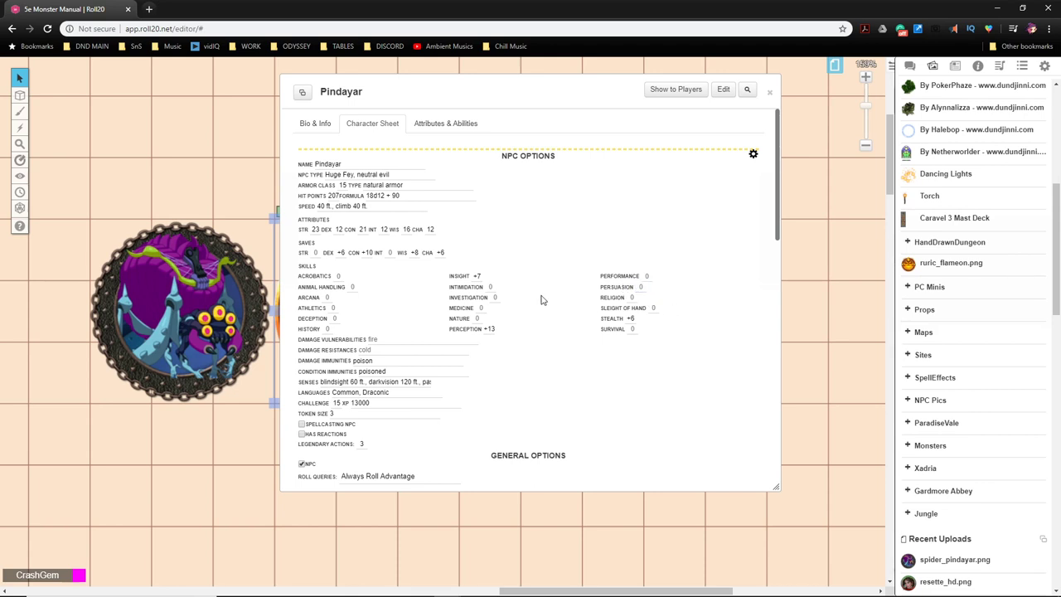
{"action": "mouse_move", "coordinate": [504, 371]}
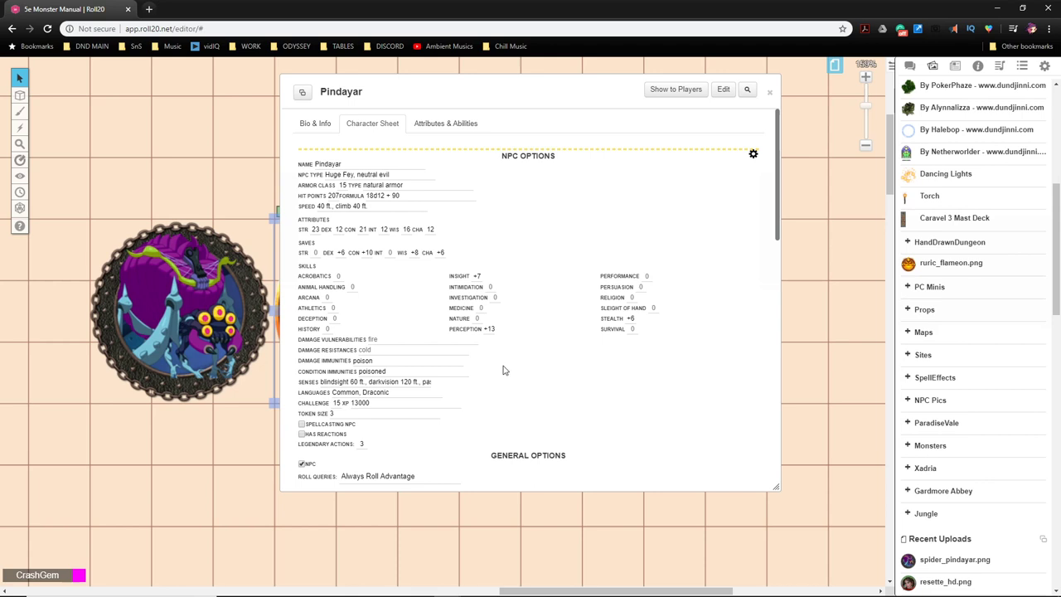
{"action": "mouse_move", "coordinate": [507, 398]}
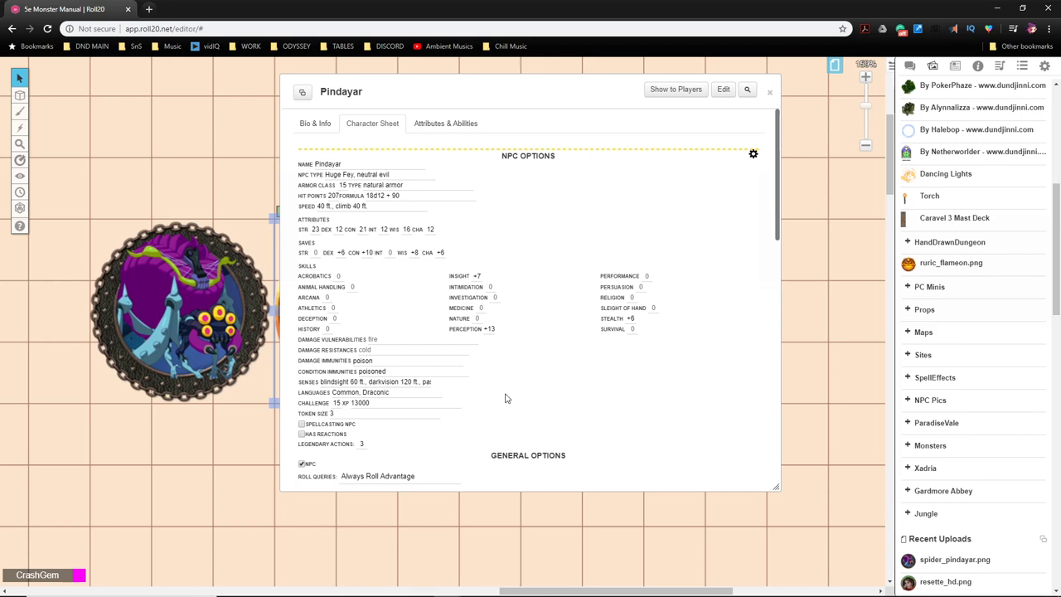
{"action": "mouse_move", "coordinate": [497, 342]}
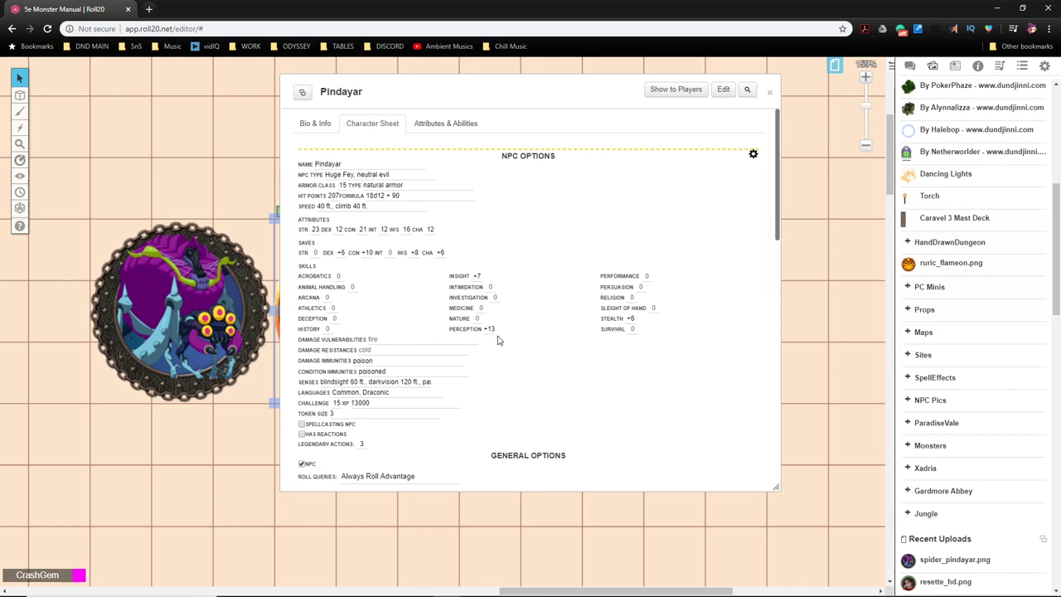
{"action": "left_click", "coordinate": [633, 328]}
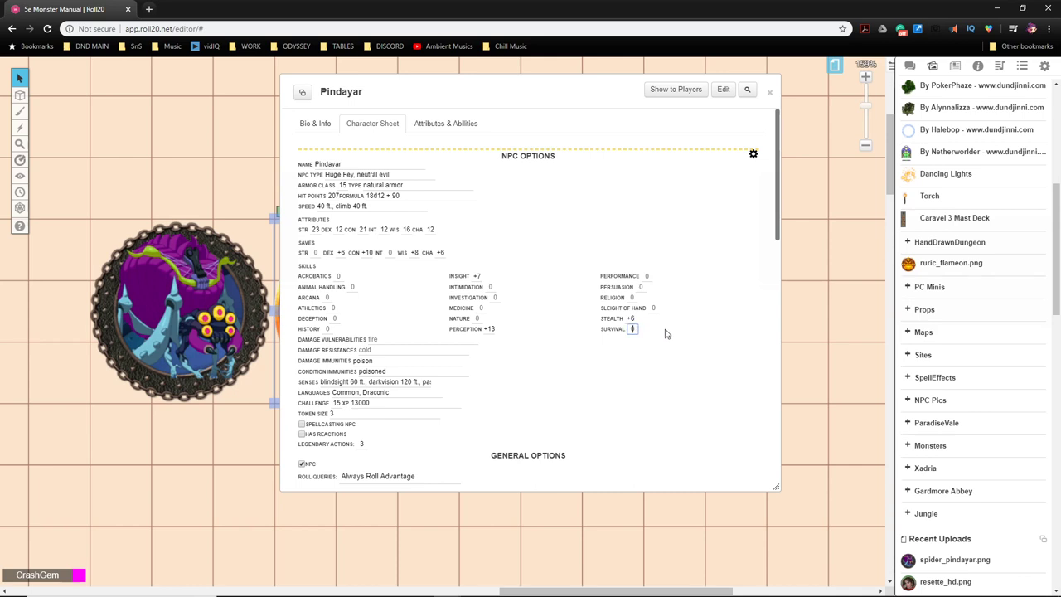
{"action": "type", "text": "8"}
{"action": "left_click", "coordinate": [481, 275]}
{"action": "type", "text": "+8"}
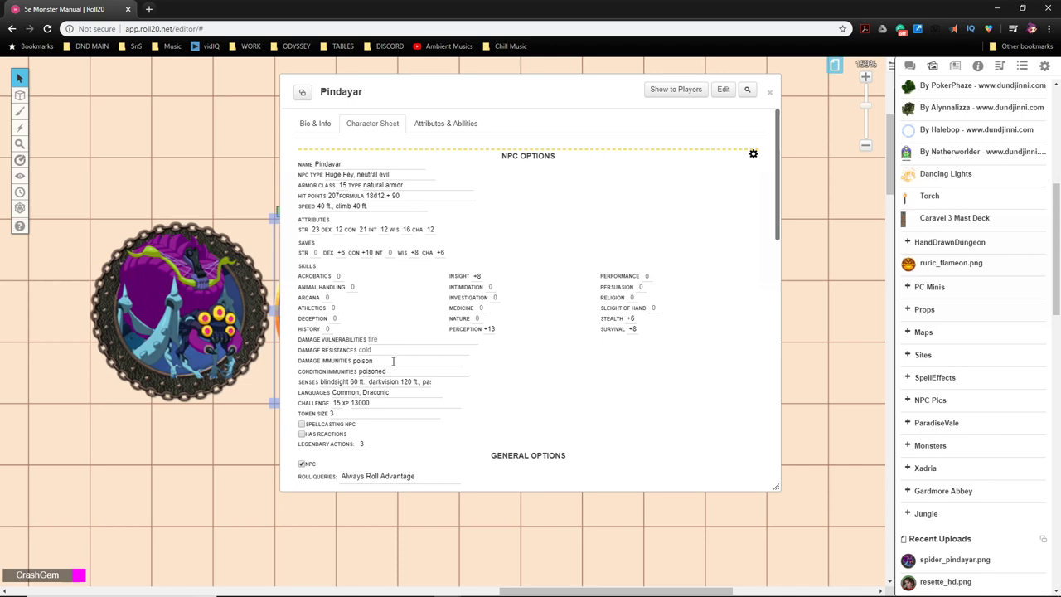
Step: Replace Pindayar's damage resistance entry with necrotic and commit it
{"action": "left_click", "coordinate": [406, 361]}
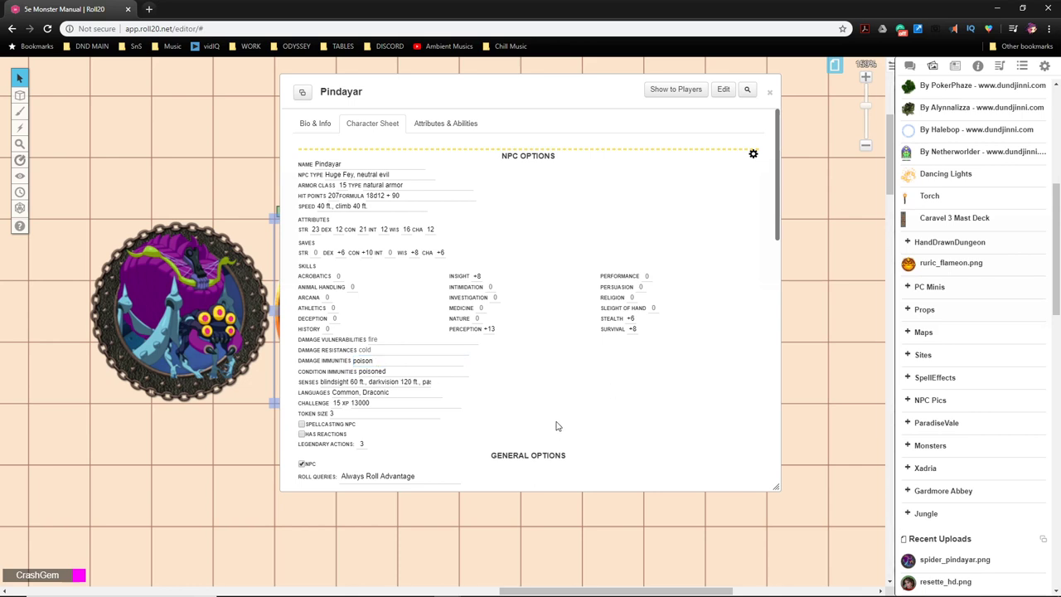
{"action": "left_click", "coordinate": [406, 362]}
{"action": "type", "text": "necrotic"}
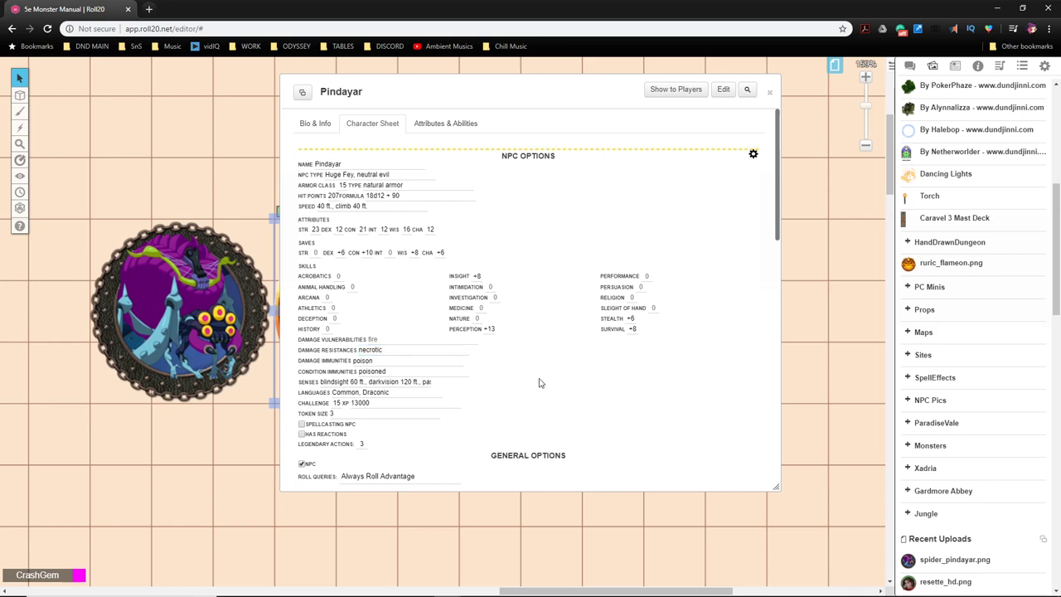
{"action": "scroll", "scroll_direction": "down", "scroll_amount": 3}
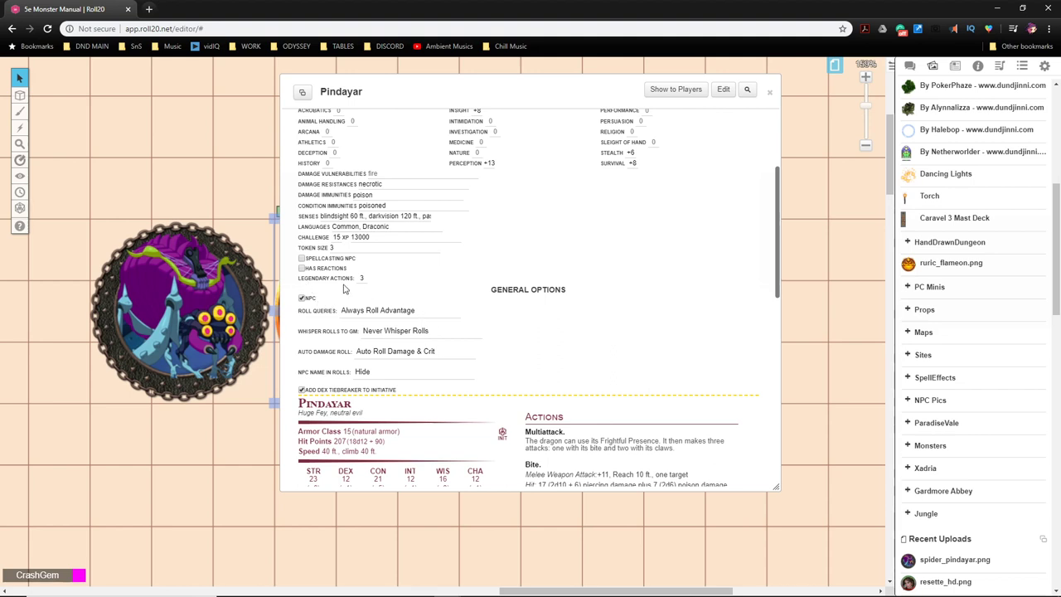
{"action": "mouse_move", "coordinate": [638, 325]}
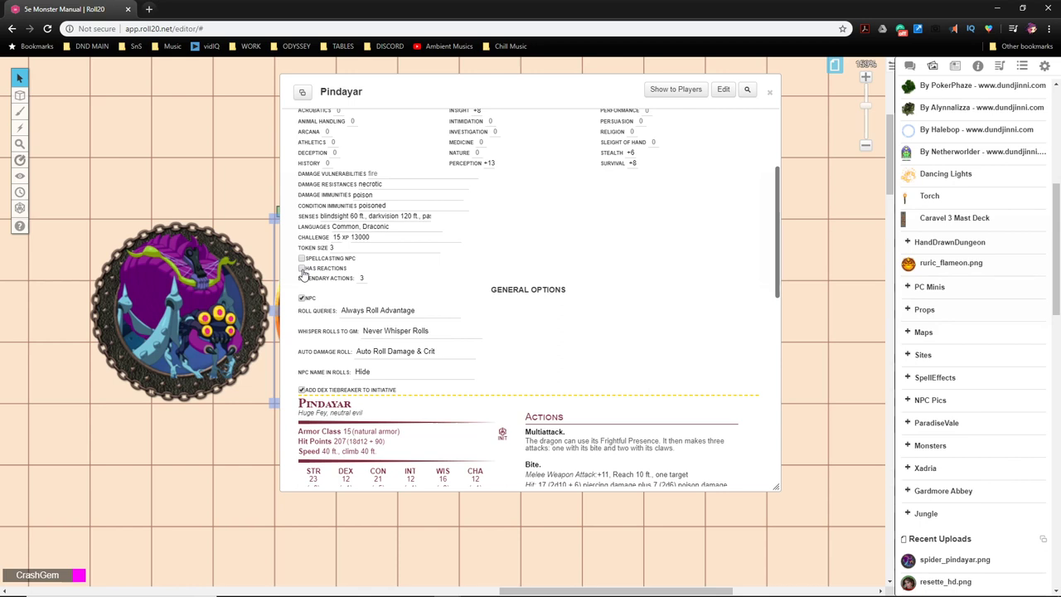
Step: Tick Has Reactions under General Options, keeping legendary actions at 3
{"action": "left_click", "coordinate": [302, 268]}
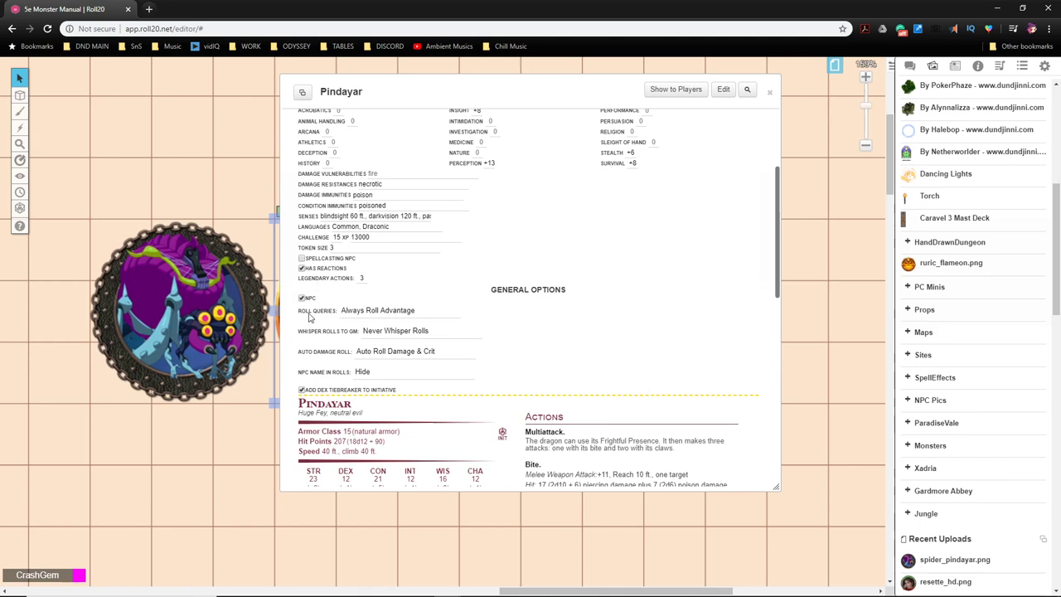
{"action": "mouse_move", "coordinate": [330, 291]}
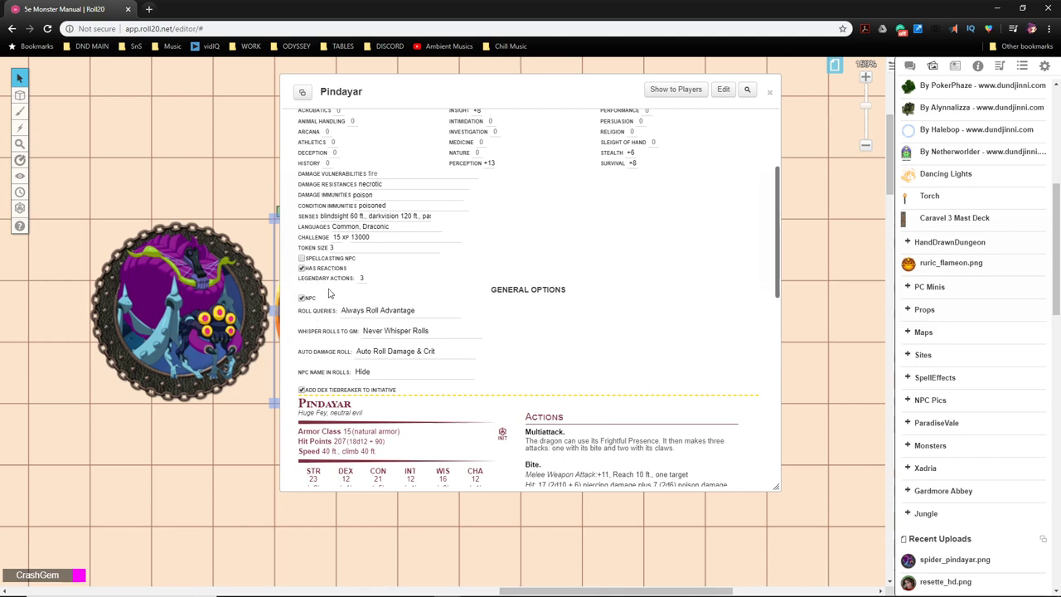
{"action": "mouse_move", "coordinate": [373, 287]}
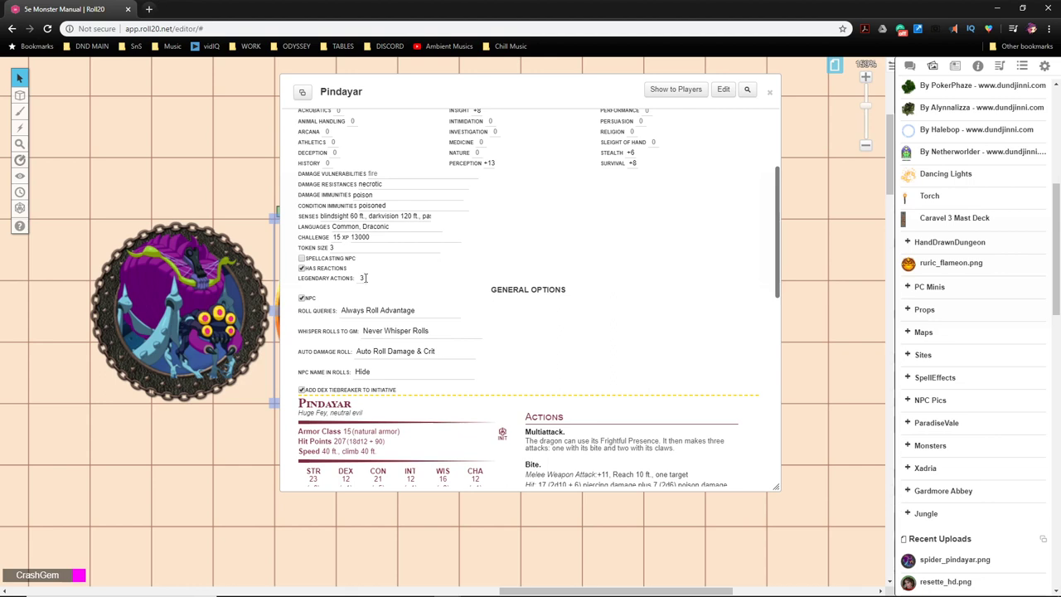
{"action": "scroll", "scroll_direction": "down", "scroll_amount": 3}
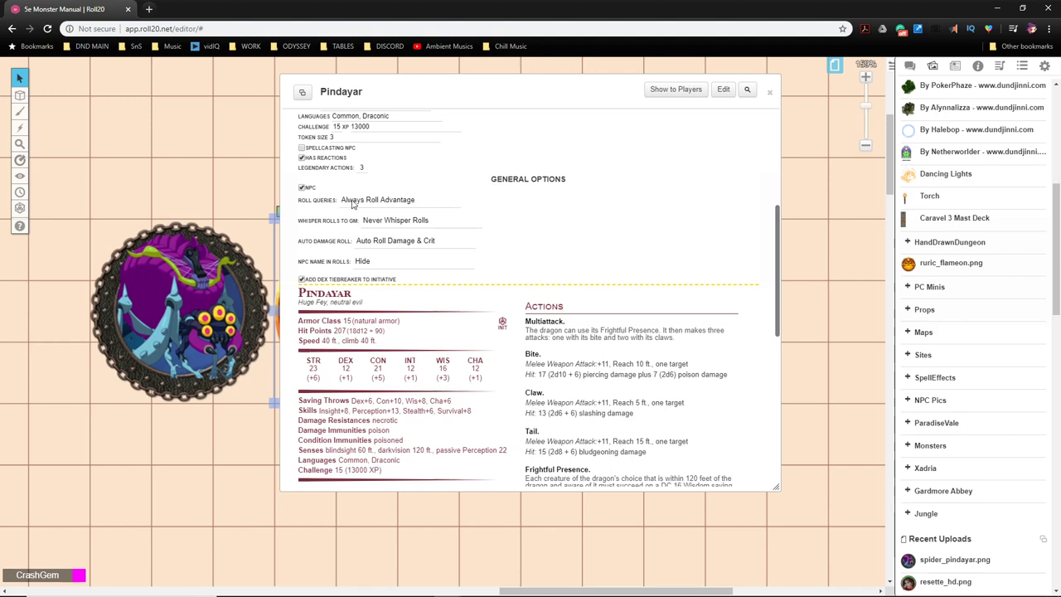
{"action": "mouse_move", "coordinate": [381, 265]}
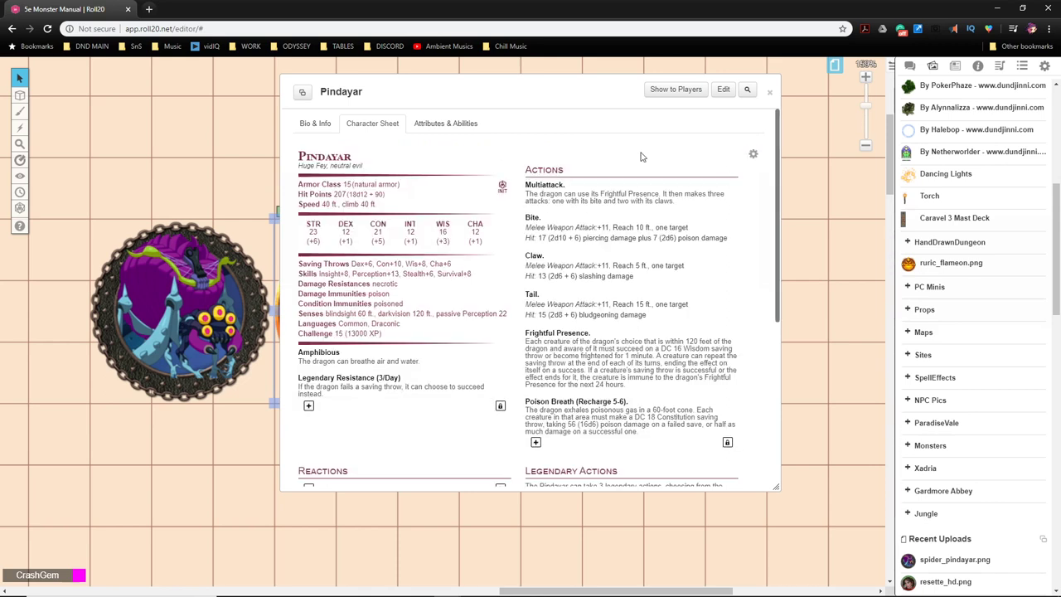
{"action": "mouse_move", "coordinate": [725, 166]}
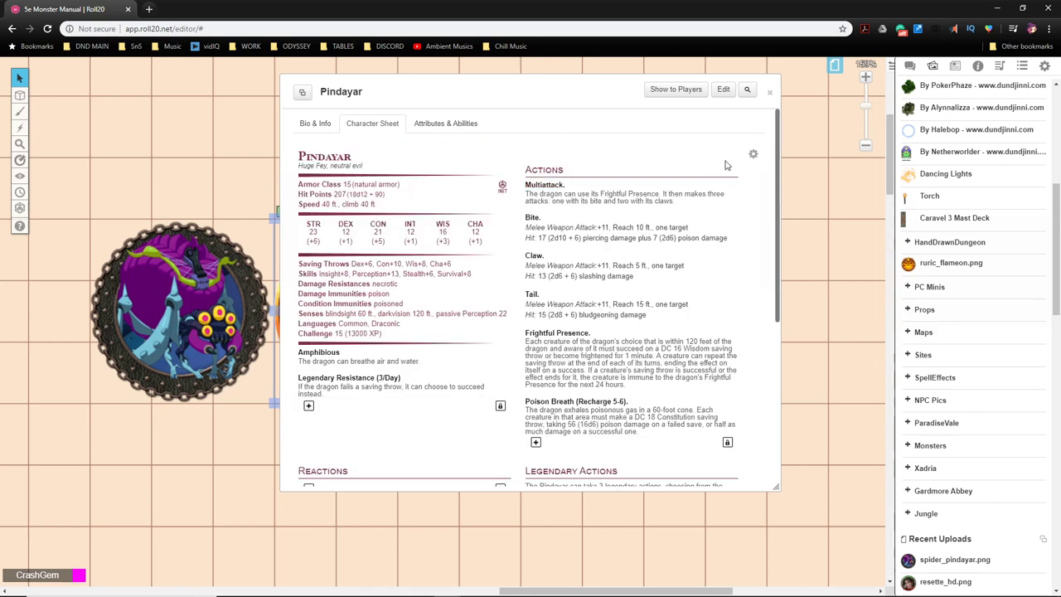
Step: Set Pindayar's languages to Common, Sylvan and move its sheet to the left
{"action": "left_click", "coordinate": [752, 154]}
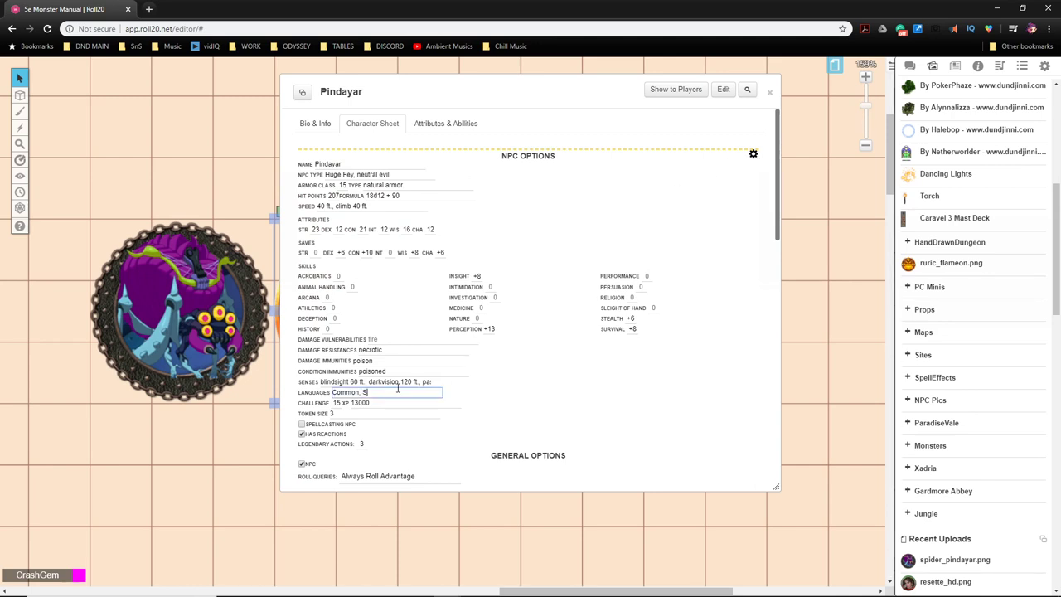
{"action": "type", "text": "ylvan"}
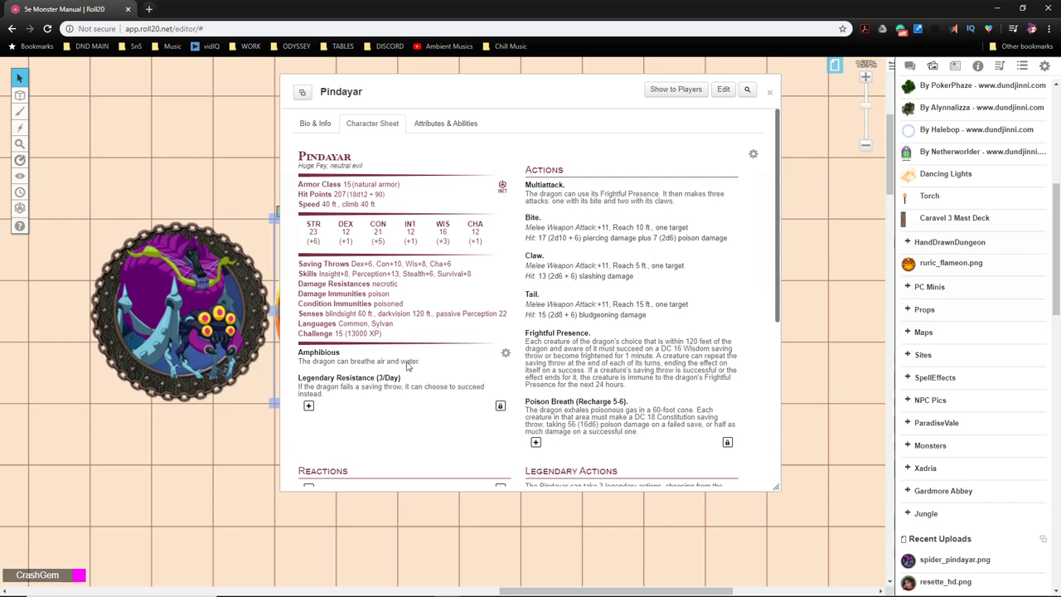
{"action": "left_click_drag", "start_coordinate": [527, 91], "coordinate": [438, 90]}
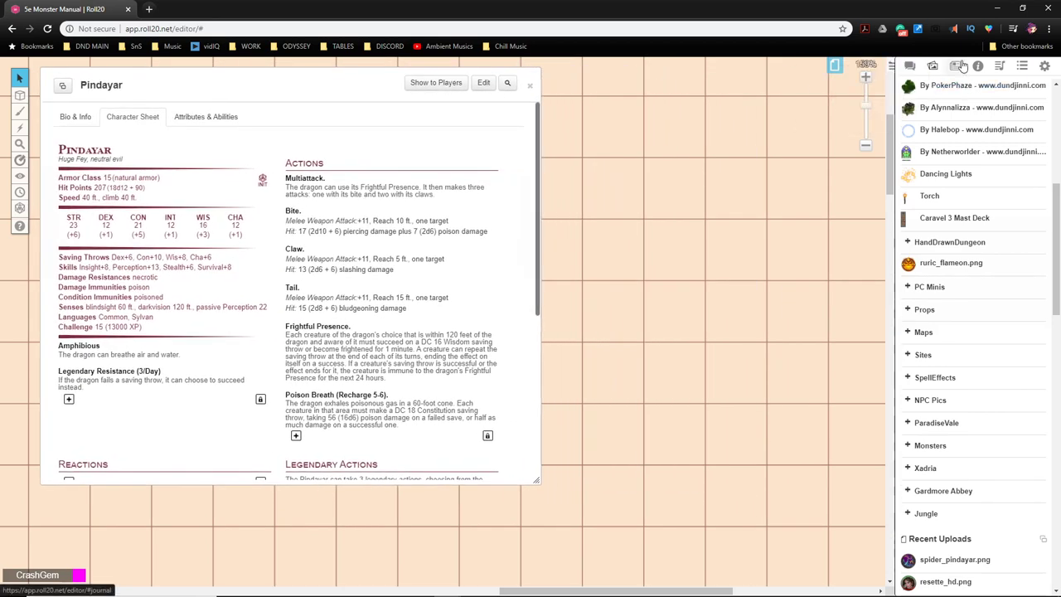
Step: Search the compendium for 'spider' and open the Giant Spider entry's traits and actions
{"action": "left_click", "coordinate": [978, 67]}
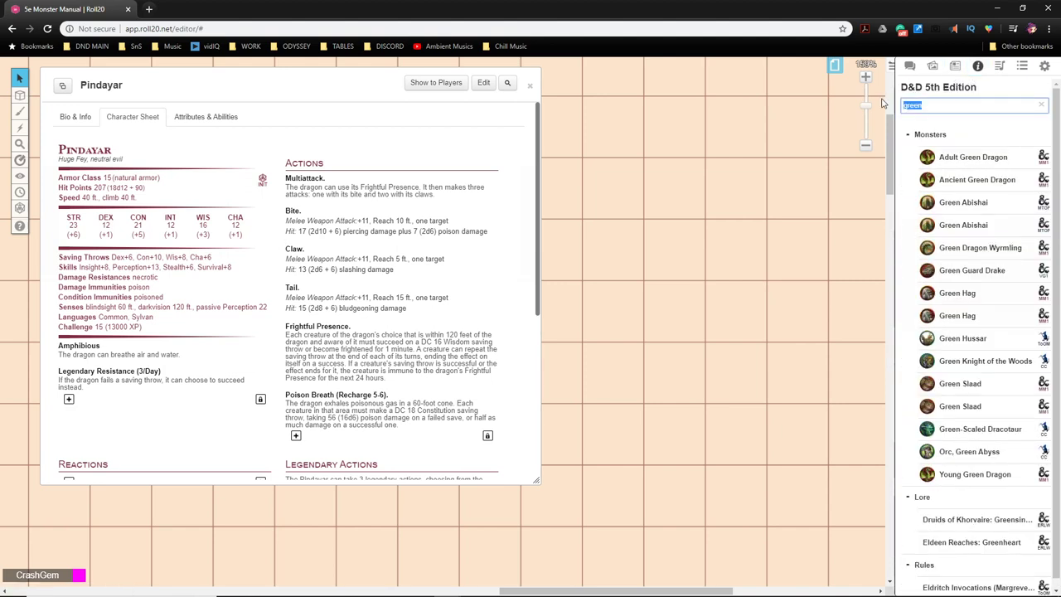
{"action": "type", "text": "spider"}
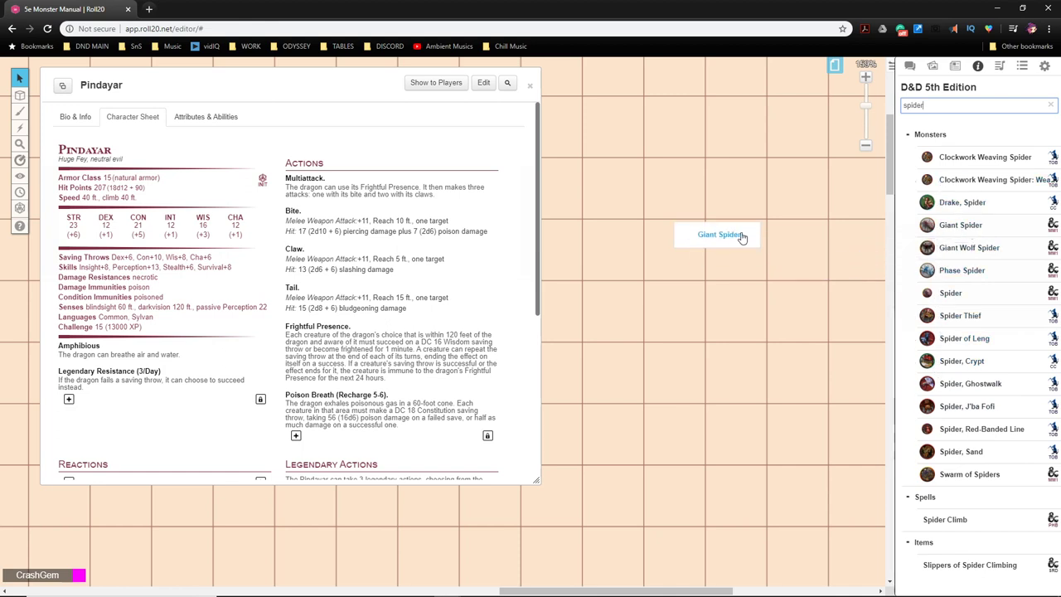
{"action": "mouse_move", "coordinate": [761, 313]}
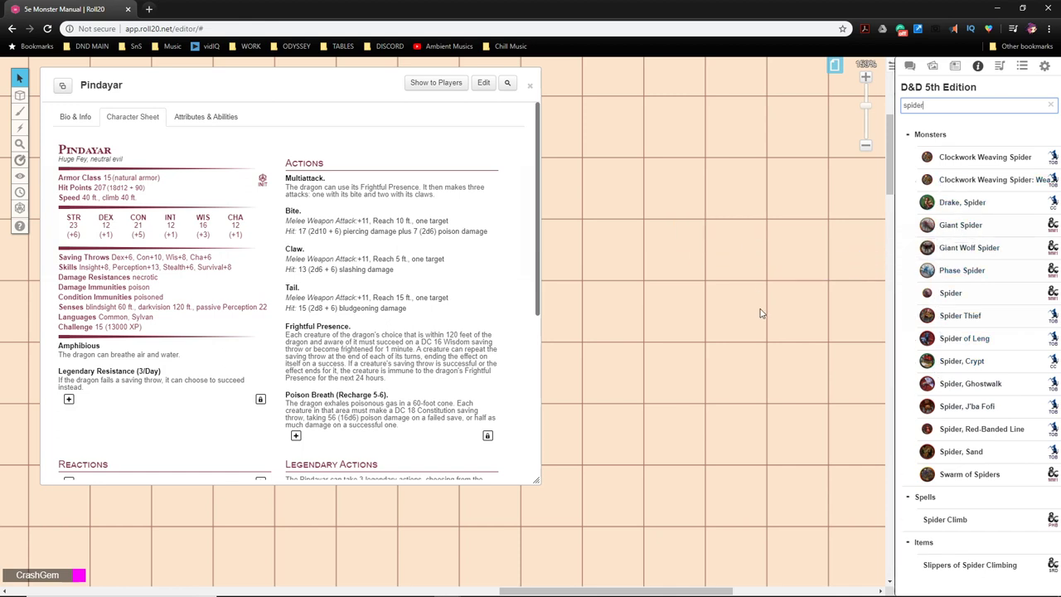
{"action": "left_click", "coordinate": [959, 225]}
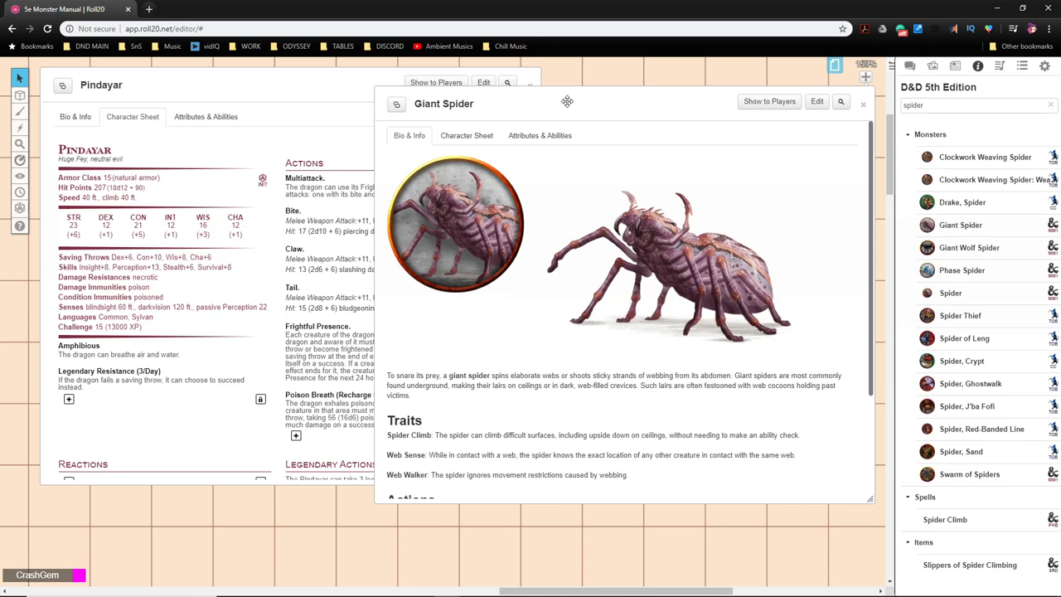
{"action": "mouse_move", "coordinate": [506, 136]}
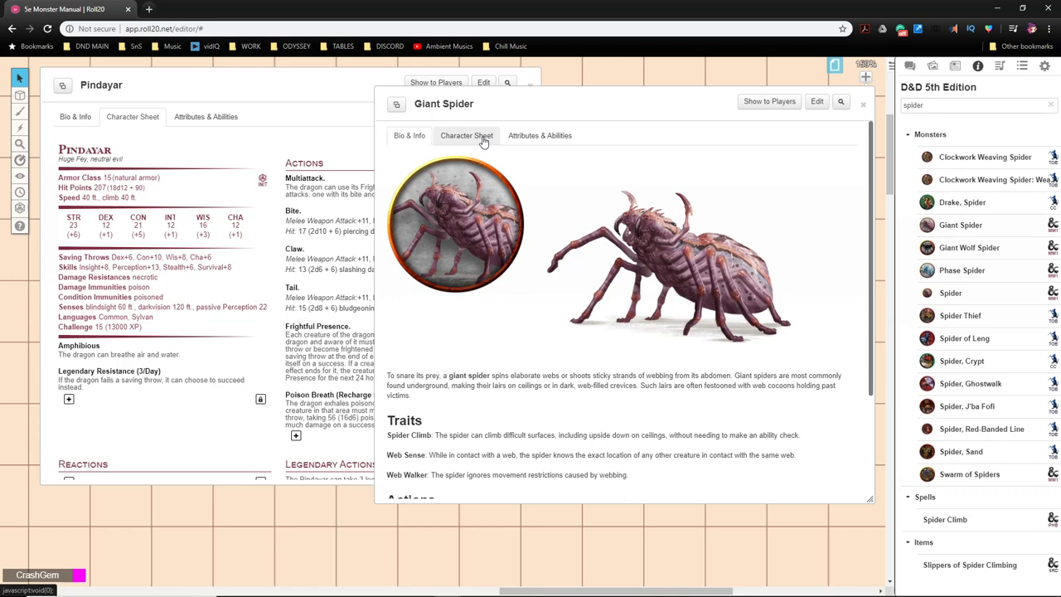
{"action": "scroll", "scroll_direction": "down", "scroll_amount": 3}
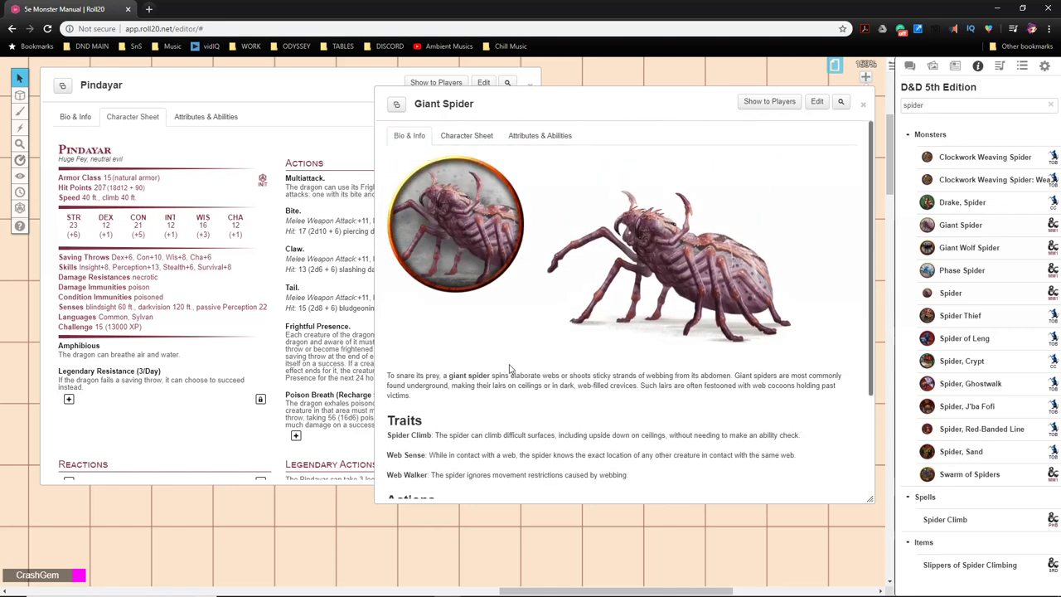
{"action": "mouse_move", "coordinate": [472, 126]}
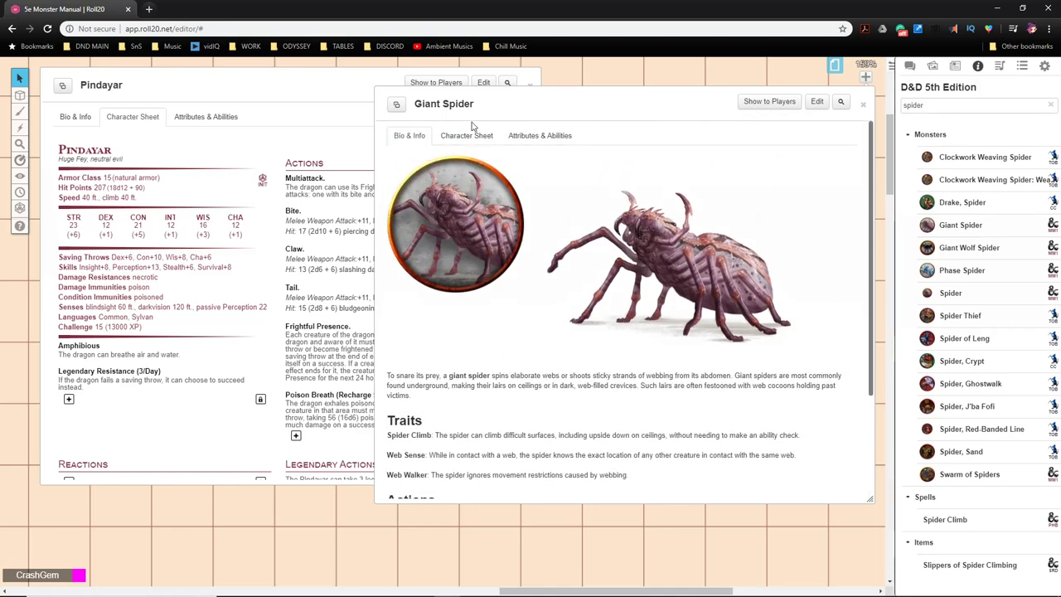
{"action": "scroll", "scroll_direction": "down", "scroll_amount": 3}
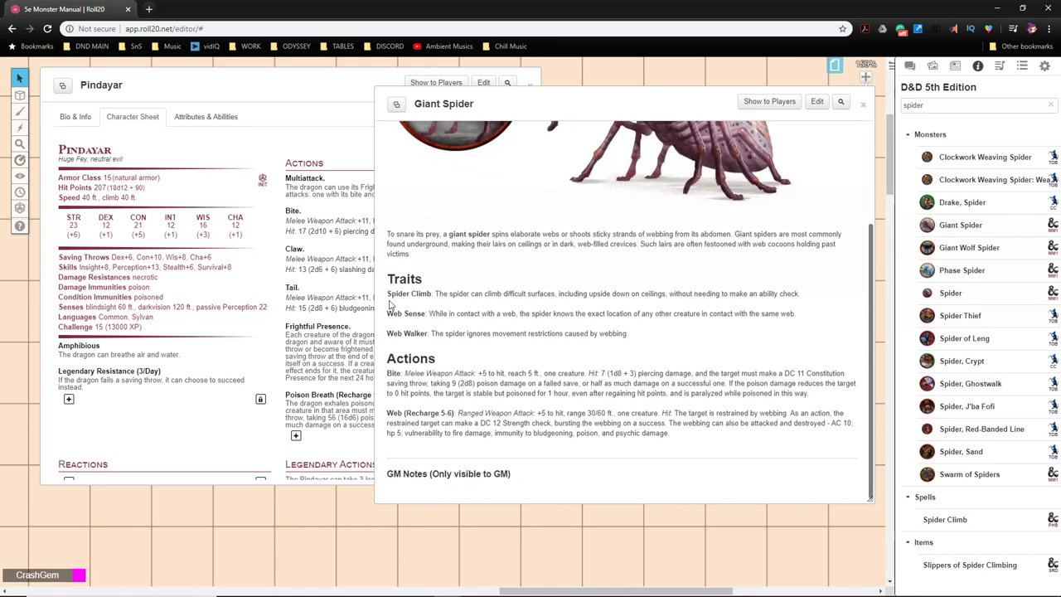
Step: Rename Pindayar's Amphibious trait to Spider Climb using the Giant Spider's text
{"action": "left_click", "coordinate": [465, 136]}
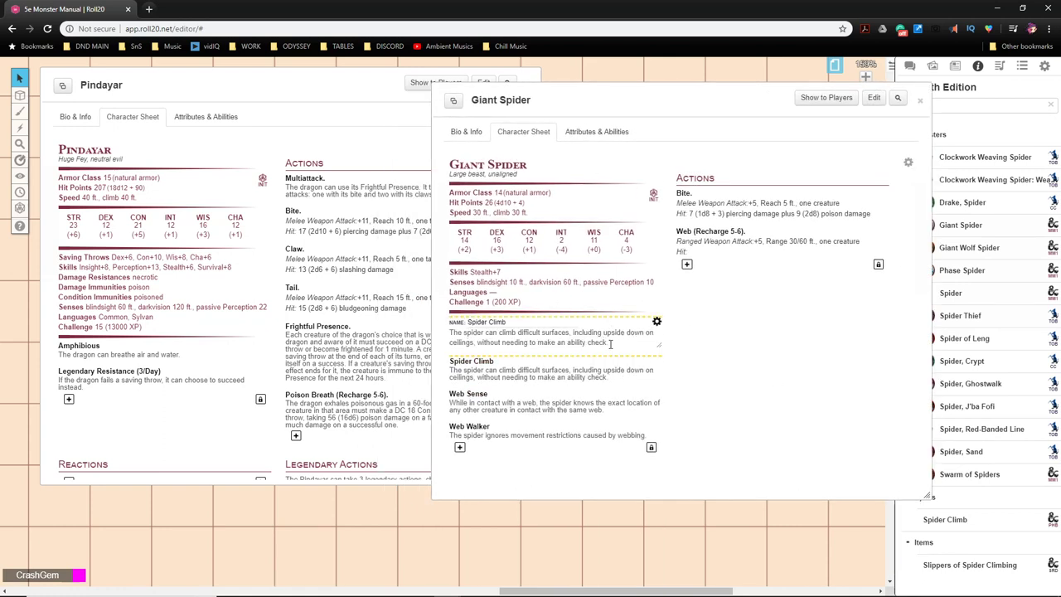
{"action": "triple_click", "coordinate": [554, 337]}
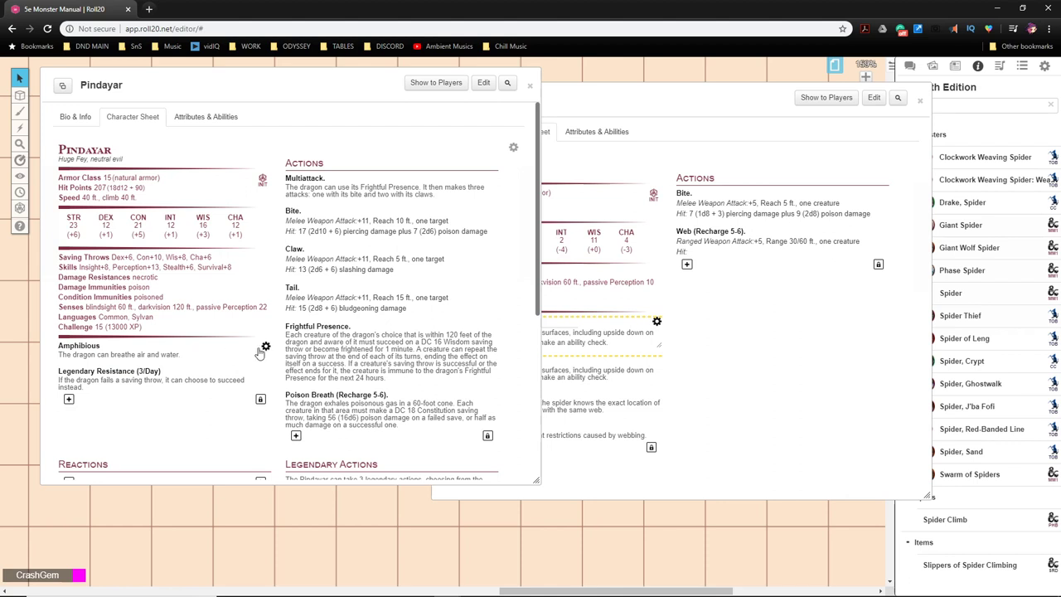
{"action": "left_click", "coordinate": [265, 346]}
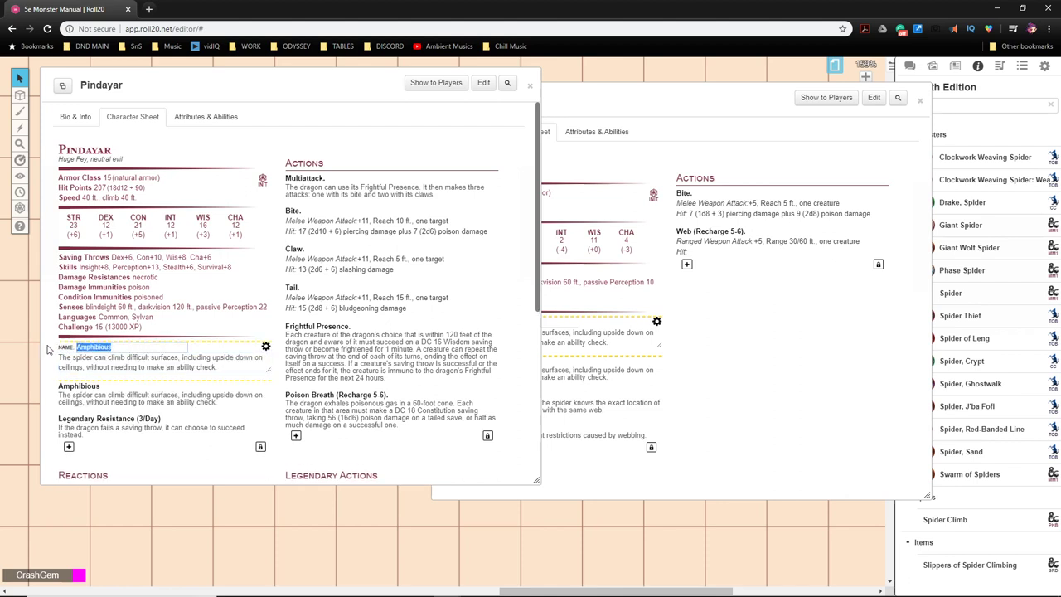
{"action": "type", "text": "Spider Climb"}
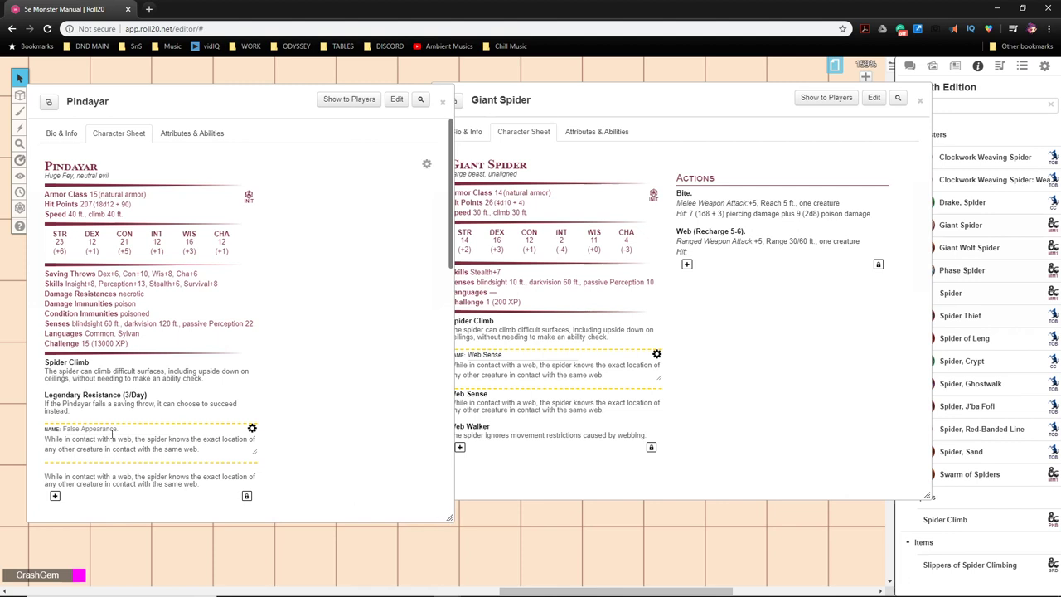
Step: Add Web Sense and Web Walker traits copied from the Giant Spider sheet
{"action": "left_click", "coordinate": [116, 428]}
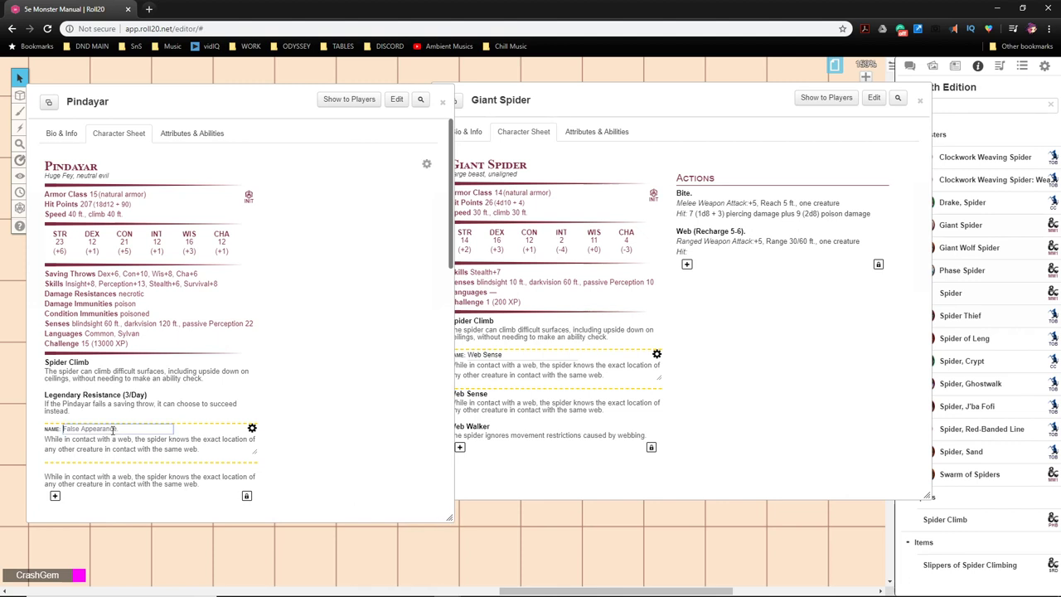
{"action": "type", "text": "Web Sense"}
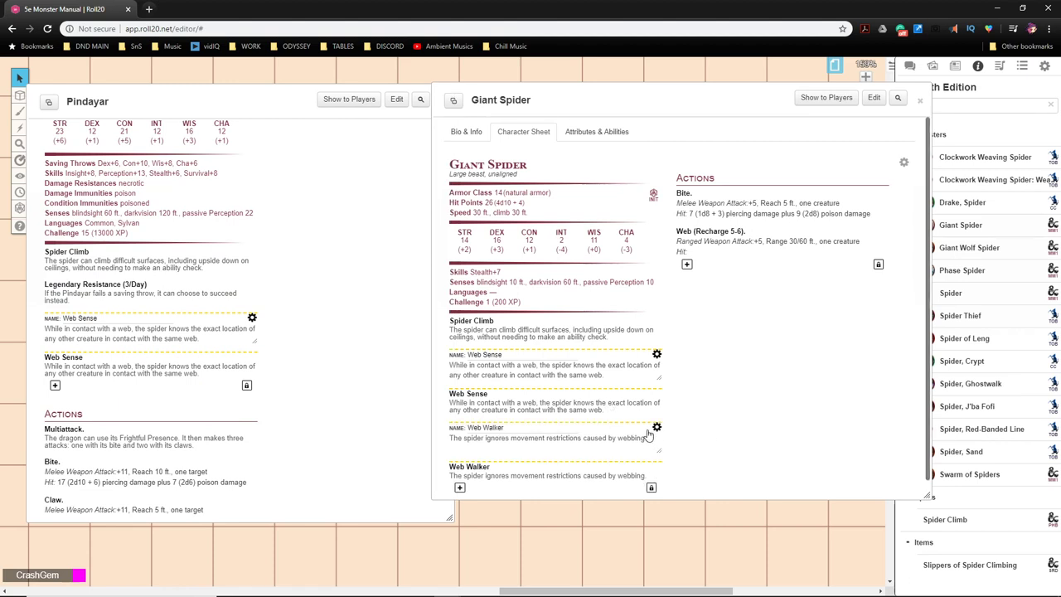
{"action": "scroll", "scroll_direction": "down", "scroll_amount": 3}
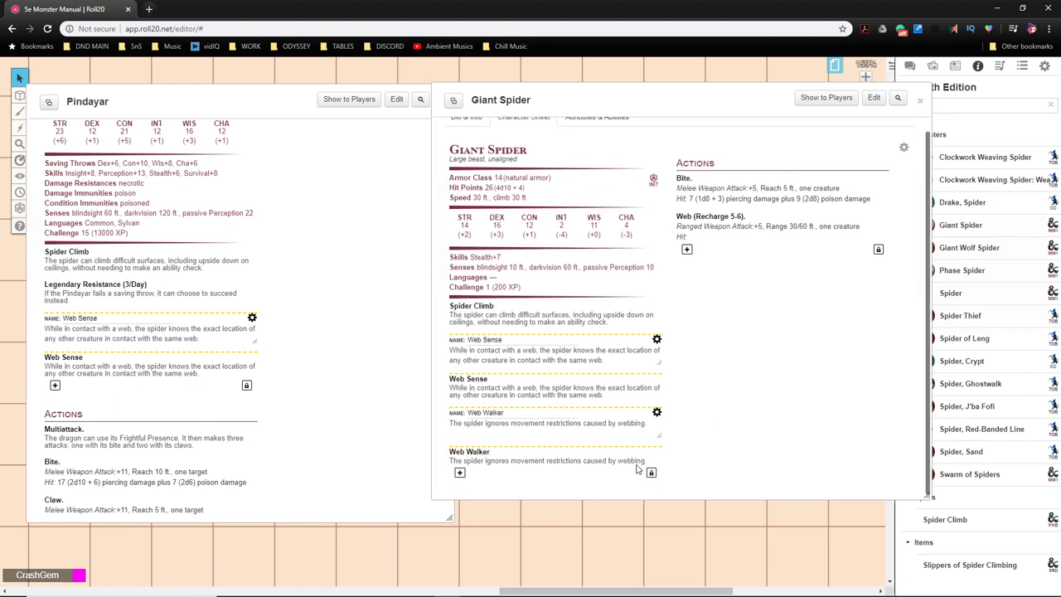
{"action": "triple_click", "coordinate": [547, 423]}
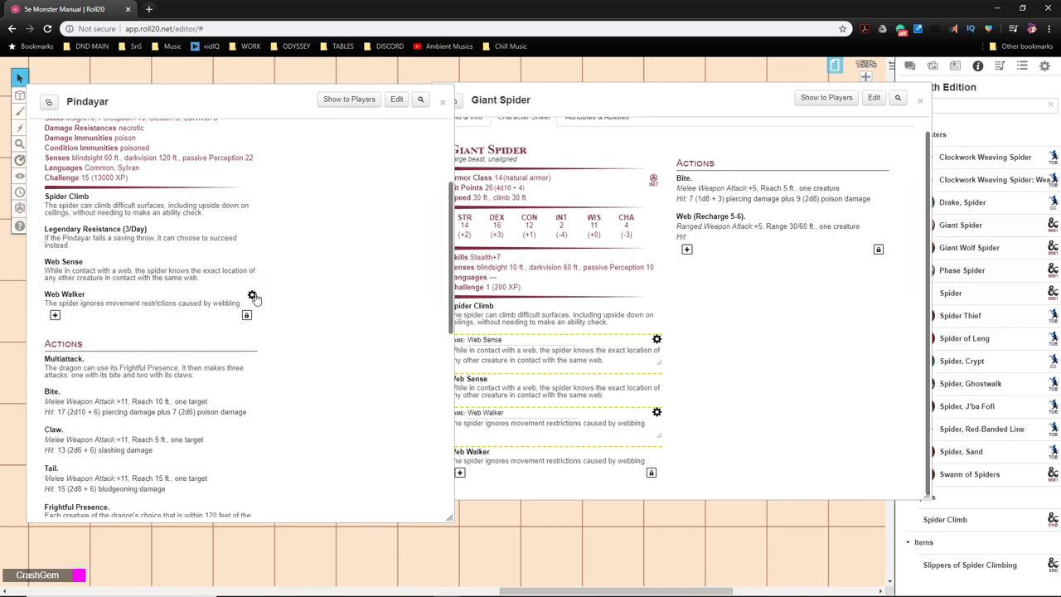
{"action": "scroll", "scroll_direction": "down", "scroll_amount": 3}
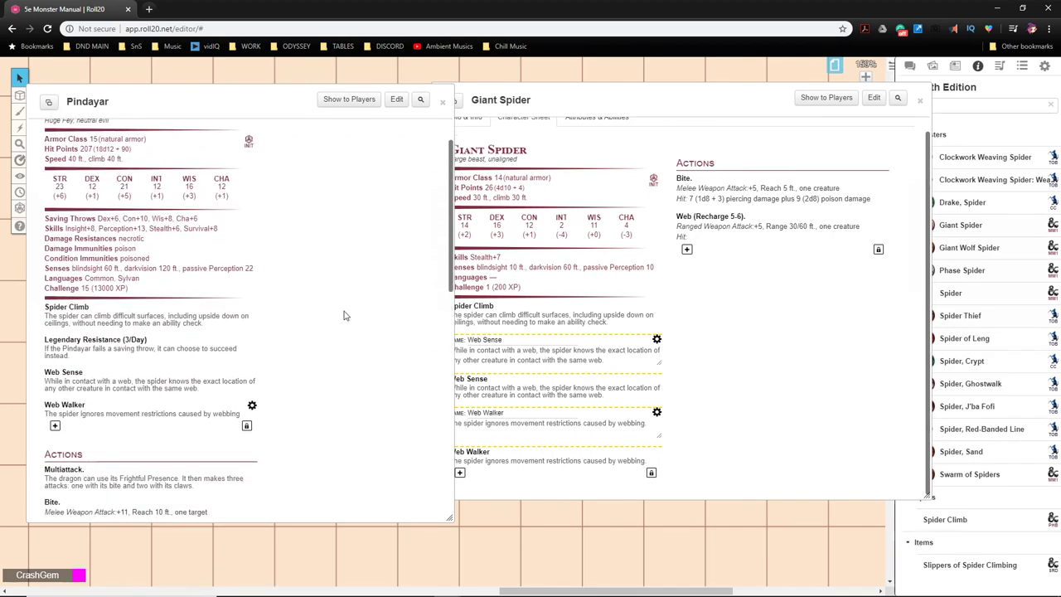
Step: Rewrite Multiattack's opening so Pindayar moves up to its speed, replacing the dragon wording
{"action": "scroll", "scroll_direction": "down", "scroll_amount": 3}
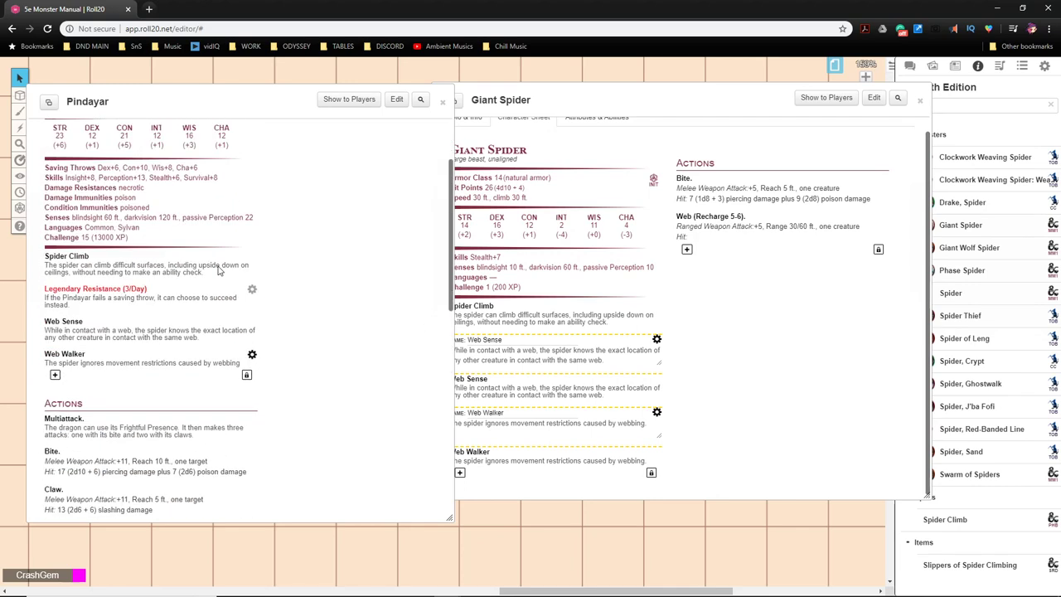
{"action": "scroll", "scroll_direction": "down", "scroll_amount": 3}
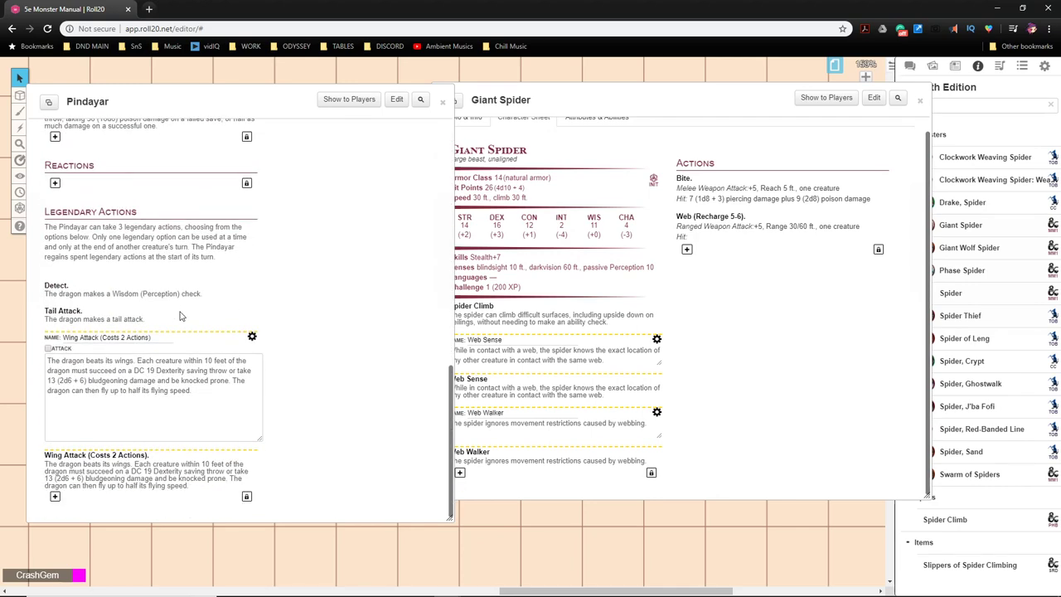
{"action": "scroll", "scroll_direction": "down", "scroll_amount": 3}
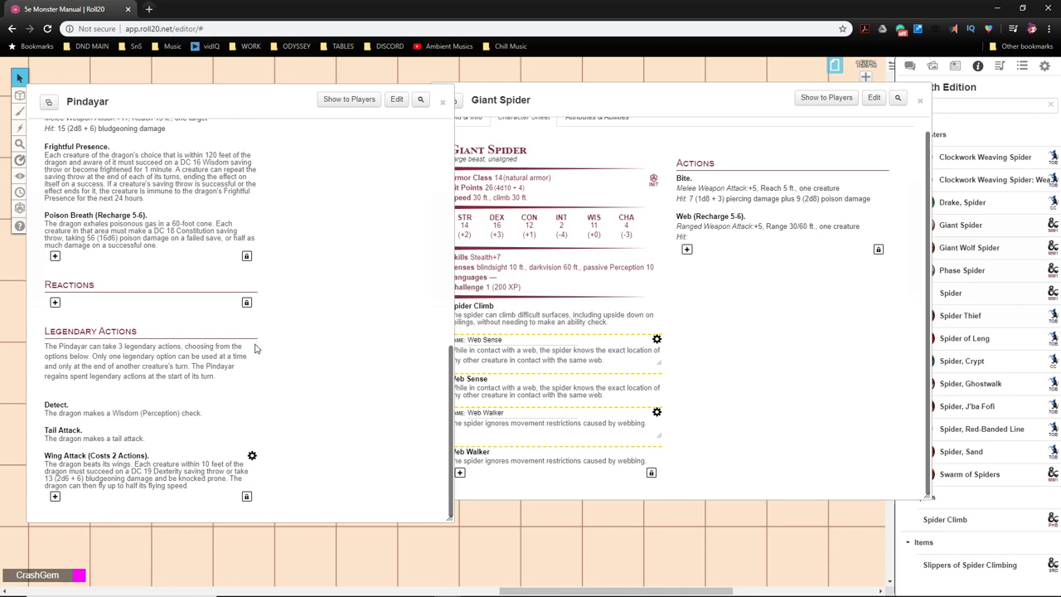
{"action": "scroll", "scroll_direction": "down", "scroll_amount": 3}
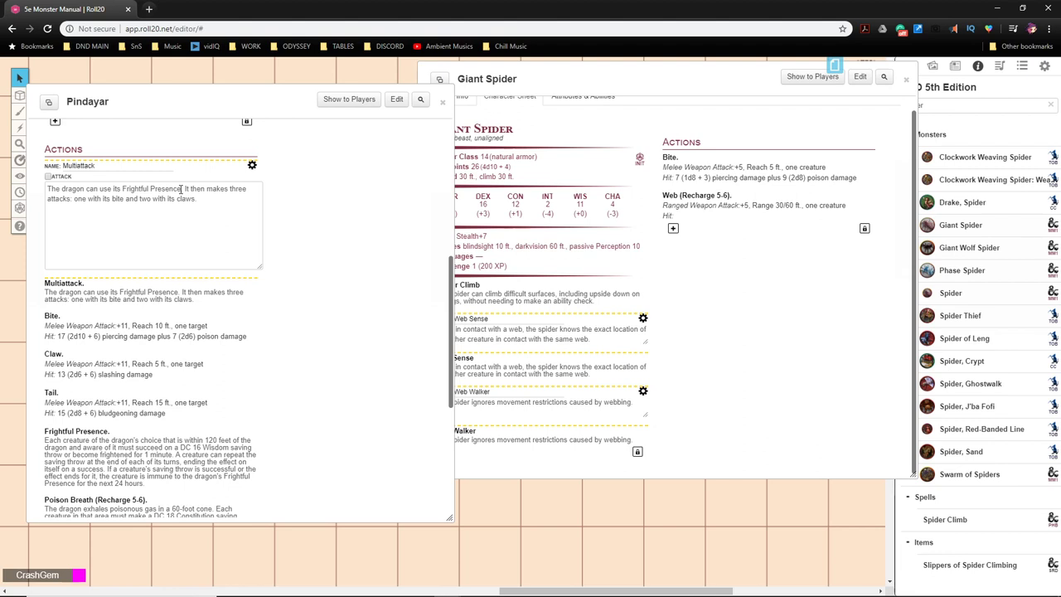
{"action": "double_click", "coordinate": [165, 189]}
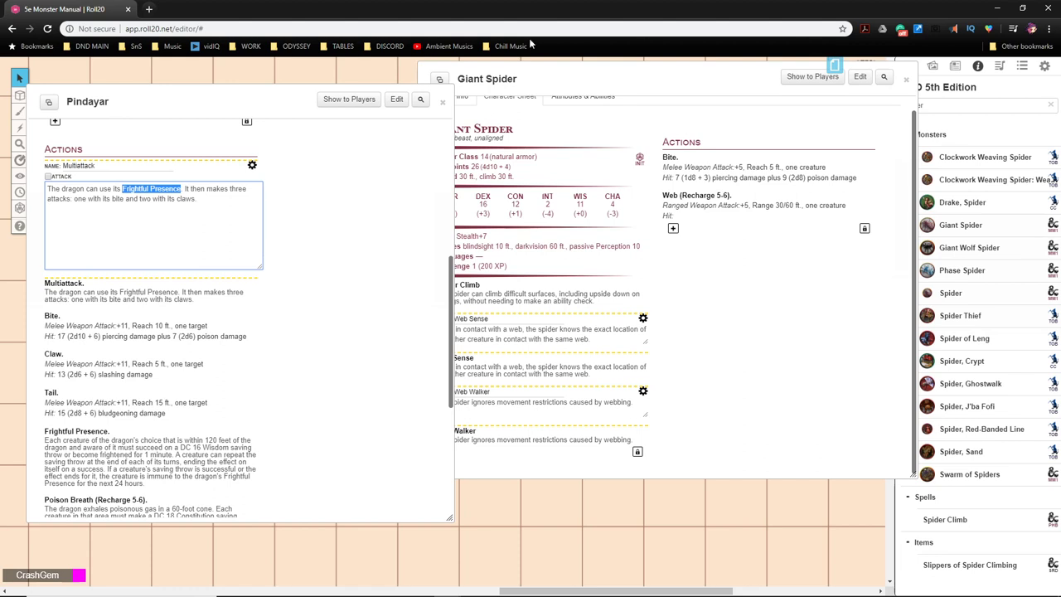
{"action": "left_click", "coordinate": [186, 189]}
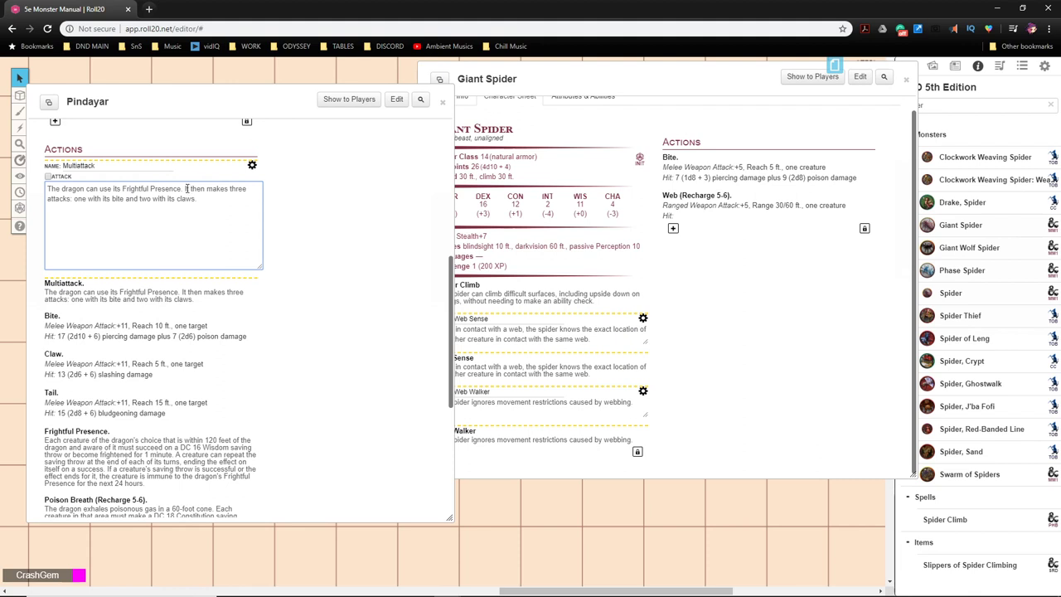
{"action": "left_click_drag", "start_coordinate": [62, 189], "coordinate": [179, 189]}
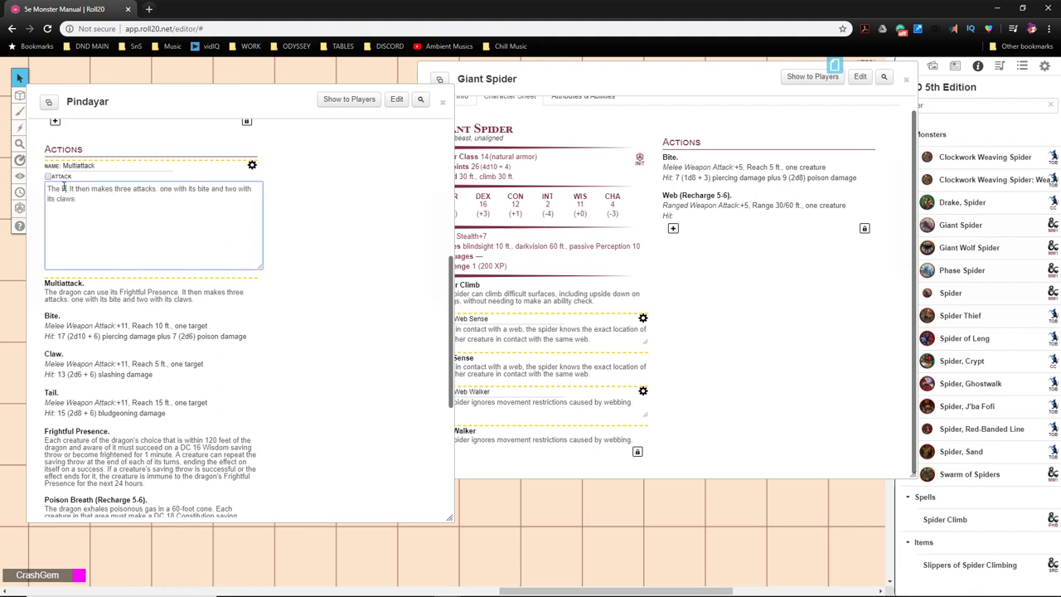
{"action": "type", "text": "Pindayar."}
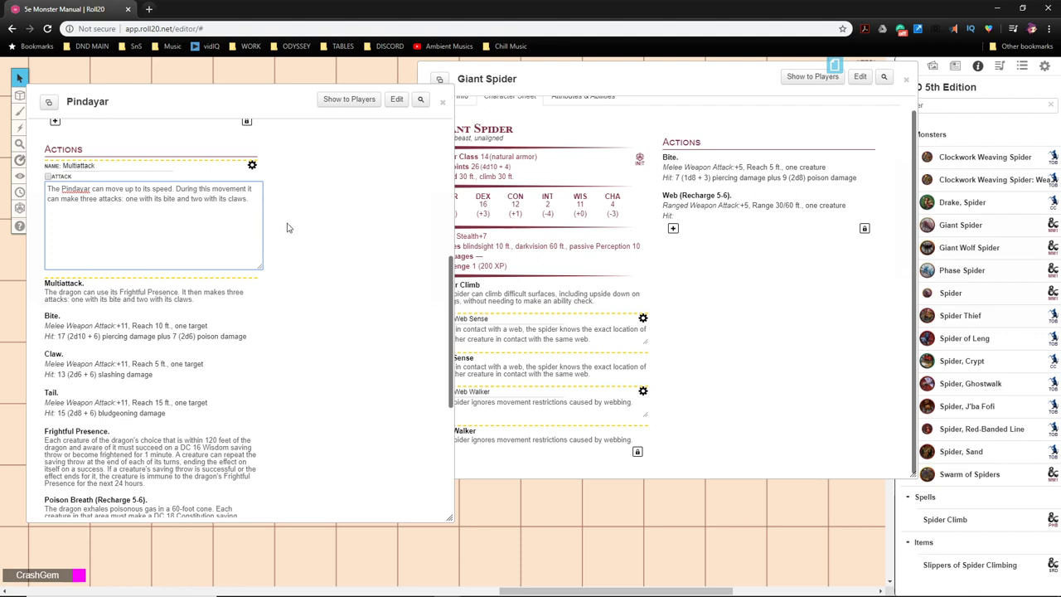
Step: Change the three attacks to one bite and two with stolen hands instead of claws
{"action": "left_click", "coordinate": [96, 197]}
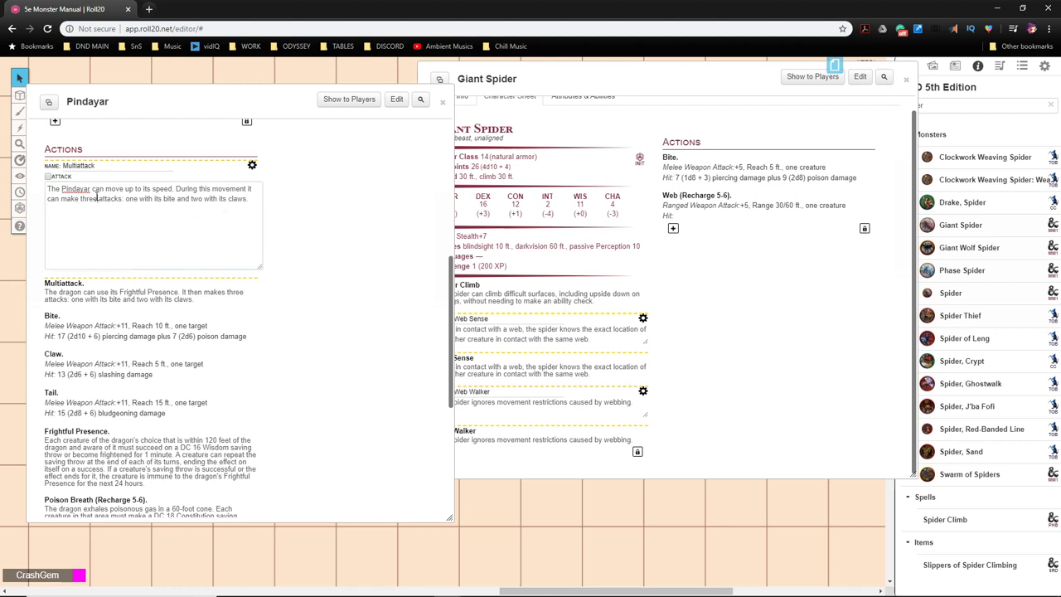
{"action": "double_click", "coordinate": [88, 198]}
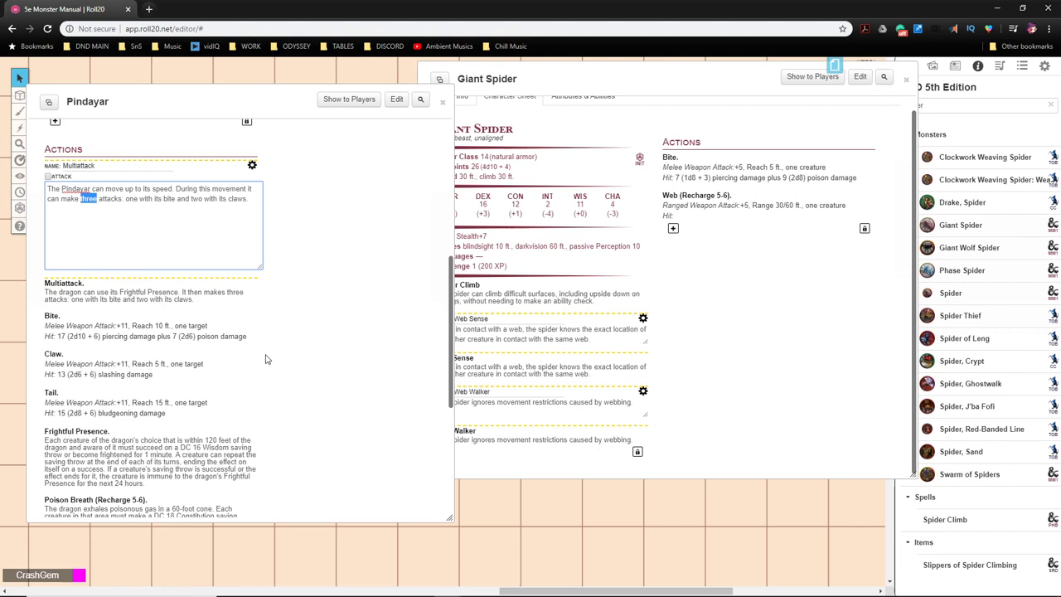
{"action": "mouse_move", "coordinate": [255, 174]}
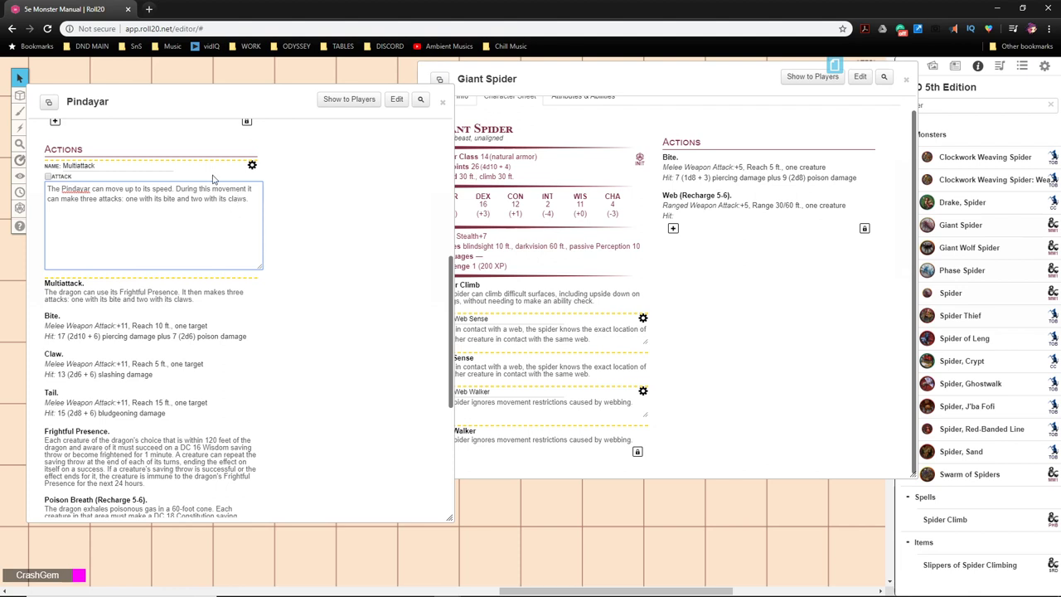
{"action": "mouse_move", "coordinate": [262, 166]}
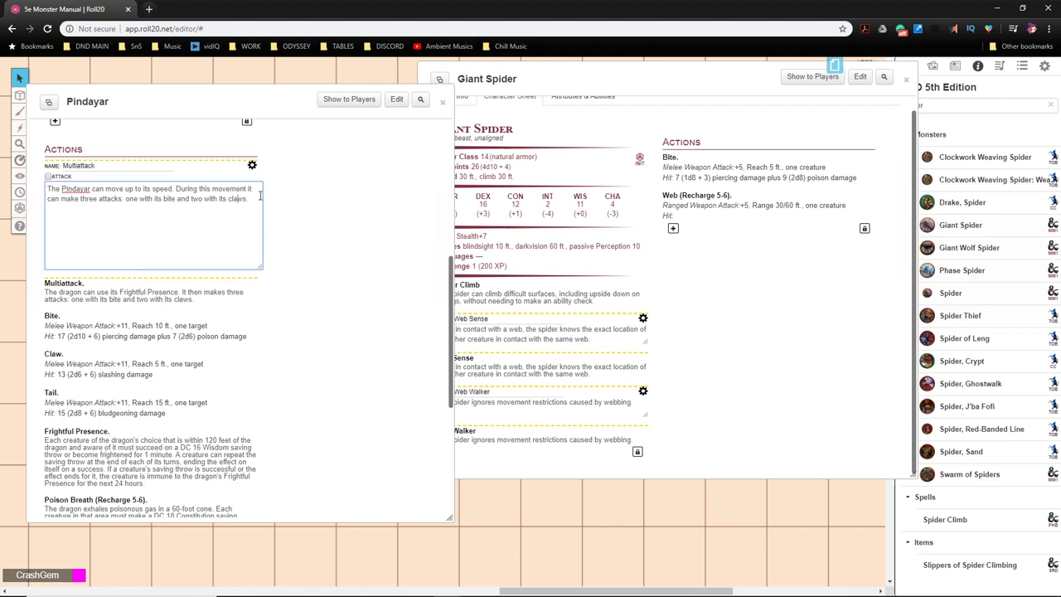
{"action": "double_click", "coordinate": [238, 199]}
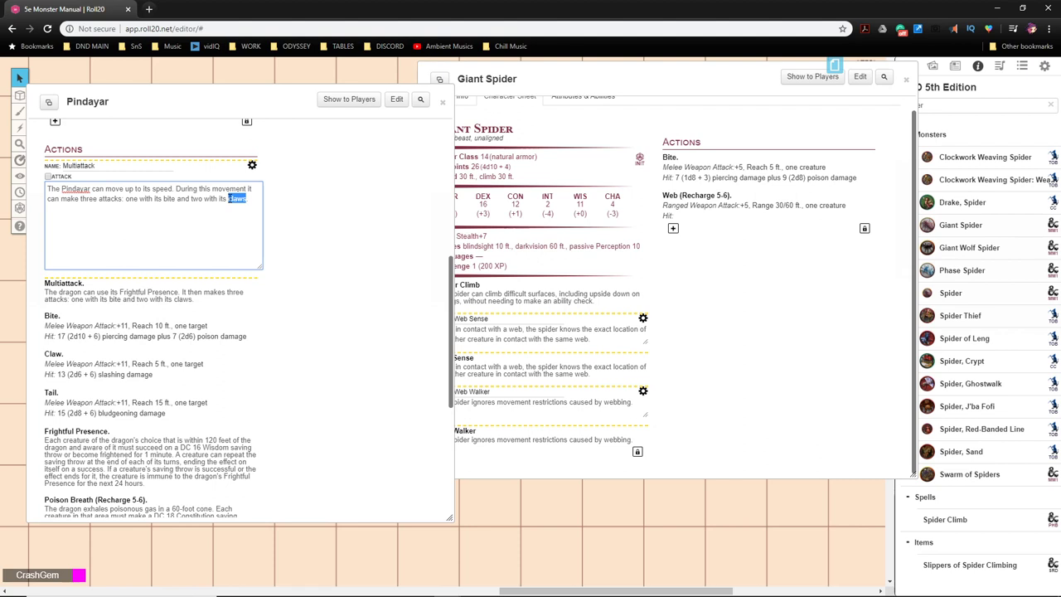
{"action": "type", "text": "stolen h"}
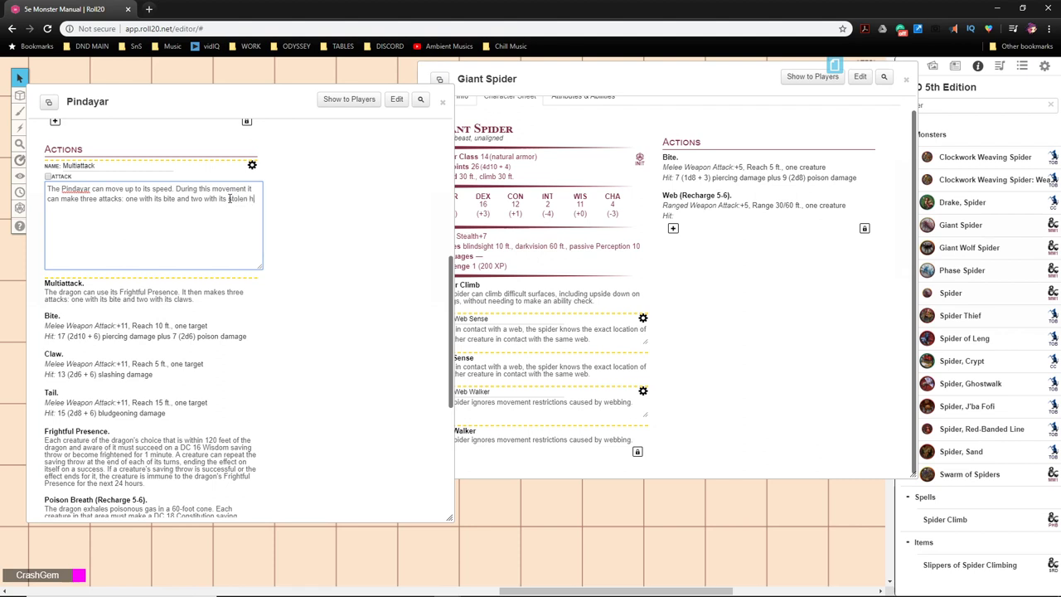
{"action": "type", "text": "ands."}
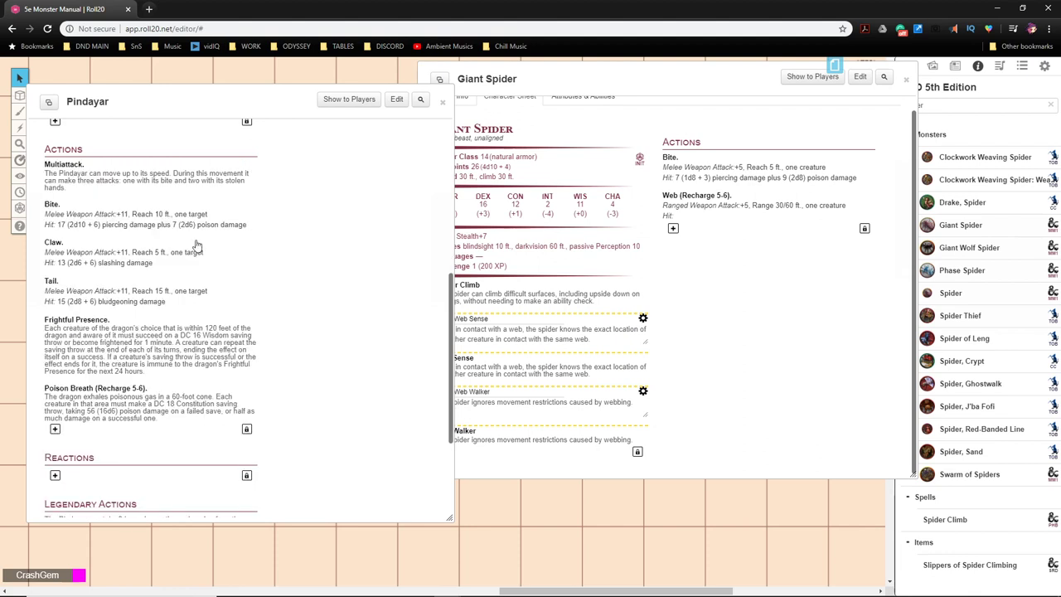
Step: Change the Bite action's reach from 10 ft to 5 ft
{"action": "left_click", "coordinate": [52, 203]}
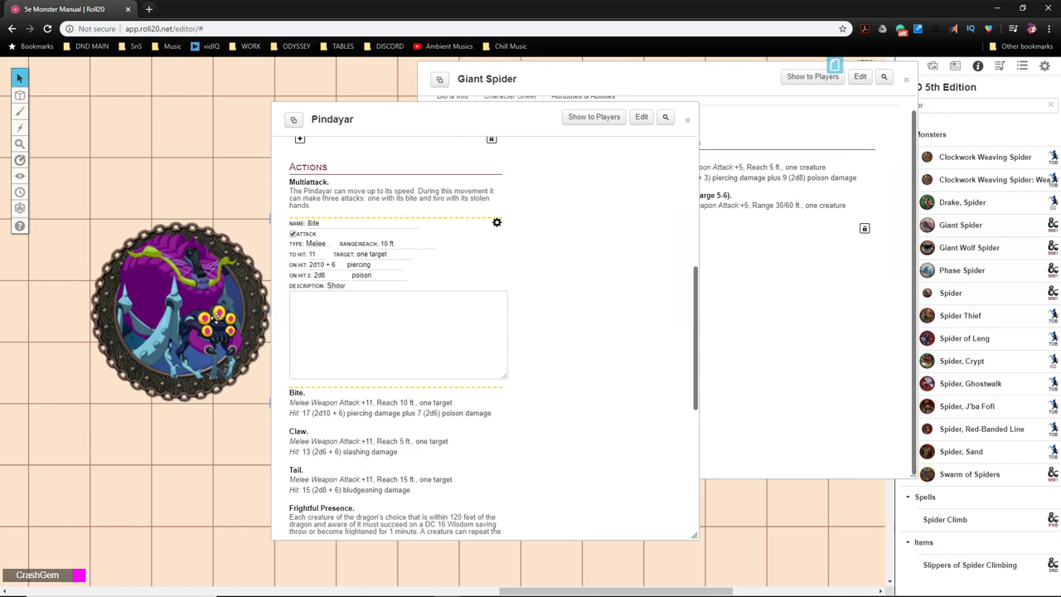
{"action": "left_click", "coordinate": [385, 242]}
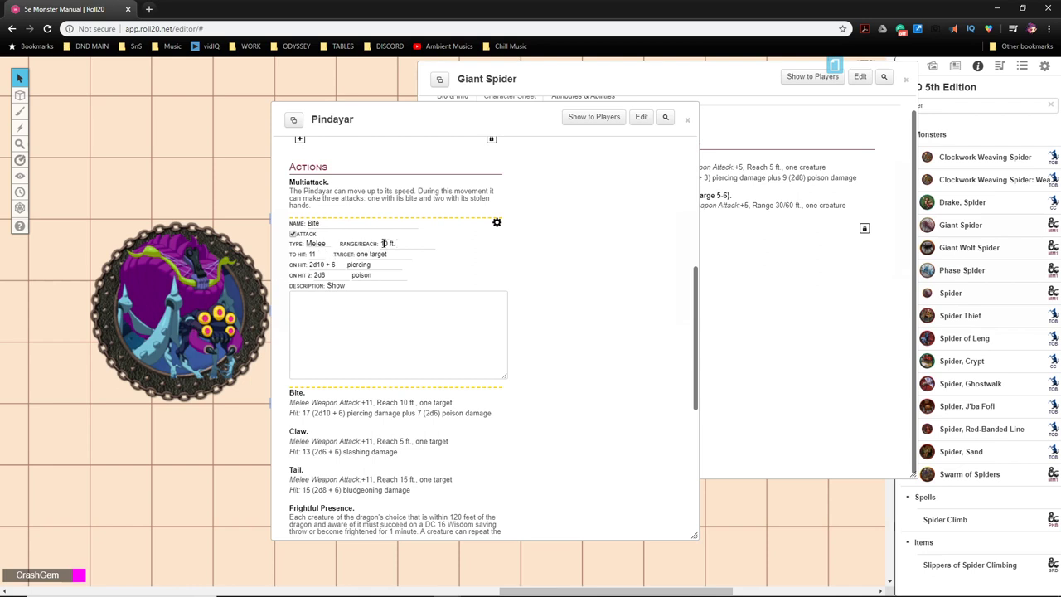
{"action": "left_click", "coordinate": [406, 243]}
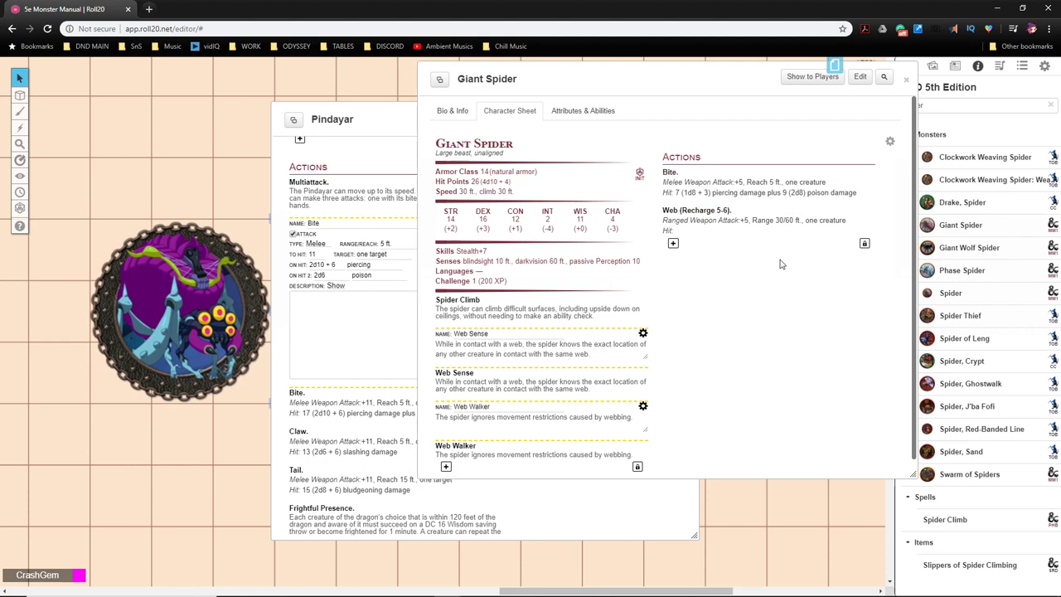
{"action": "mouse_move", "coordinate": [961, 361]}
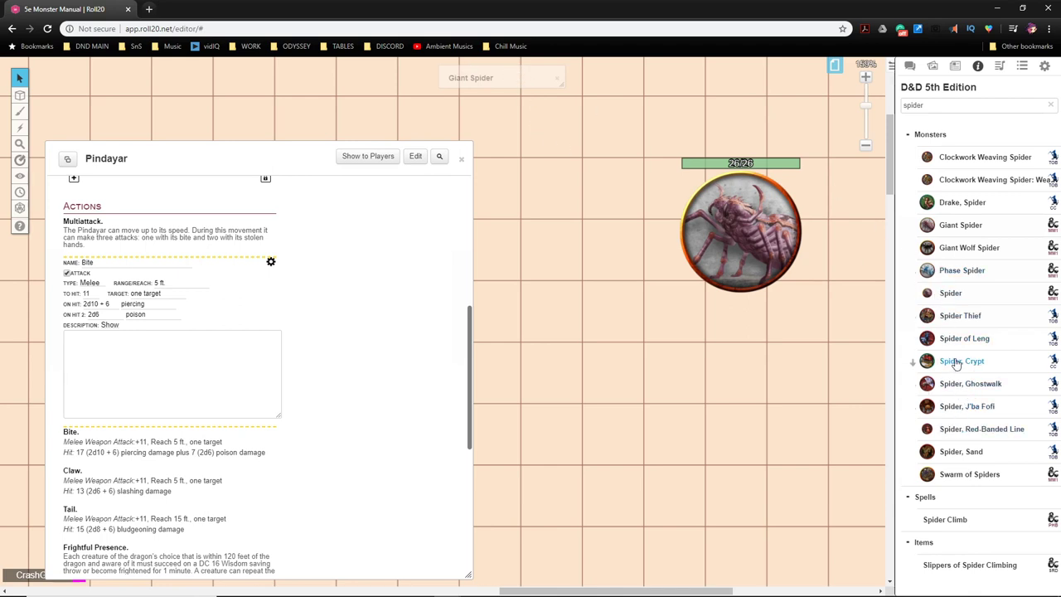
Step: Add a Cocoon Prey trait from the Crypt Spider, reworded to refer to Pindayar
{"action": "left_click", "coordinate": [961, 361]}
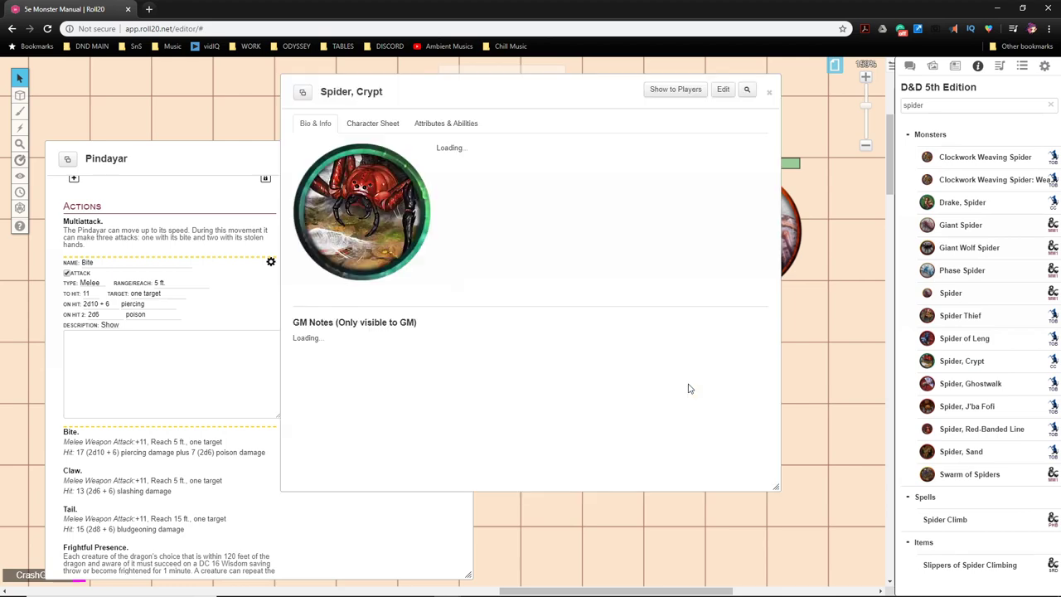
{"action": "left_click", "coordinate": [371, 123]}
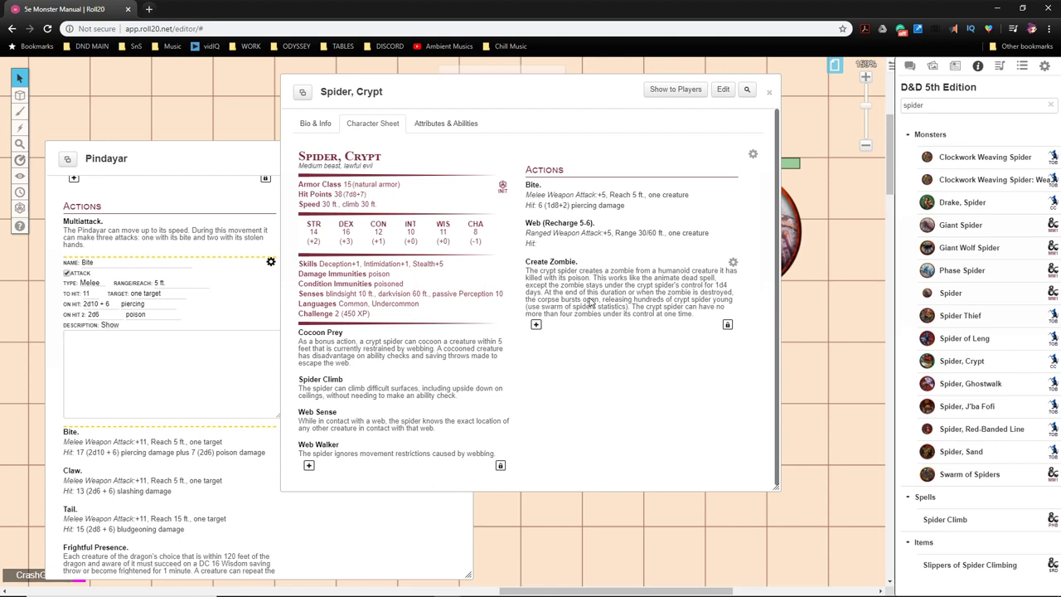
{"action": "mouse_move", "coordinate": [729, 285]}
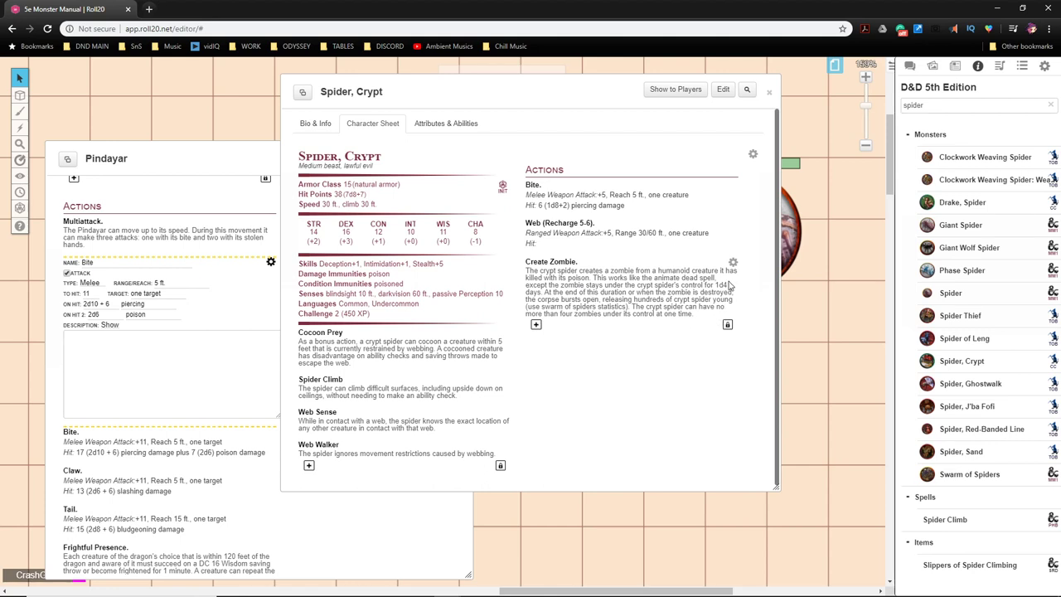
{"action": "mouse_move", "coordinate": [683, 279]}
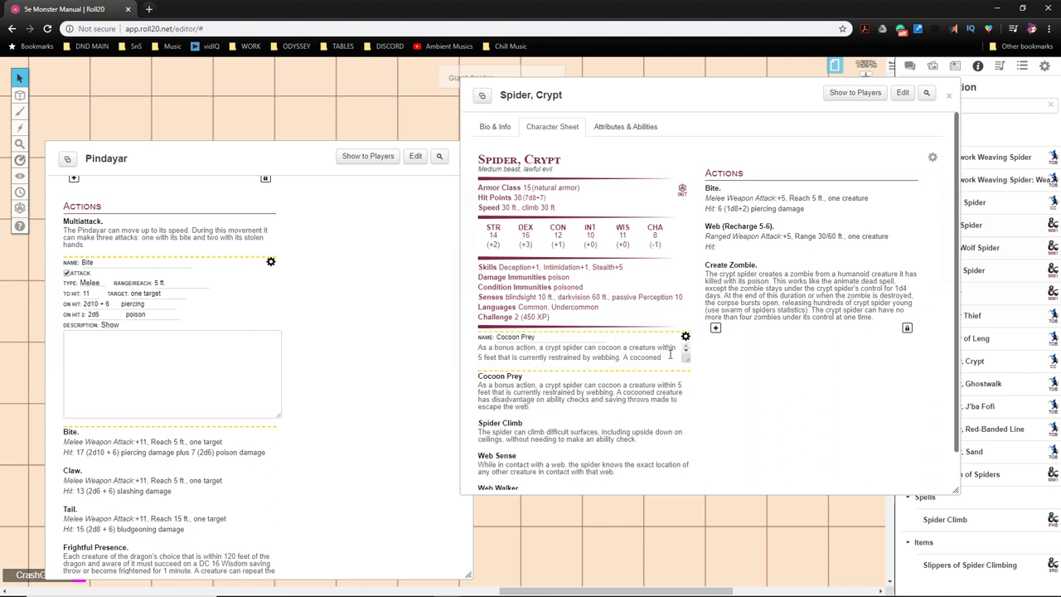
{"action": "triple_click", "coordinate": [580, 348]}
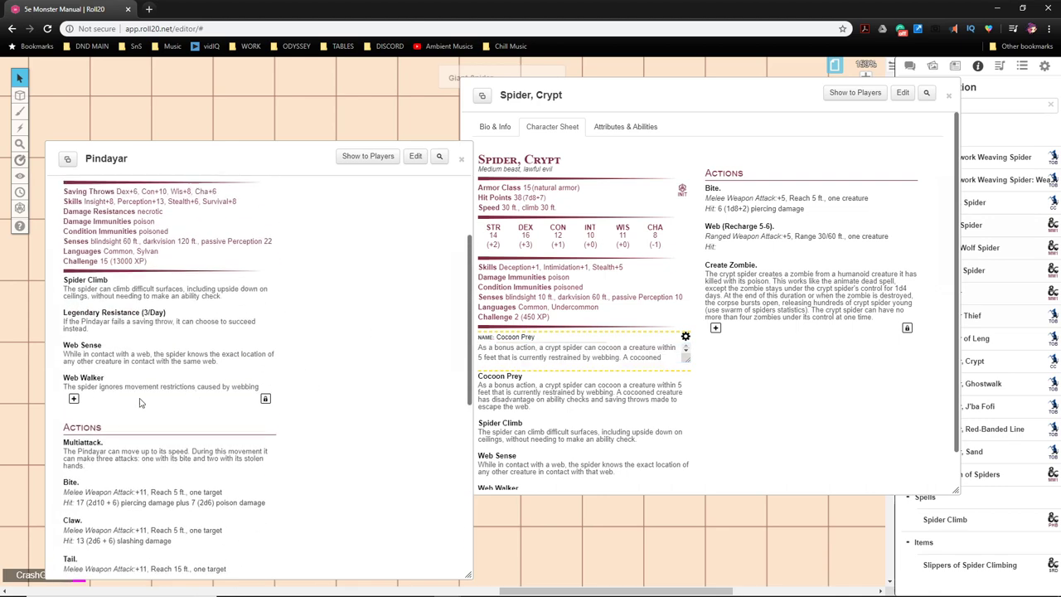
{"action": "left_click", "coordinate": [73, 398]}
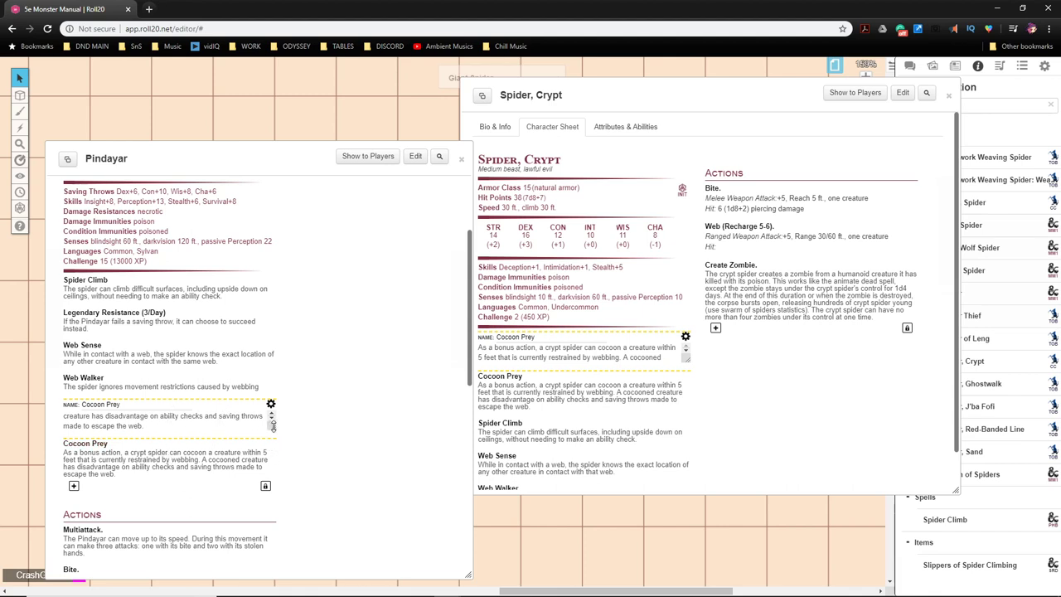
{"action": "double_click", "coordinate": [156, 414]}
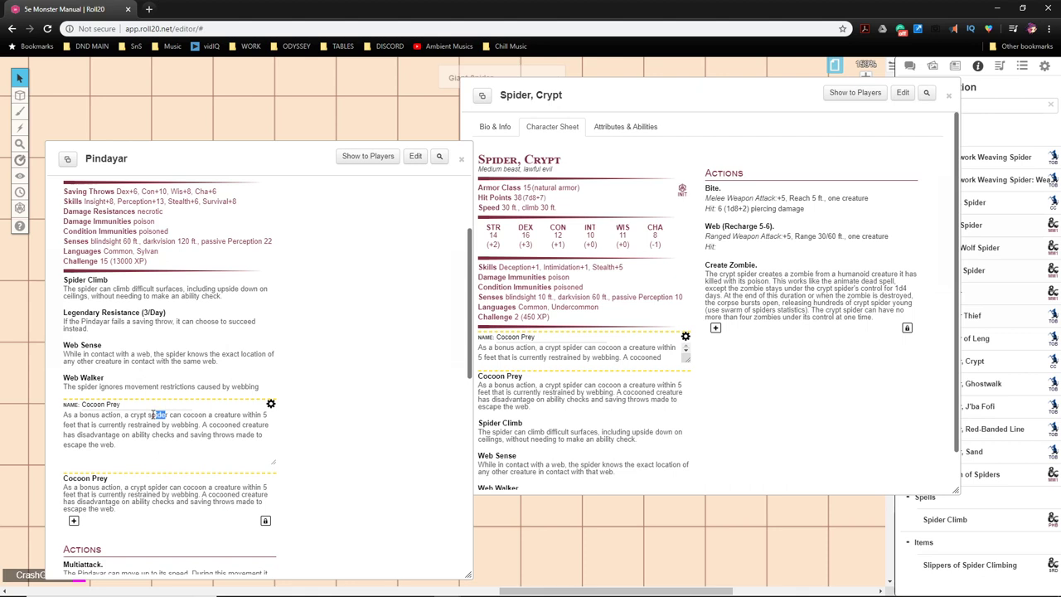
{"action": "left_click", "coordinate": [166, 431]}
{"action": "type", "text": "the Pindaya"}
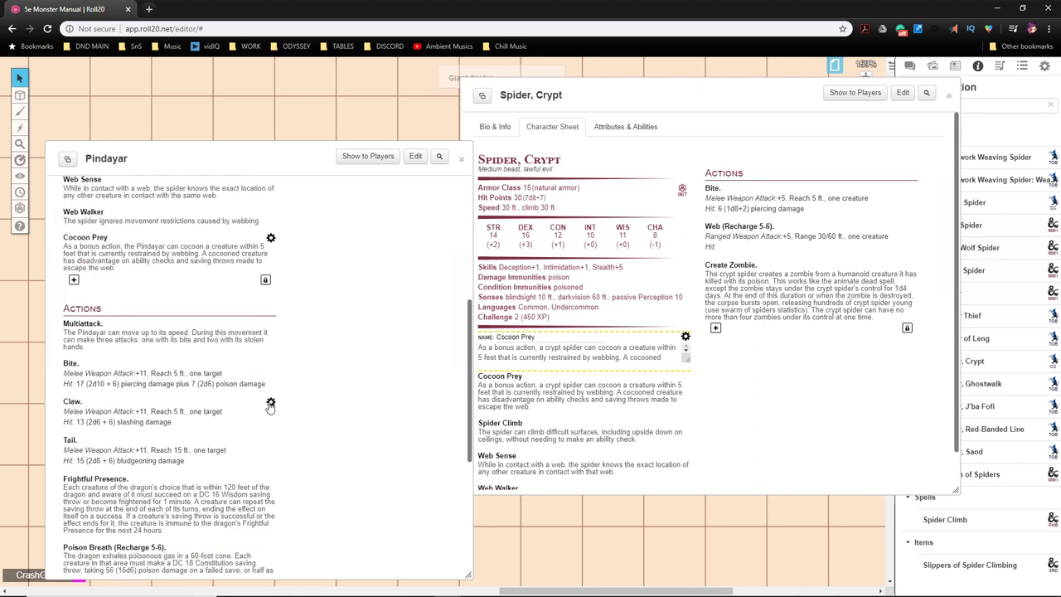
Step: Rename Pindayar's Claw action to Stolen Hands
{"action": "left_click", "coordinate": [270, 403]}
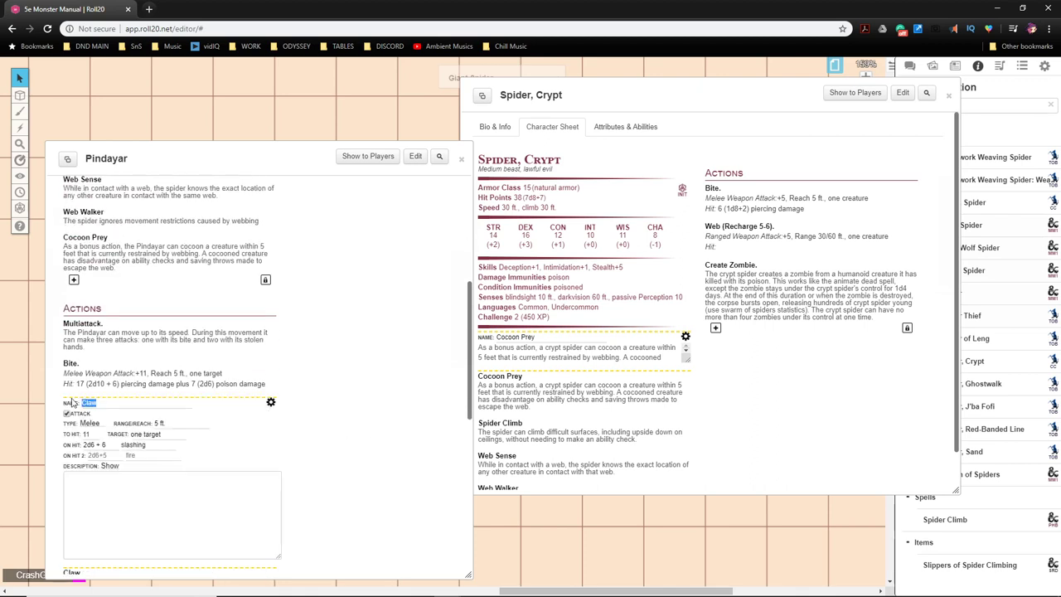
{"action": "type", "text": "Stolen"}
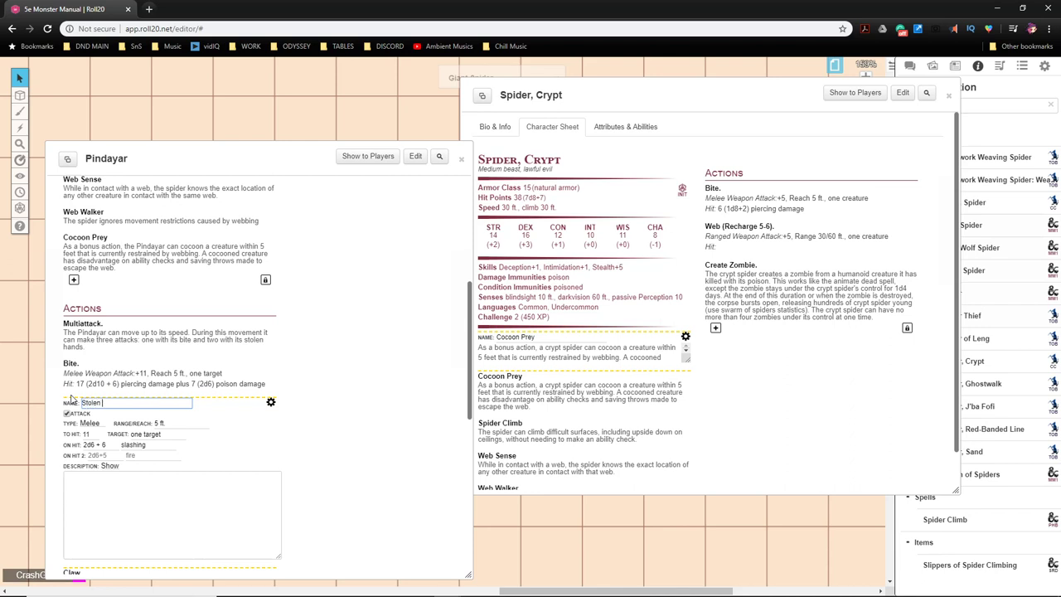
{"action": "type", "text": "Hands"}
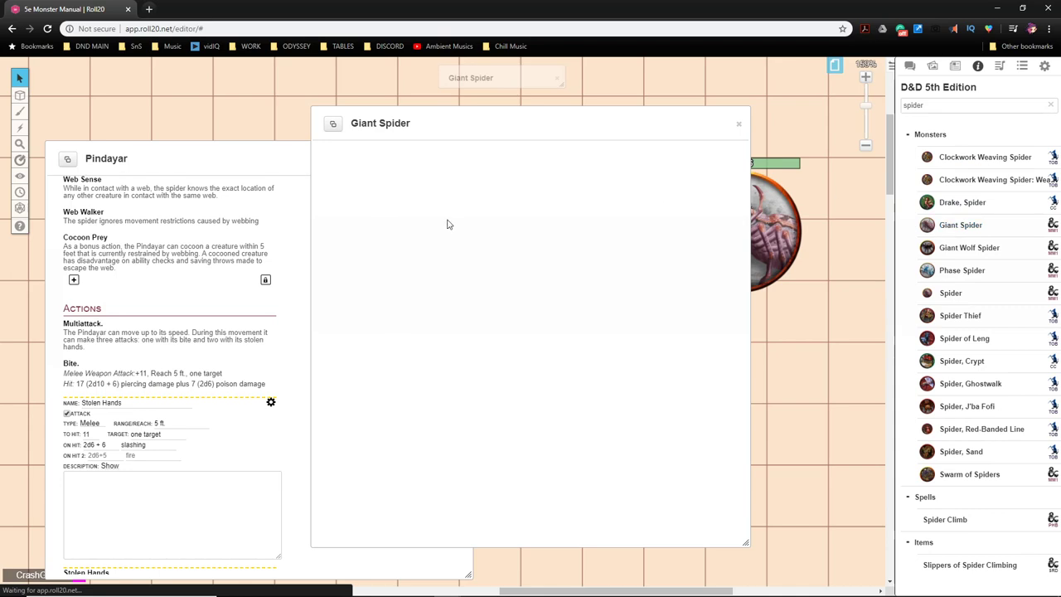
{"action": "mouse_move", "coordinate": [487, 242]}
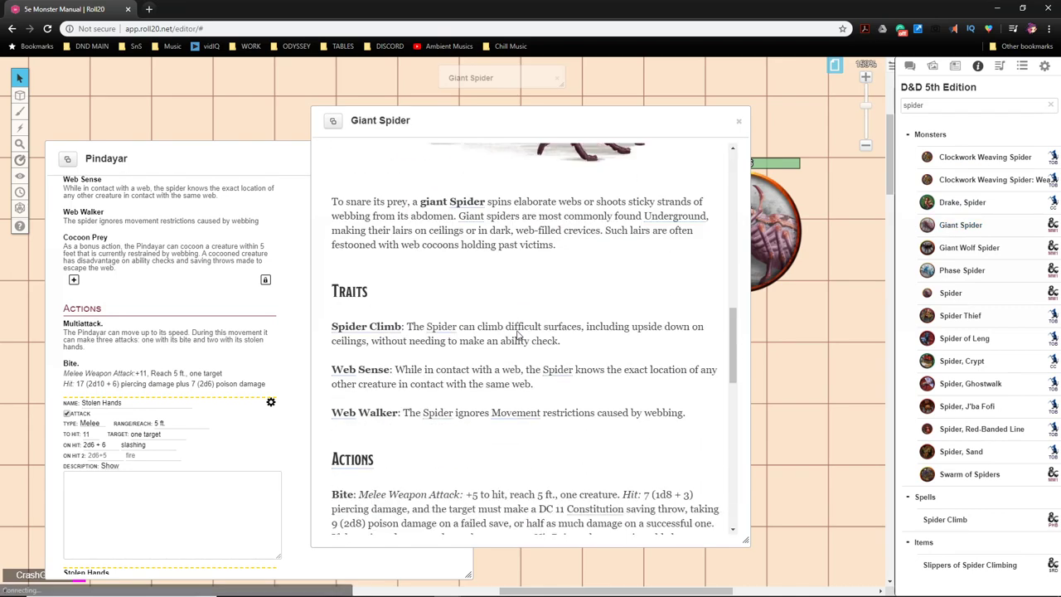
Step: Paste the Giant Spider's poison clause into Bite with a DC 15 Constitution save and paralysis
{"action": "scroll", "scroll_direction": "down", "scroll_amount": 3}
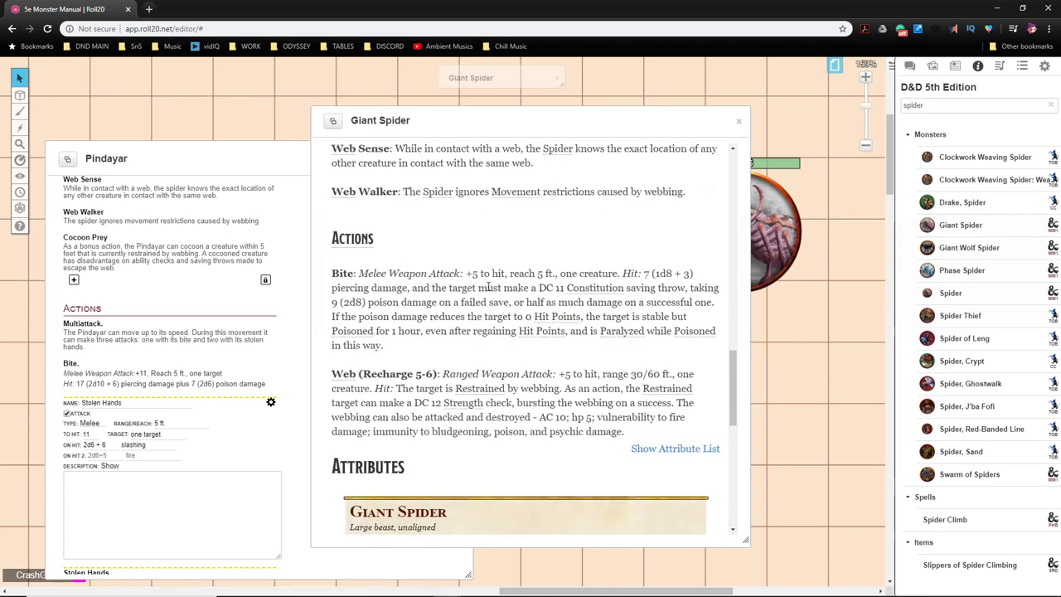
{"action": "left_click_drag", "start_coordinate": [411, 288], "coordinate": [437, 315]}
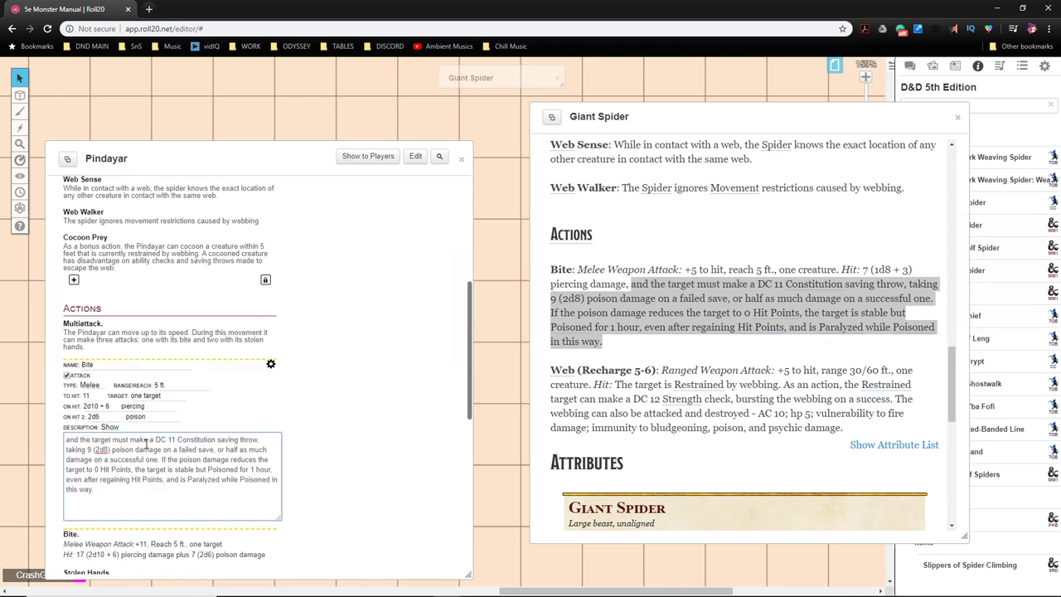
{"action": "scroll", "scroll_direction": "down", "scroll_amount": 3}
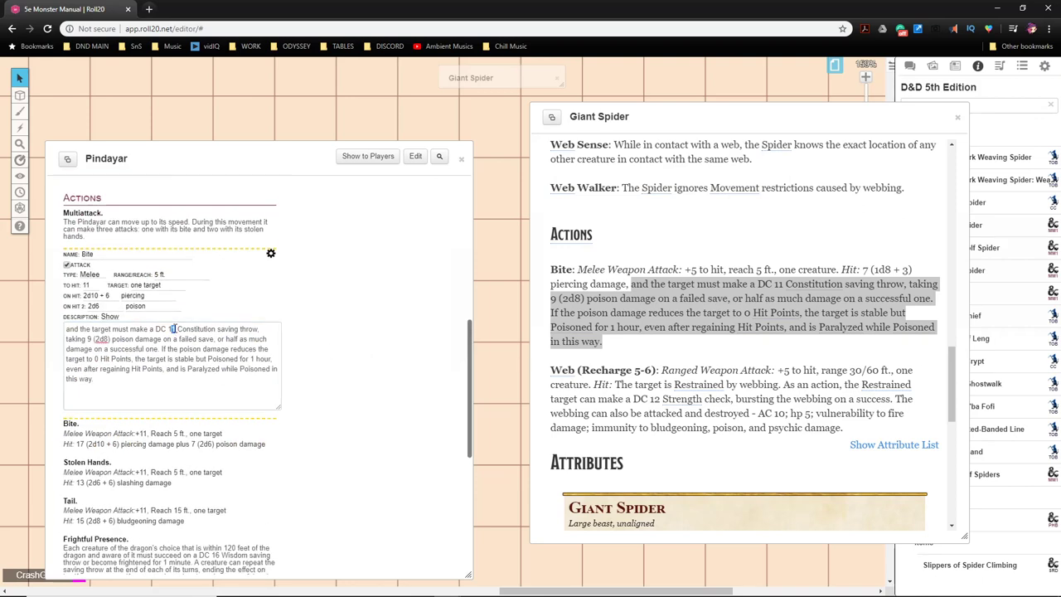
{"action": "left_click", "coordinate": [174, 328]}
{"action": "type", "text": "8"}
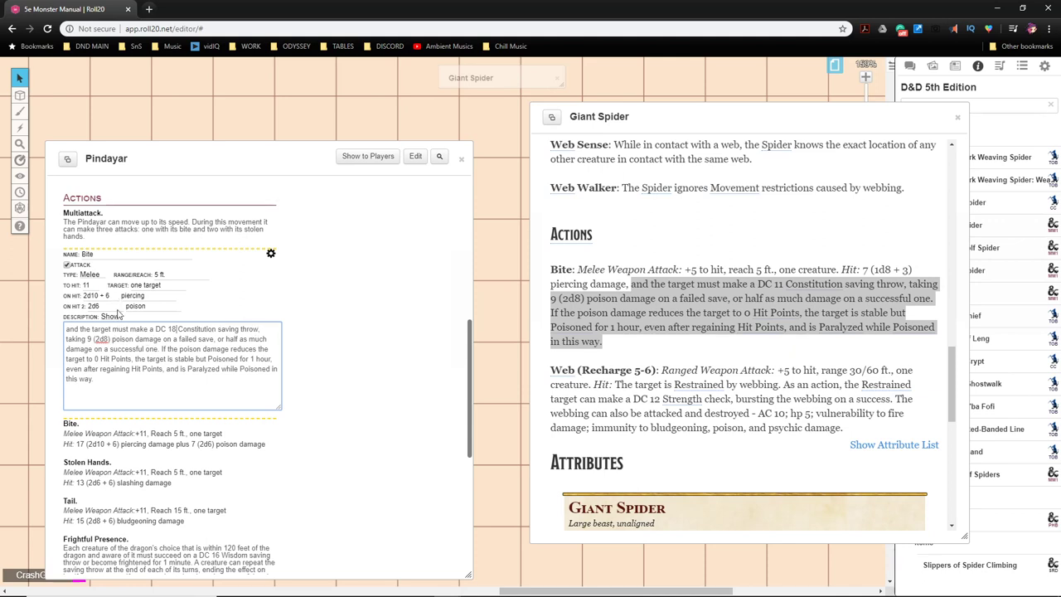
{"action": "left_click", "coordinate": [92, 305]}
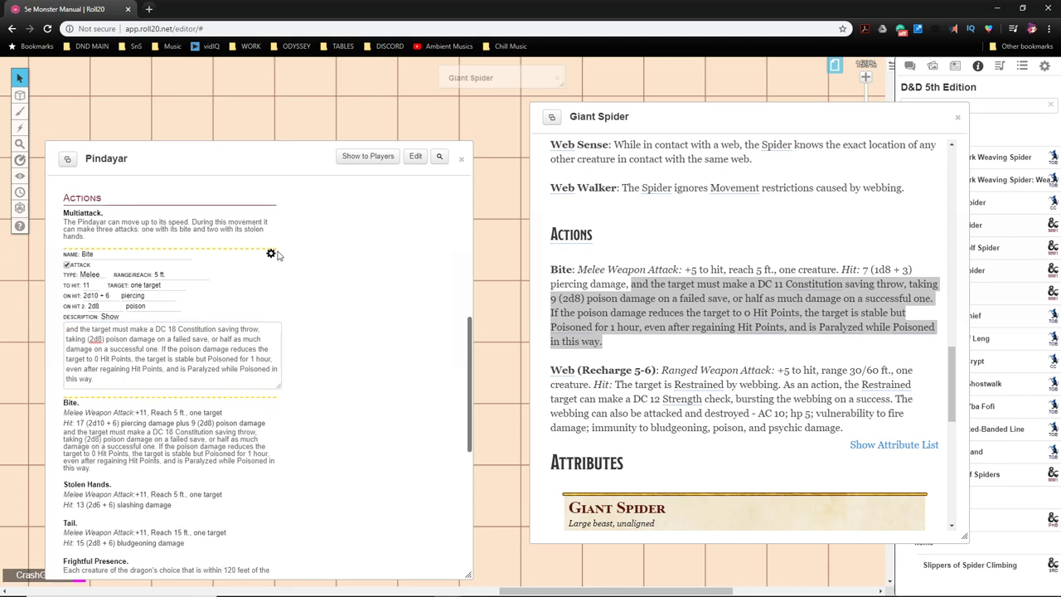
{"action": "left_click", "coordinate": [270, 254]}
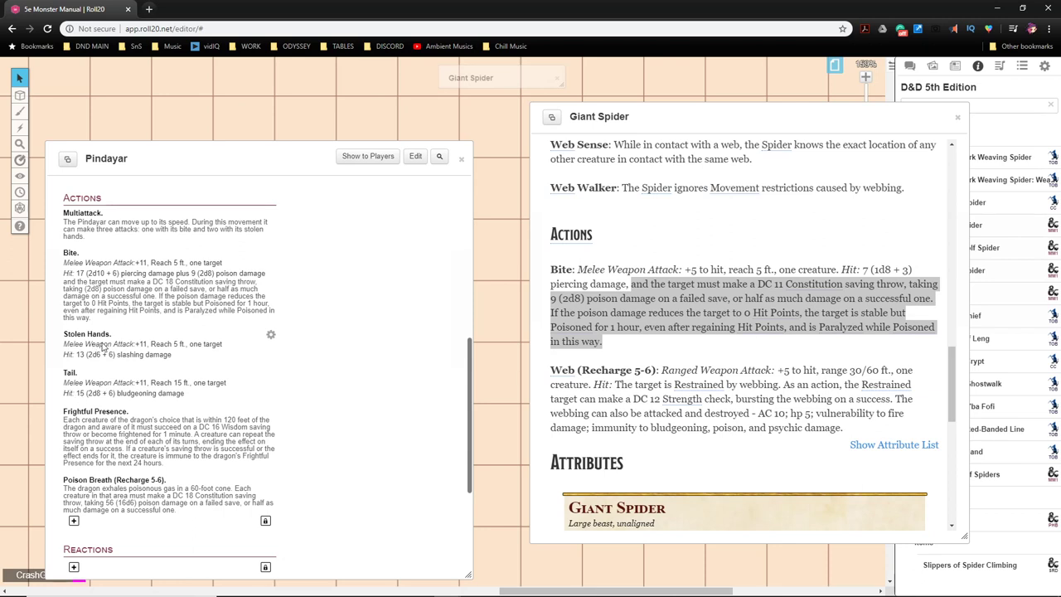
{"action": "mouse_move", "coordinate": [271, 334]}
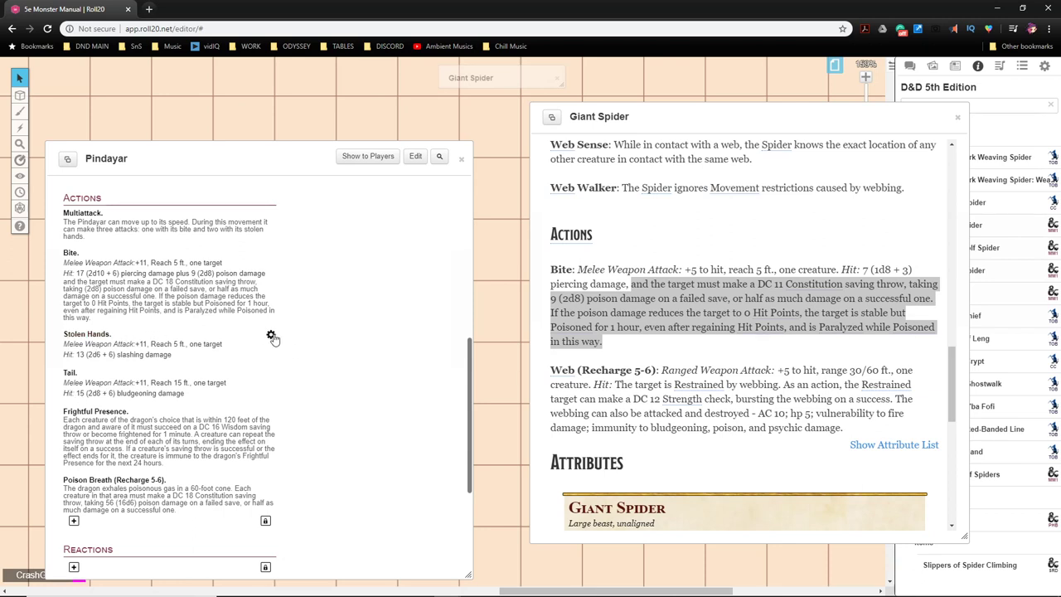
Step: Give Stolen Hands a 10 ft. reach and 1d8 bludgeoning damage instead of slashing
{"action": "left_click", "coordinate": [268, 334]}
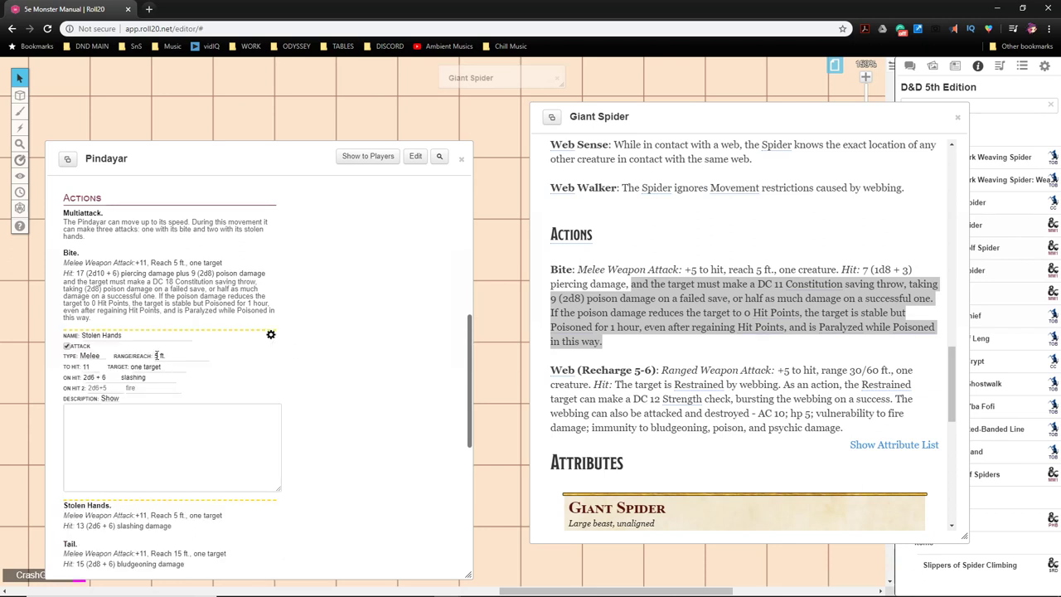
{"action": "left_click", "coordinate": [180, 354]}
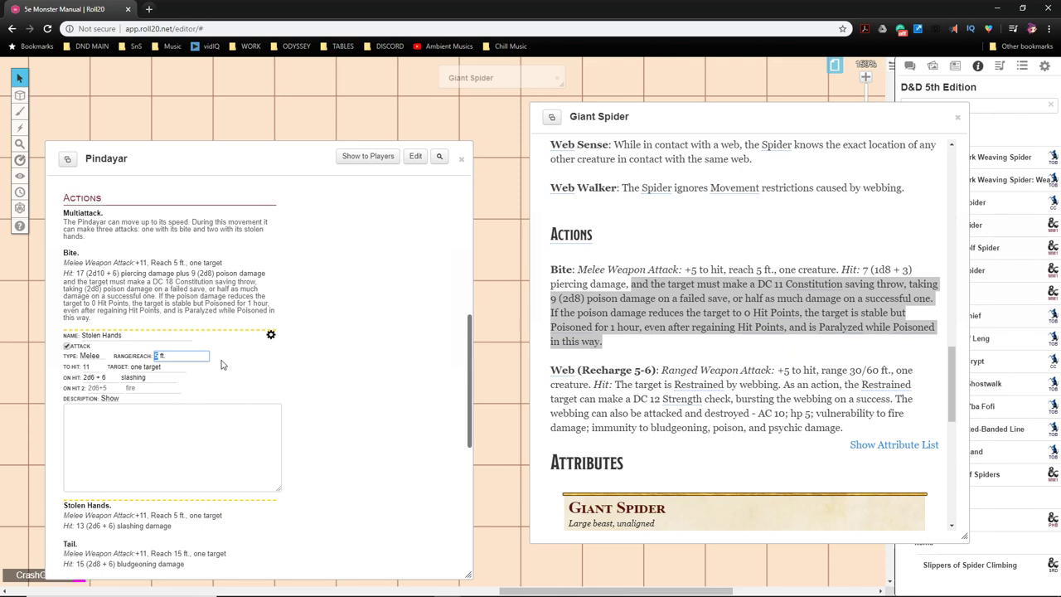
{"action": "type", "text": "10 ft."}
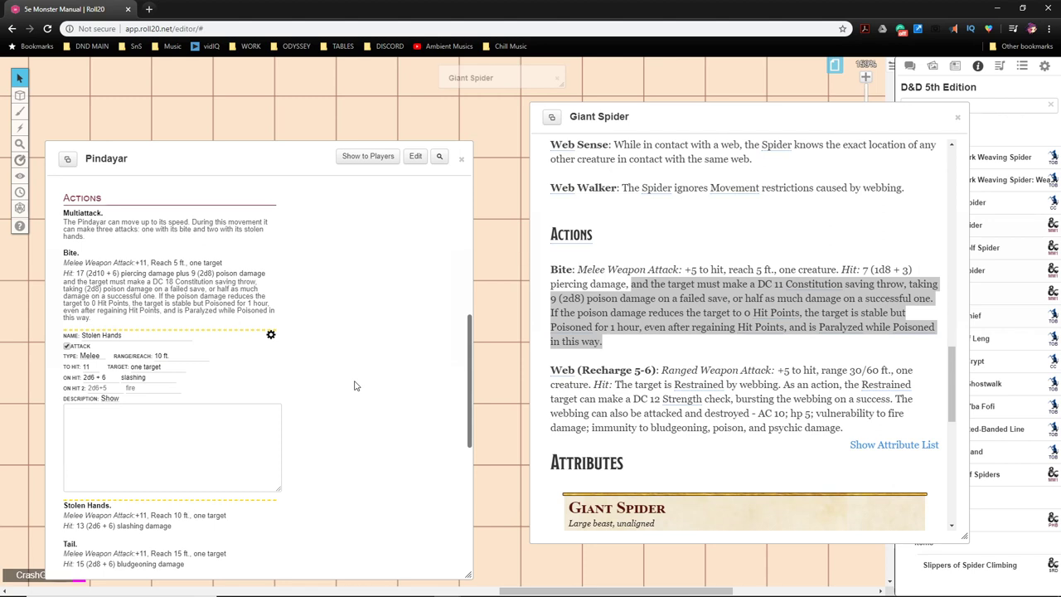
{"action": "mouse_move", "coordinate": [361, 275]}
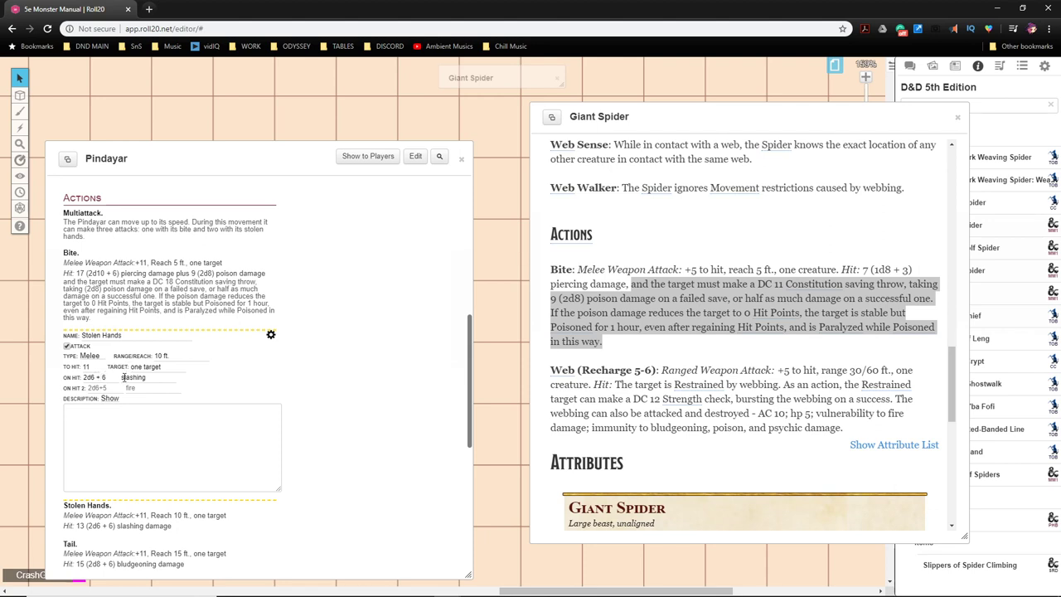
{"action": "double_click", "coordinate": [132, 378]}
{"action": "type", "text": "bludg"}
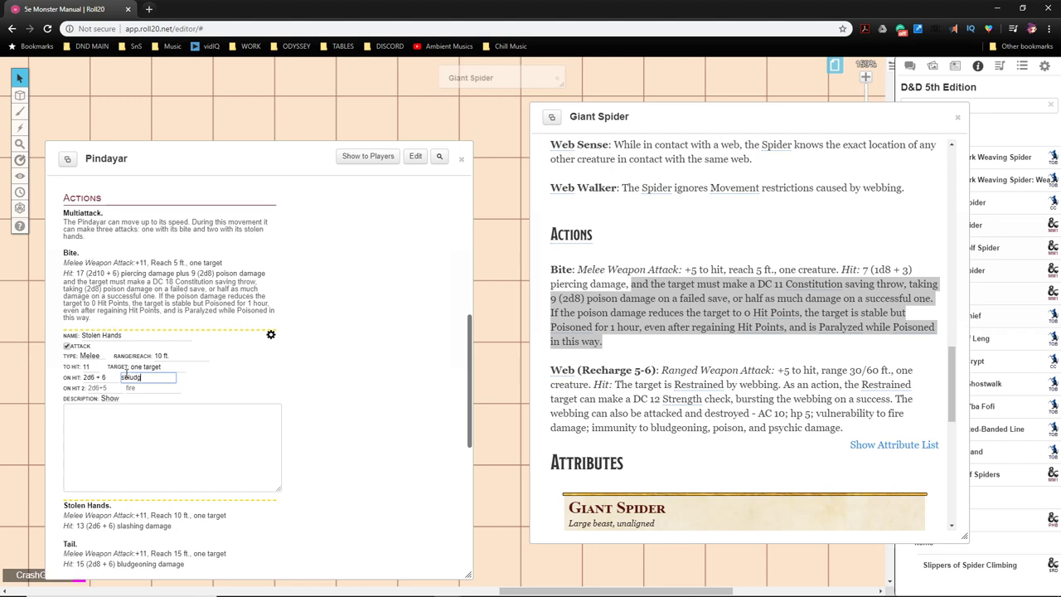
{"action": "type", "text": "e"}
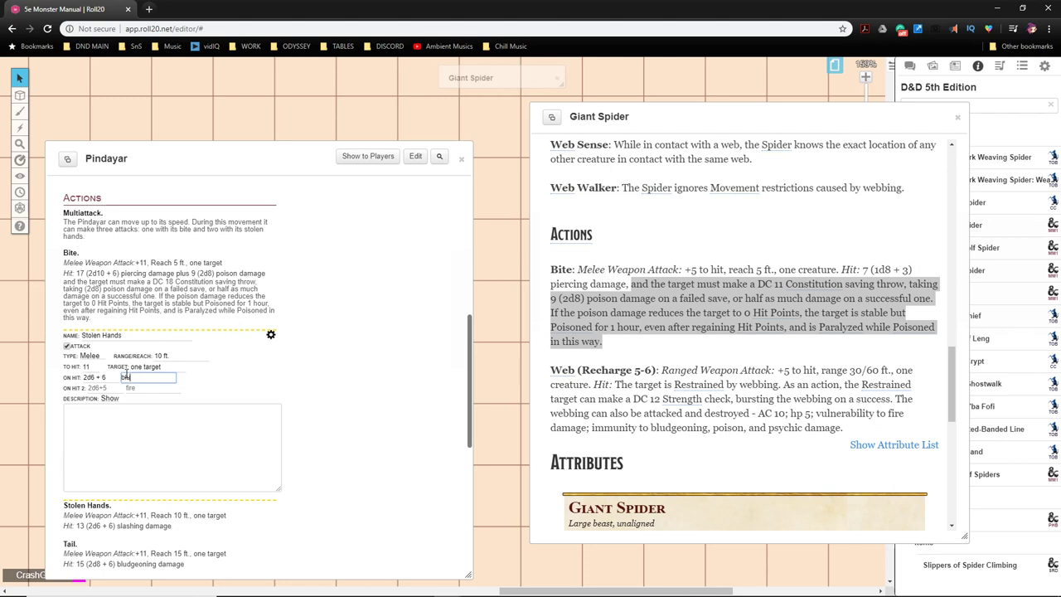
{"action": "type", "text": "bludgeoning"}
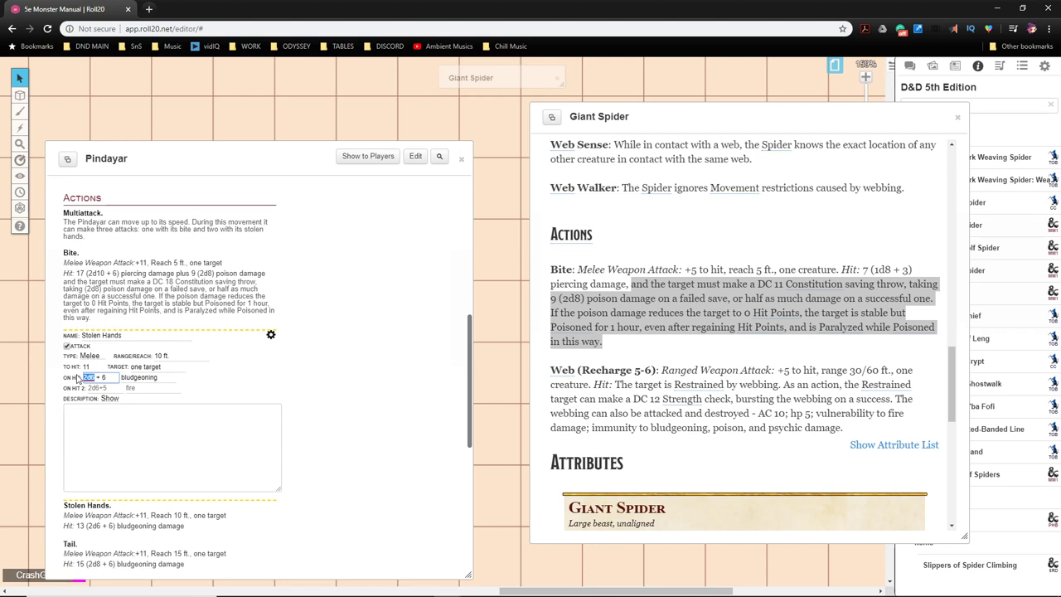
{"action": "type", "text": "1d8"}
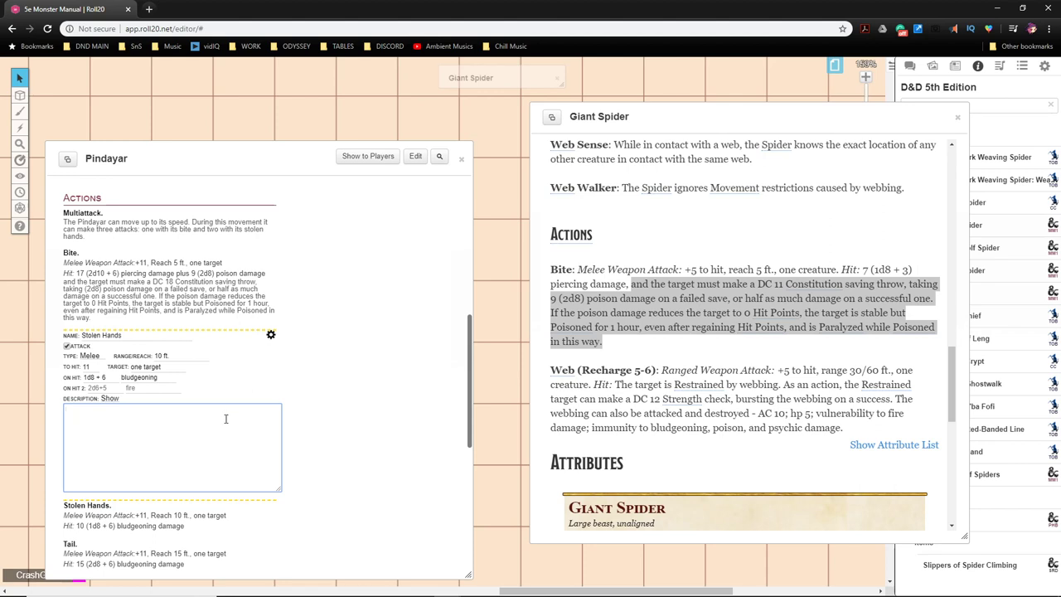
Step: Describe two Stolen Hands hits on one target as grappled and restrained, DC 16 to escape
{"action": "type", "text": "If"}
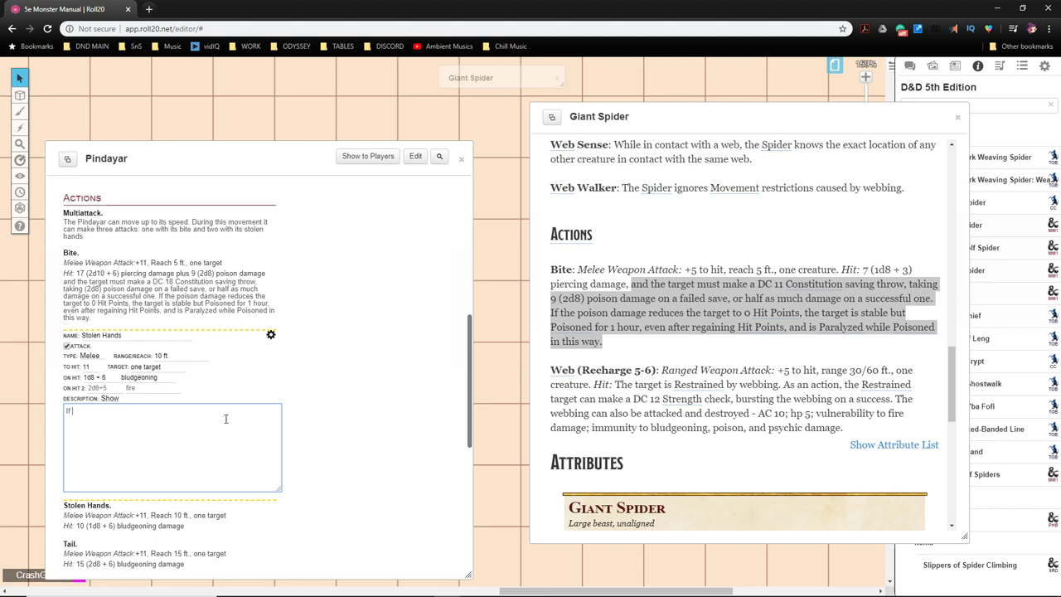
{"action": "type", "text": "the Pindayar hits the same target"}
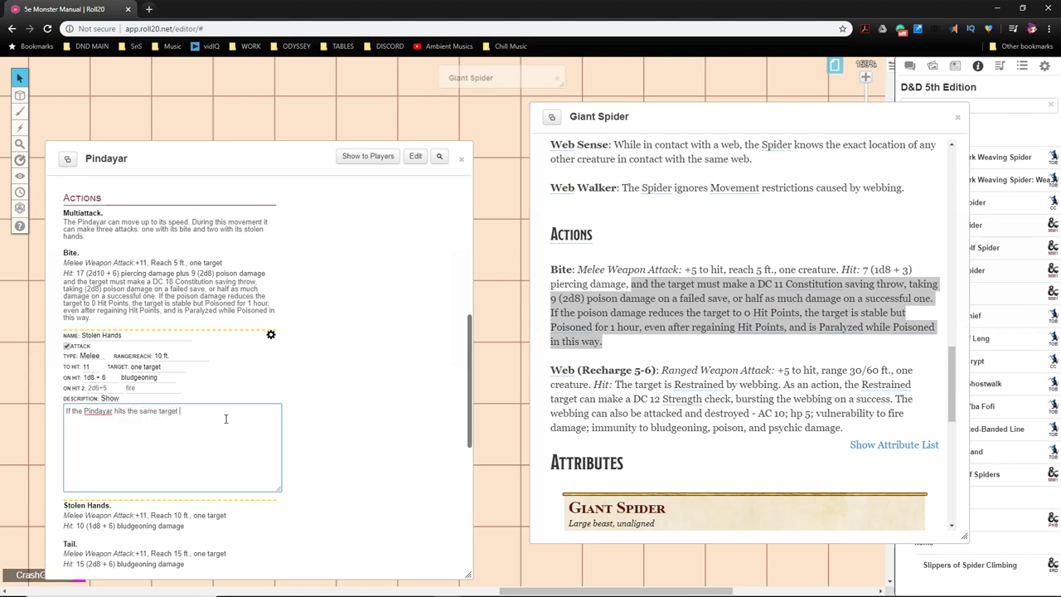
{"action": "type", "text": "with both"}
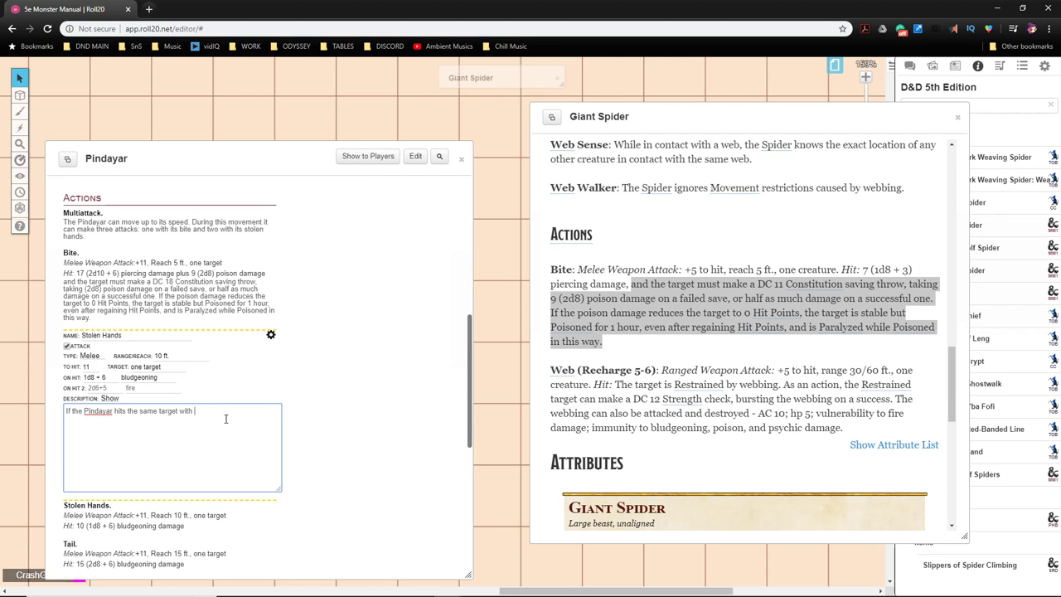
{"action": "type", "text": "two"}
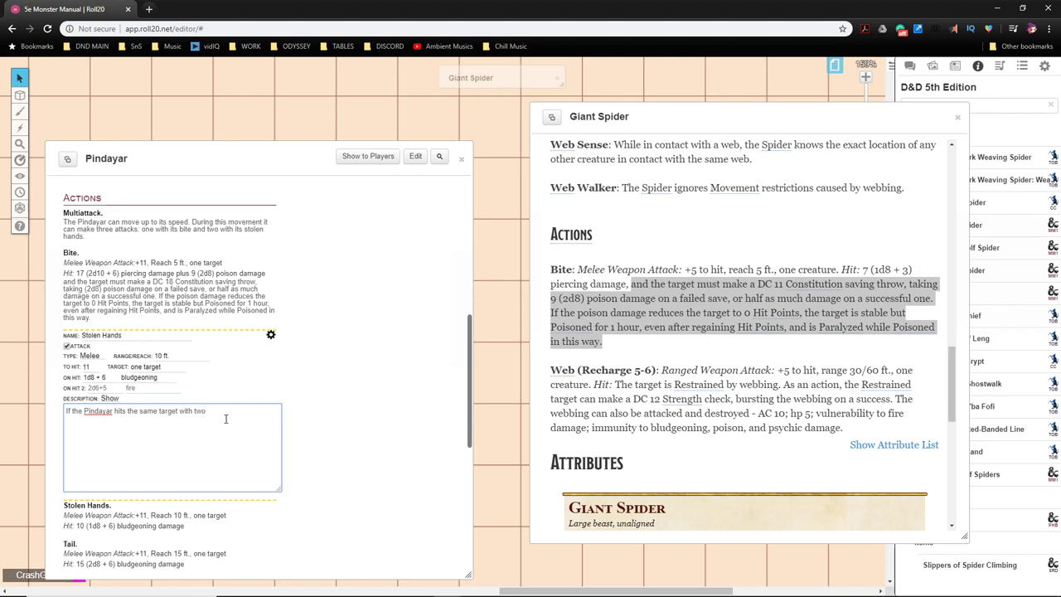
{"action": "type", "text": "Stolen"}
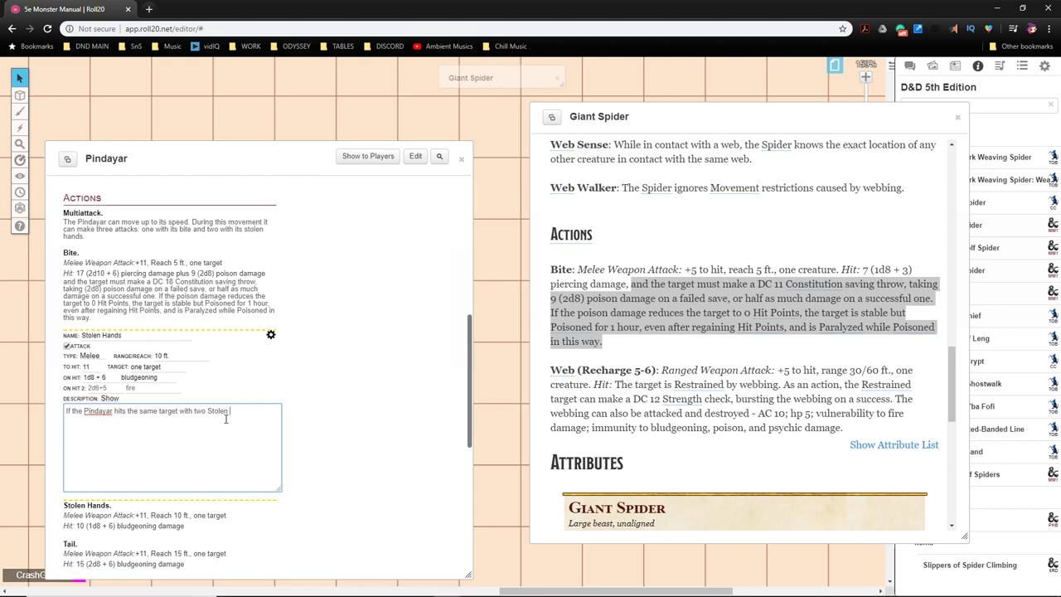
{"action": "type", "text": "hand attack"}
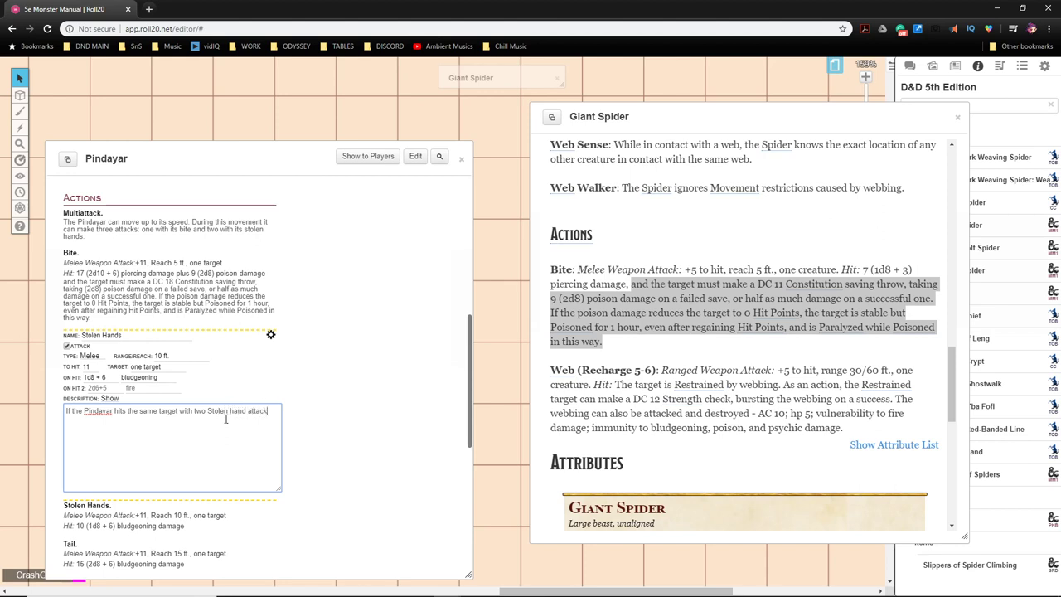
{"action": "type", "text": "that creature is"}
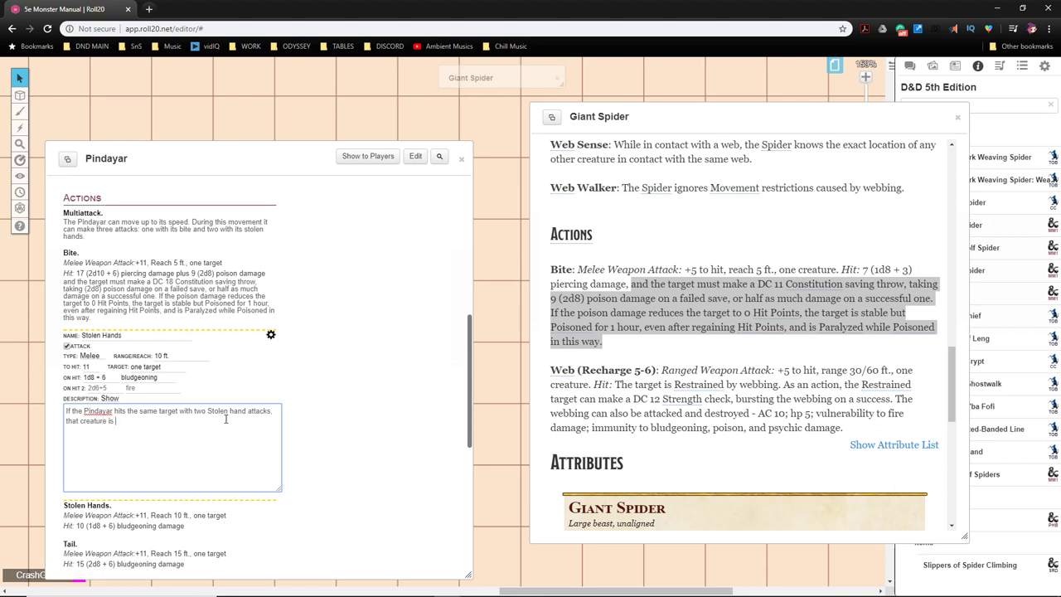
{"action": "type", "text": "grappled and"}
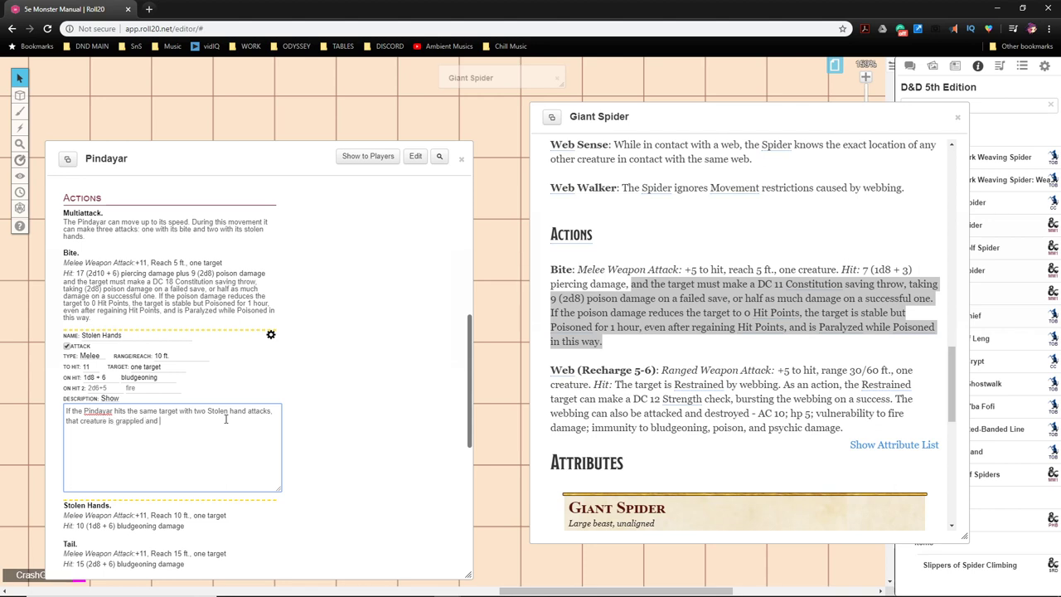
{"action": "type", "text": "restrained."}
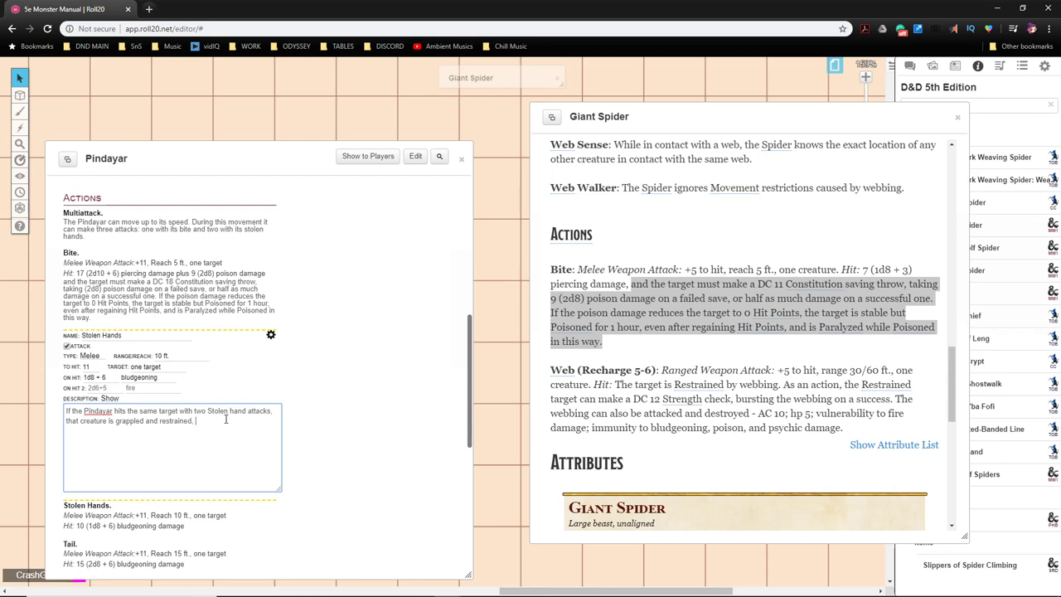
{"action": "left_click", "coordinate": [136, 189]}
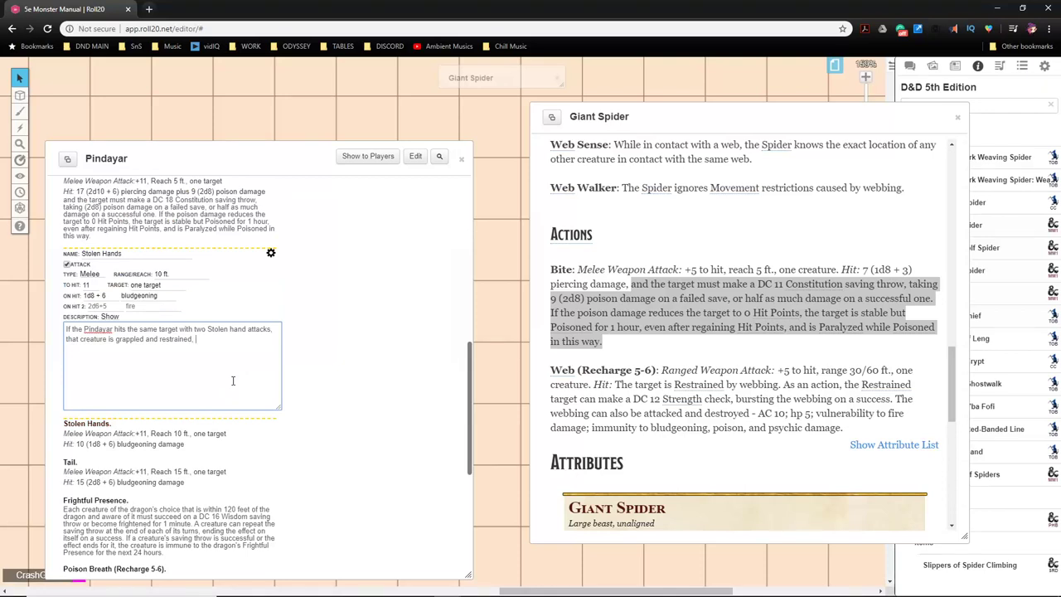
{"action": "type", "text": "DC"}
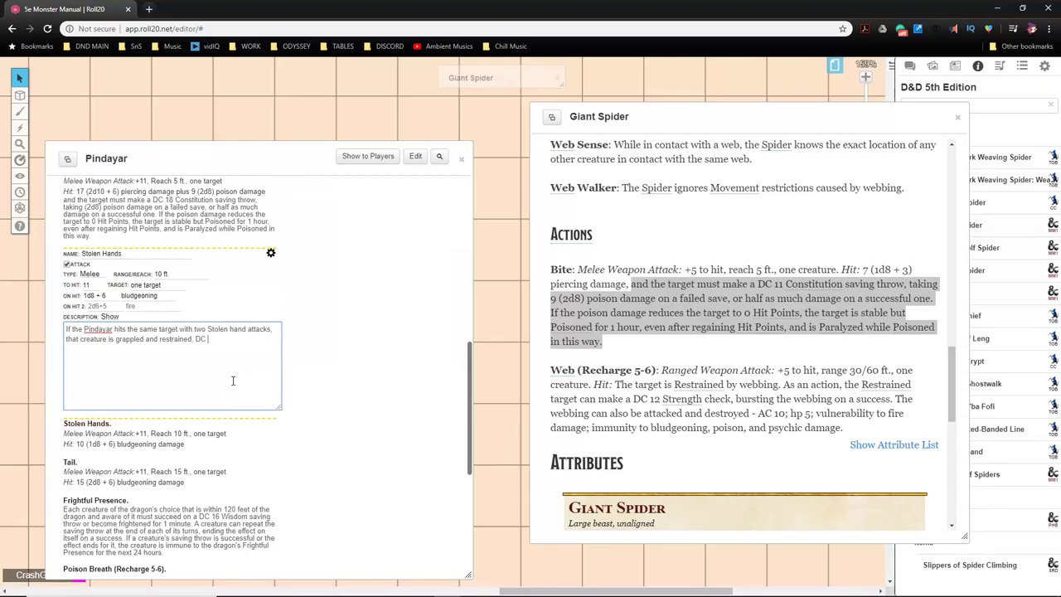
{"action": "type", "text": "6 to escape."}
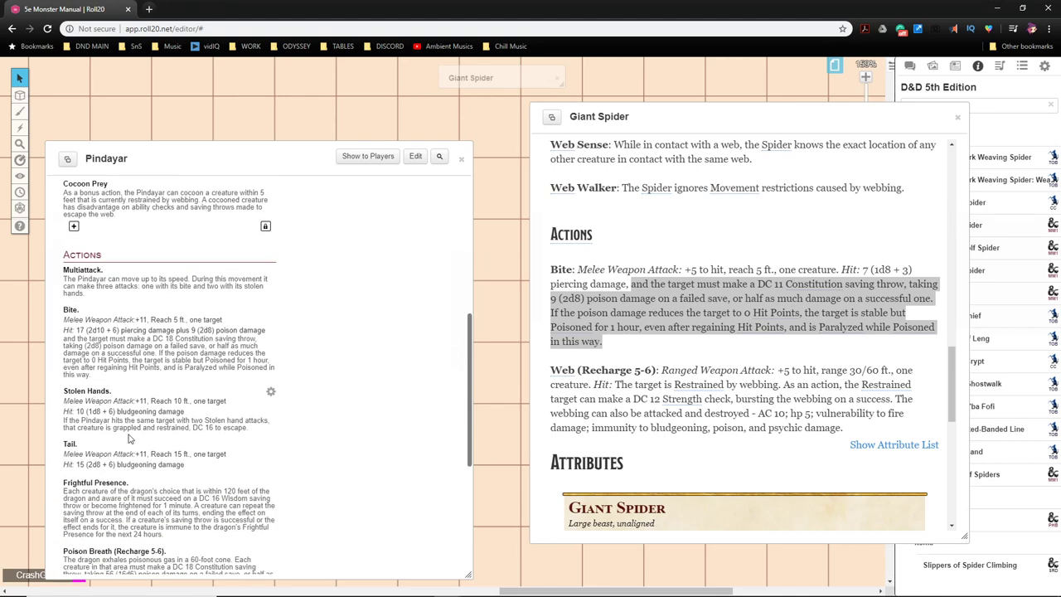
Step: Rename the Tail attack to Chitinous Longbow, correcting the spelling
{"action": "scroll", "scroll_direction": "down", "scroll_amount": 3}
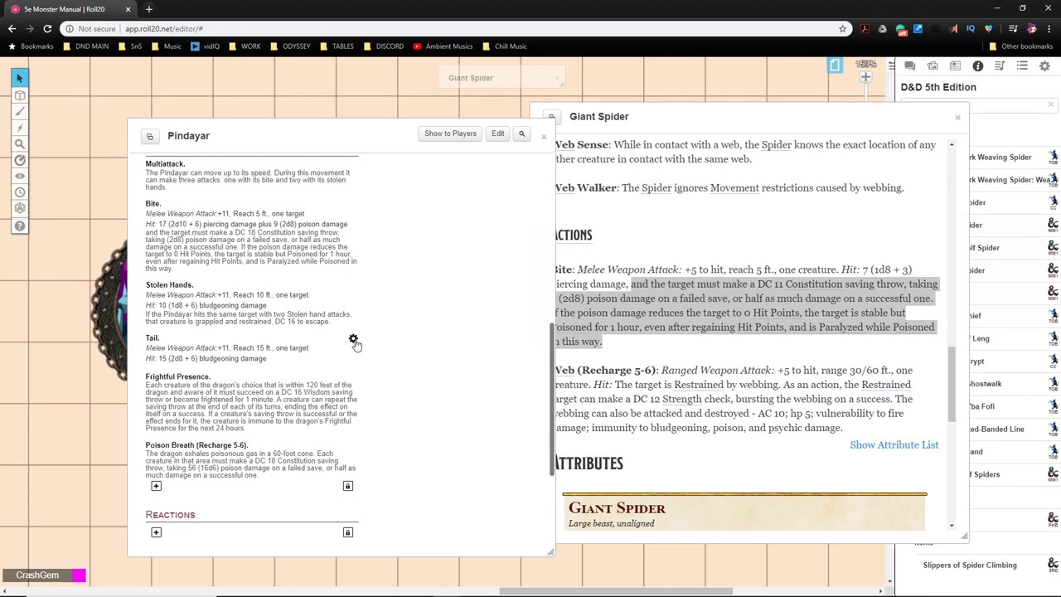
{"action": "left_click", "coordinate": [353, 341]}
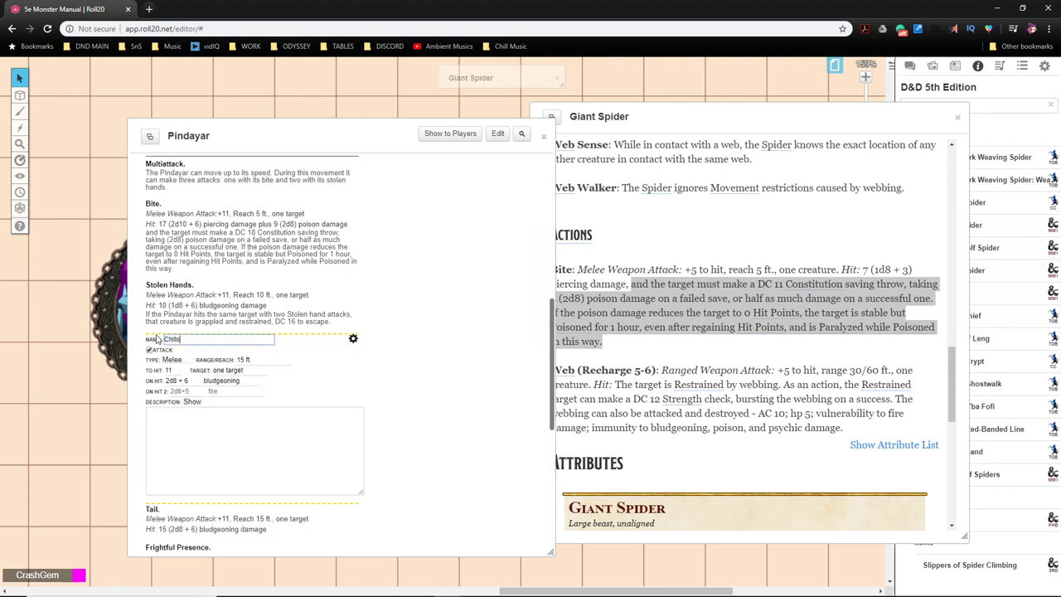
{"action": "type", "text": "Chitonous Long"}
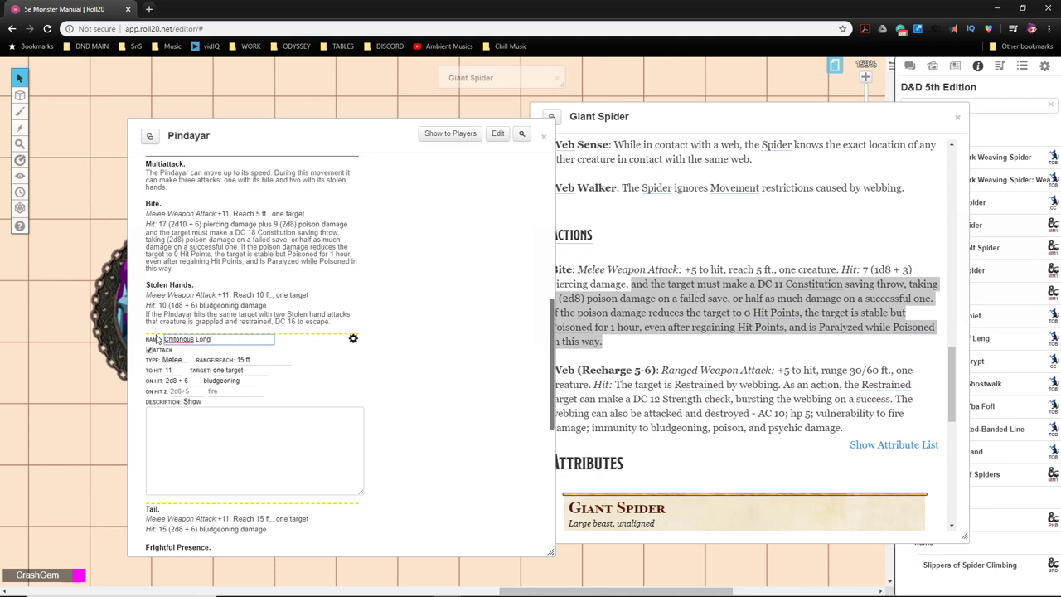
{"action": "right_click", "coordinate": [179, 338]}
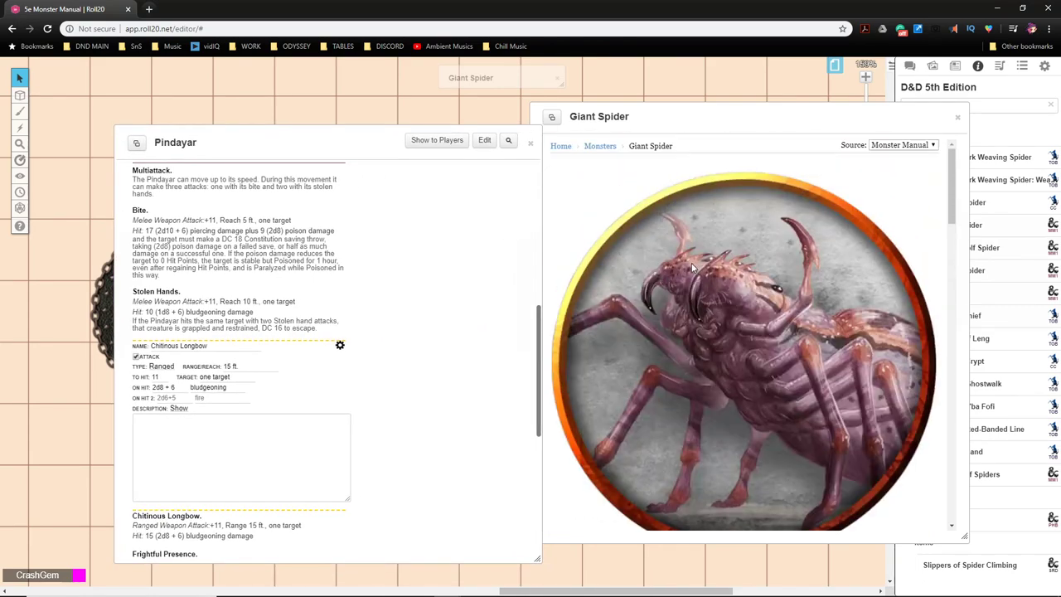
Step: Close the Giant Spider entry and make the longbow a ranged piercing attack
{"action": "scroll", "scroll_direction": "down", "scroll_amount": 3}
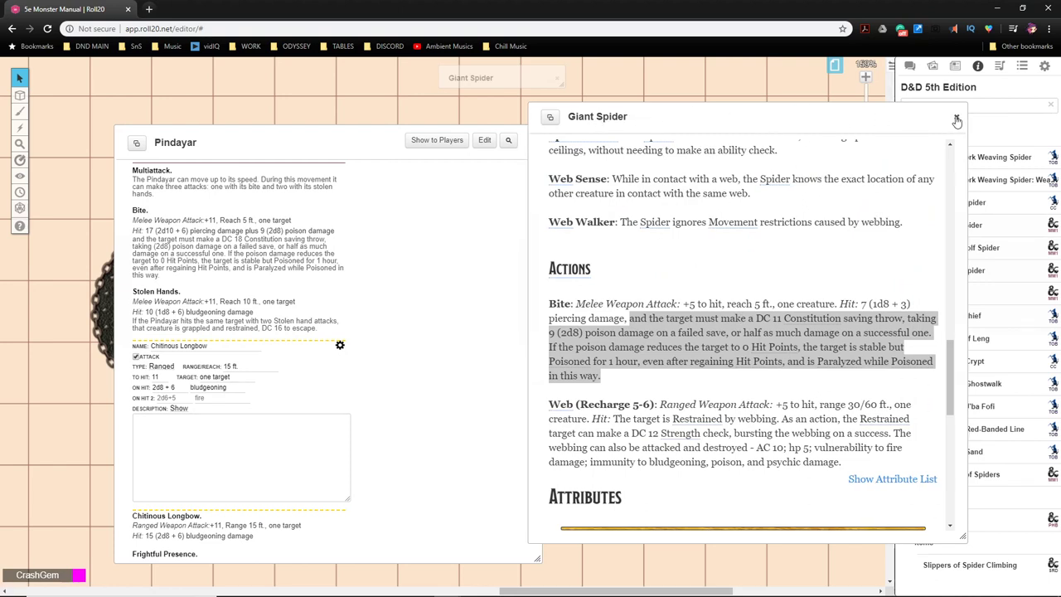
{"action": "left_click", "coordinate": [956, 116]}
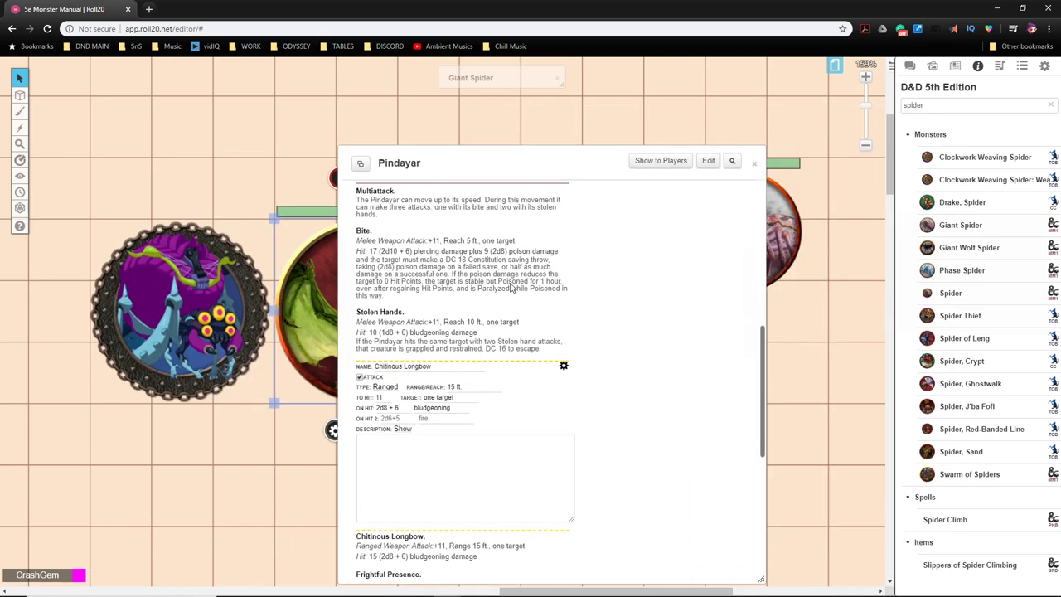
{"action": "left_click", "coordinate": [431, 194]}
{"action": "type", "text": "piercing"}
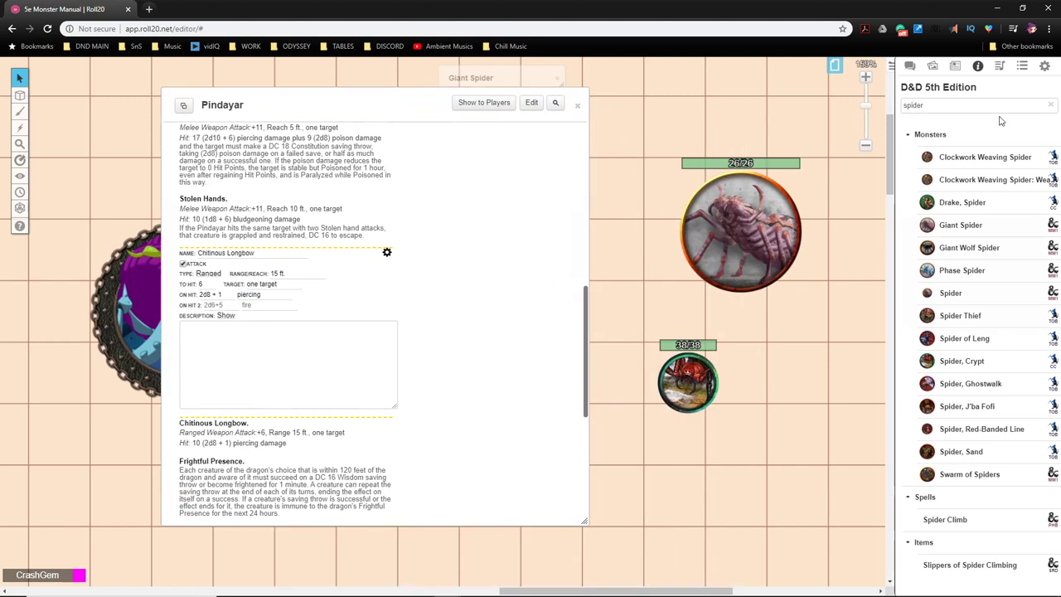
Step: Look up the Hobgoblin compendium entry for its longbow stats
{"action": "left_click", "coordinate": [977, 104]}
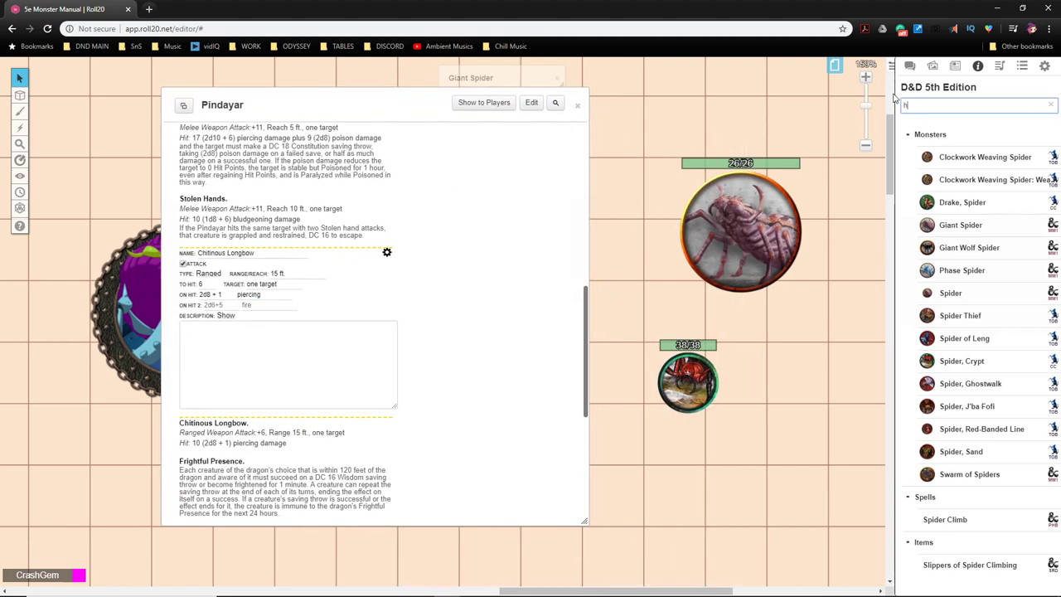
{"action": "type", "text": "hobgob"}
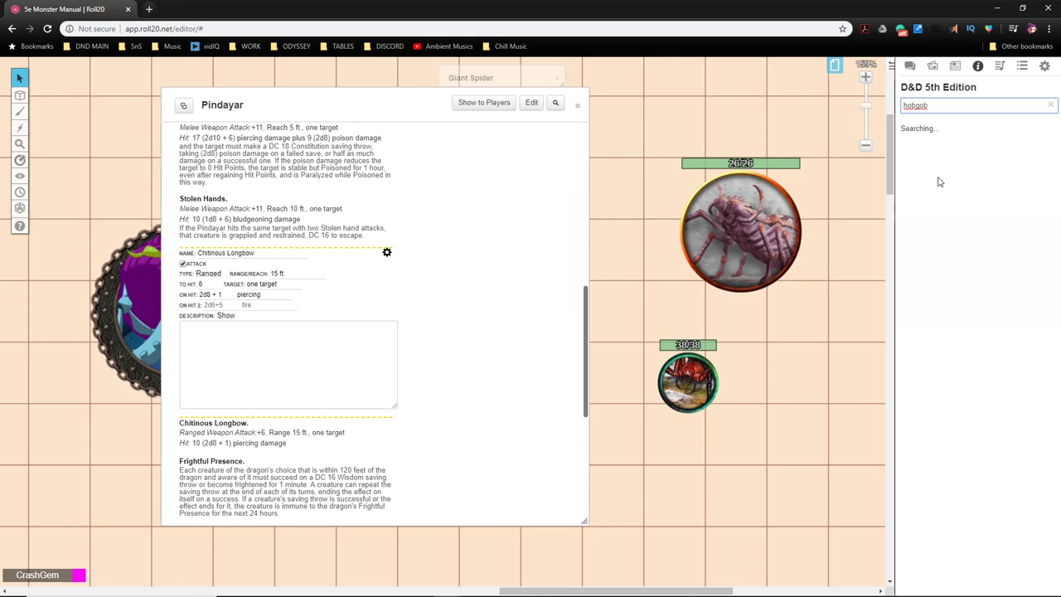
{"action": "mouse_move", "coordinate": [945, 178]}
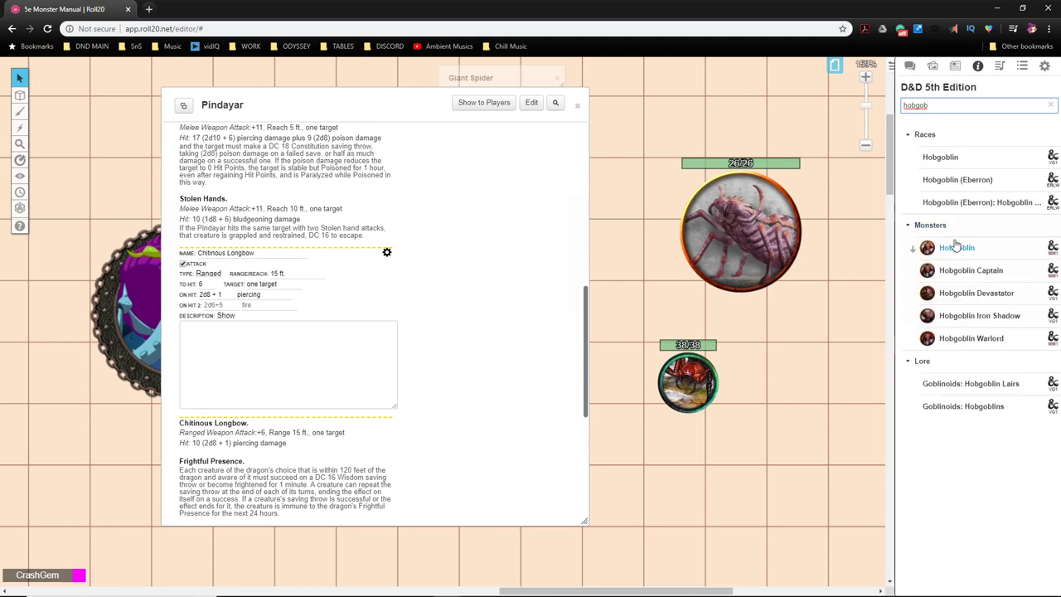
{"action": "left_click", "coordinate": [956, 247]}
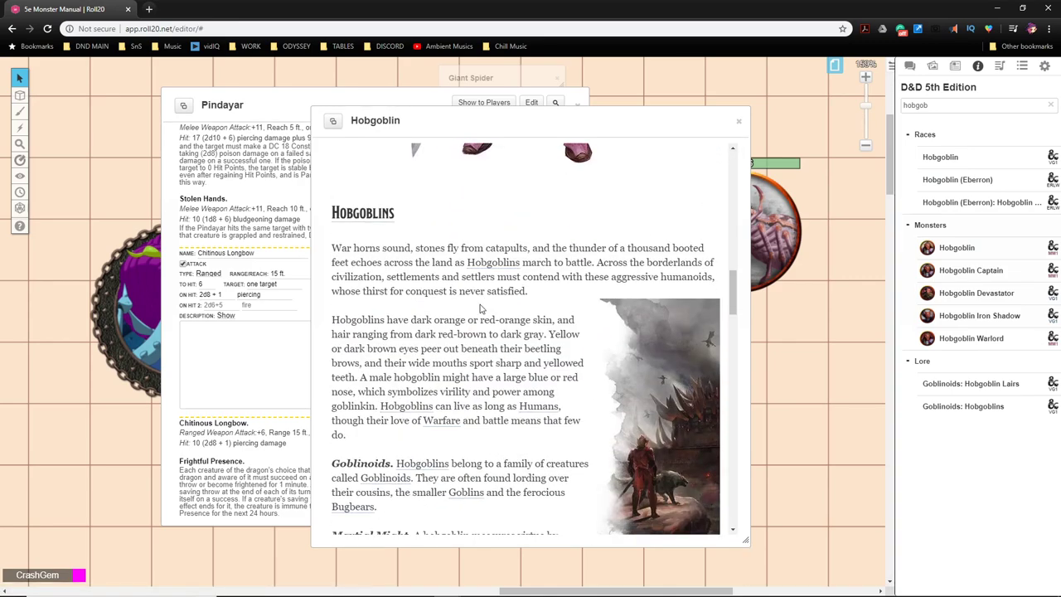
{"action": "scroll", "scroll_direction": "down", "scroll_amount": 3}
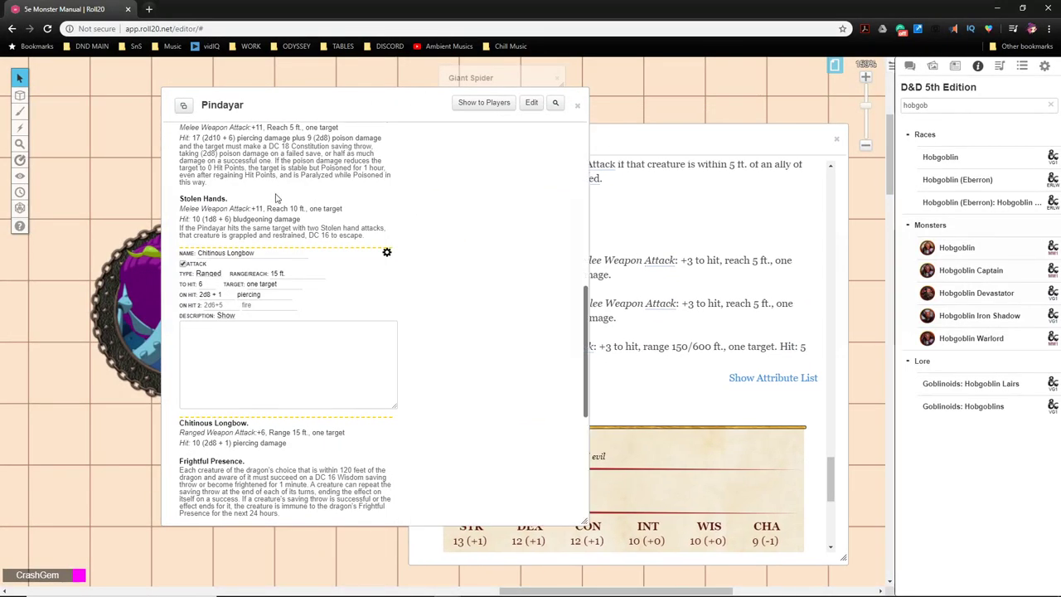
Step: Set the longbow's range to 150/600 ft. and add 1d8 poison secondary damage
{"action": "left_click", "coordinate": [298, 274]}
{"action": "type", "text": "0/600"}
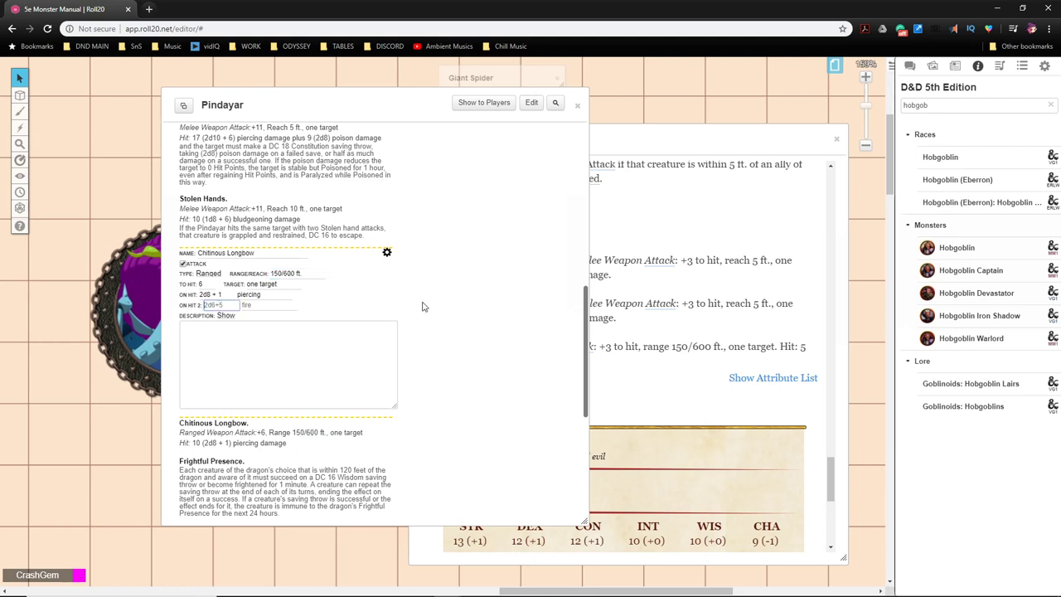
{"action": "type", "text": "1d8"}
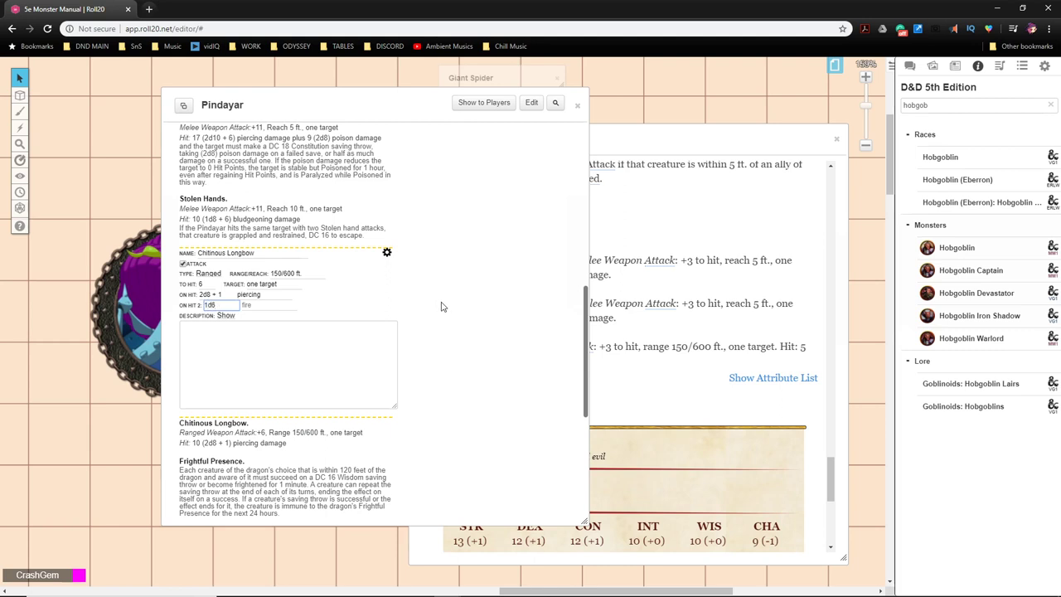
{"action": "type", "text": "poi"}
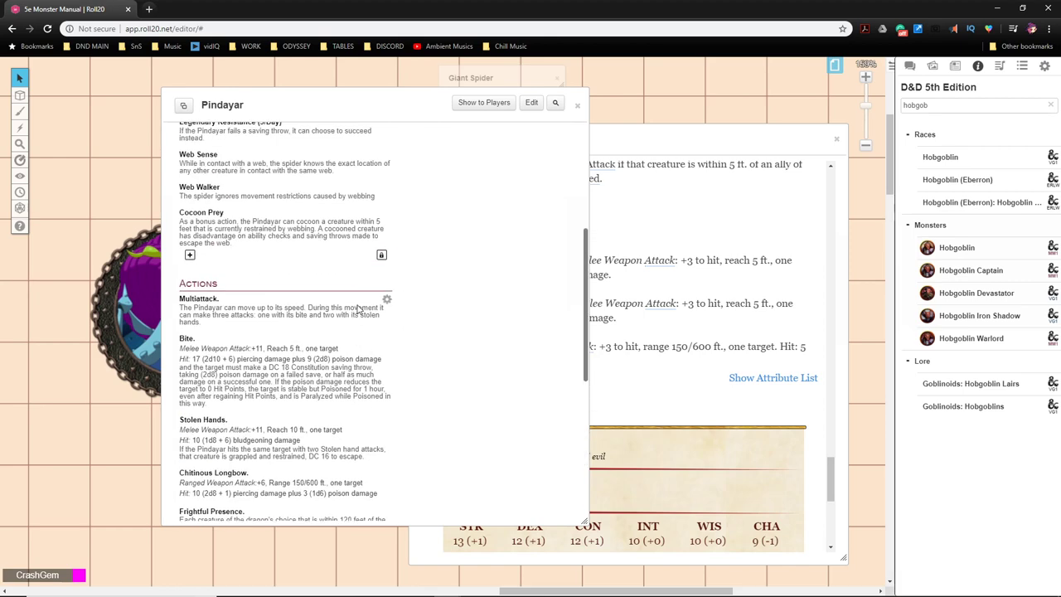
Step: Change Multiattack from three to four attacks, adding one with its chitinous longbow
{"action": "left_click", "coordinate": [199, 298]}
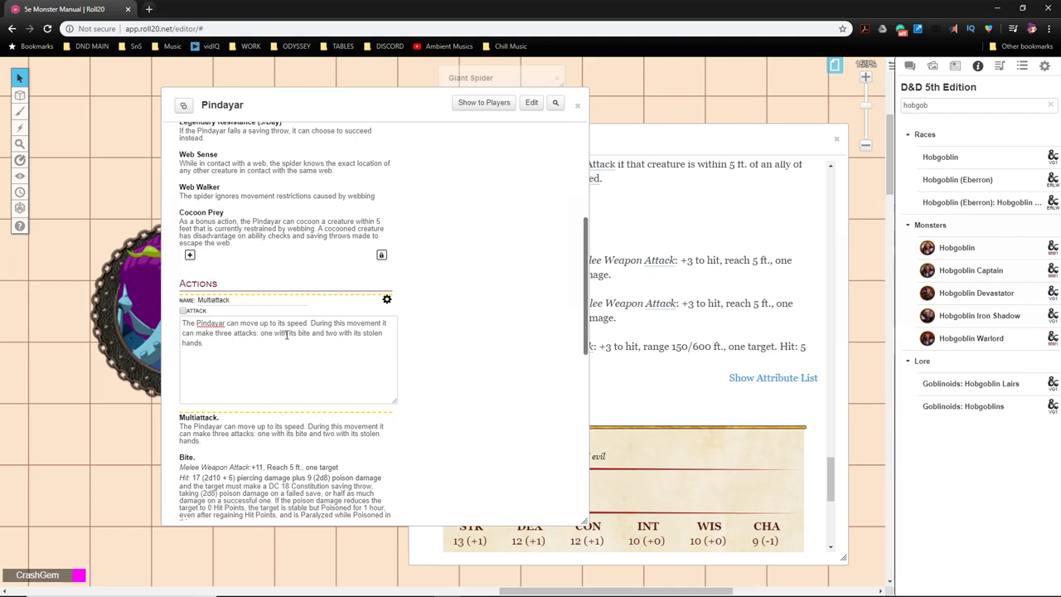
{"action": "double_click", "coordinate": [224, 332]}
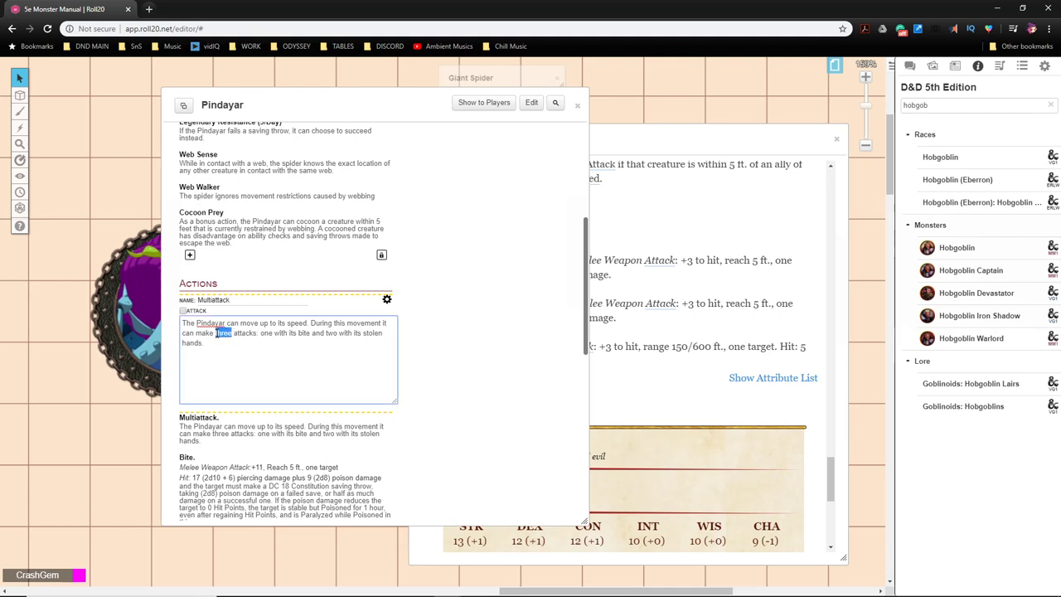
{"action": "type", "text": "four"}
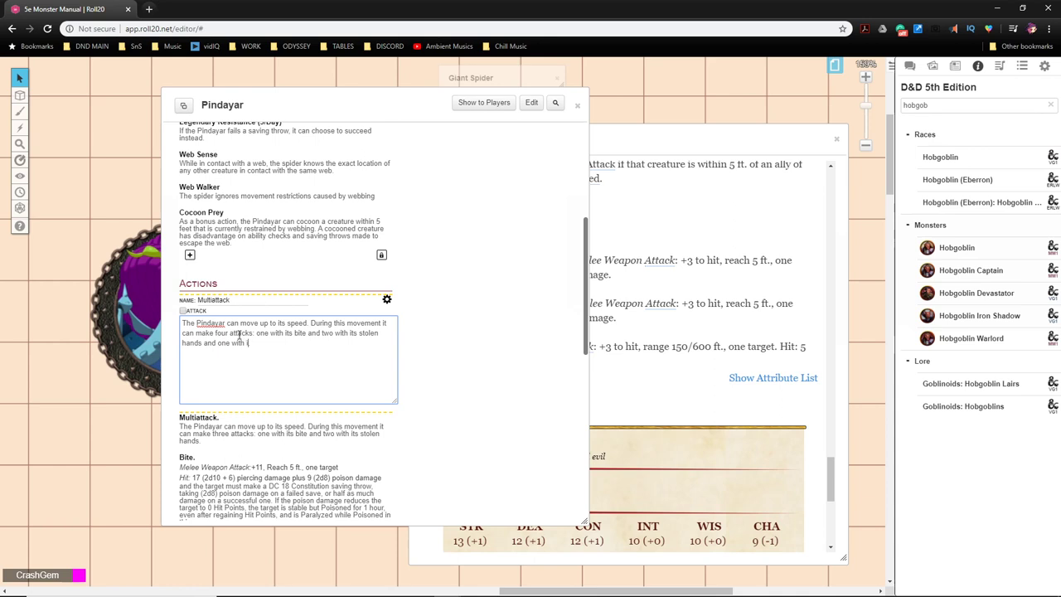
{"action": "type", "text": "chil"}
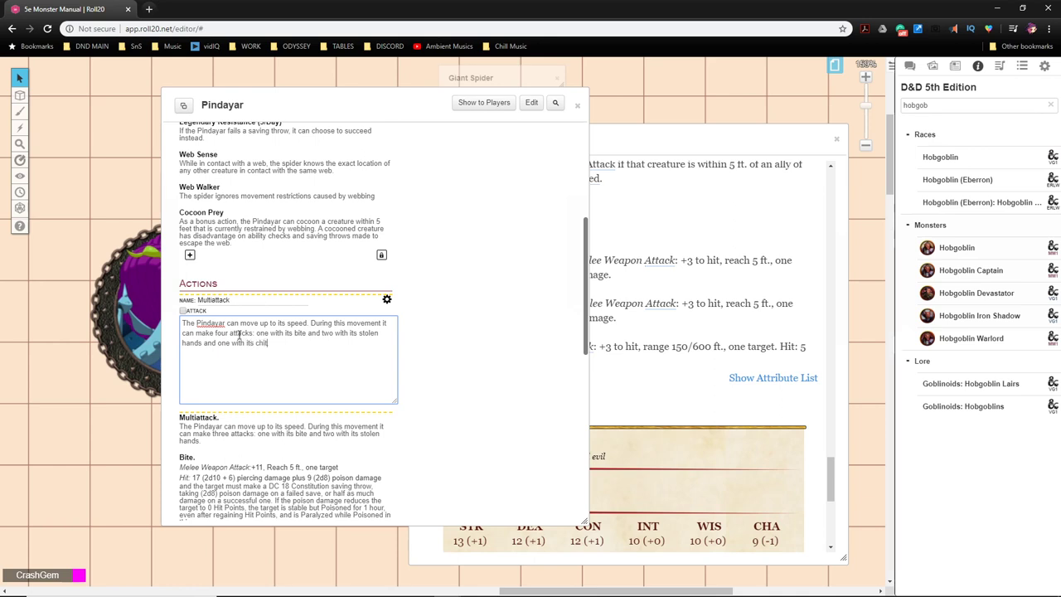
{"action": "type", "text": "chitinous longbow."}
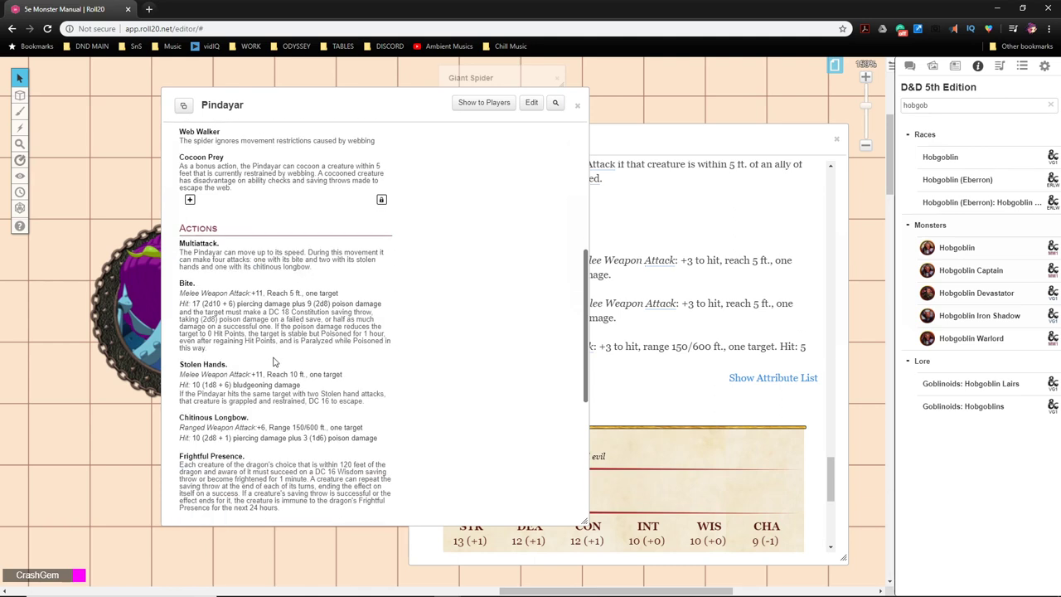
Step: Delete the Frightful Presence and Poison Breath actions from Pindayar's list
{"action": "scroll", "scroll_direction": "down", "scroll_amount": 3}
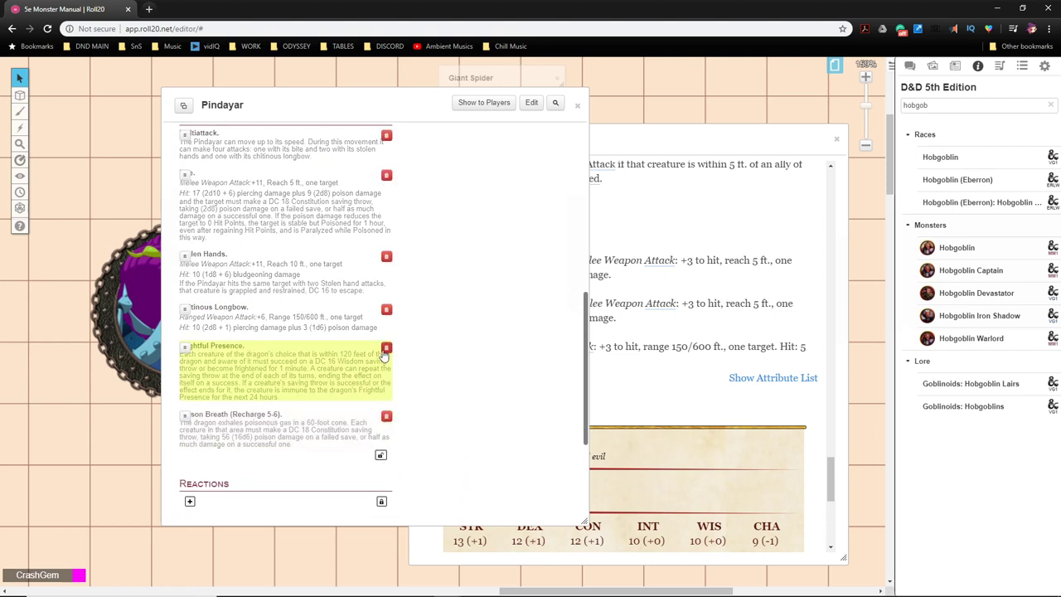
{"action": "left_click", "coordinate": [386, 348]}
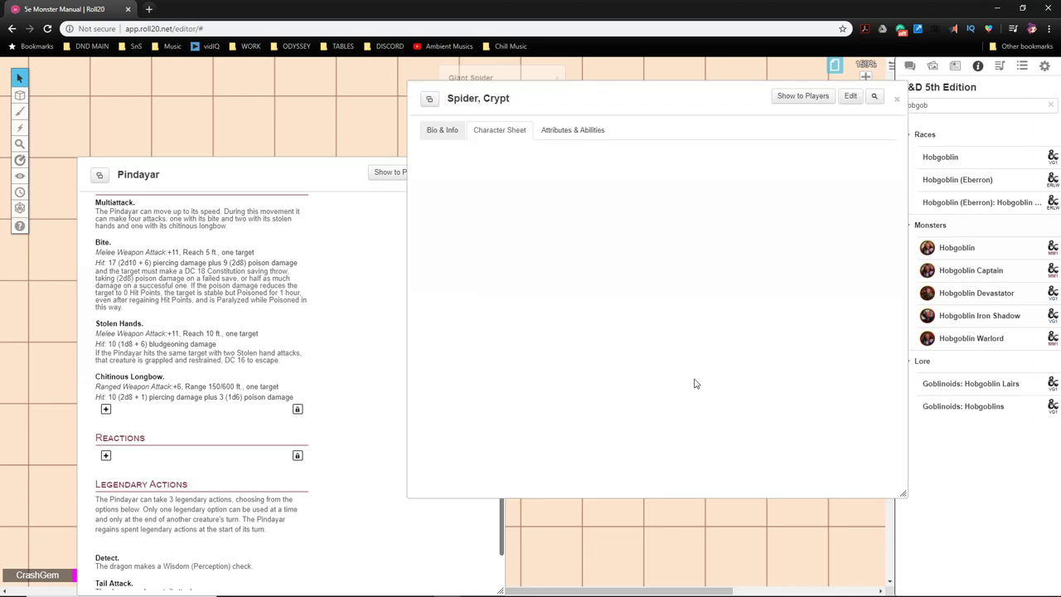
Step: Browse the Crypt Spider entry's statistics and description pages
{"action": "left_click", "coordinate": [499, 129]}
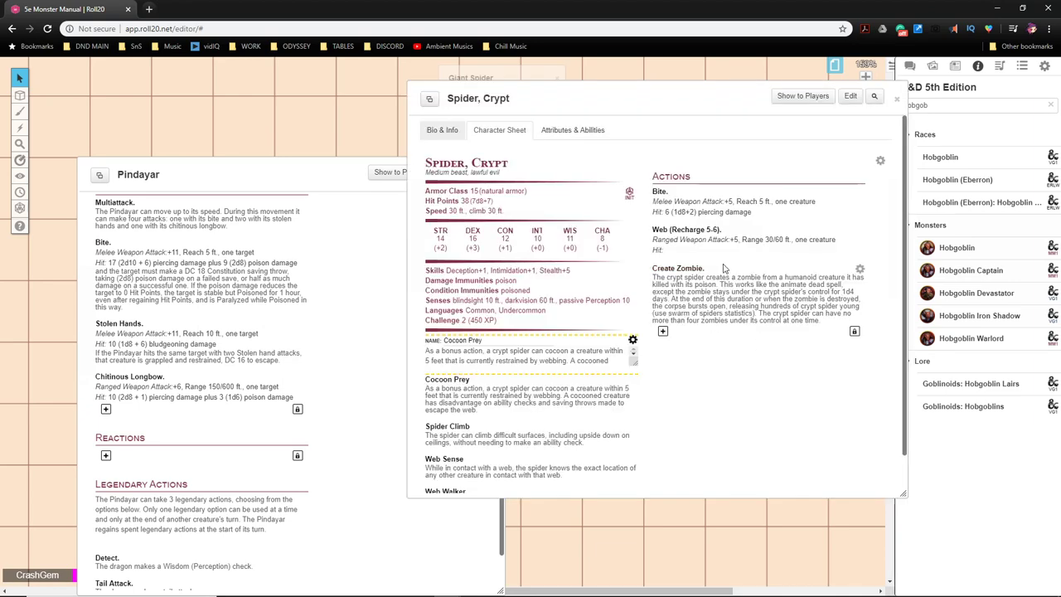
{"action": "mouse_move", "coordinate": [766, 218]}
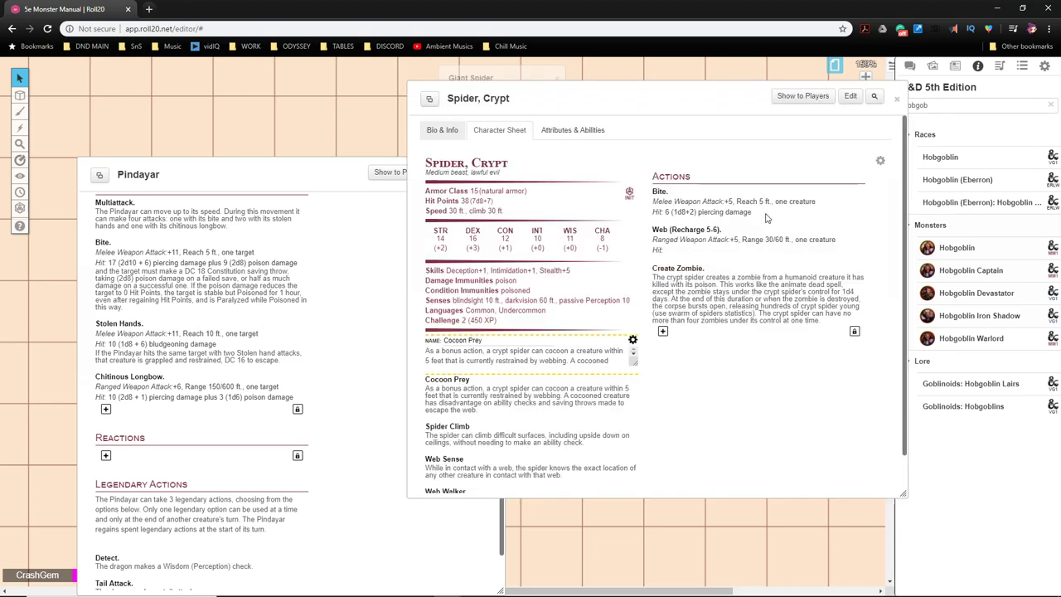
{"action": "left_click", "coordinate": [441, 130]}
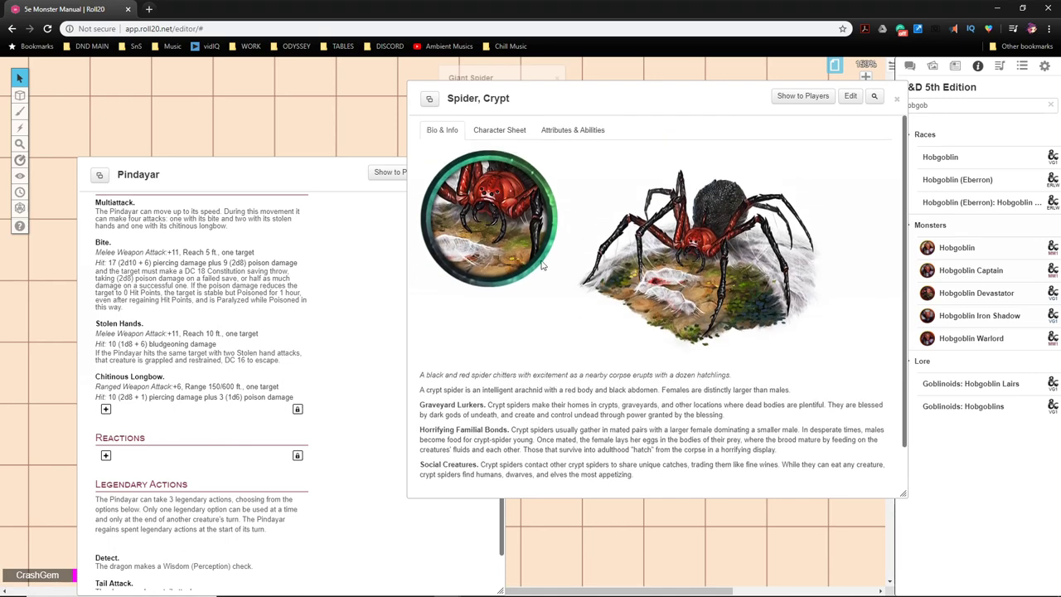
{"action": "left_click", "coordinate": [498, 129]}
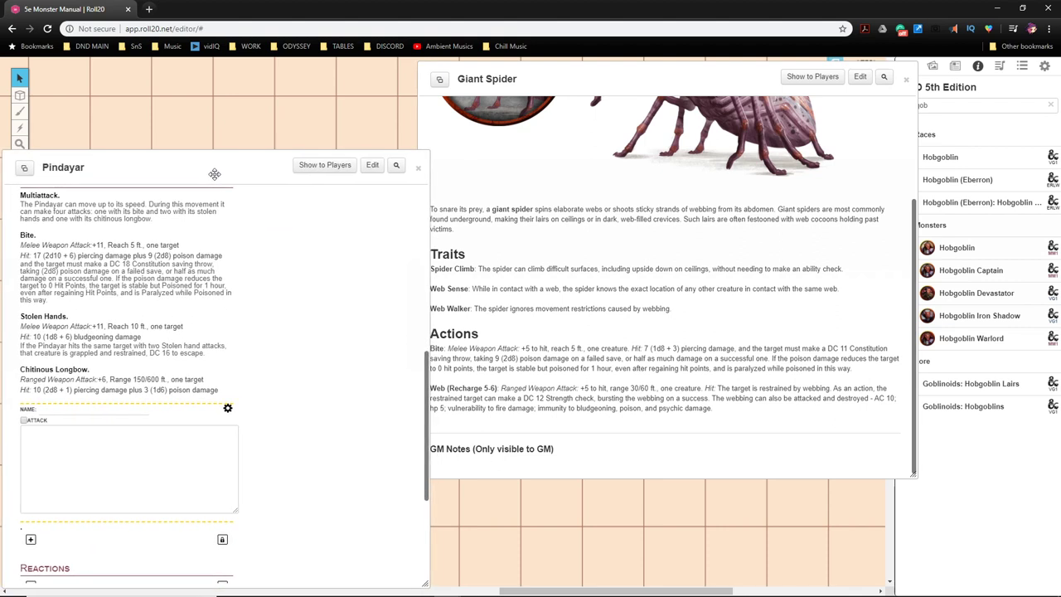
Step: Name the new action Web as a ranged attack with 30/60 ft. range
{"action": "type", "text": "W"}
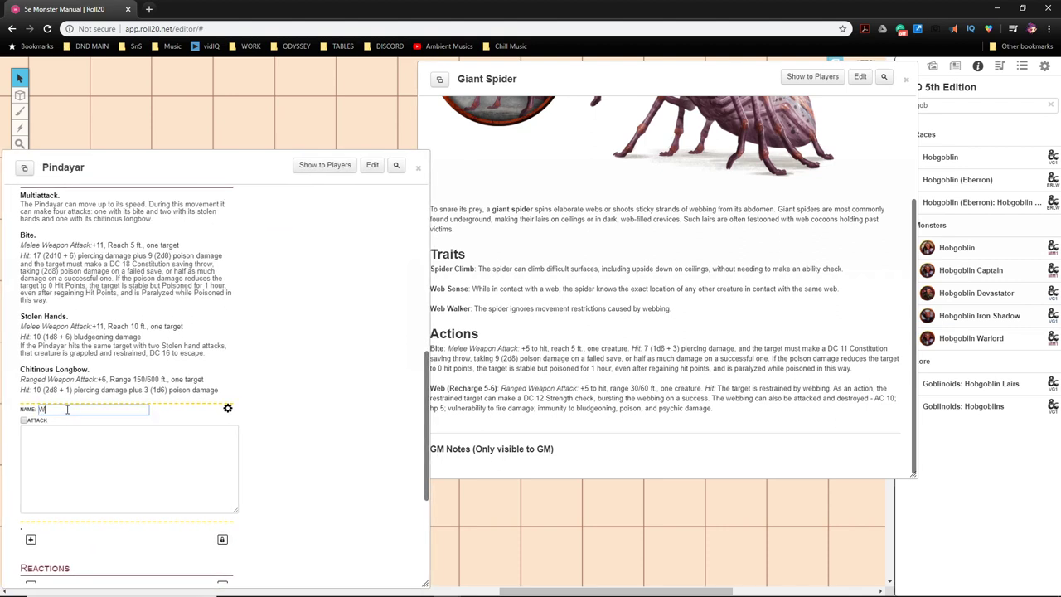
{"action": "type", "text": "eb"}
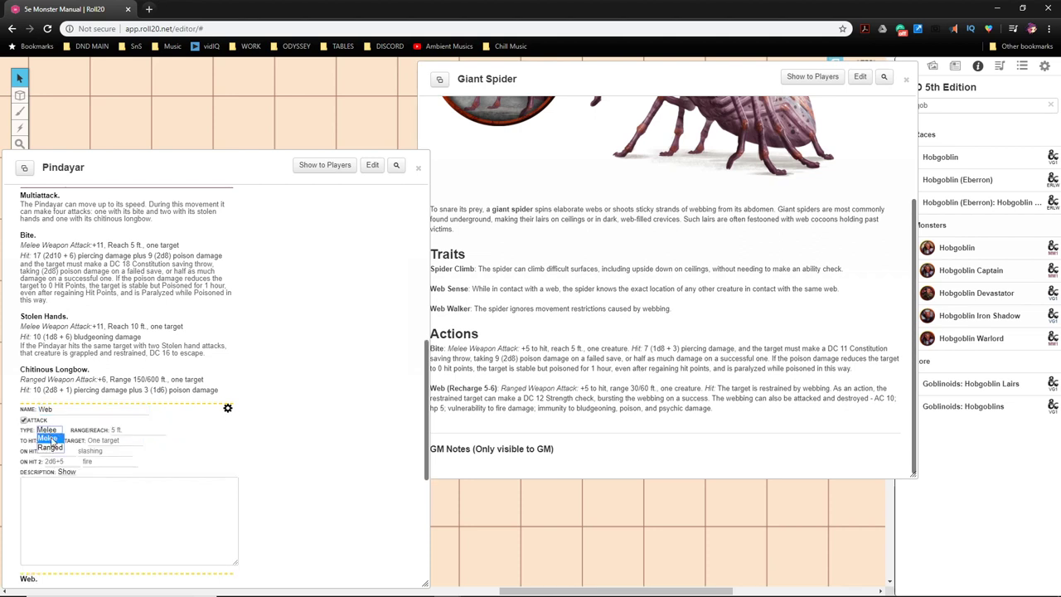
{"action": "left_click", "coordinate": [50, 441]}
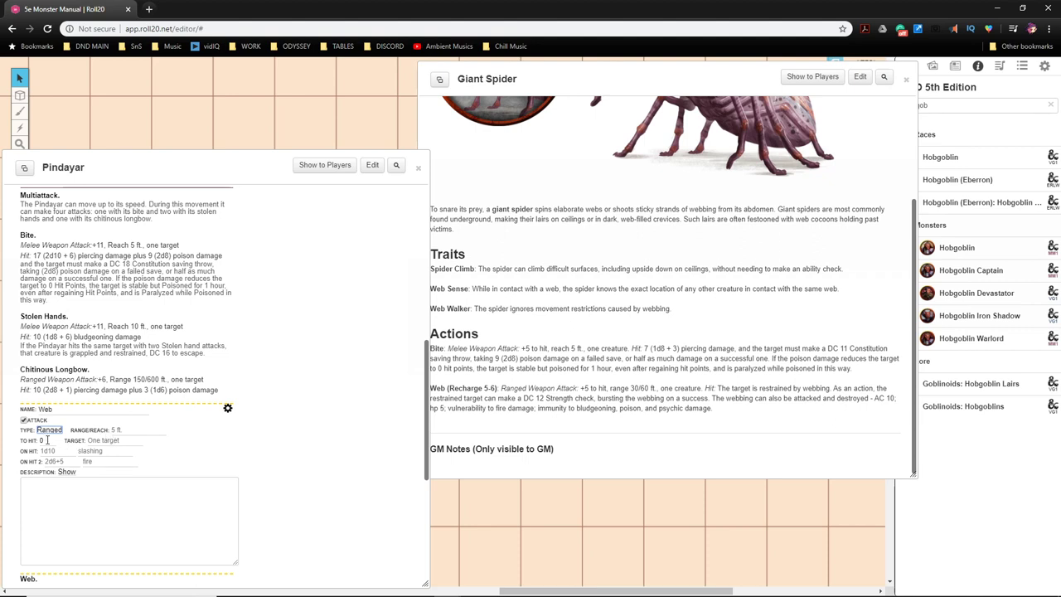
{"action": "left_click", "coordinate": [42, 441]}
{"action": "type", "text": "6"}
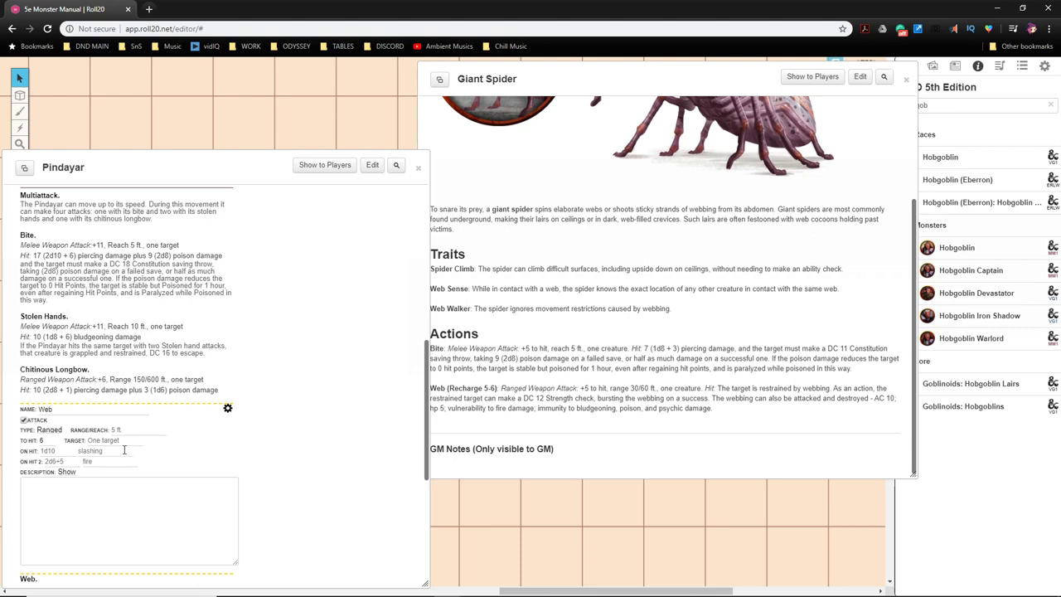
{"action": "left_click", "coordinate": [115, 440]}
{"action": "type", "text": "one target"}
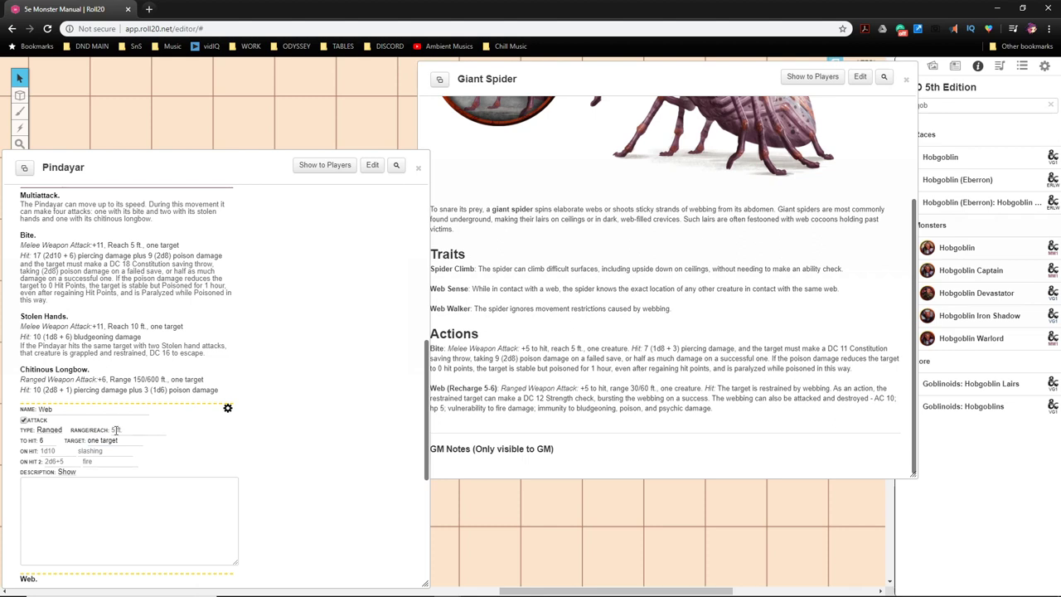
{"action": "left_click", "coordinate": [136, 429]}
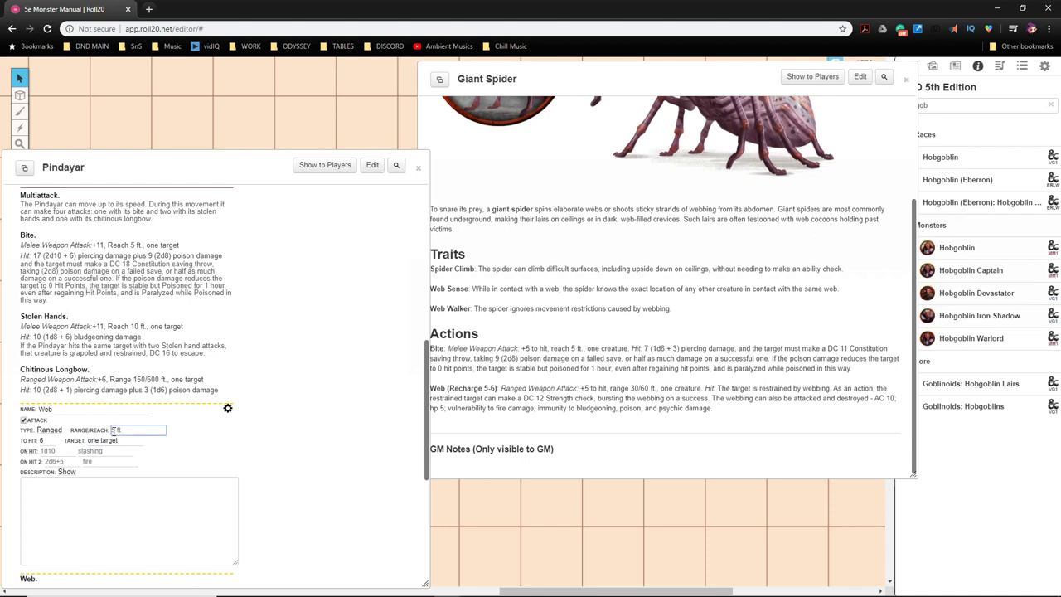
{"action": "type", "text": "30/60 ft"}
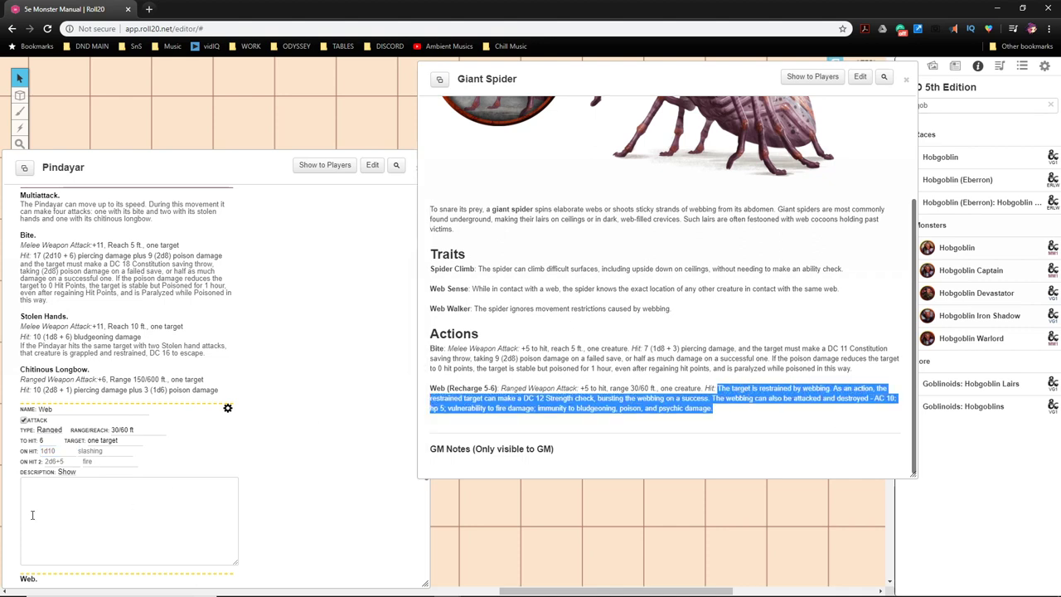
Step: Write the Web description: target restrained by webbing, escape check against 14
{"action": "left_click", "coordinate": [116, 514]}
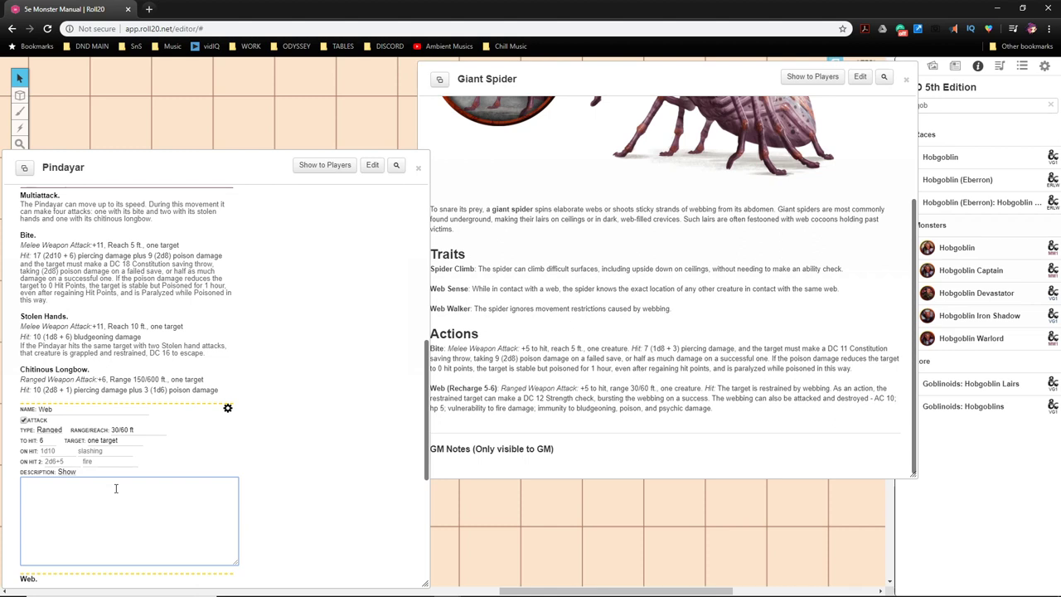
{"action": "type", "text": "The target is restrained by webbing. As an action, the restrained target can make a DC 12 Strength check, bursting the webbing on a success. The webbing can also be attacked and destroyed - AC 10; hp 5; vulnerability to fire damage; immunity to bludgeoning, poison, and psychic damage."}
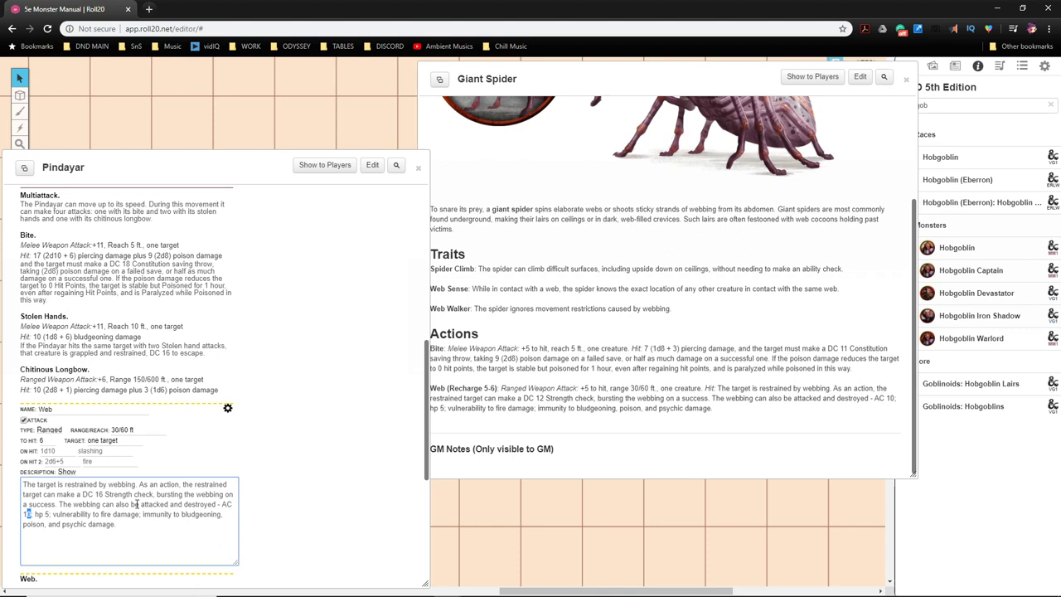
{"action": "type", "text": "14"}
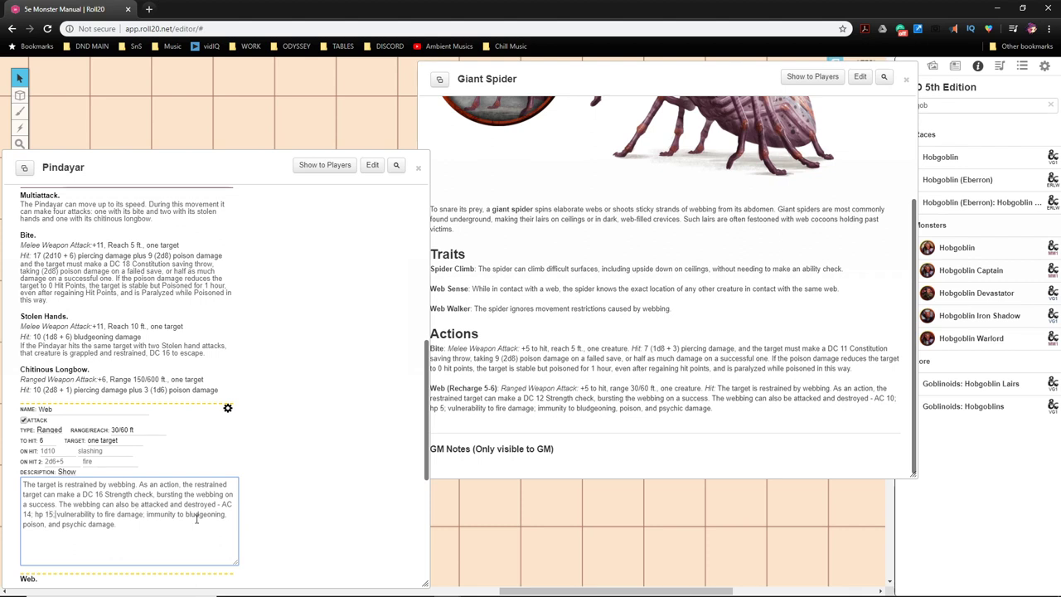
{"action": "mouse_move", "coordinate": [222, 431]}
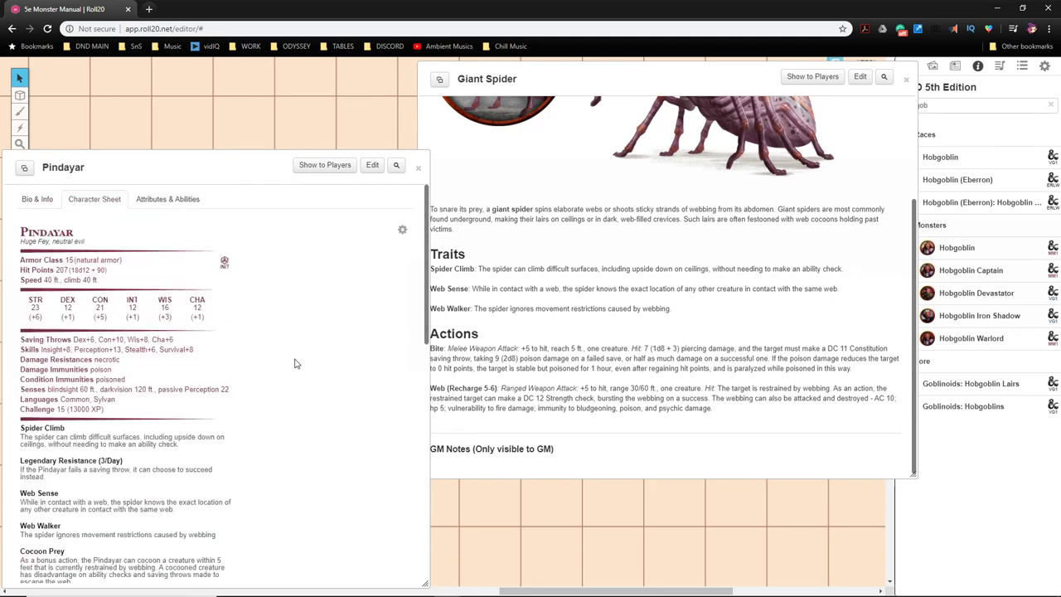
Step: Relabel the Cocoon Prey trait as 'Cocoon Prey - BONUS ACTION'
{"action": "scroll", "scroll_direction": "down", "scroll_amount": 3}
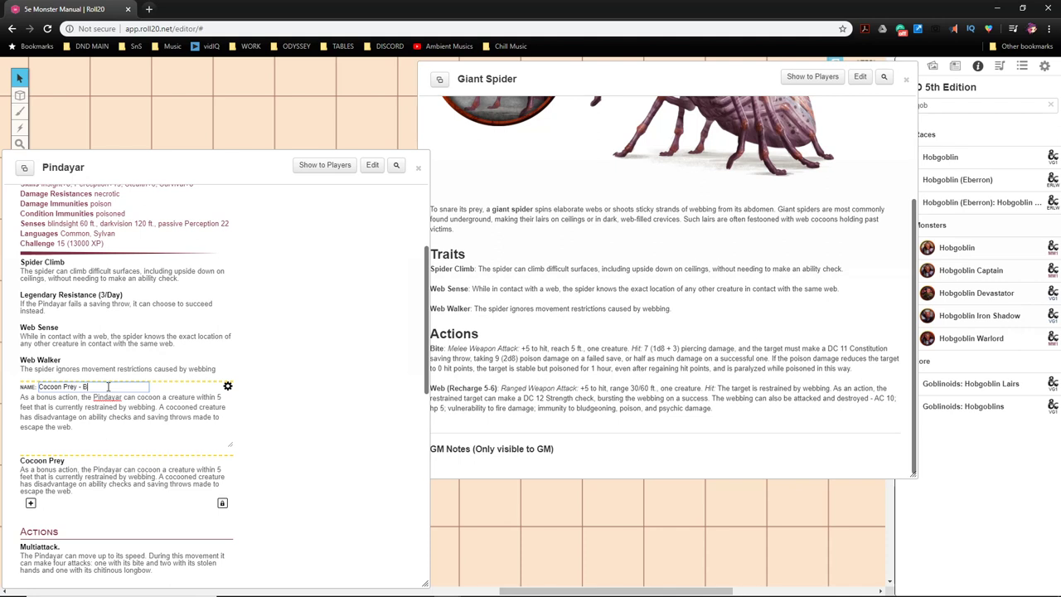
{"action": "type", "text": "ONUS ACTION"}
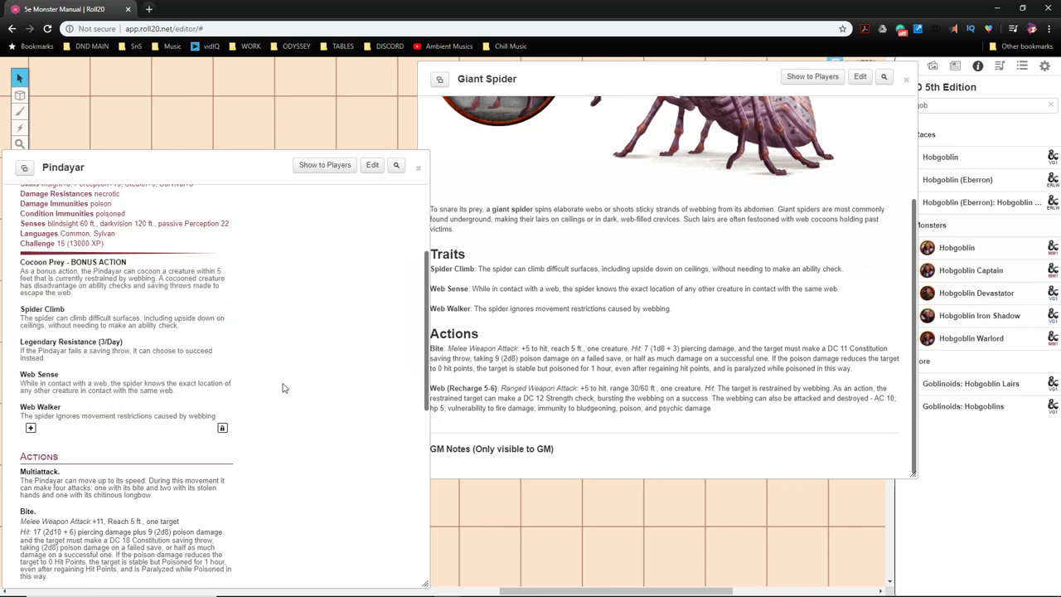
{"action": "scroll", "scroll_direction": "down", "scroll_amount": 3}
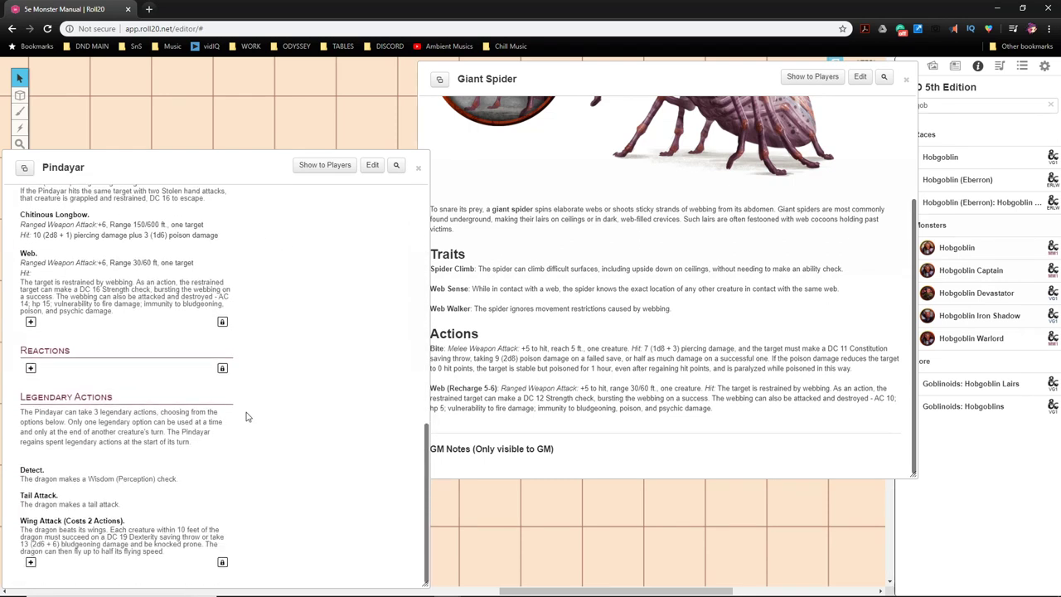
{"action": "mouse_move", "coordinate": [149, 418]}
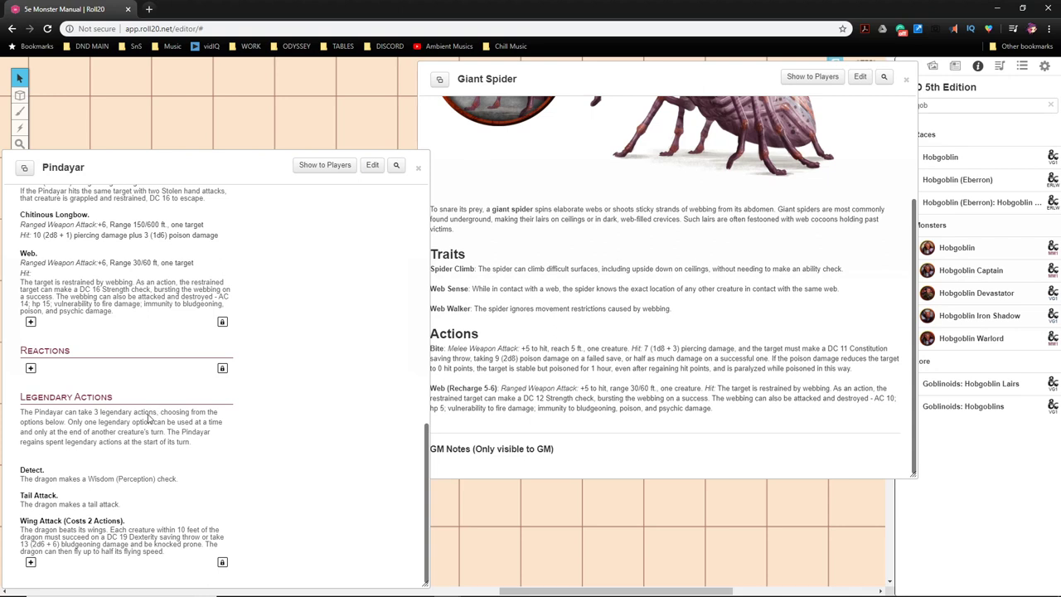
{"action": "mouse_move", "coordinate": [150, 488]}
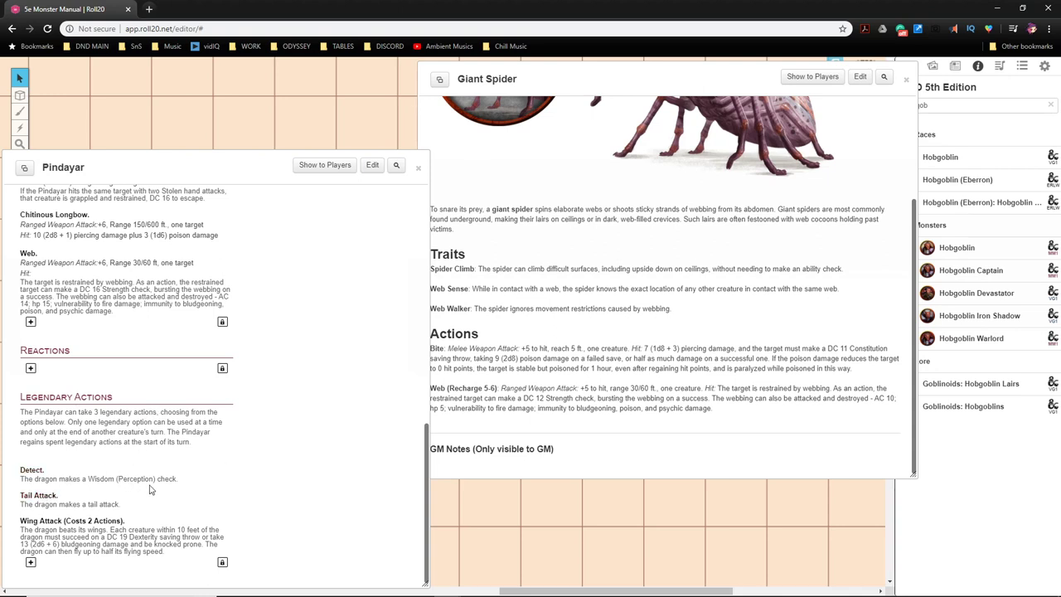
{"action": "mouse_move", "coordinate": [33, 471]}
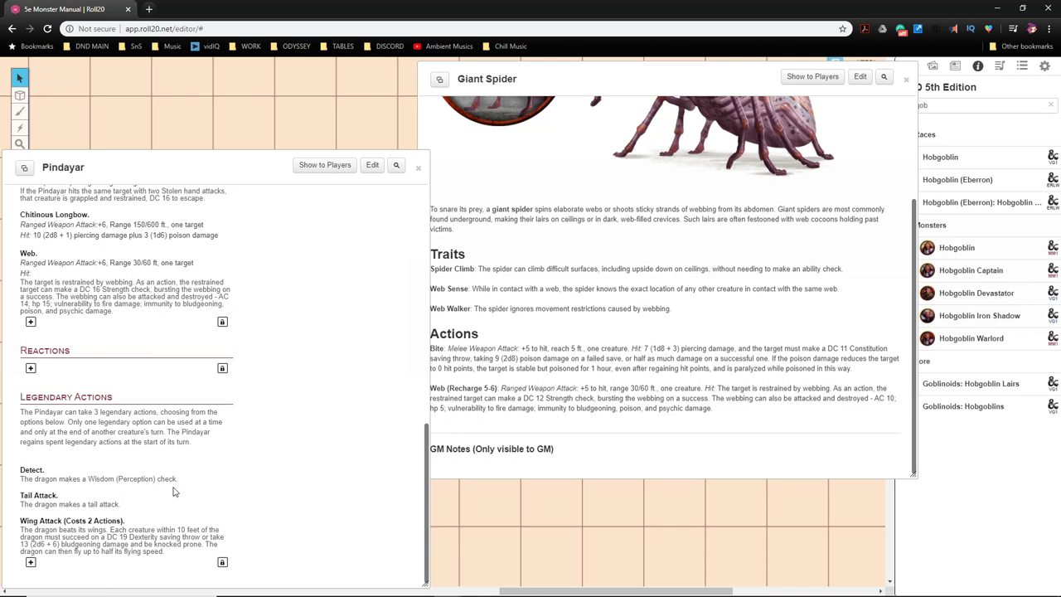
{"action": "mouse_move", "coordinate": [228, 477]}
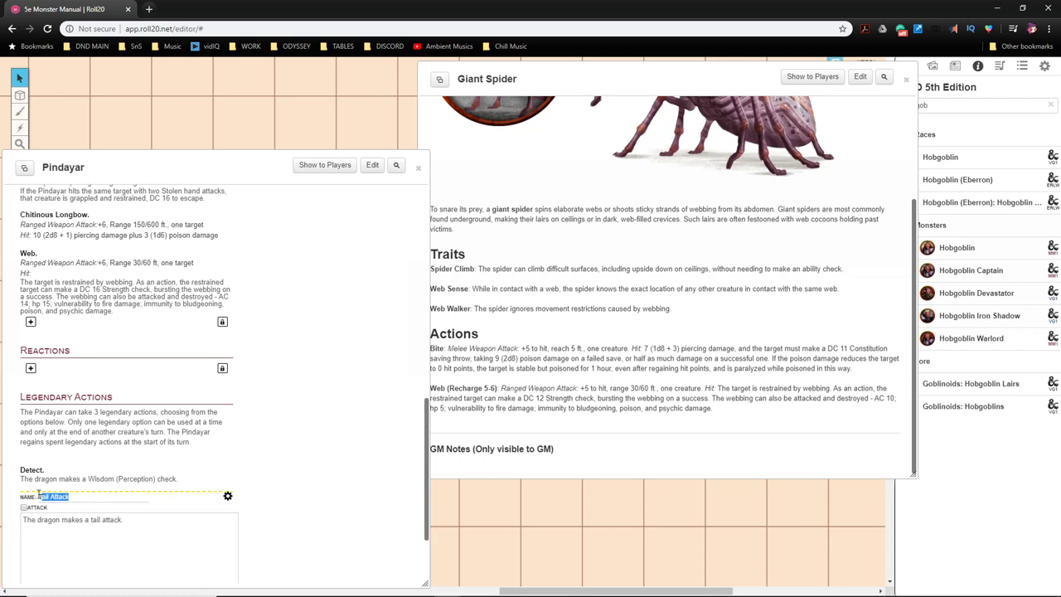
Step: Rename the Tail Attack legendary action Web, described as the Pindayar uses its web attack
{"action": "type", "text": "Web"}
{"action": "left_click", "coordinate": [129, 548]}
{"action": "type", "text": "The O"}
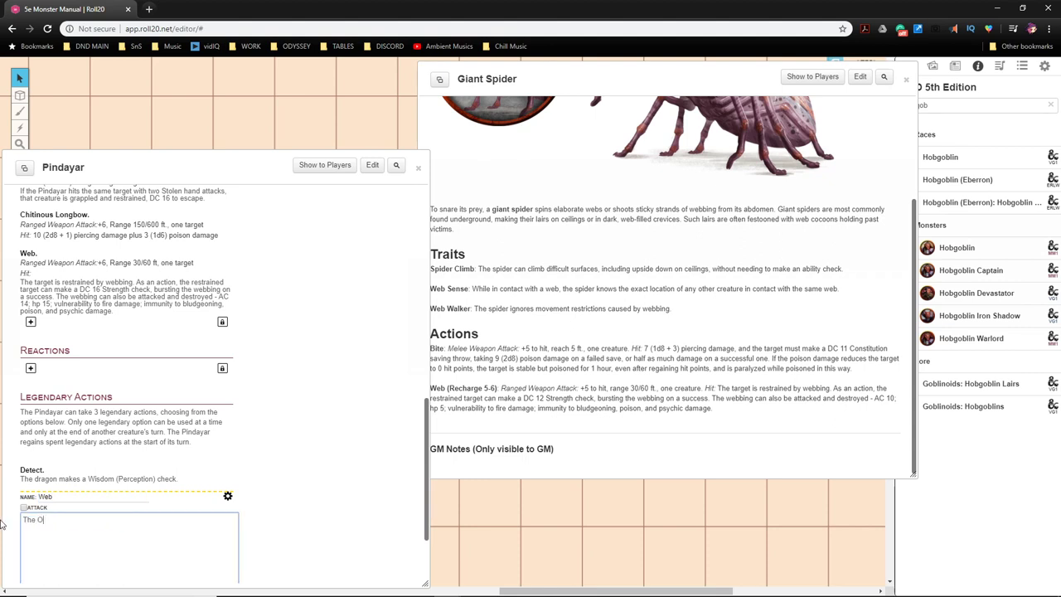
{"action": "key", "text": "Backspace"}
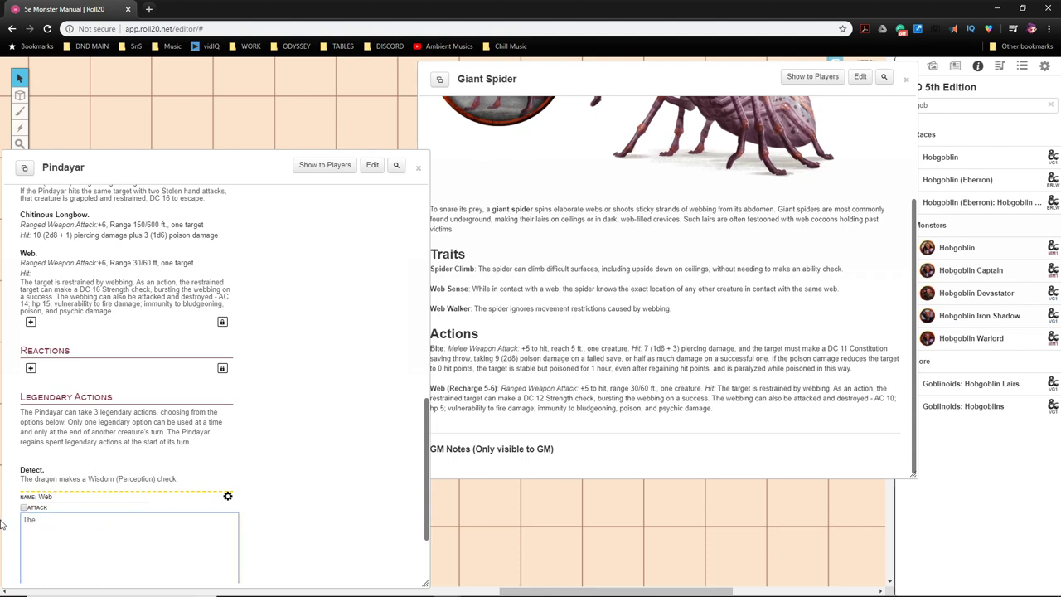
{"action": "type", "text": "Pinta"}
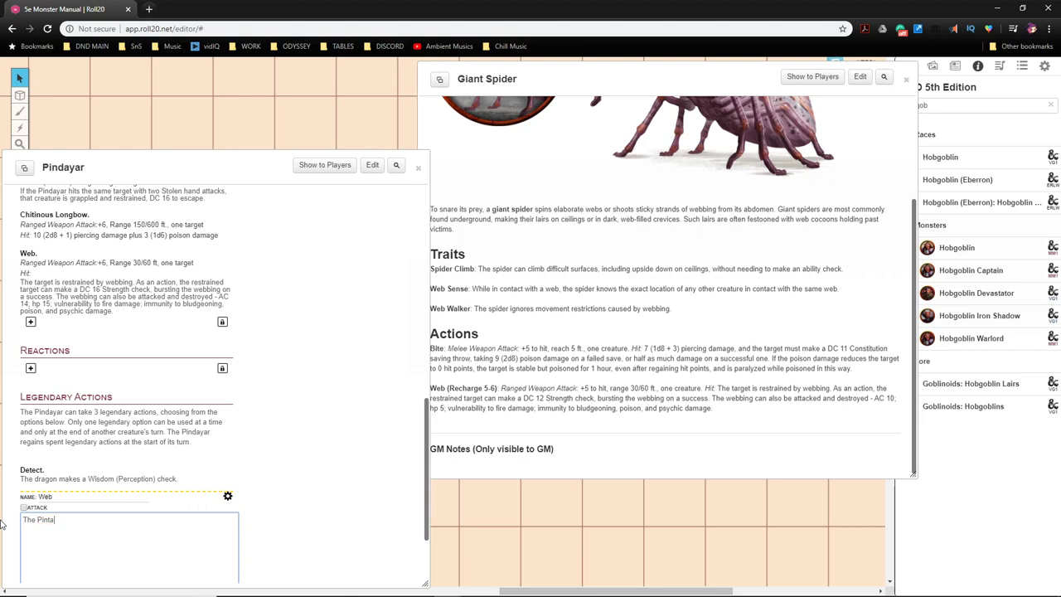
{"action": "type", "text": "yar"}
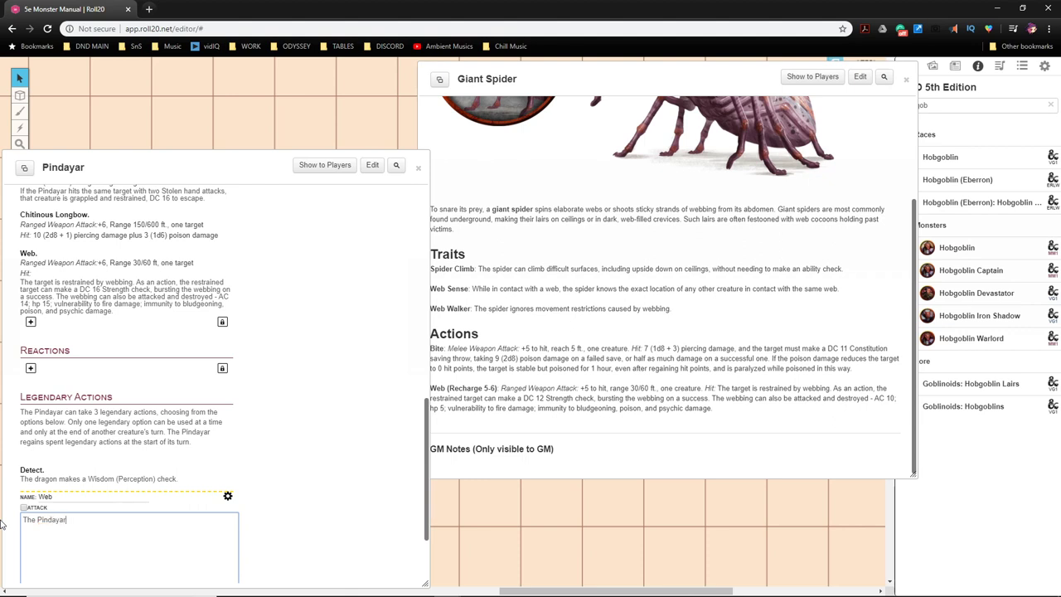
{"action": "type", "text": "uses its web attack"}
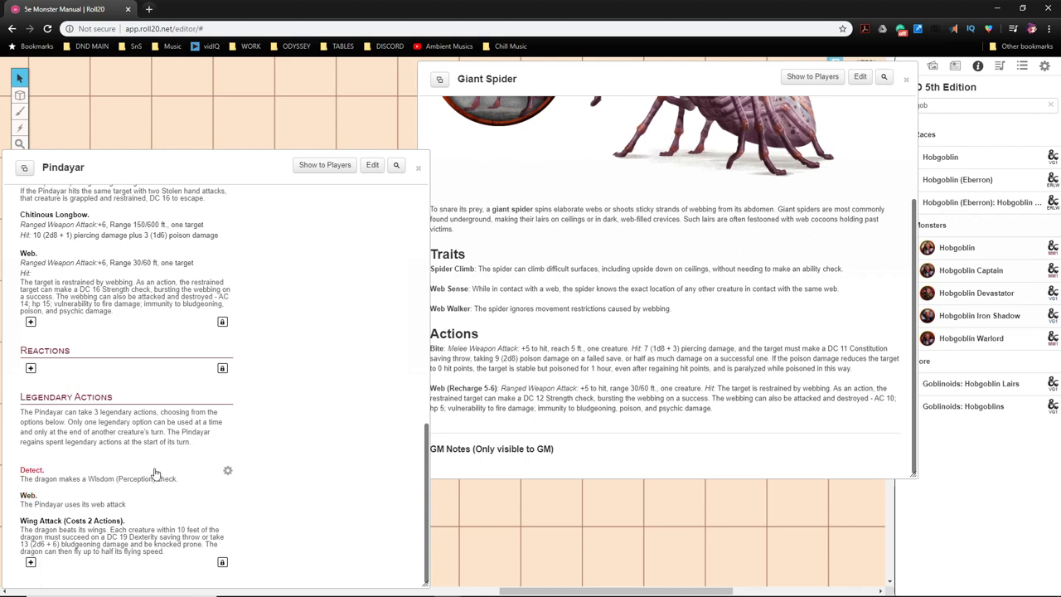
{"action": "mouse_move", "coordinate": [48, 491]}
{"action": "type", "text": "T"}
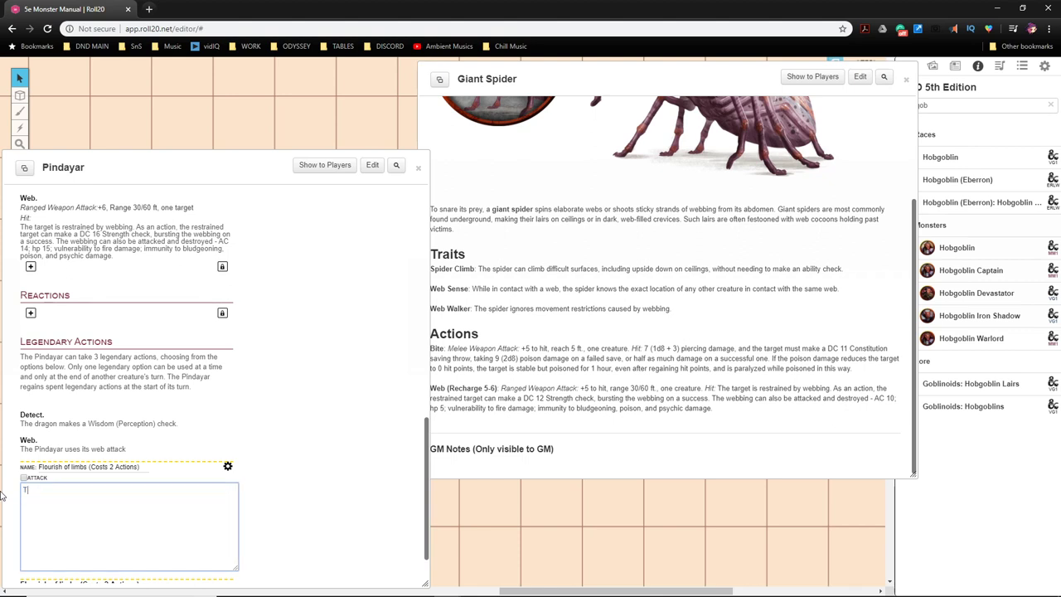
Step: Write the Flourish of limbs description: one stolen limb attack against each creature in range
{"action": "type", "text": "he Pin"}
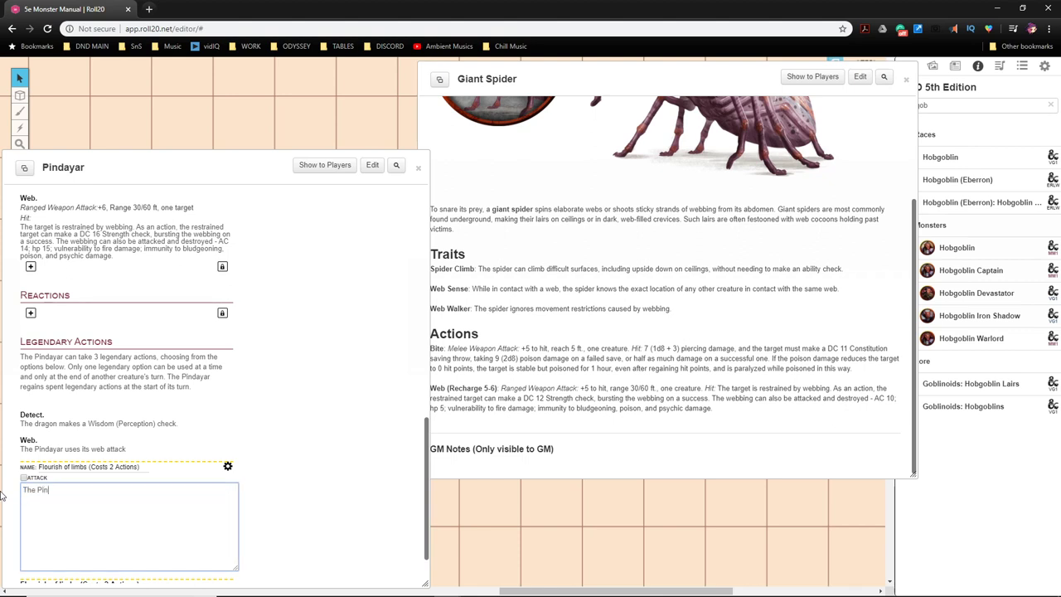
{"action": "type", "text": "Pindayar m"}
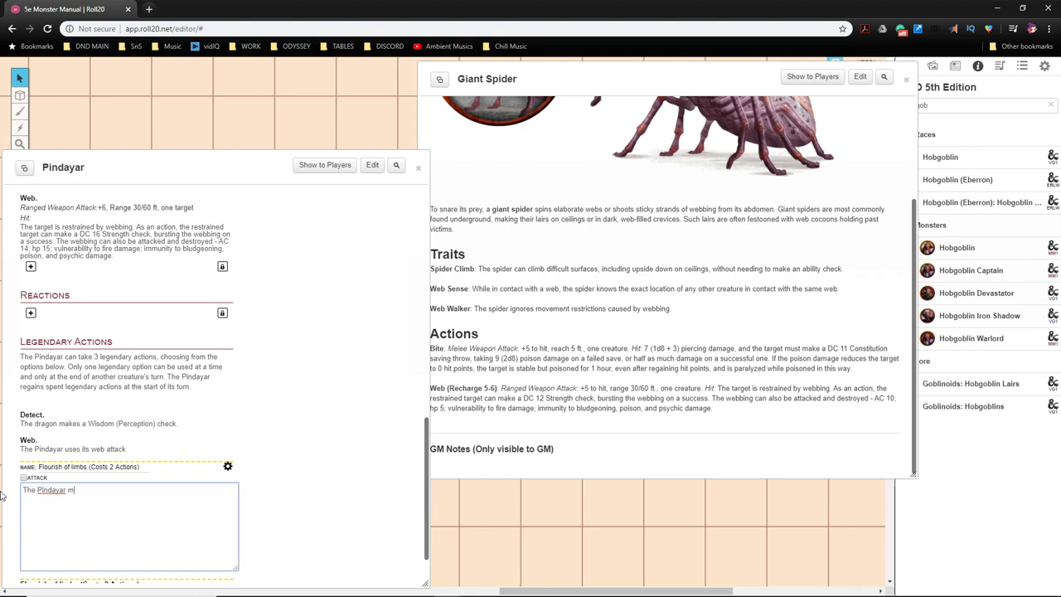
{"action": "type", "text": "ay make"}
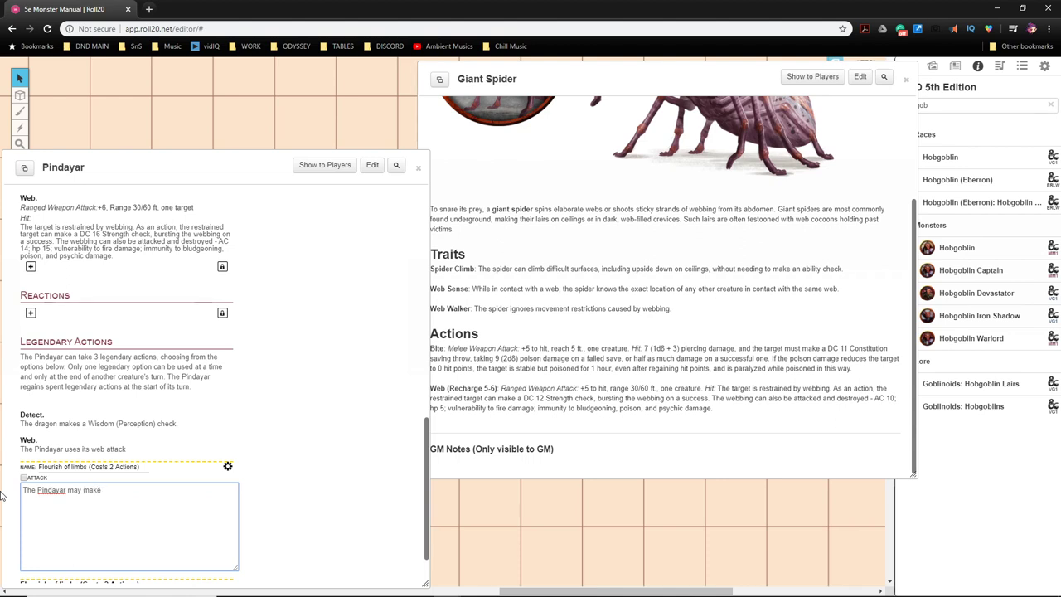
{"action": "type", "text": "one s"}
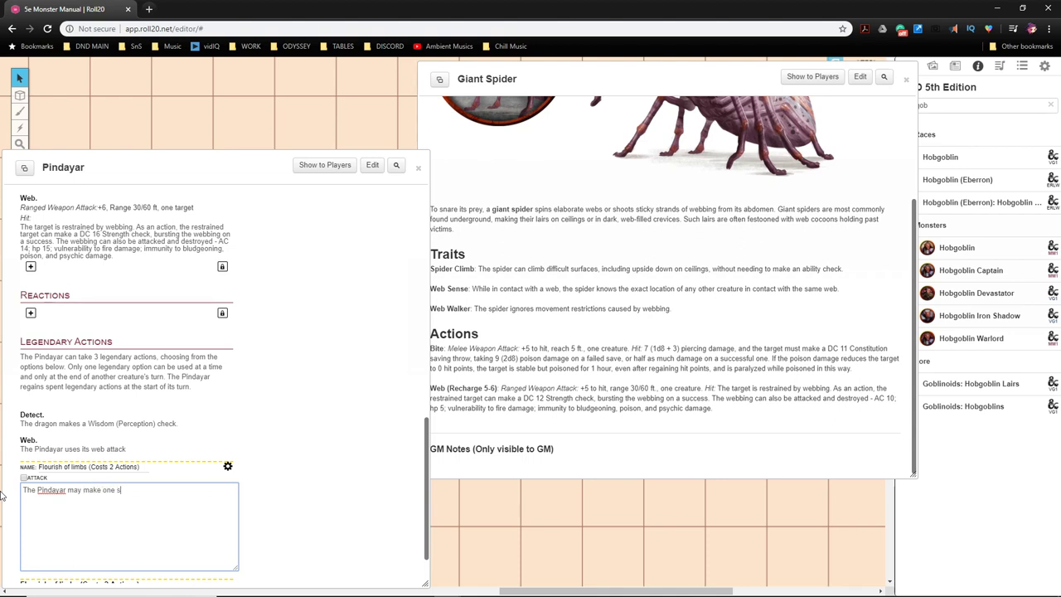
{"action": "type", "text": "tolen limb attack"}
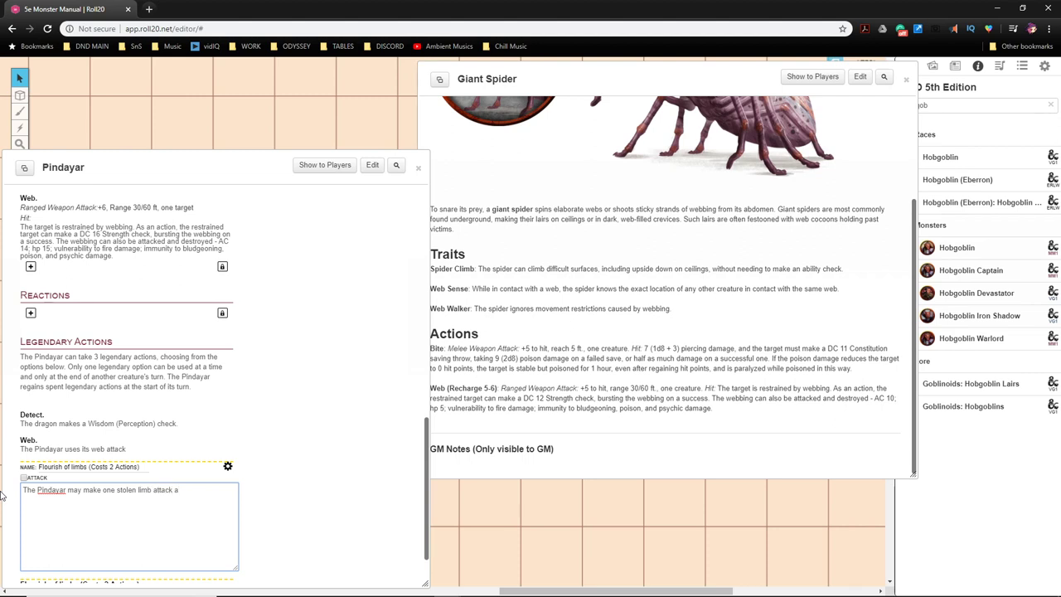
{"action": "type", "text": "against every creature"}
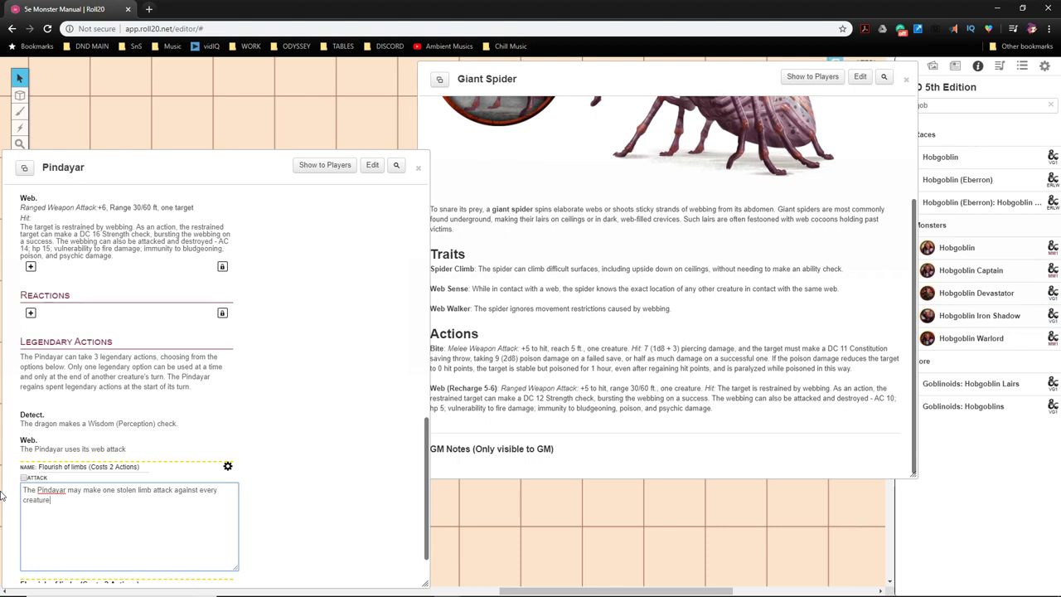
{"action": "type", "text": "of its choice within range."}
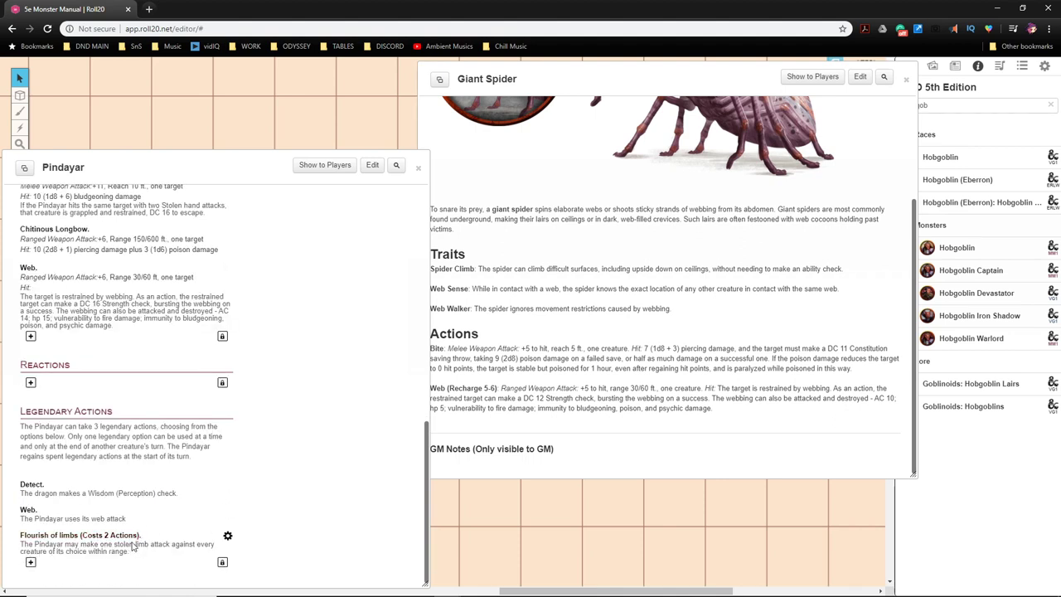
{"action": "mouse_move", "coordinate": [129, 555]}
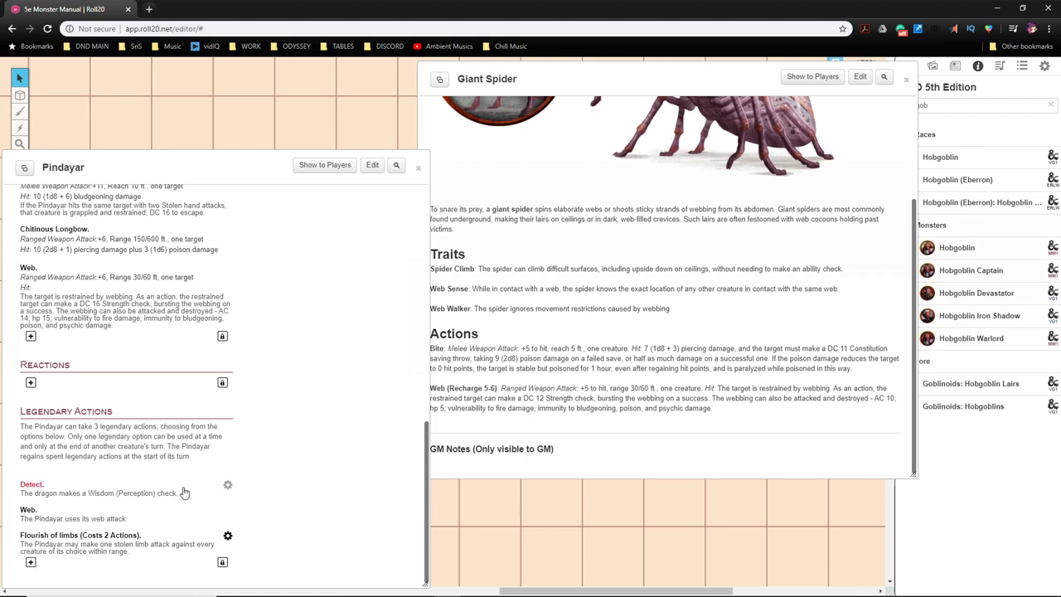
Step: Reword Detect so the Pindayar makes the Wisdom (Perception) check, then review the sheet
{"action": "left_click", "coordinate": [227, 484]}
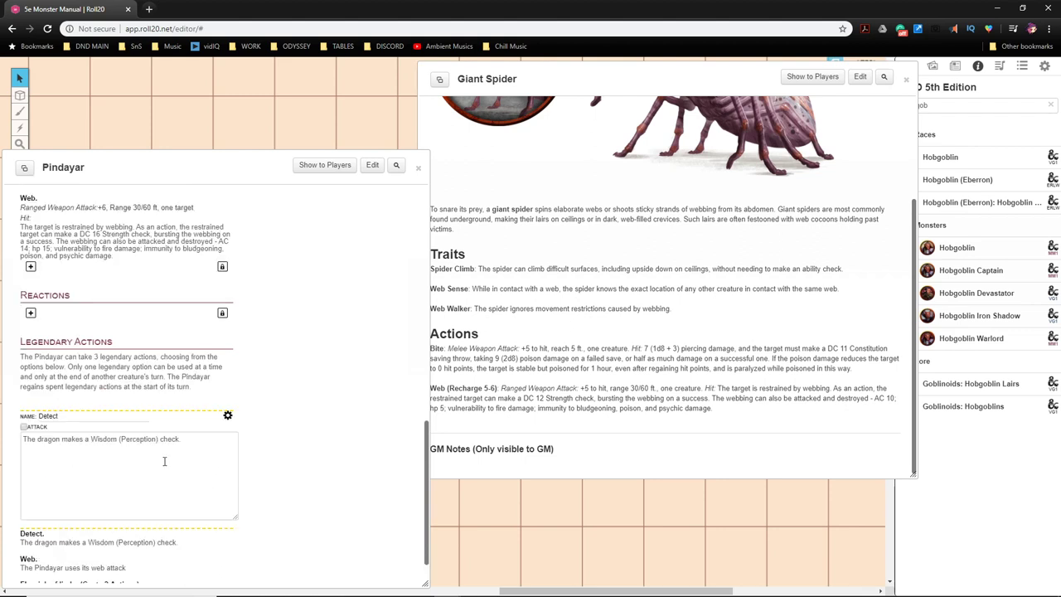
{"action": "double_click", "coordinate": [46, 437]}
{"action": "type", "text": "Pindaya"}
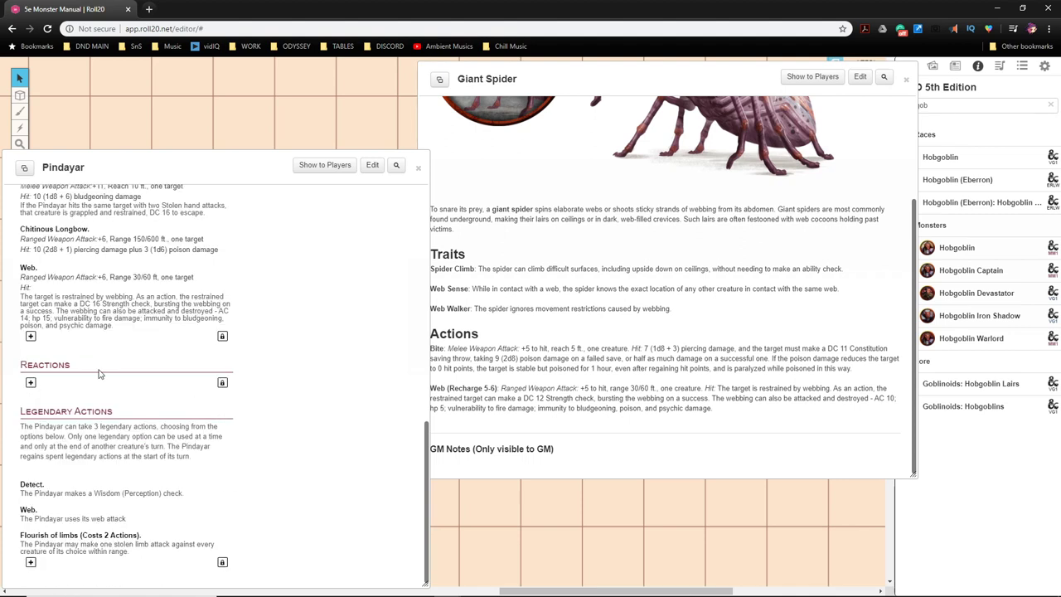
{"action": "mouse_move", "coordinate": [71, 477]}
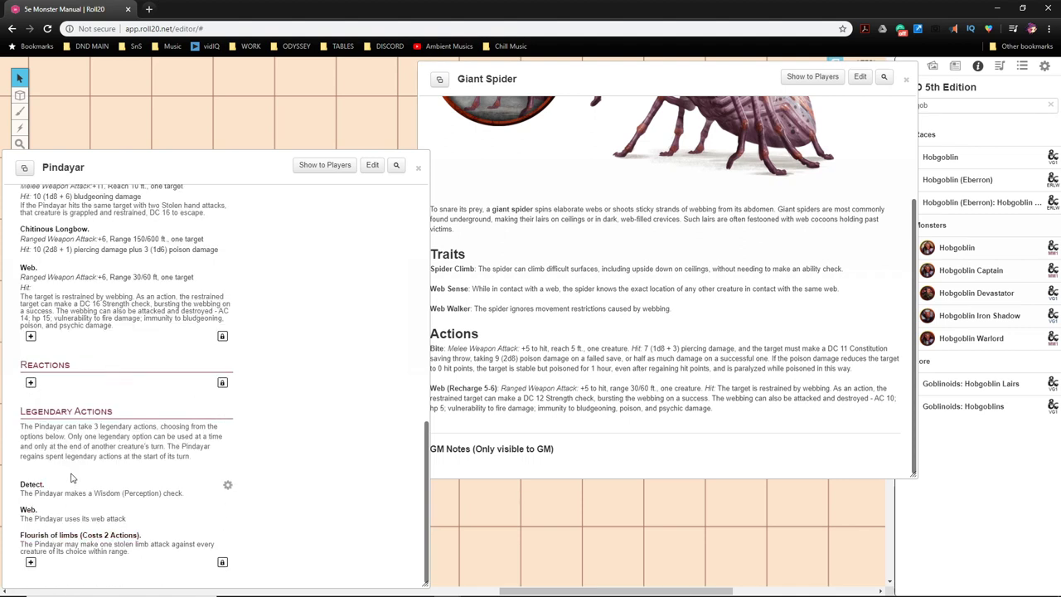
{"action": "mouse_move", "coordinate": [174, 455]}
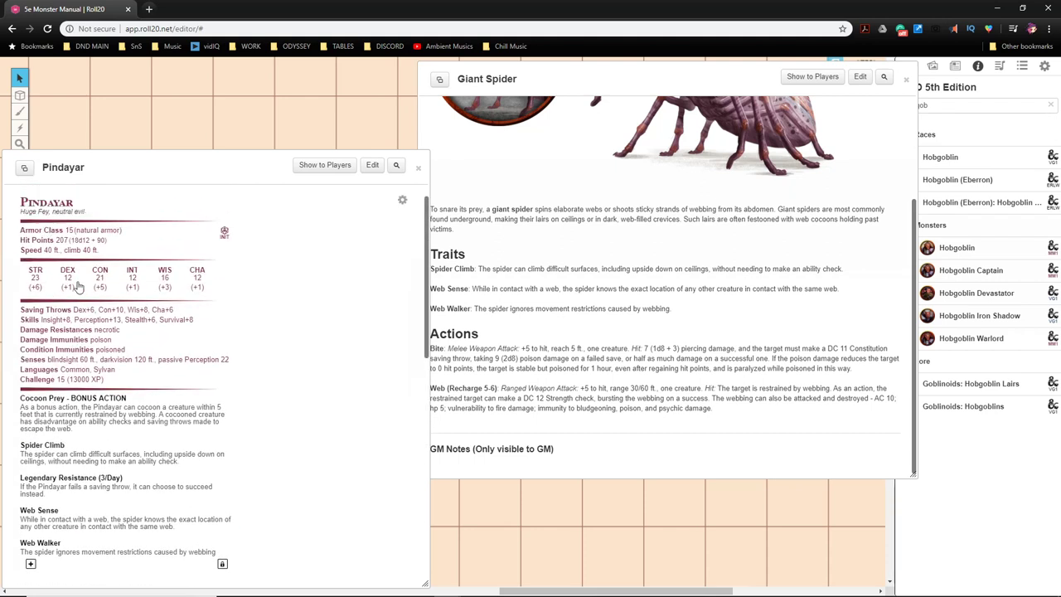
{"action": "mouse_move", "coordinate": [43, 301]}
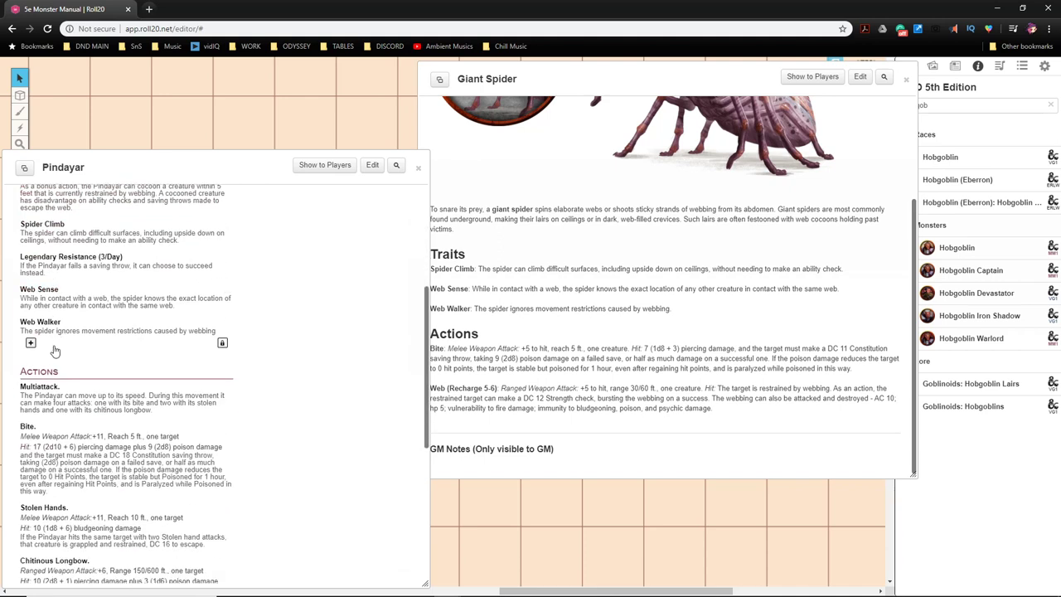
{"action": "mouse_move", "coordinate": [74, 388]}
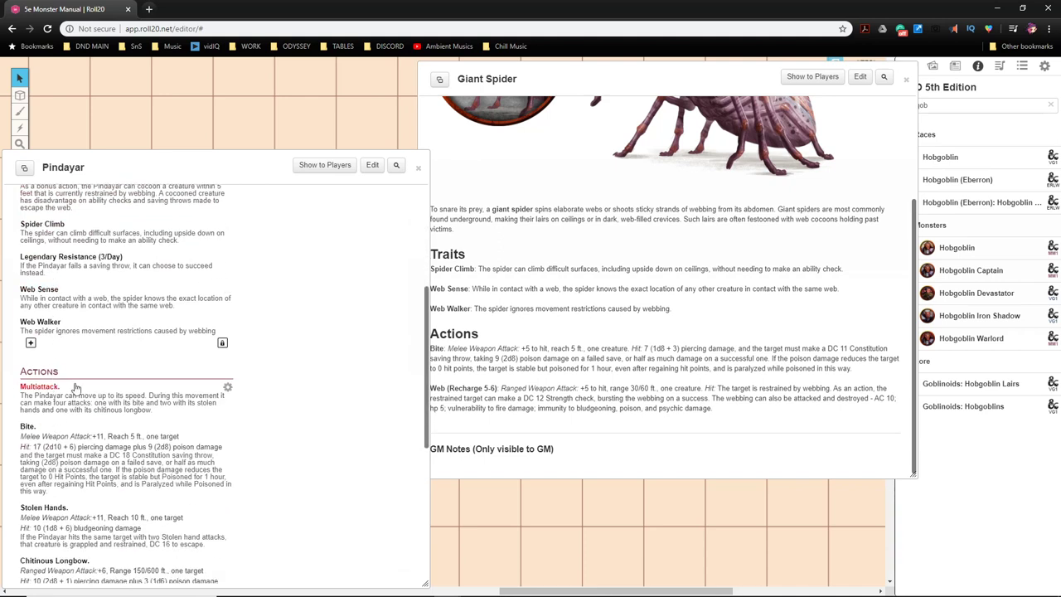
{"action": "scroll", "scroll_direction": "down", "scroll_amount": 3}
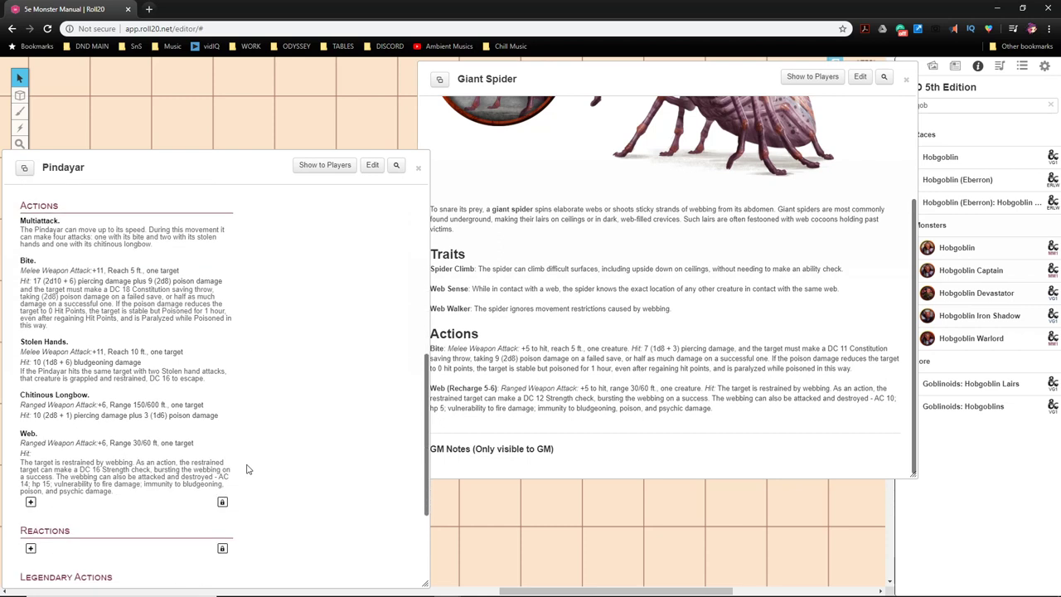
{"action": "scroll", "scroll_direction": "down", "scroll_amount": 3}
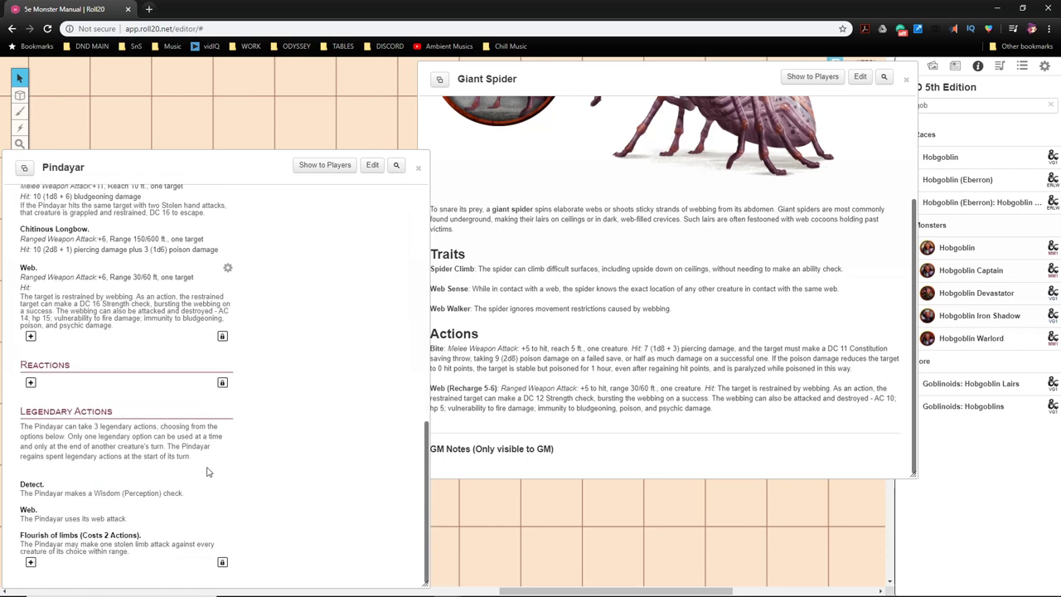
{"action": "mouse_move", "coordinate": [194, 464]}
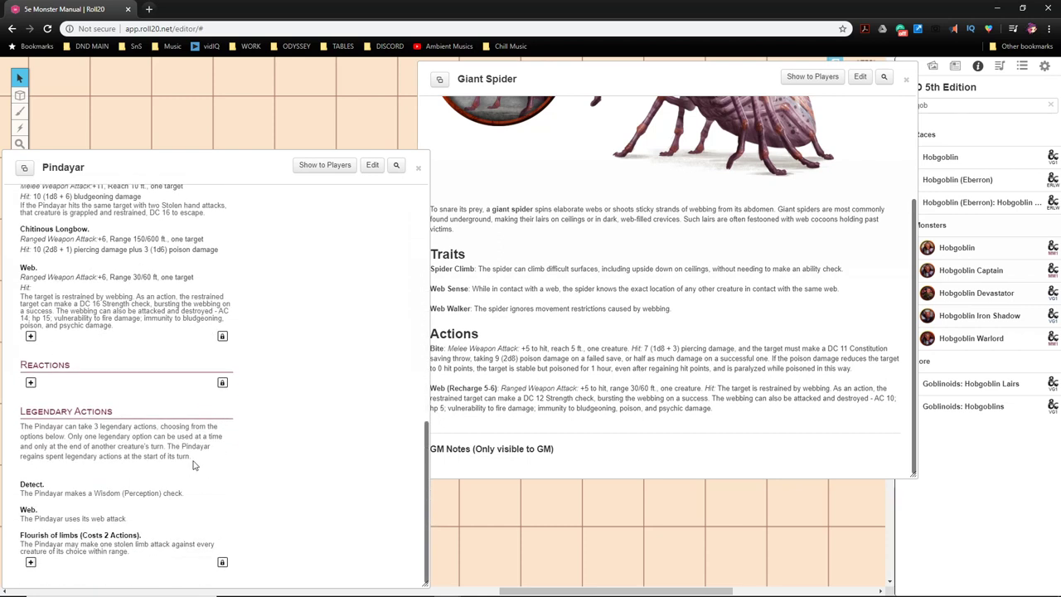
{"action": "mouse_move", "coordinate": [136, 389]}
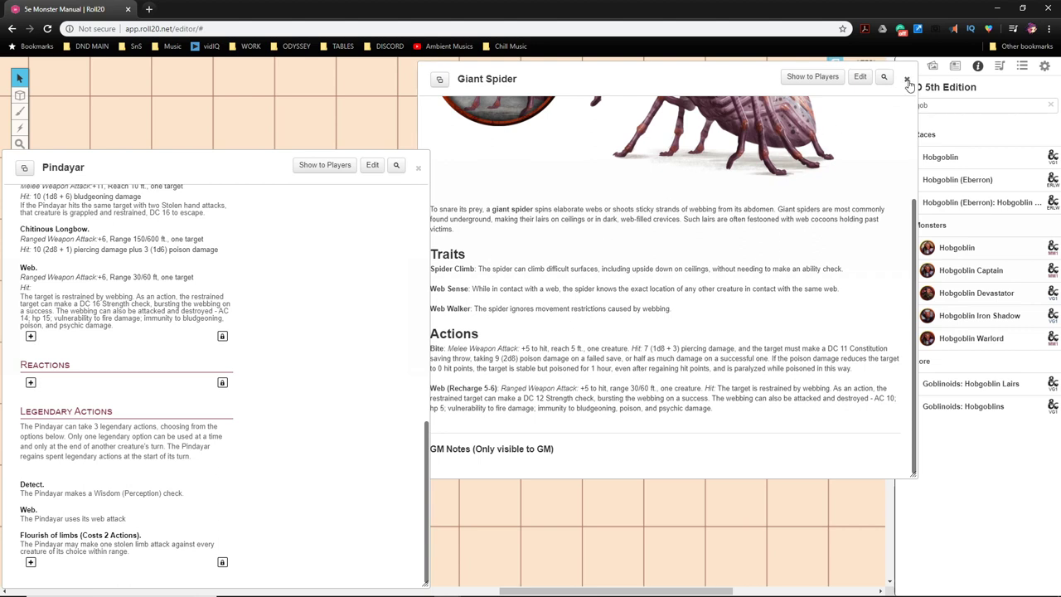
Step: Search the compendium for 'crawl' and view the Crawling Claw stat block
{"action": "left_click", "coordinate": [909, 81]}
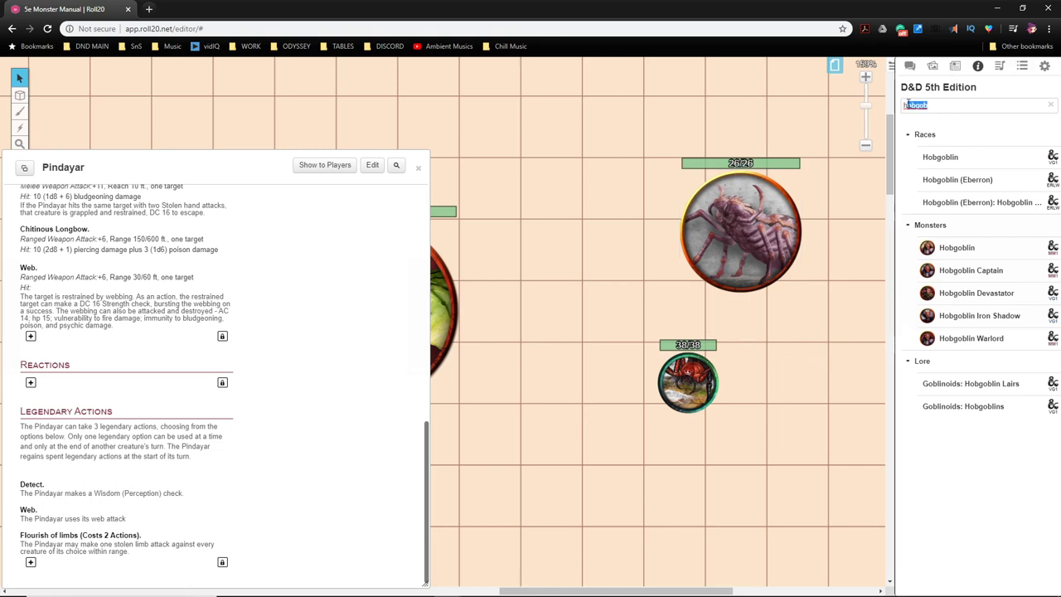
{"action": "type", "text": "scrawling"}
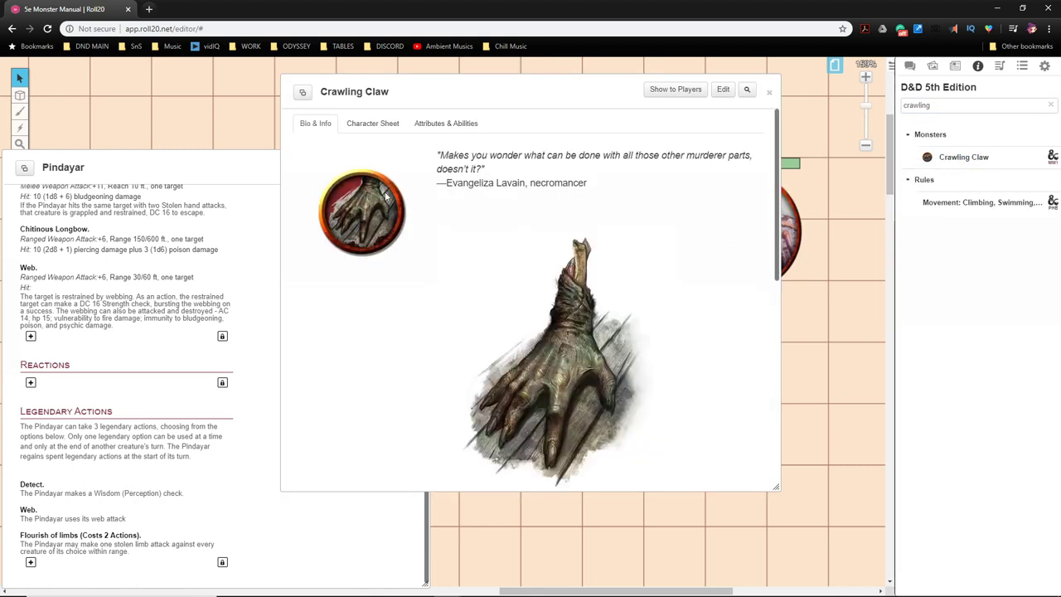
{"action": "scroll", "scroll_direction": "down", "scroll_amount": 3}
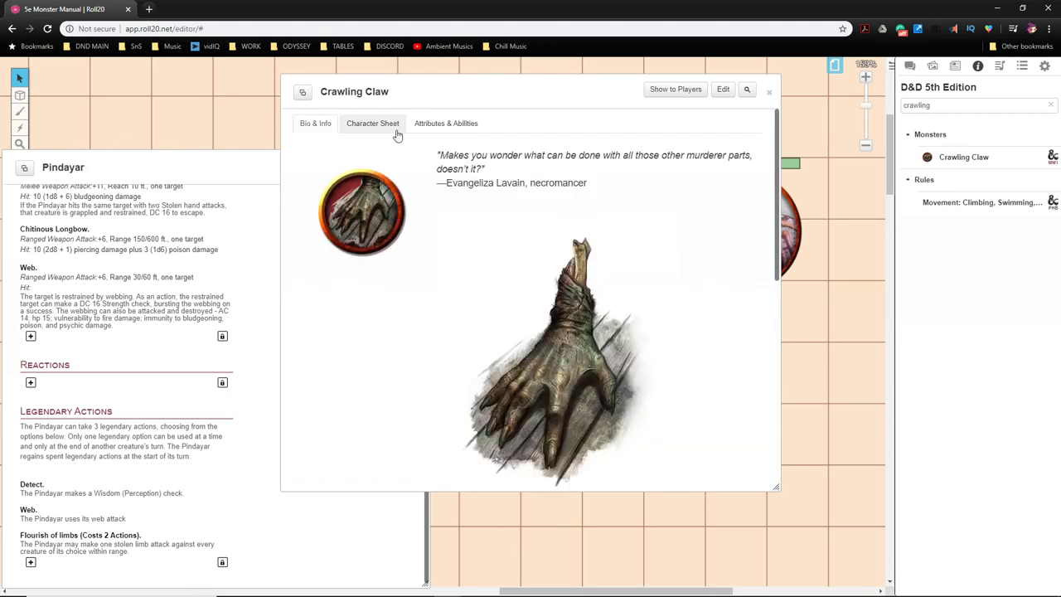
{"action": "left_click", "coordinate": [371, 123]}
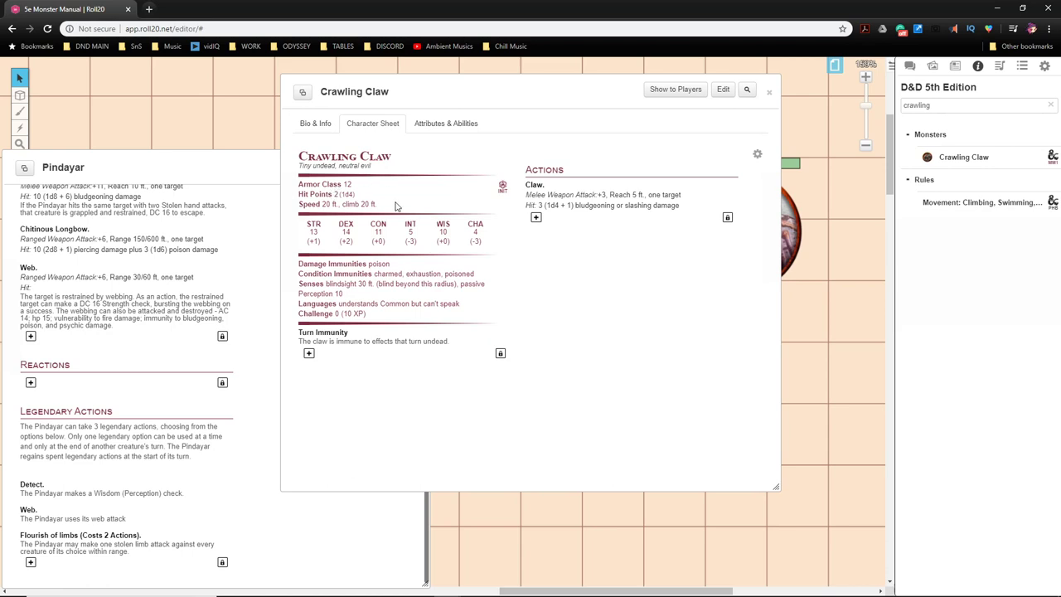
{"action": "mouse_move", "coordinate": [590, 209]}
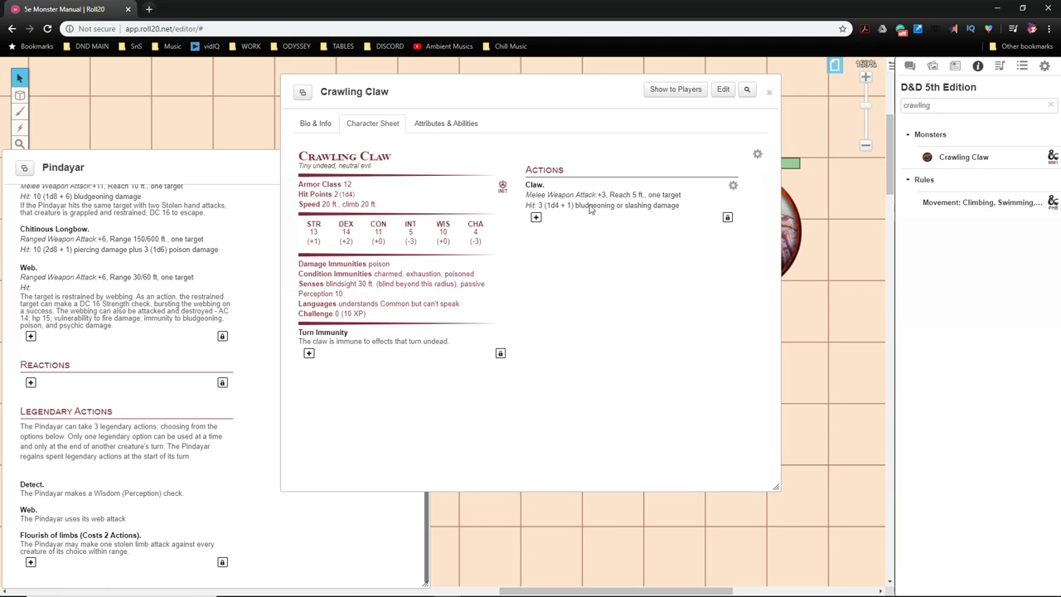
{"action": "mouse_move", "coordinate": [659, 227]}
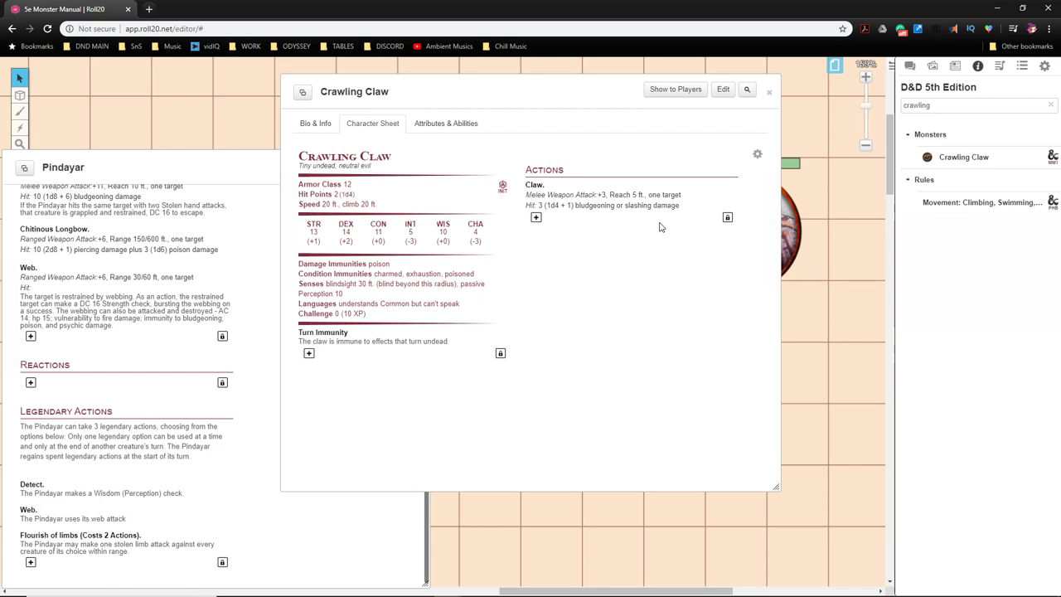
{"action": "mouse_move", "coordinate": [547, 246]}
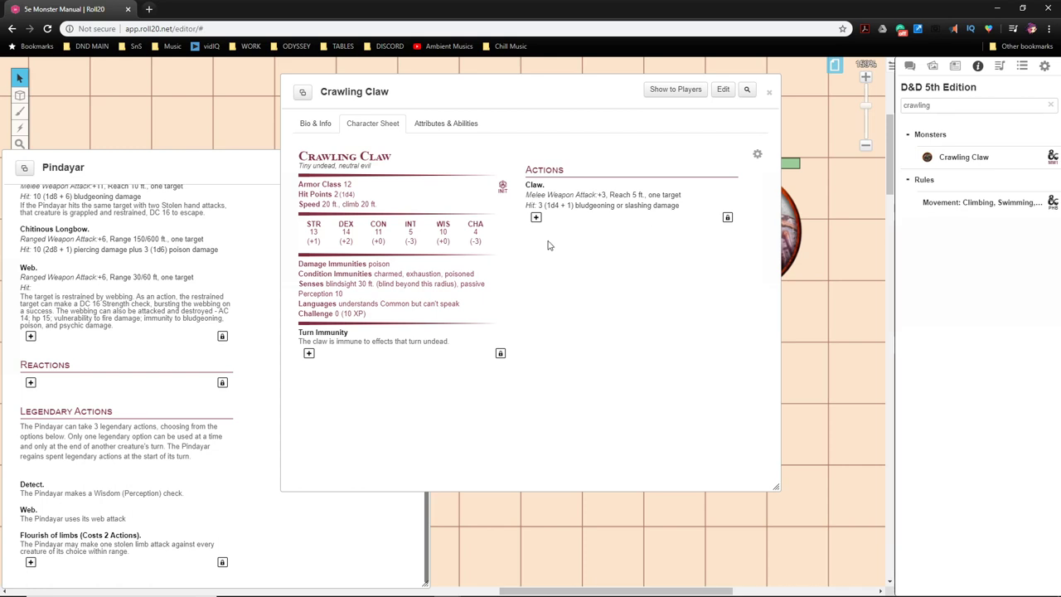
{"action": "mouse_move", "coordinate": [650, 116]}
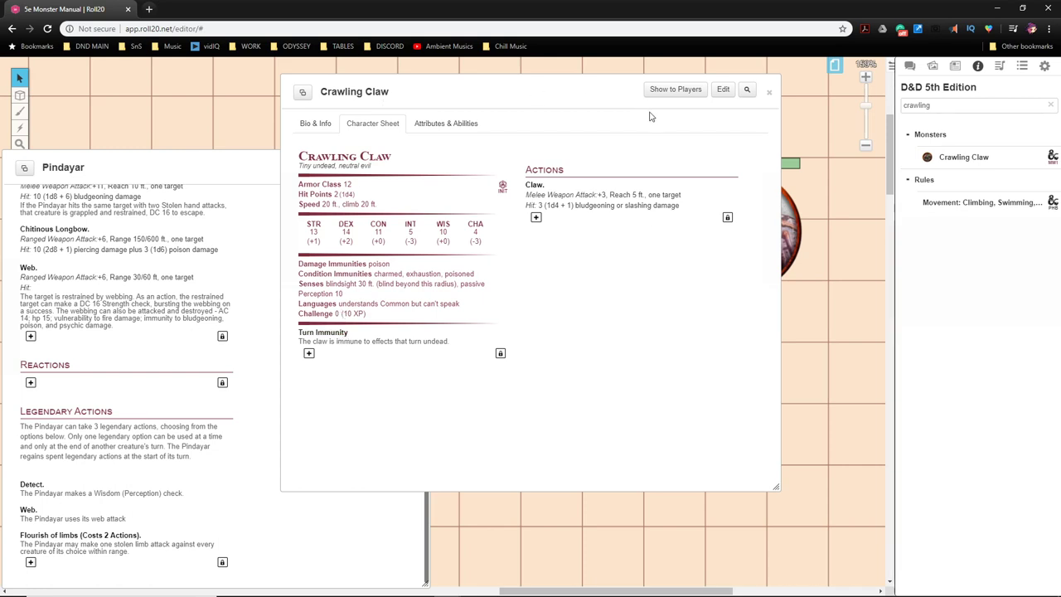
{"action": "mouse_move", "coordinate": [746, 106]}
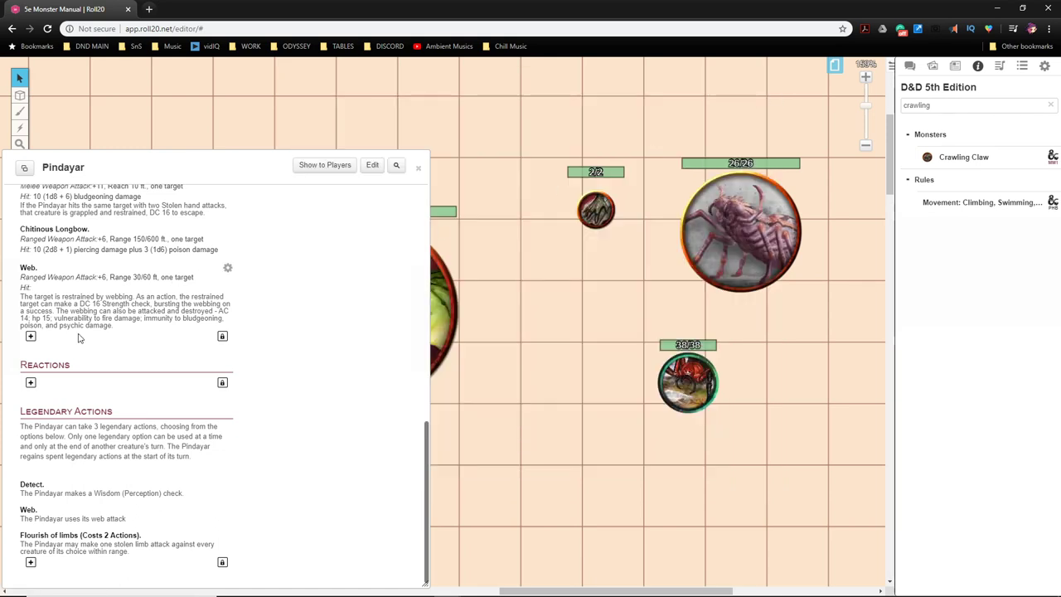
Step: Add a Hands Knocked Loose reaction: when the Pindayar takes damage it spawns crawling hands in its or adjacent spaces
{"action": "left_click", "coordinate": [29, 381]}
{"action": "type", "text": "H"}
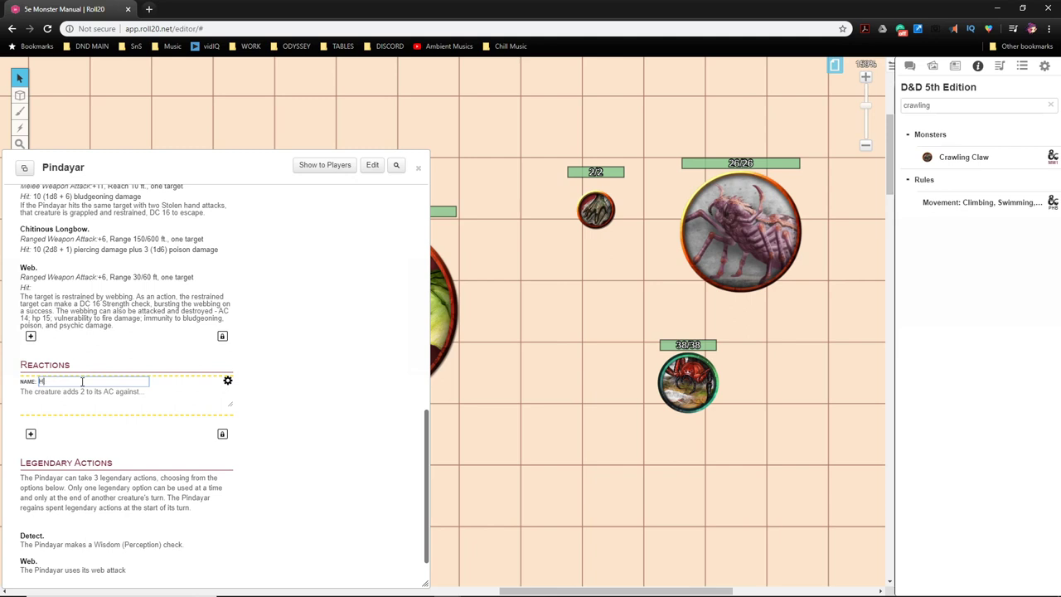
{"action": "type", "text": "ands Knocked Loose"}
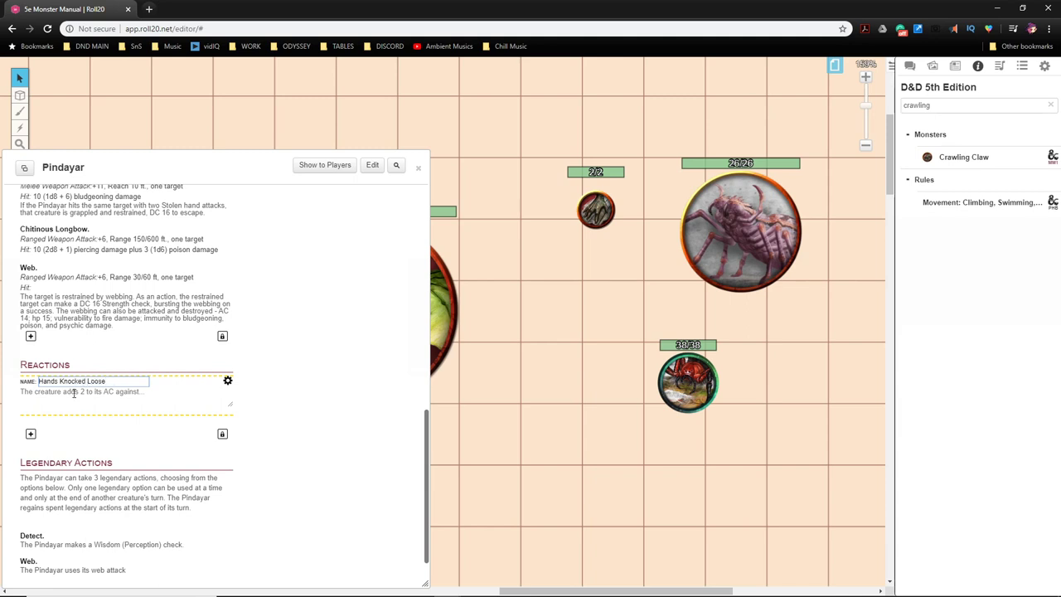
{"action": "type", "text": "When"}
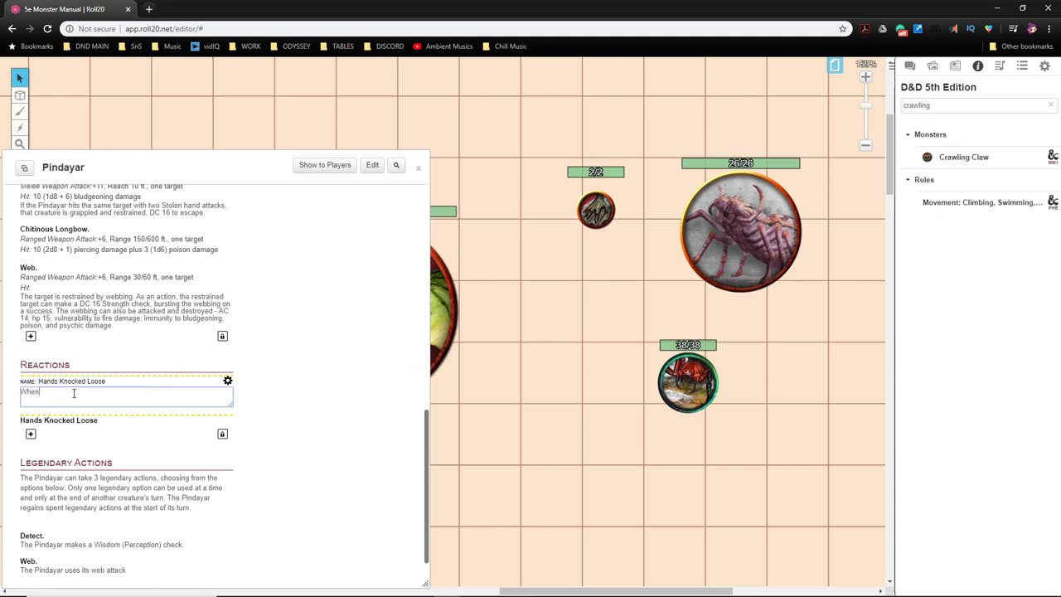
{"action": "type", "text": "the"}
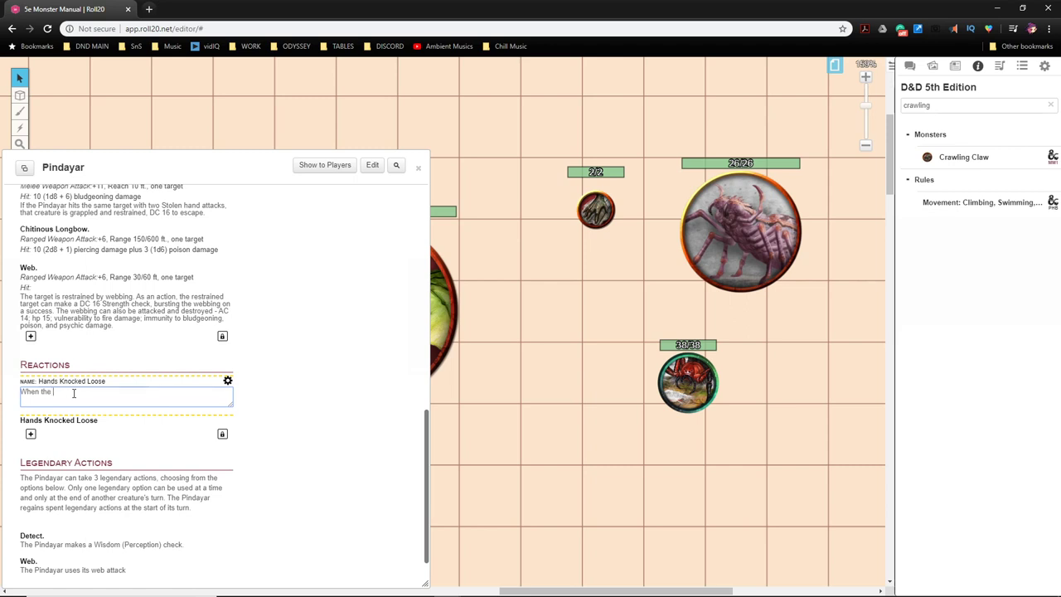
{"action": "type", "text": "Pindayar"}
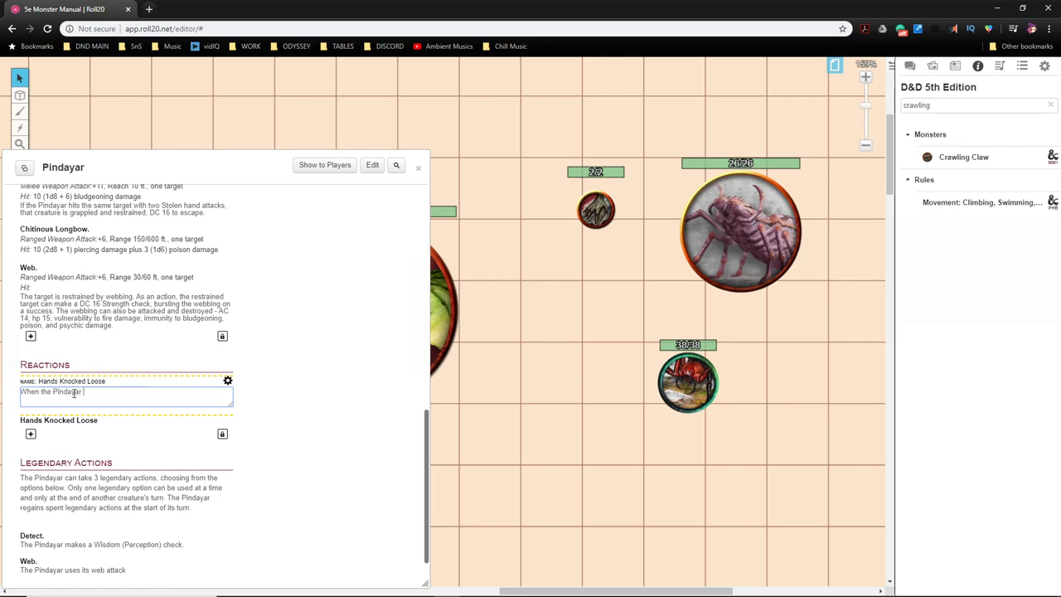
{"action": "type", "text": "takes damage."}
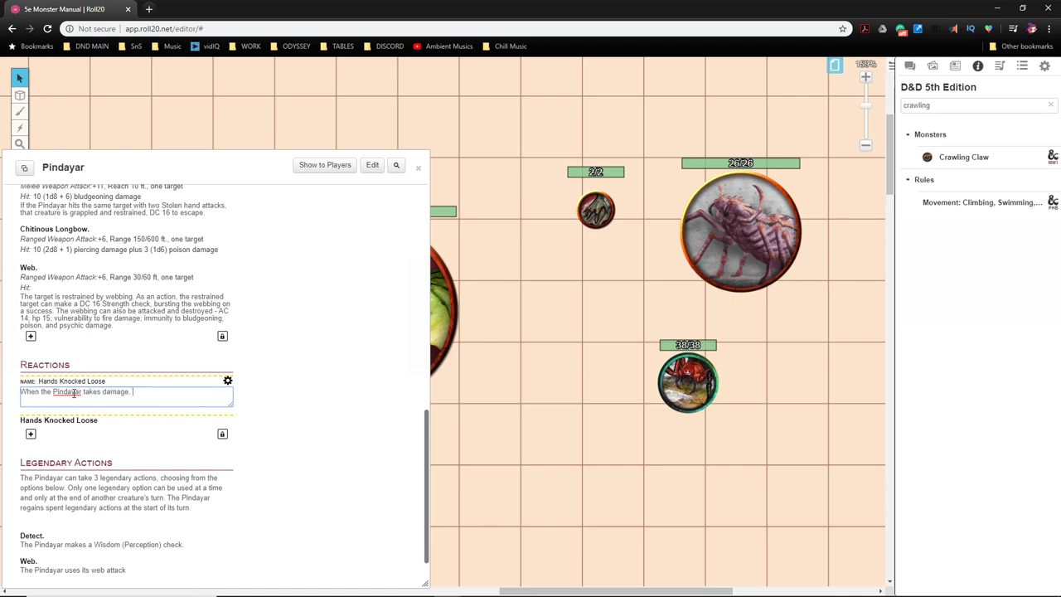
{"action": "type", "text": "it can spawn"}
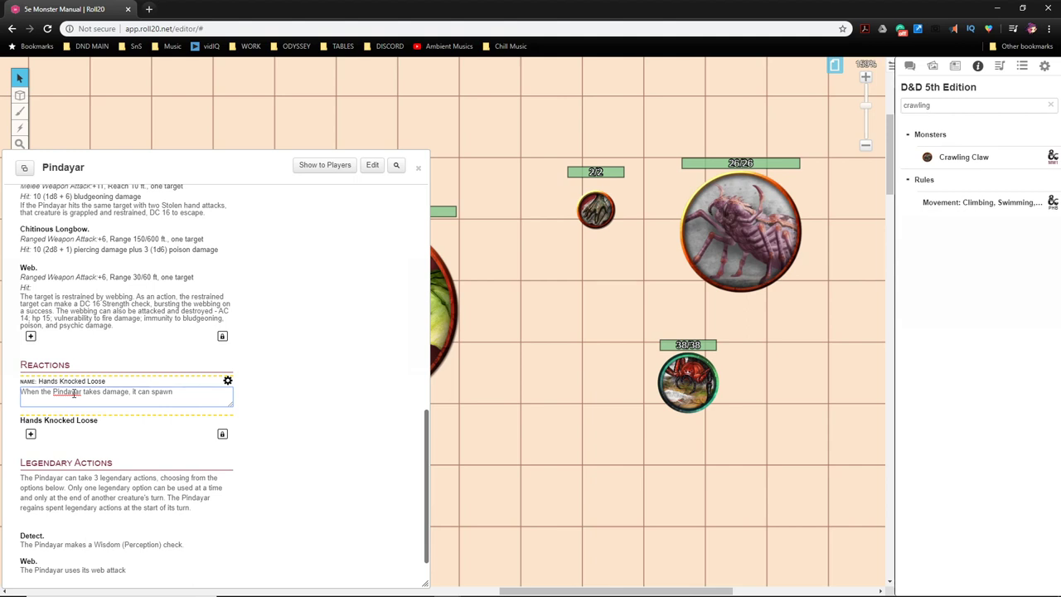
{"action": "type", "text": "crawling"}
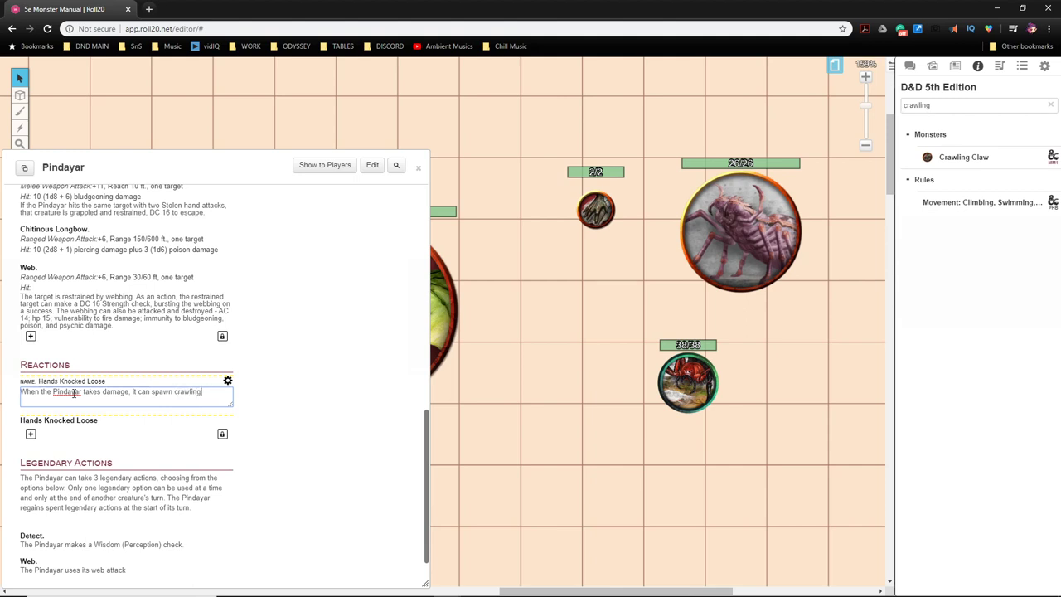
{"action": "type", "text": "hands in"}
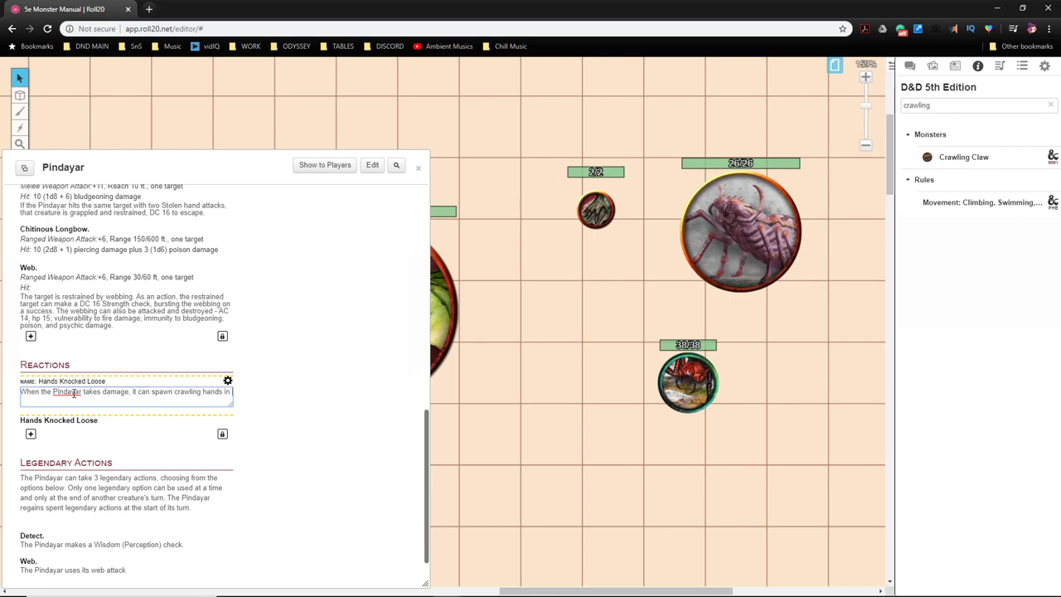
{"action": "type", "text": "its own space"}
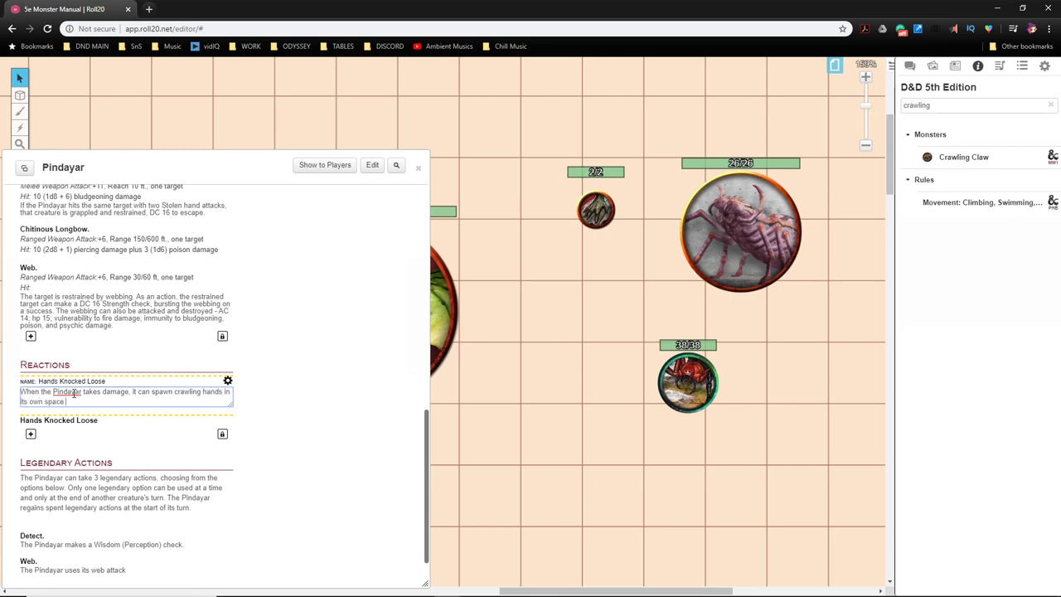
{"action": "type", "text": "or any adjacent space."}
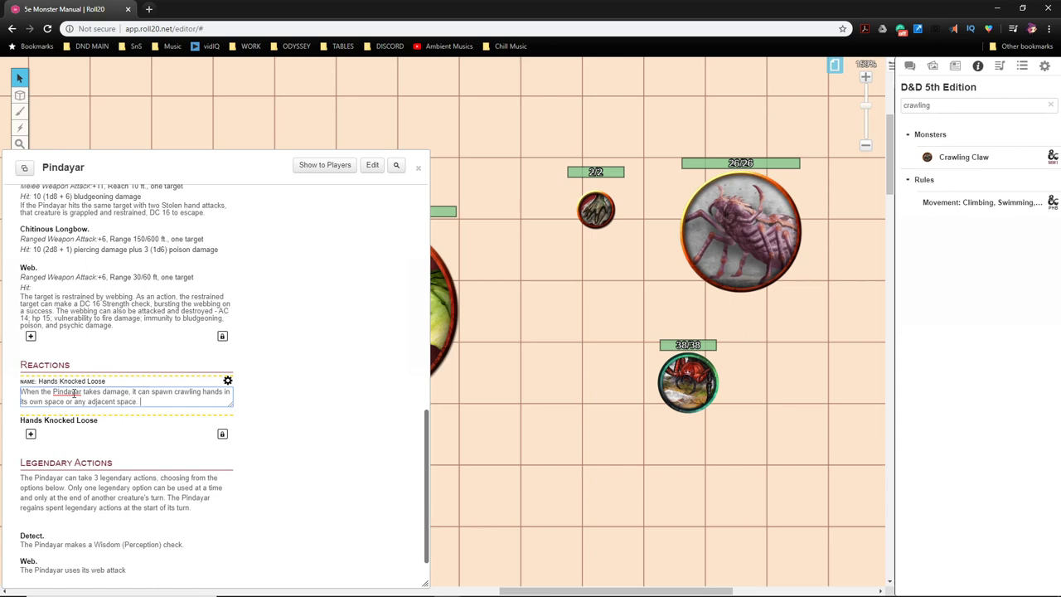
Step: State the hand count as 1d4+1 for every 10 damage taken
{"action": "type", "text": "The amount of hands spawned is 1d4"}
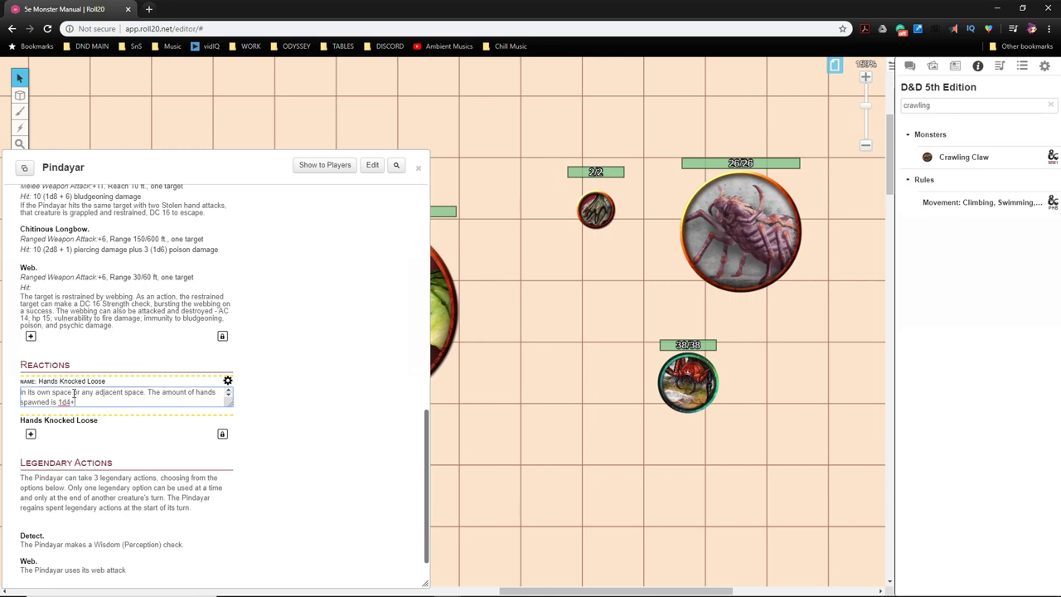
{"action": "type", "text": "+1 for every"}
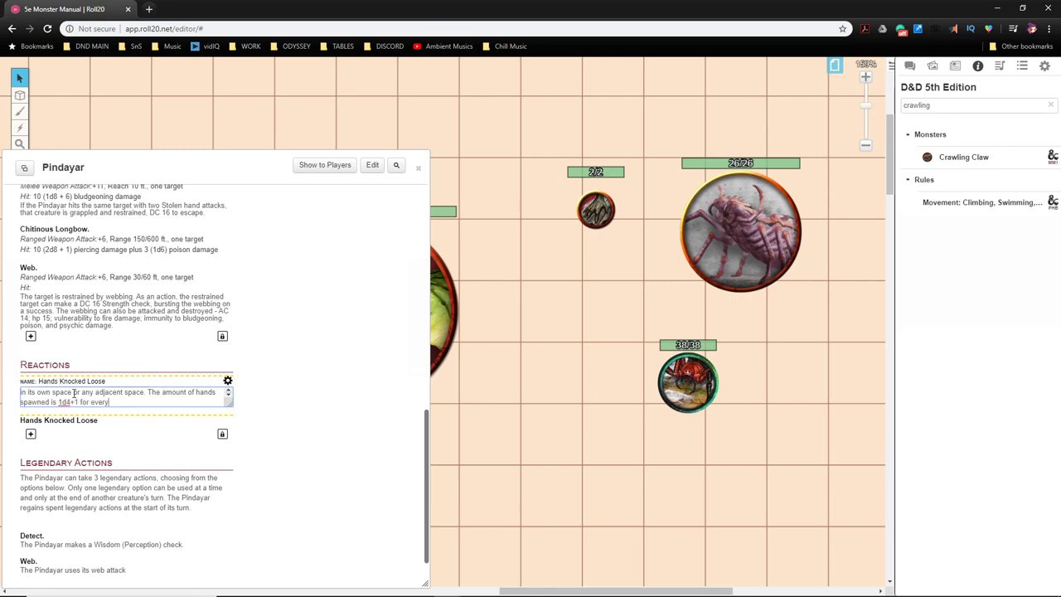
{"action": "type", "text": "10 d"}
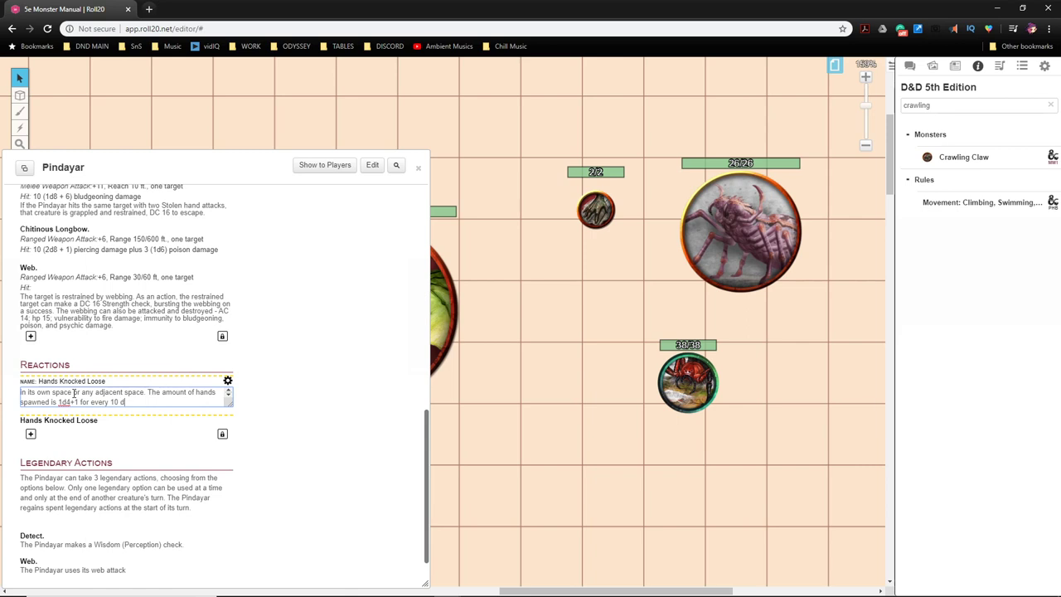
{"action": "type", "text": "amage"}
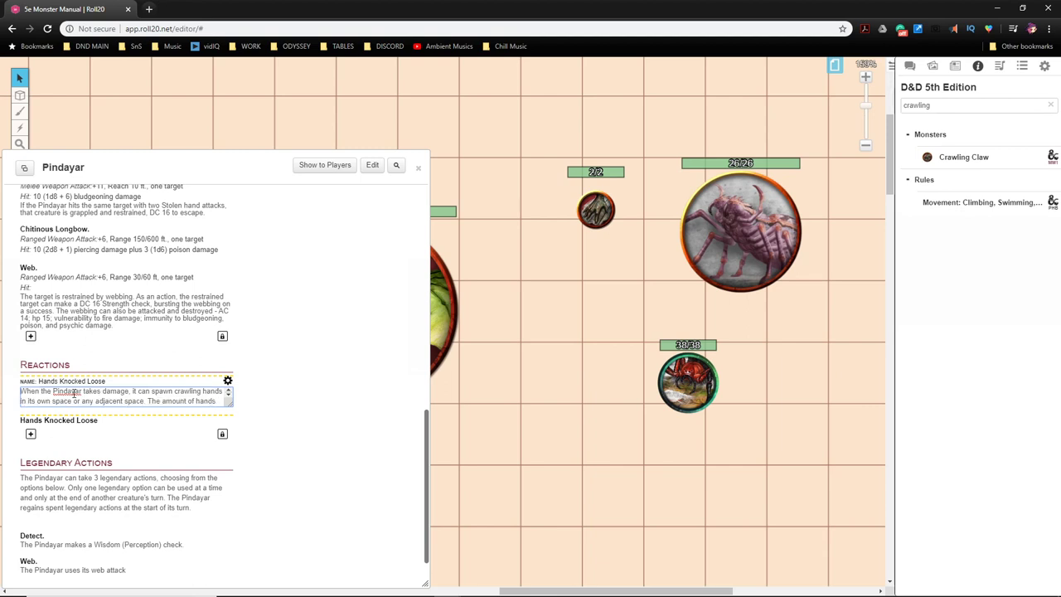
Step: Scroll down the sheet to the finished Hands Knocked Loose reaction
{"action": "scroll", "scroll_direction": "down", "scroll_amount": 3}
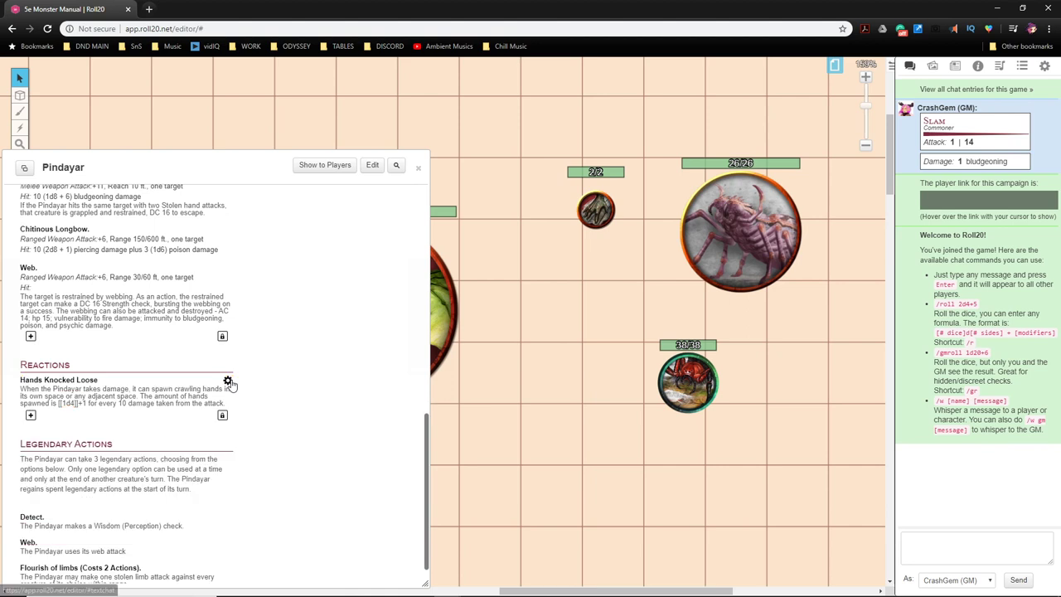
{"action": "mouse_move", "coordinate": [52, 388]}
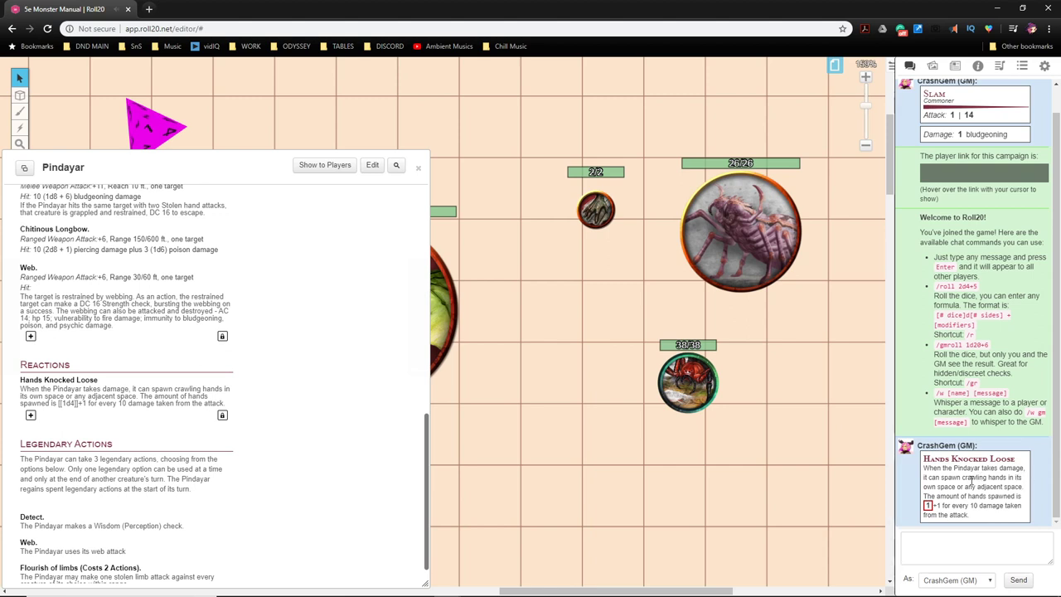
{"action": "mouse_move", "coordinate": [984, 503]}
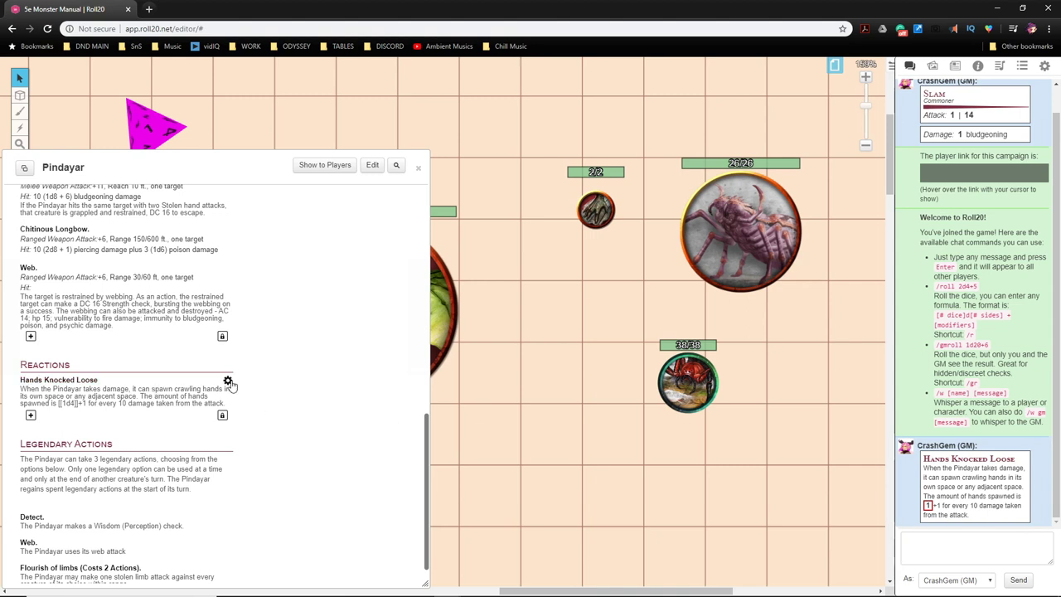
Step: Append 'These crawling claws are treated as…' to the Hands Knocked Loose description
{"action": "left_click", "coordinate": [227, 379]}
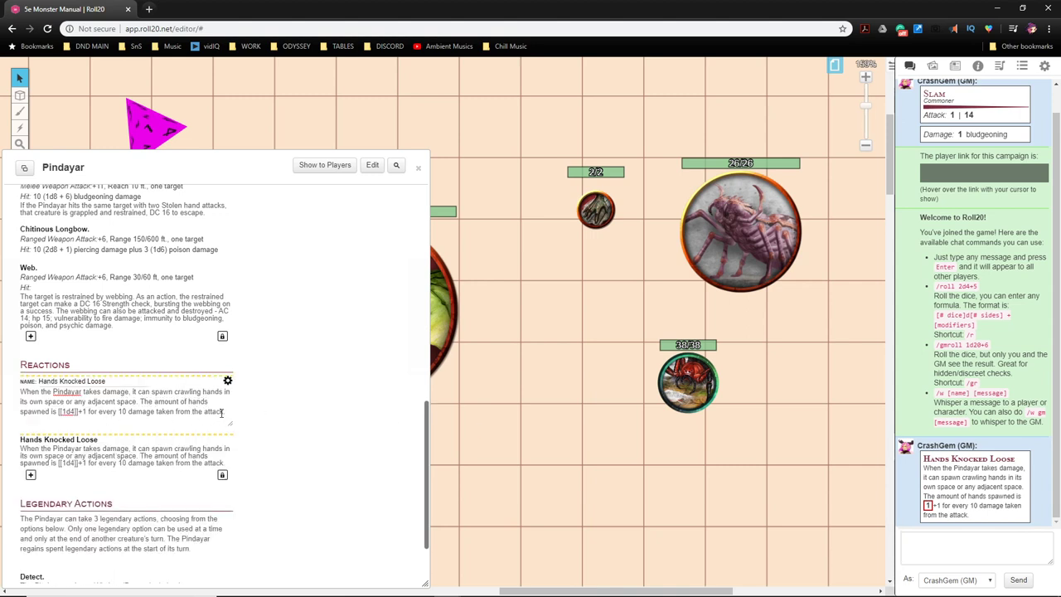
{"action": "left_click", "coordinate": [124, 402]}
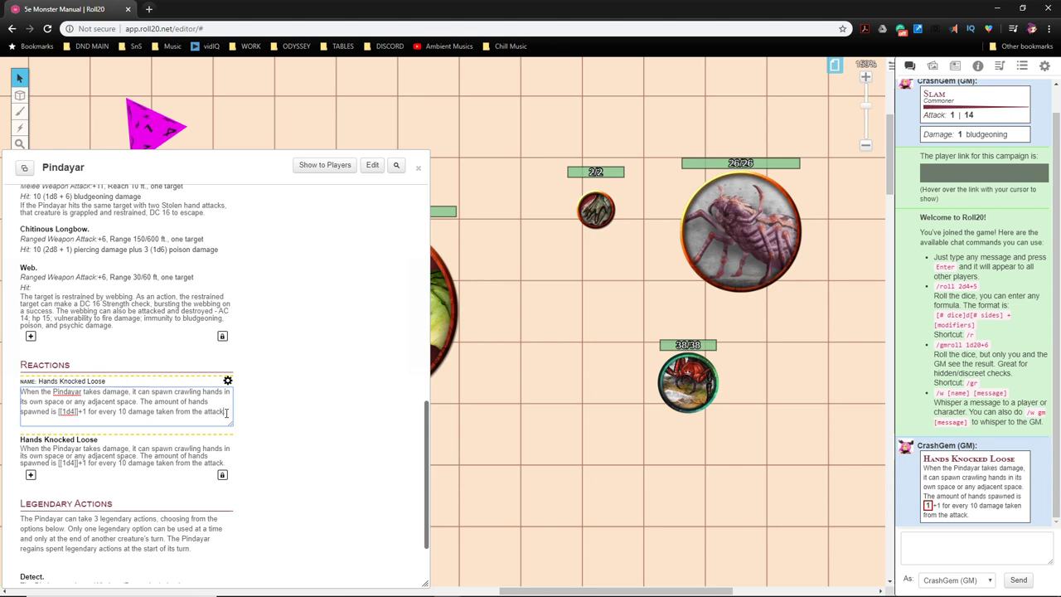
{"action": "type", "text": "Thes"}
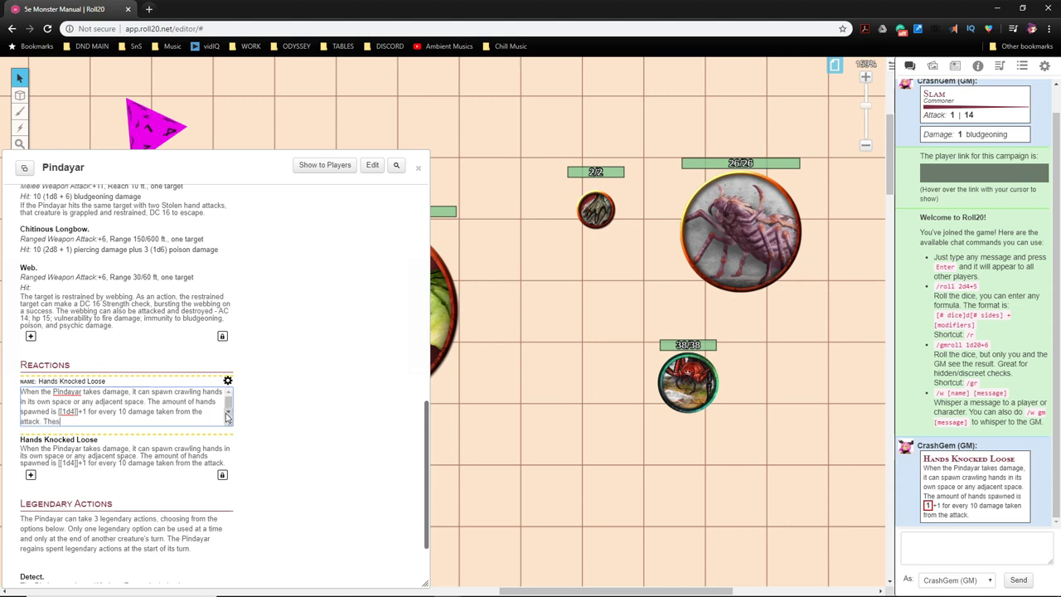
{"action": "type", "text": "c"}
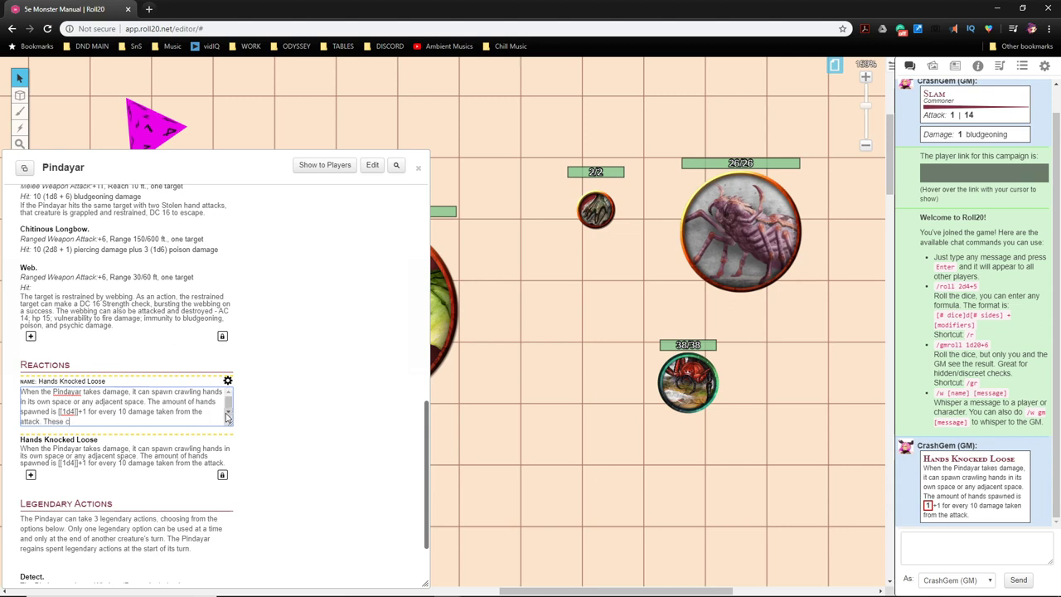
{"action": "type", "text": "rawling"}
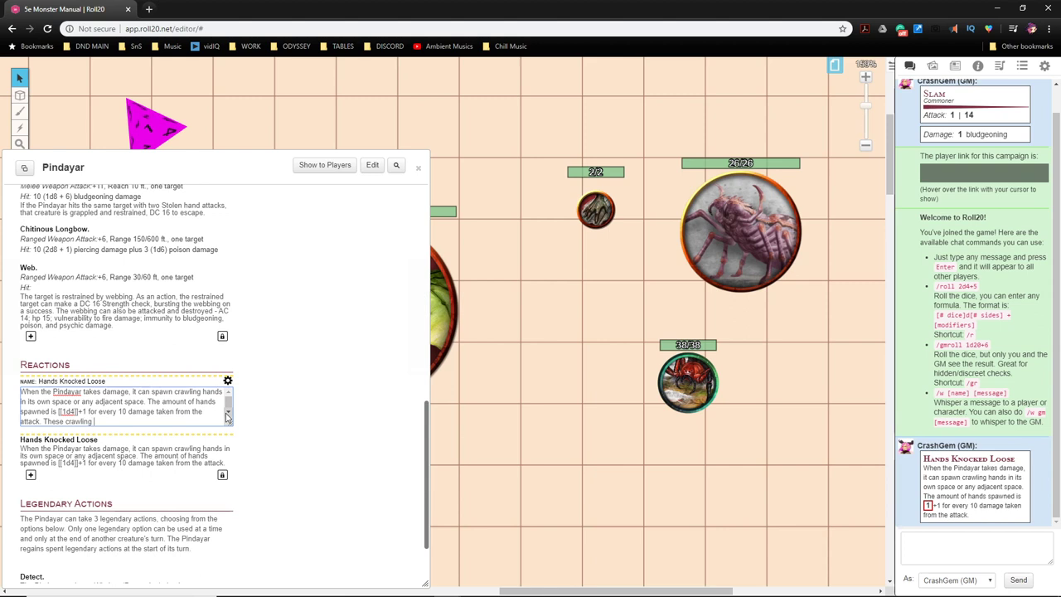
{"action": "type", "text": "claws"}
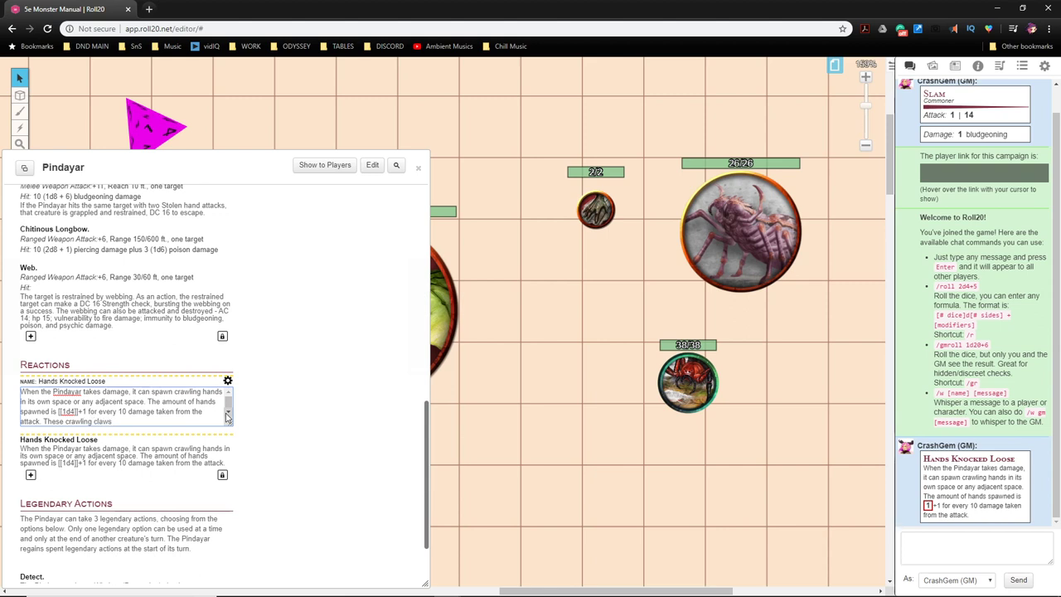
{"action": "type", "text": "are treated as fey, not undead"}
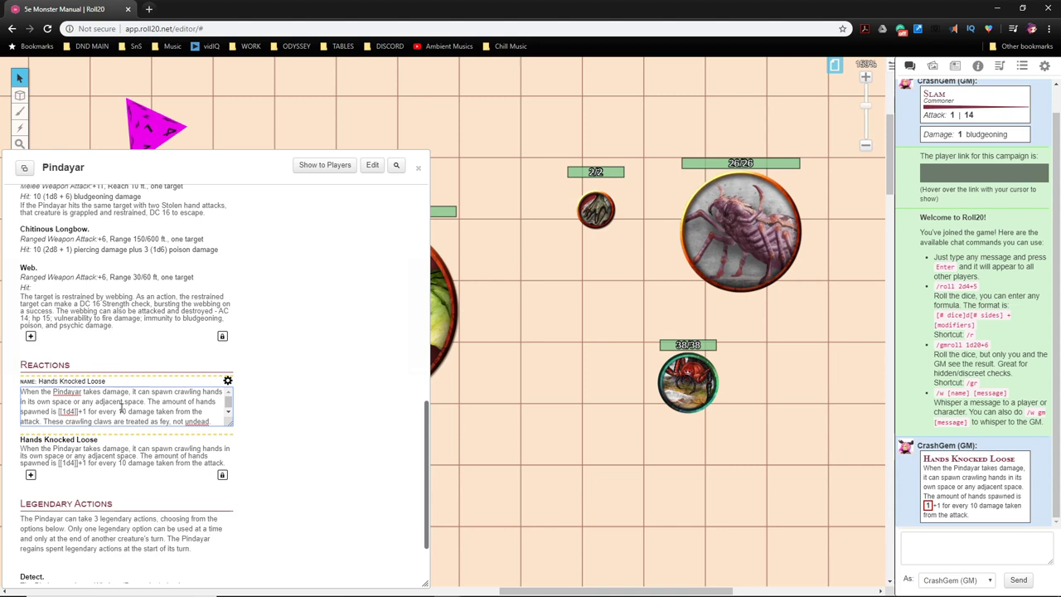
{"action": "double_click", "coordinate": [212, 391]}
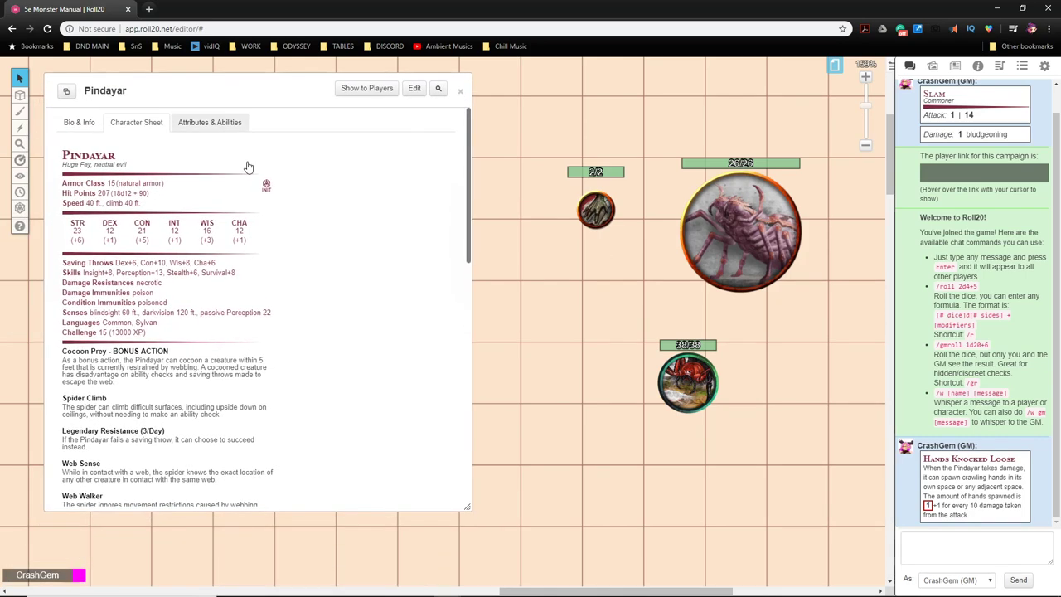
{"action": "mouse_move", "coordinate": [212, 406]}
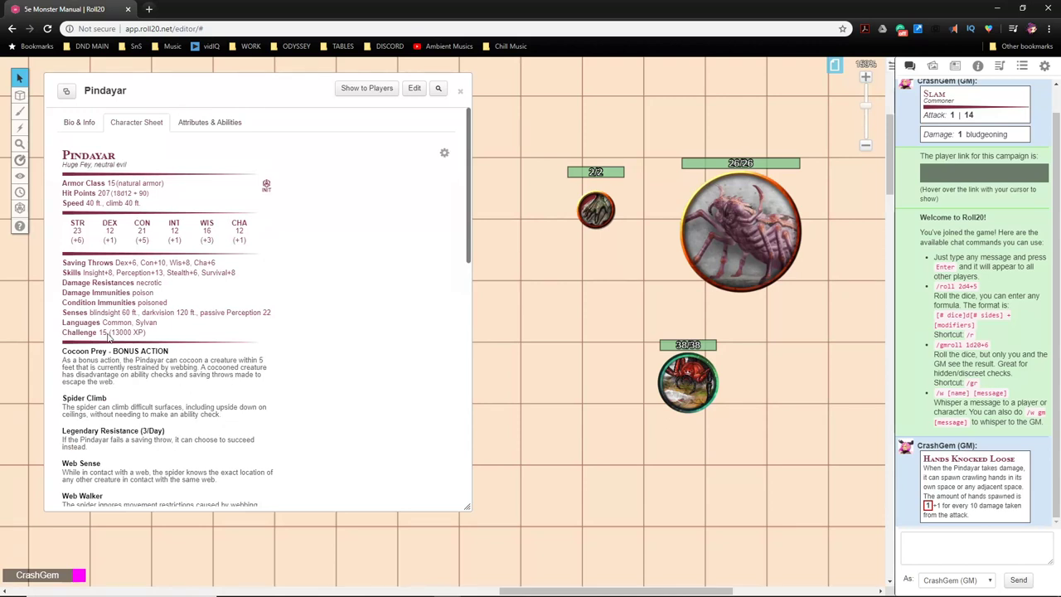
{"action": "mouse_move", "coordinate": [140, 346]}
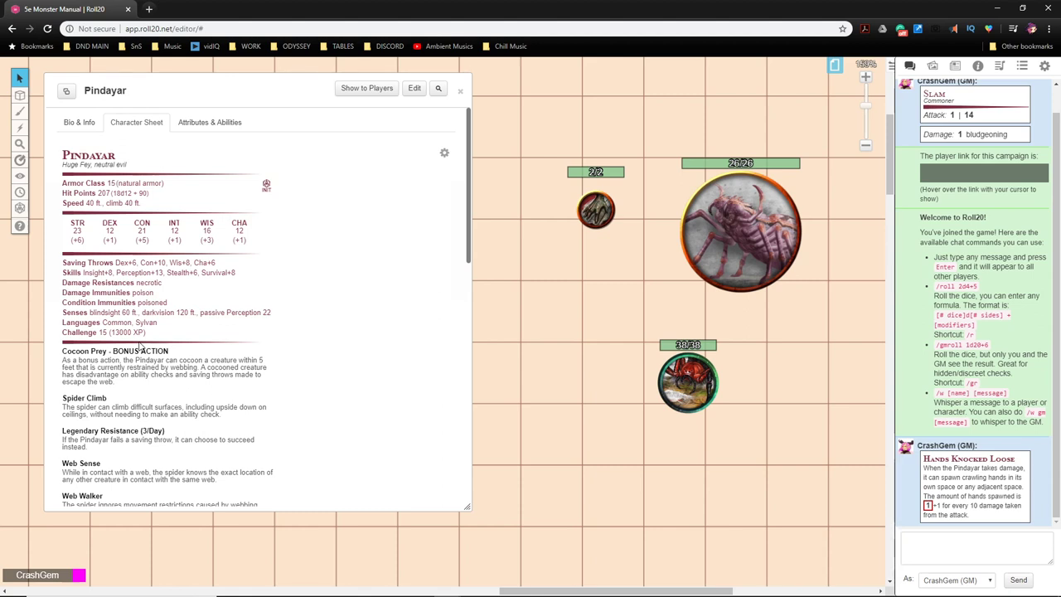
{"action": "mouse_move", "coordinate": [122, 251]}
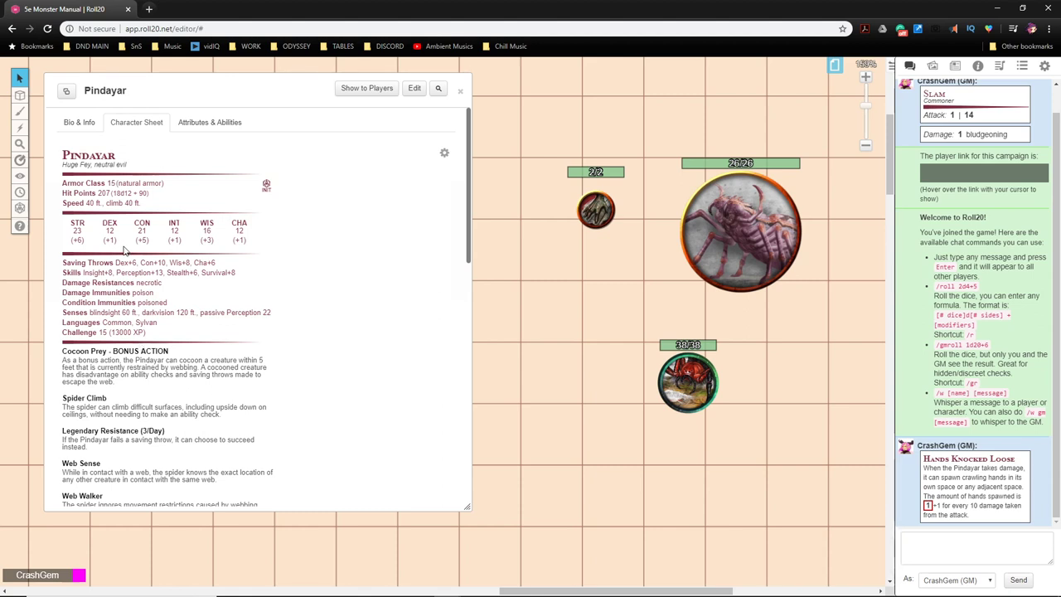
{"action": "scroll", "scroll_direction": "down", "scroll_amount": 3}
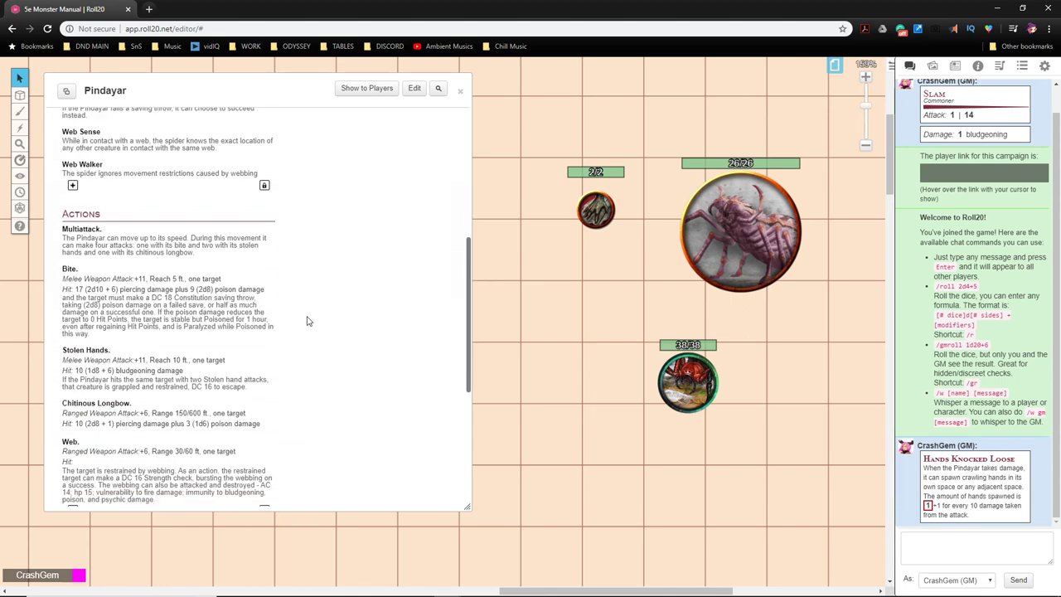
{"action": "scroll", "scroll_direction": "down", "scroll_amount": 3}
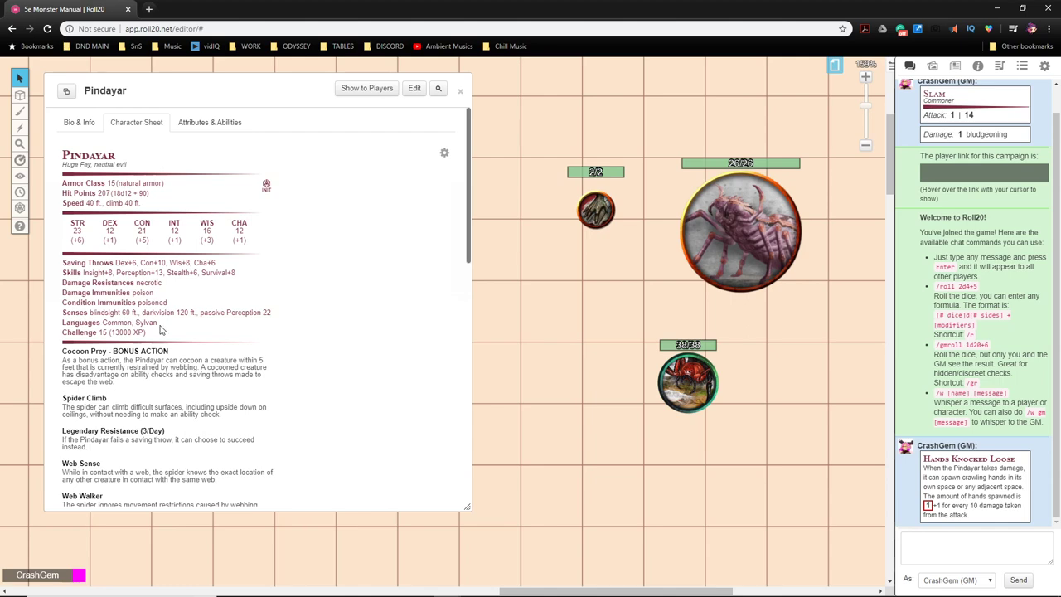
{"action": "scroll", "scroll_direction": "down", "scroll_amount": 3}
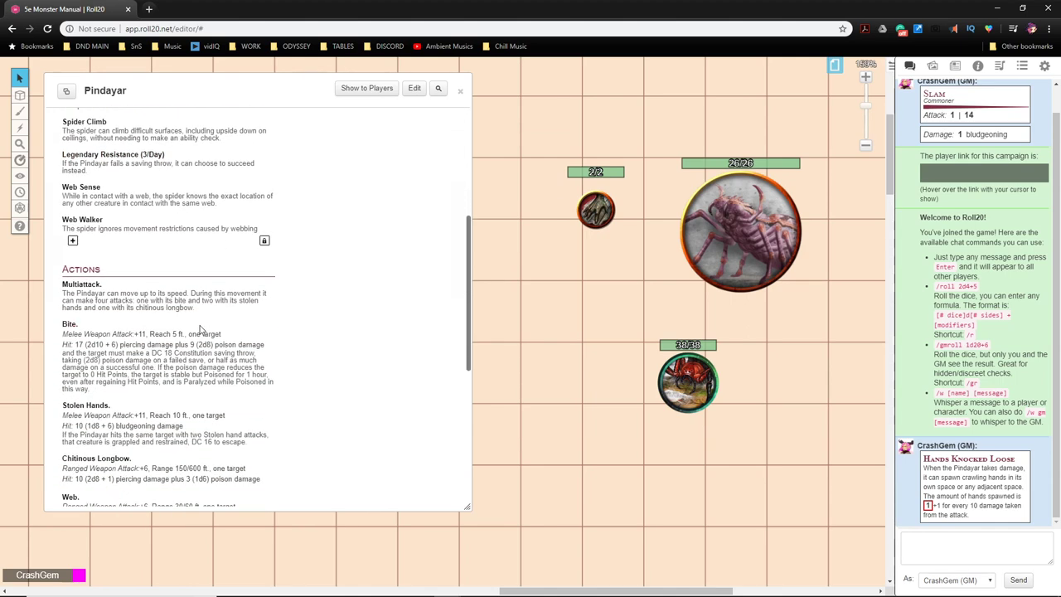
{"action": "scroll", "scroll_direction": "down", "scroll_amount": 3}
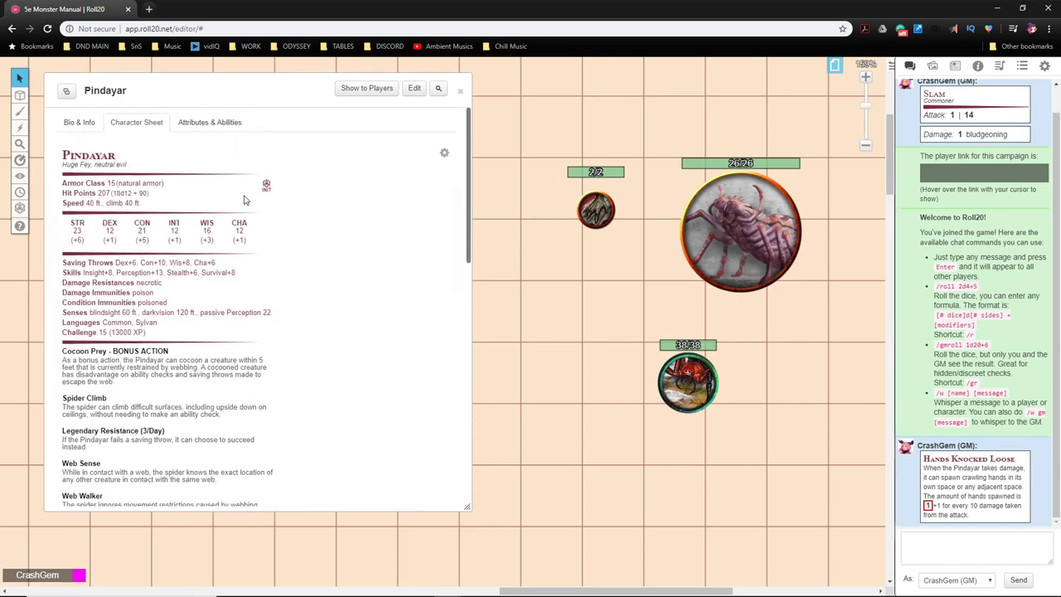
{"action": "scroll", "scroll_direction": "down", "scroll_amount": 3}
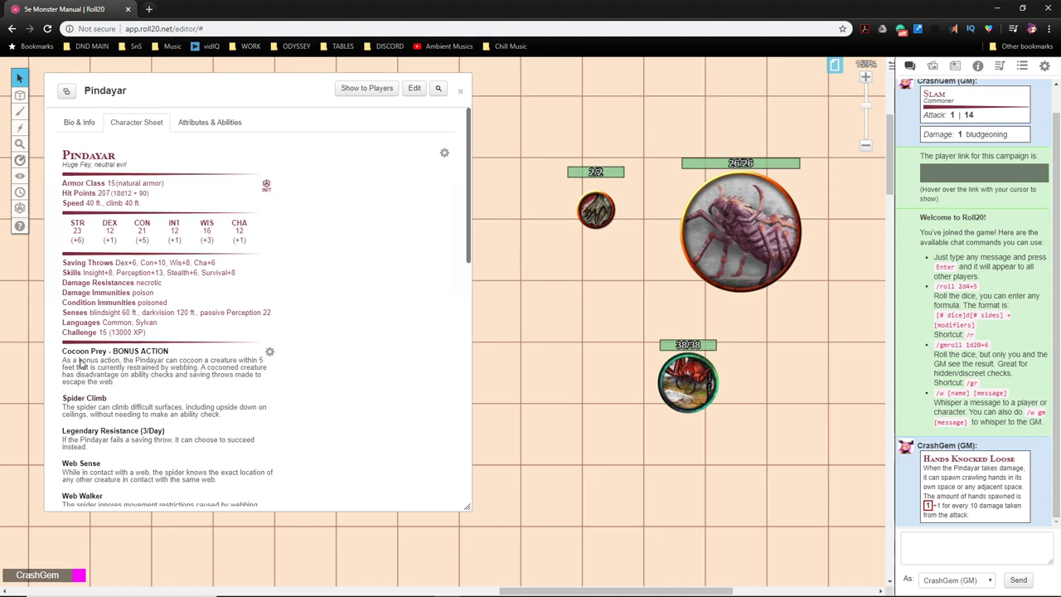
{"action": "mouse_move", "coordinate": [179, 378]}
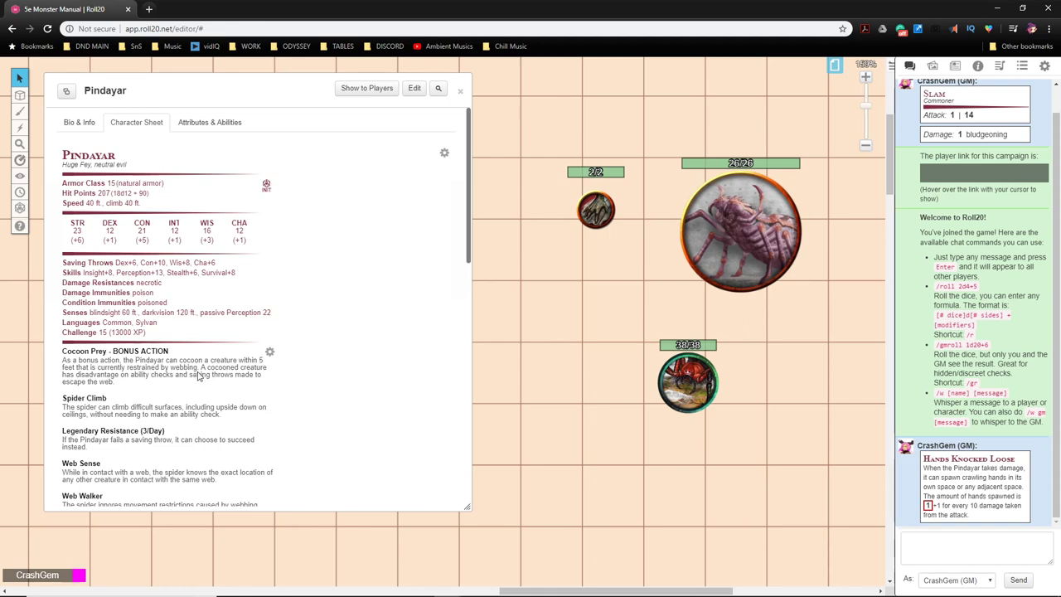
{"action": "mouse_move", "coordinate": [147, 388]}
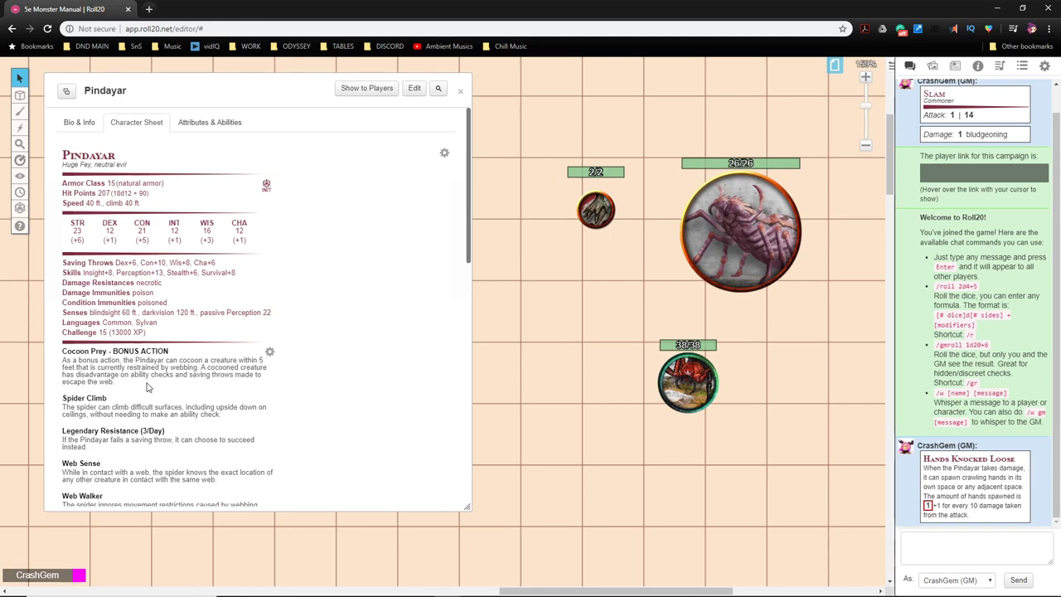
{"action": "scroll", "scroll_direction": "down", "scroll_amount": 3}
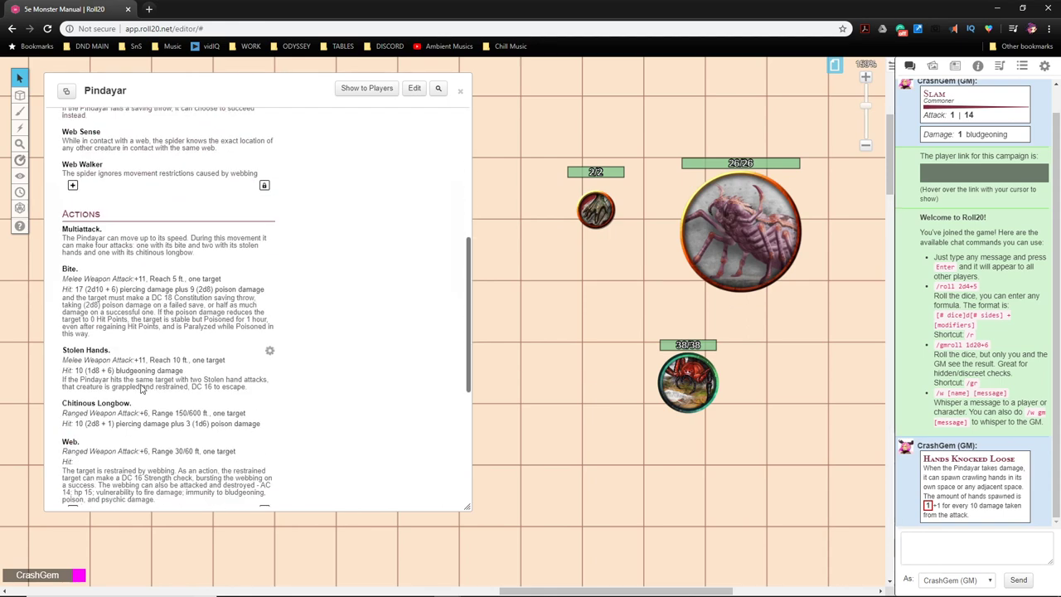
{"action": "scroll", "scroll_direction": "down", "scroll_amount": 3}
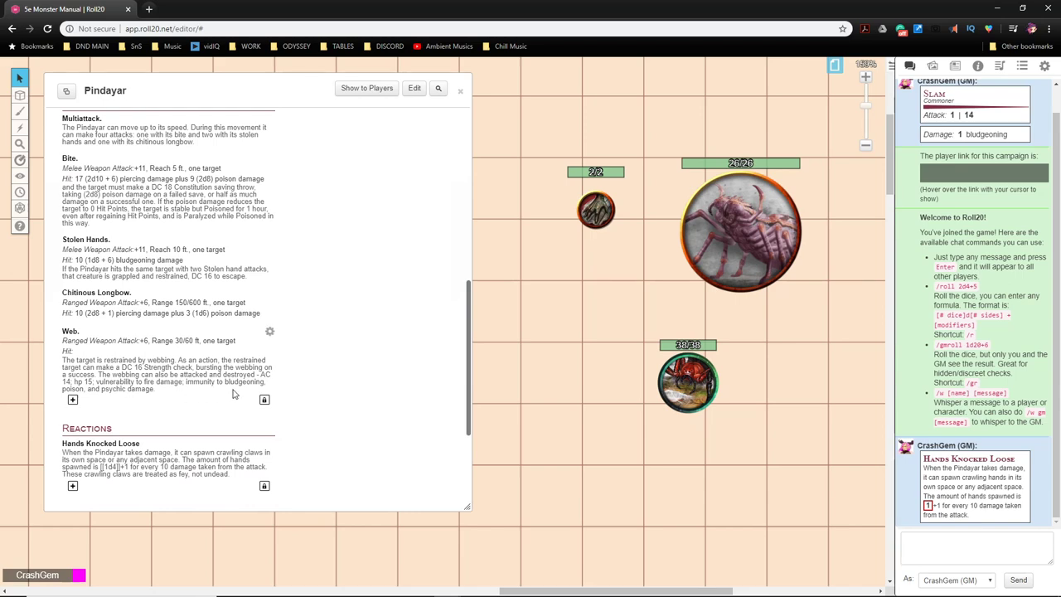
{"action": "left_click", "coordinate": [136, 122]}
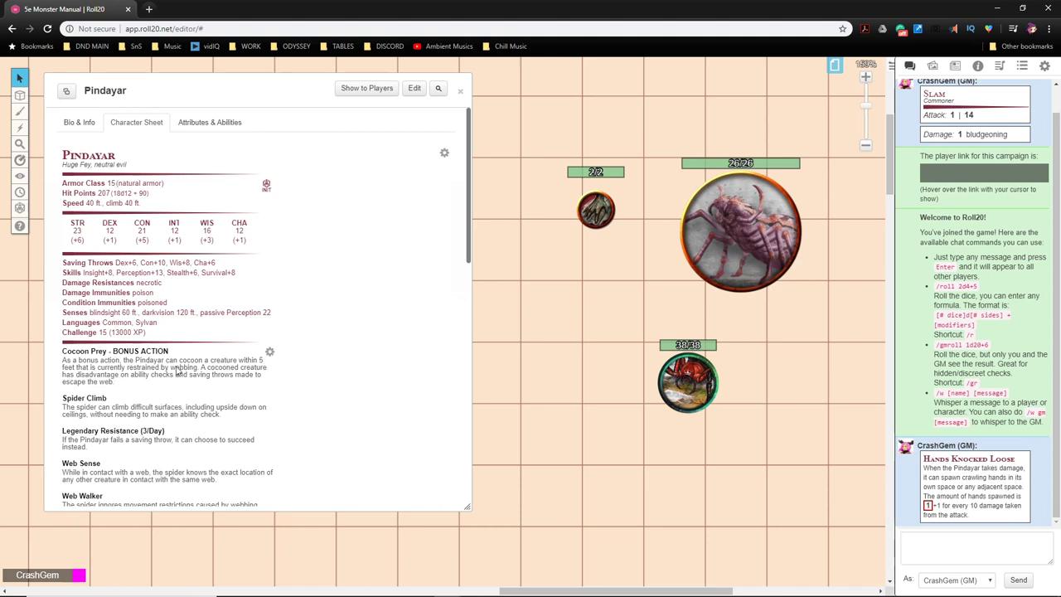
{"action": "mouse_move", "coordinate": [222, 380]}
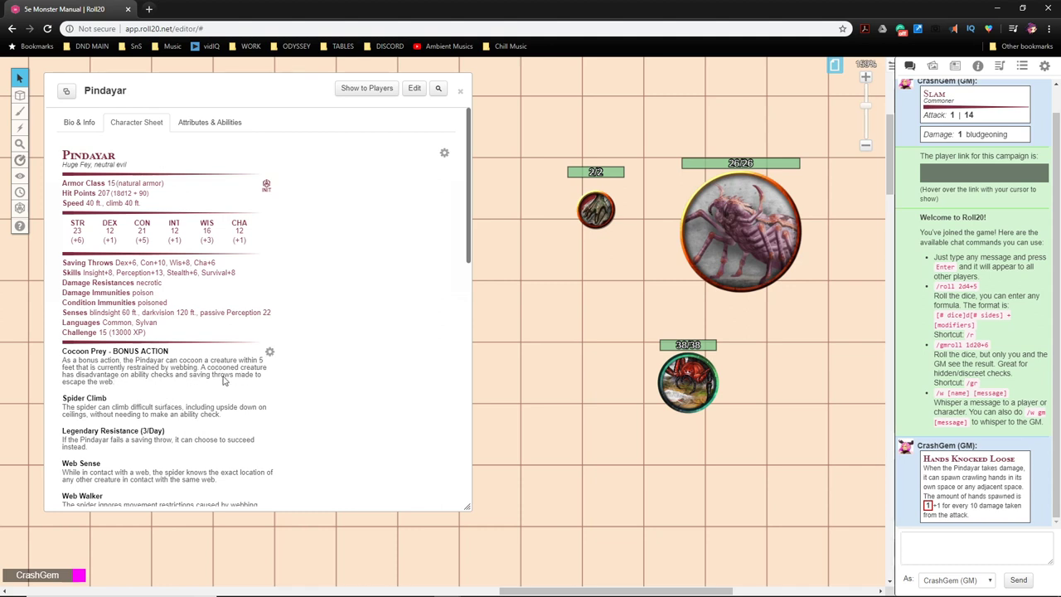
{"action": "scroll", "scroll_direction": "down", "scroll_amount": 3}
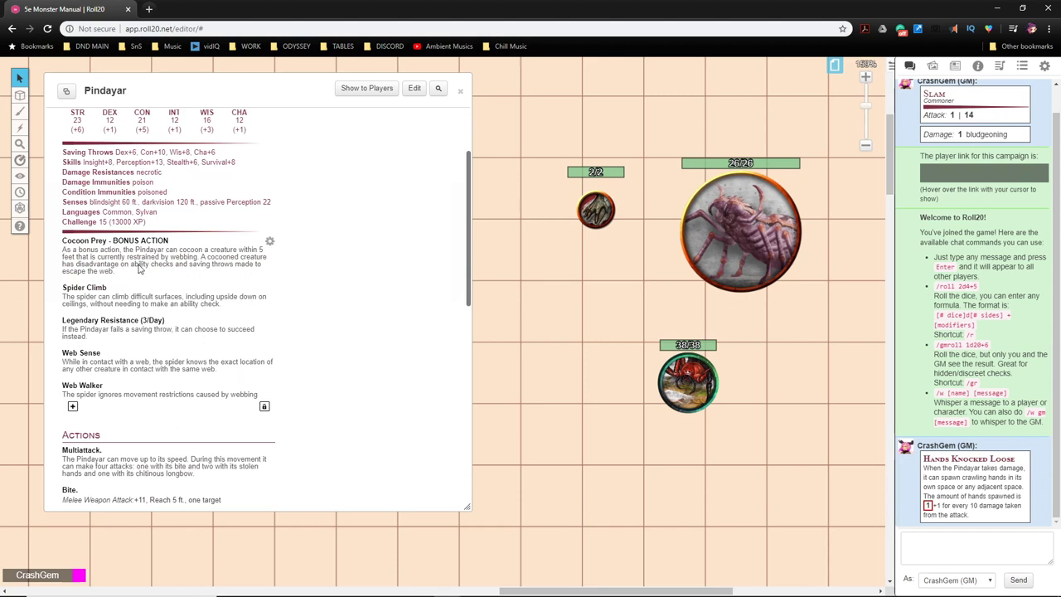
{"action": "mouse_move", "coordinate": [264, 302]}
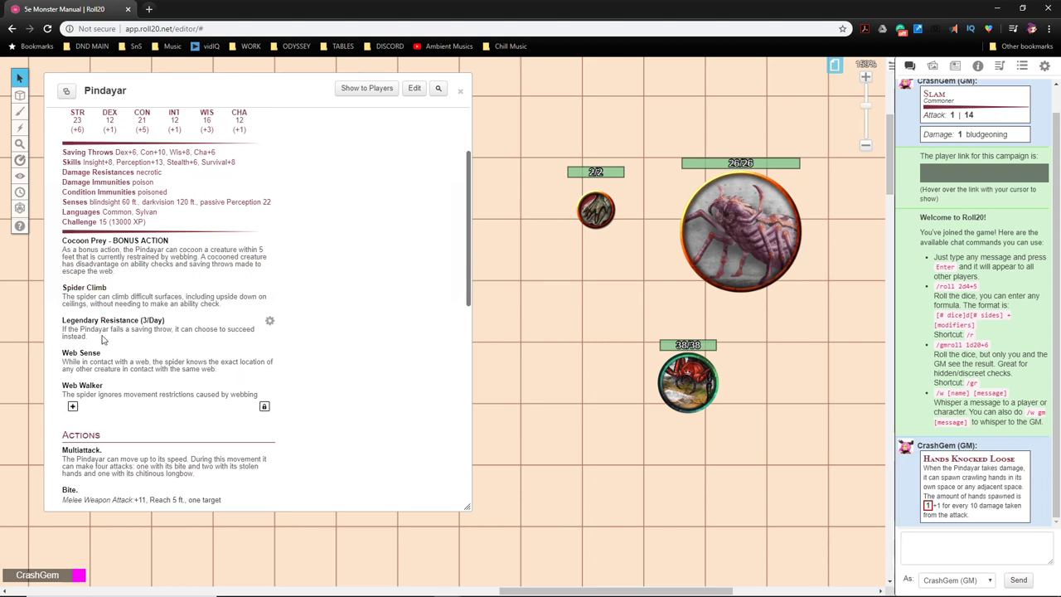
{"action": "mouse_move", "coordinate": [627, 315]}
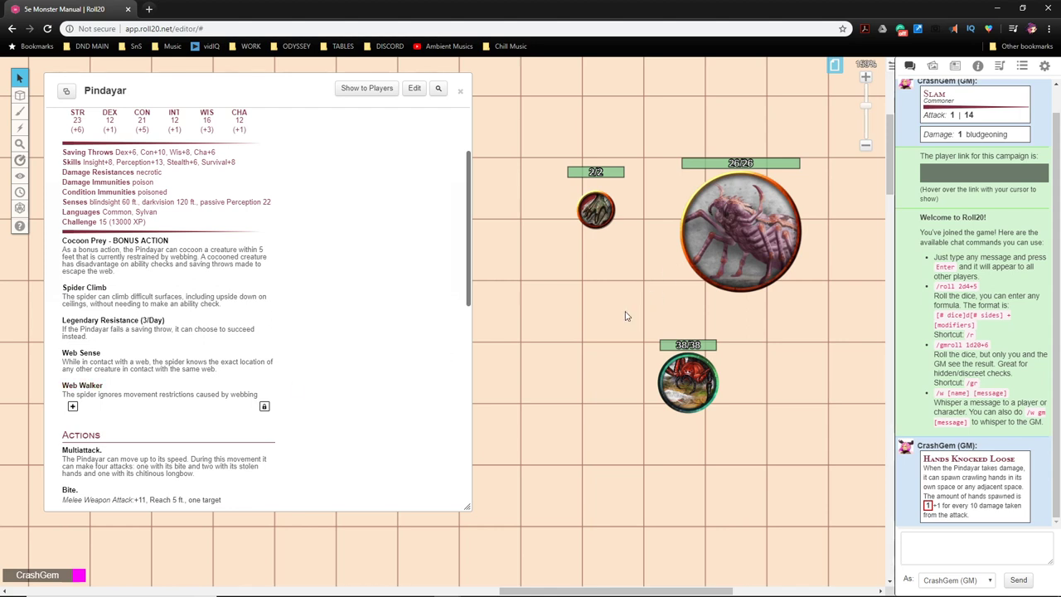
{"action": "mouse_move", "coordinate": [627, 305]}
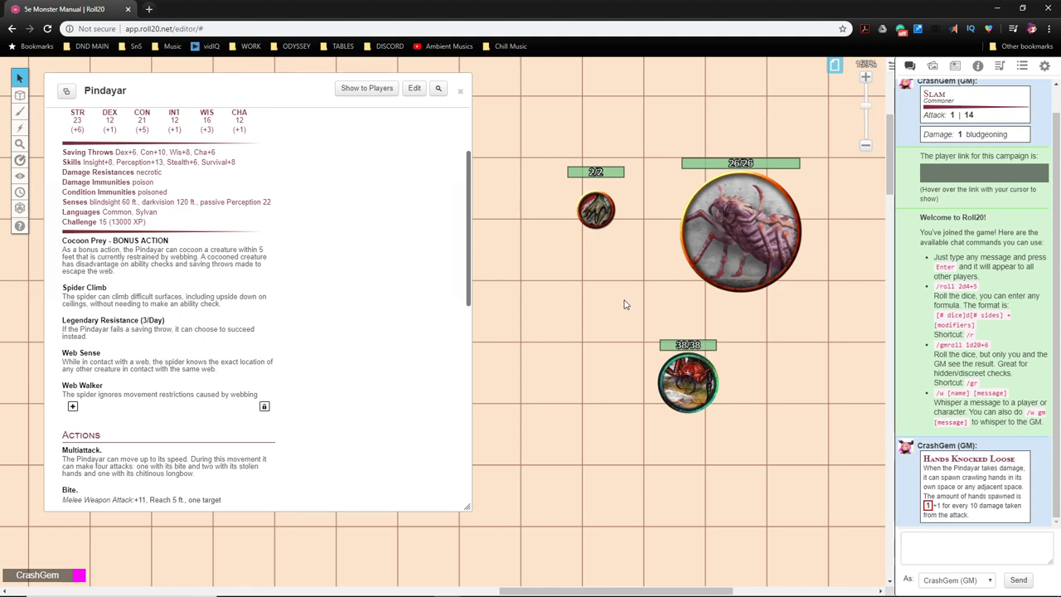
{"action": "mouse_move", "coordinate": [626, 303]}
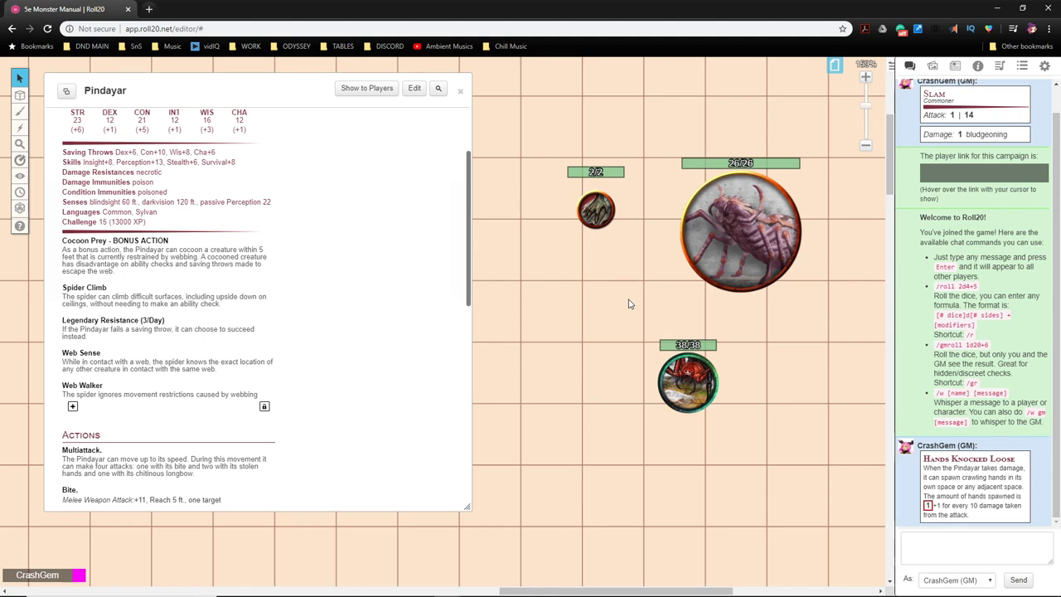
{"action": "scroll", "scroll_direction": "down", "scroll_amount": 3}
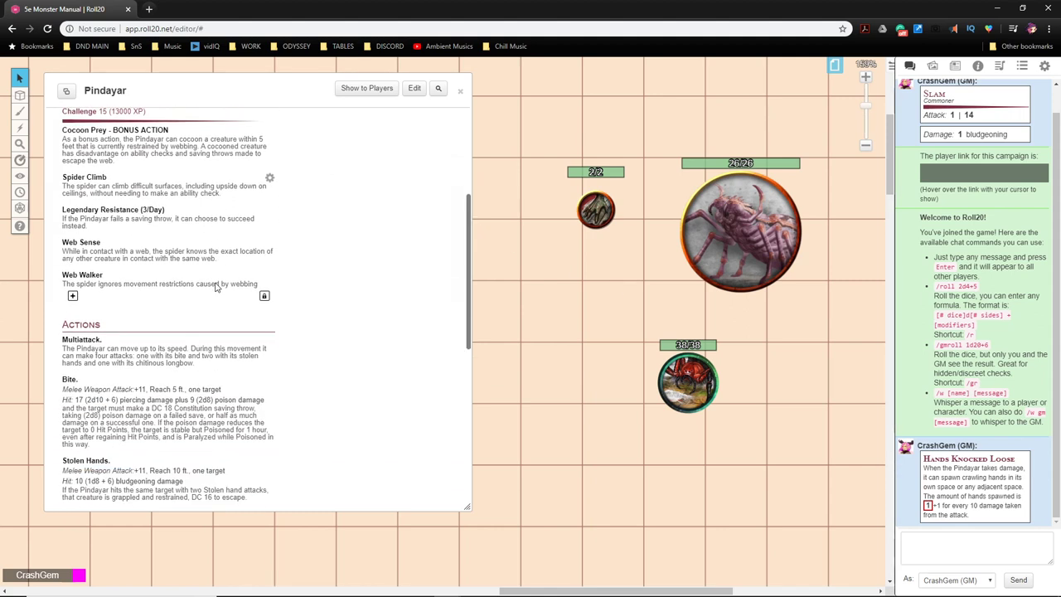
{"action": "scroll", "scroll_direction": "down", "scroll_amount": 3}
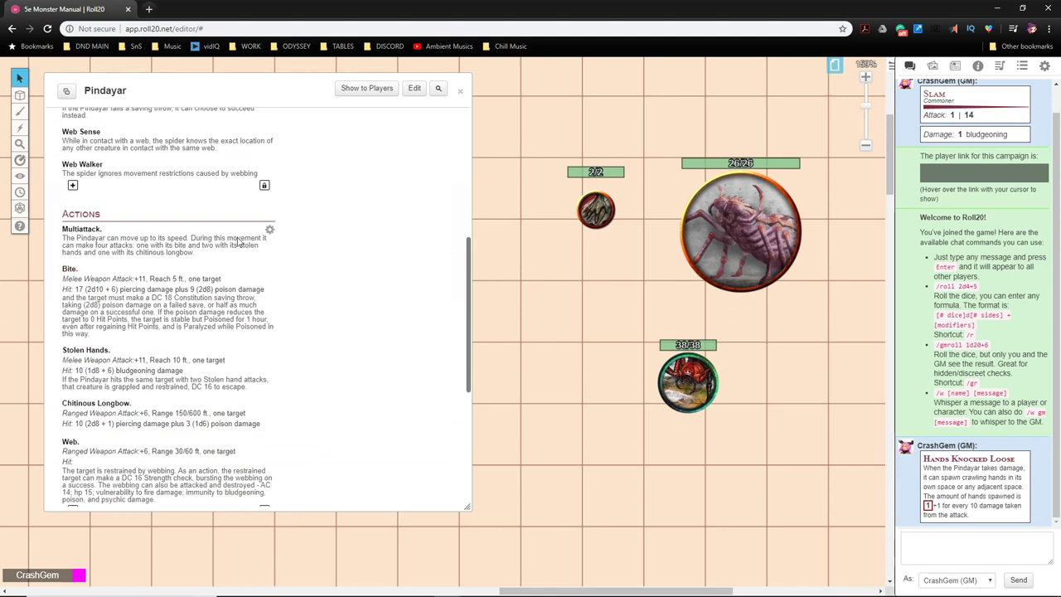
{"action": "mouse_move", "coordinate": [278, 268]}
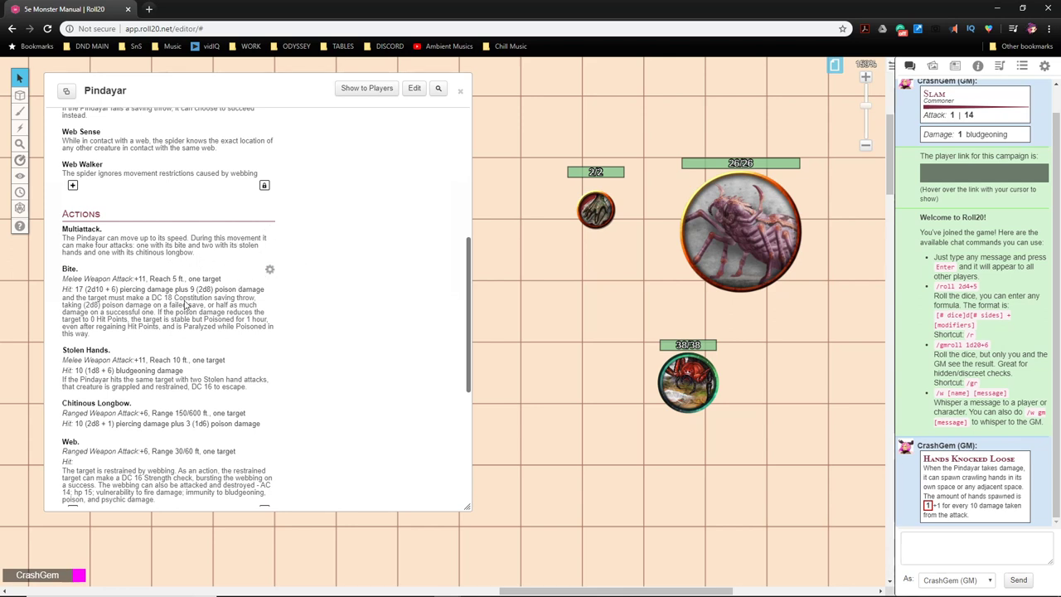
{"action": "scroll", "scroll_direction": "down", "scroll_amount": 3}
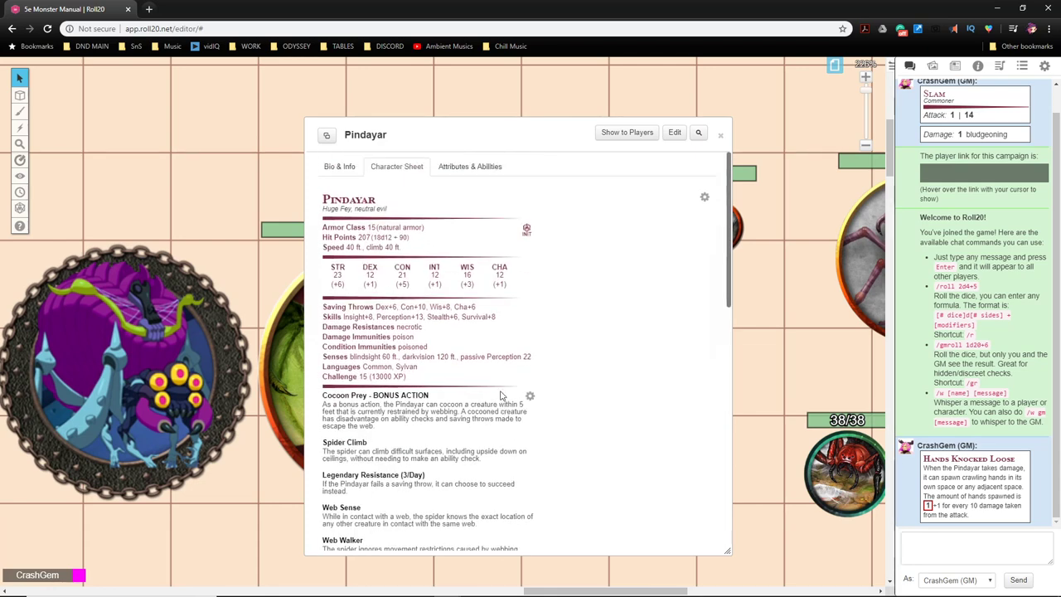
{"action": "mouse_move", "coordinate": [363, 242]}
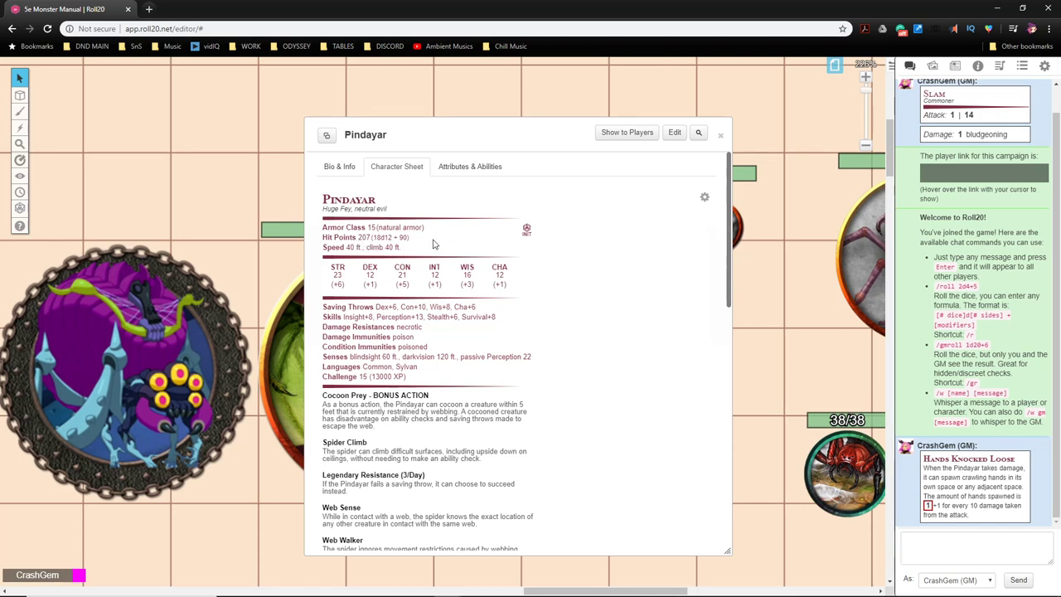
{"action": "mouse_move", "coordinate": [406, 255]}
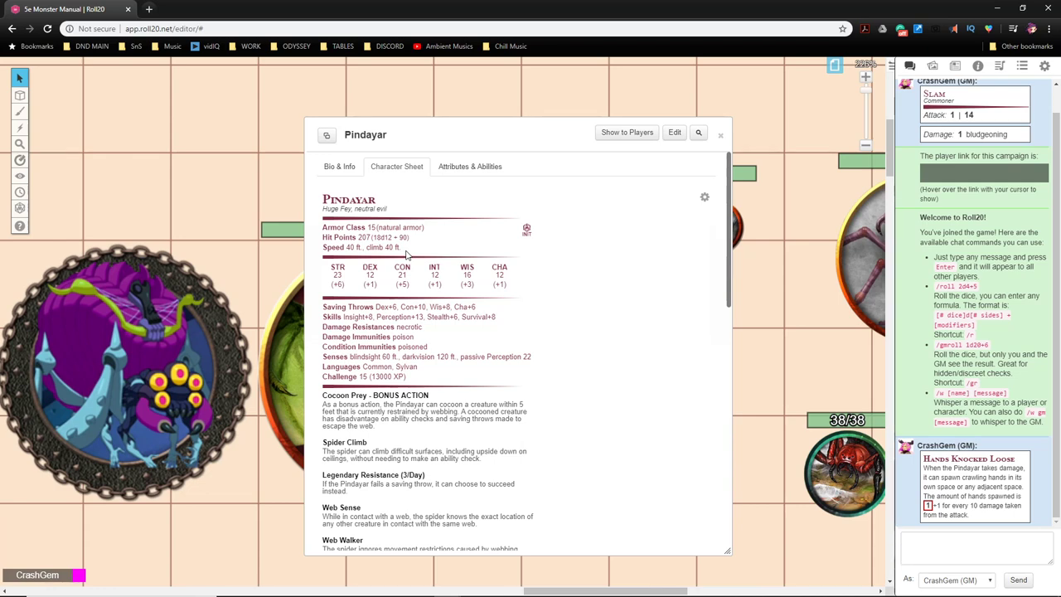
{"action": "mouse_move", "coordinate": [500, 256]}
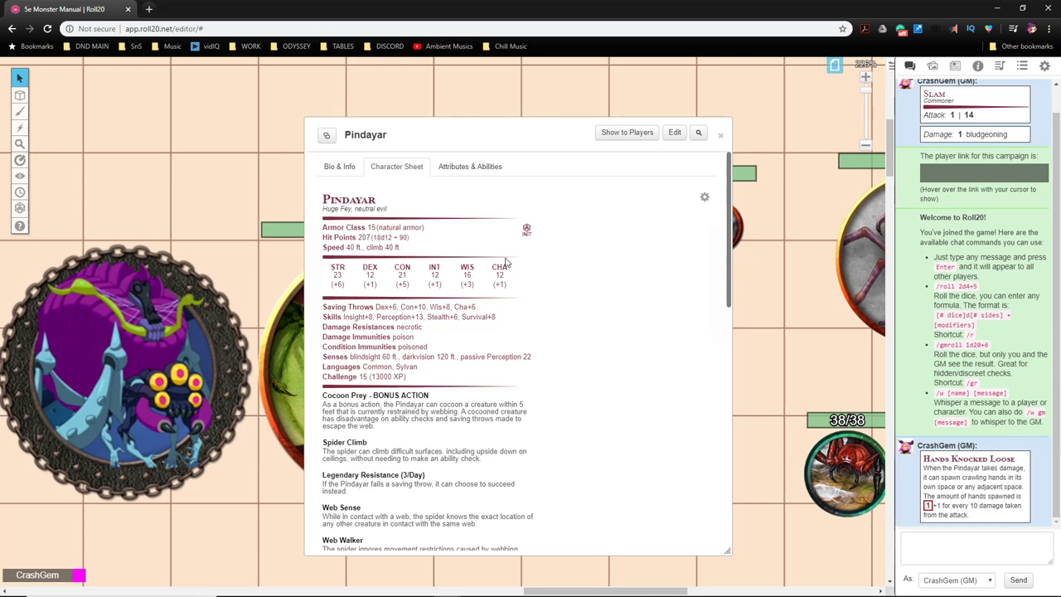
{"action": "mouse_move", "coordinate": [511, 371]}
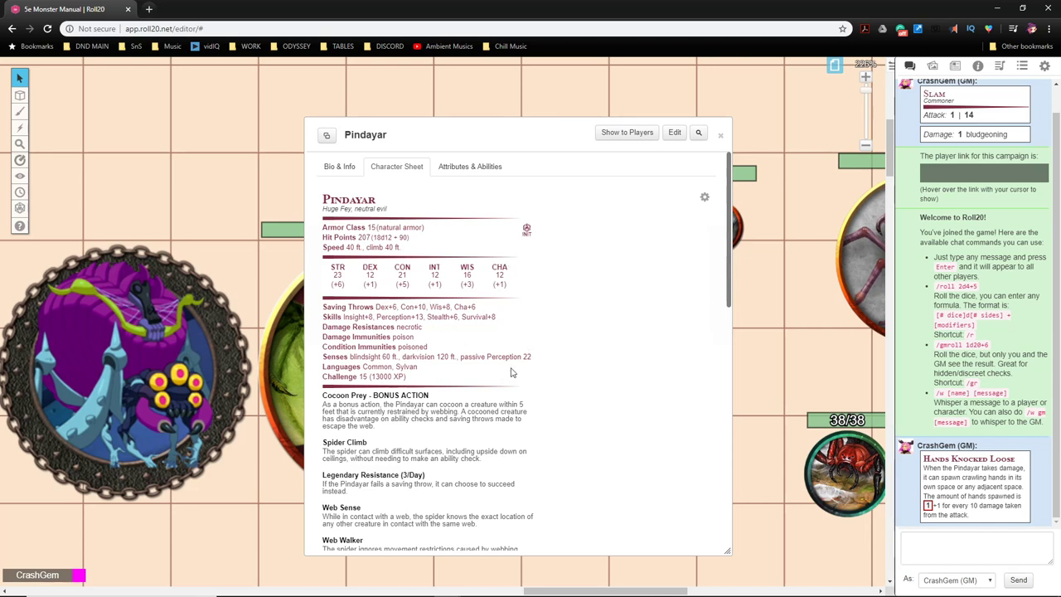
Step: Bring up Pindayar's editable NPC options via the sheet's gear icon
{"action": "left_click", "coordinate": [704, 197]}
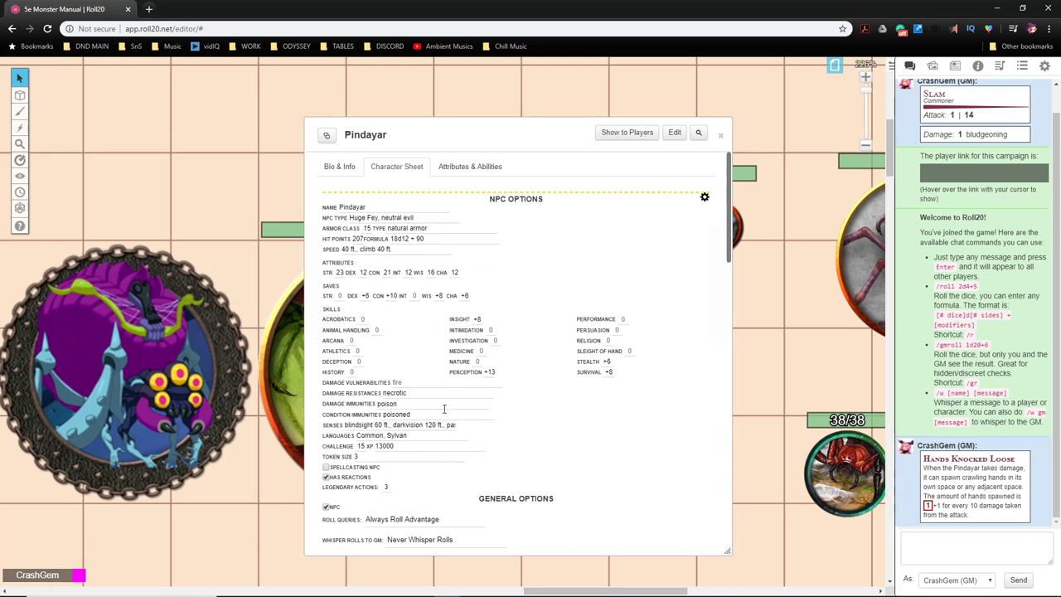
{"action": "mouse_move", "coordinate": [471, 381]}
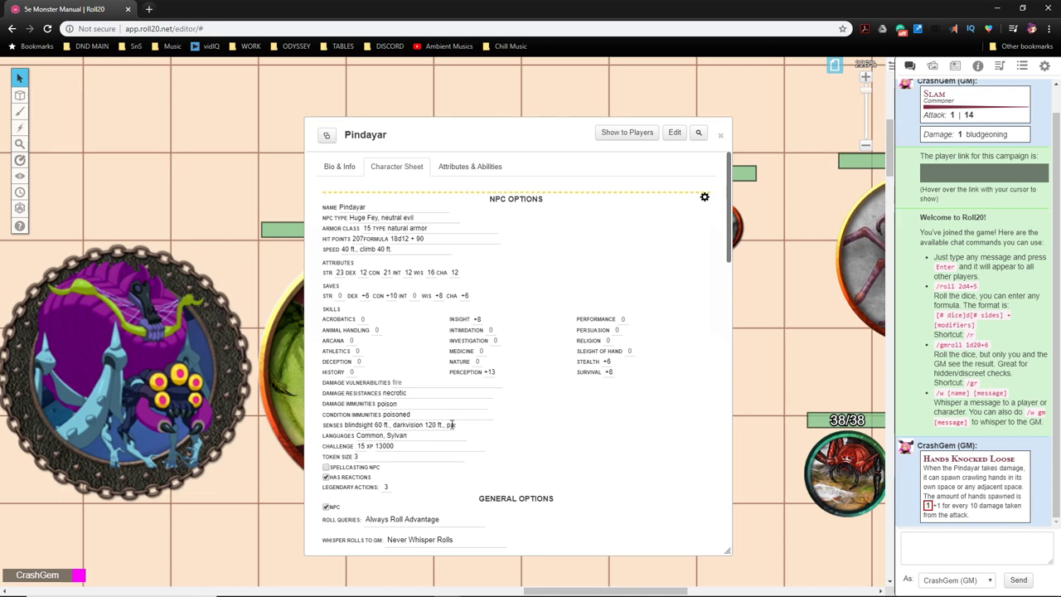
{"action": "mouse_move", "coordinate": [484, 369]}
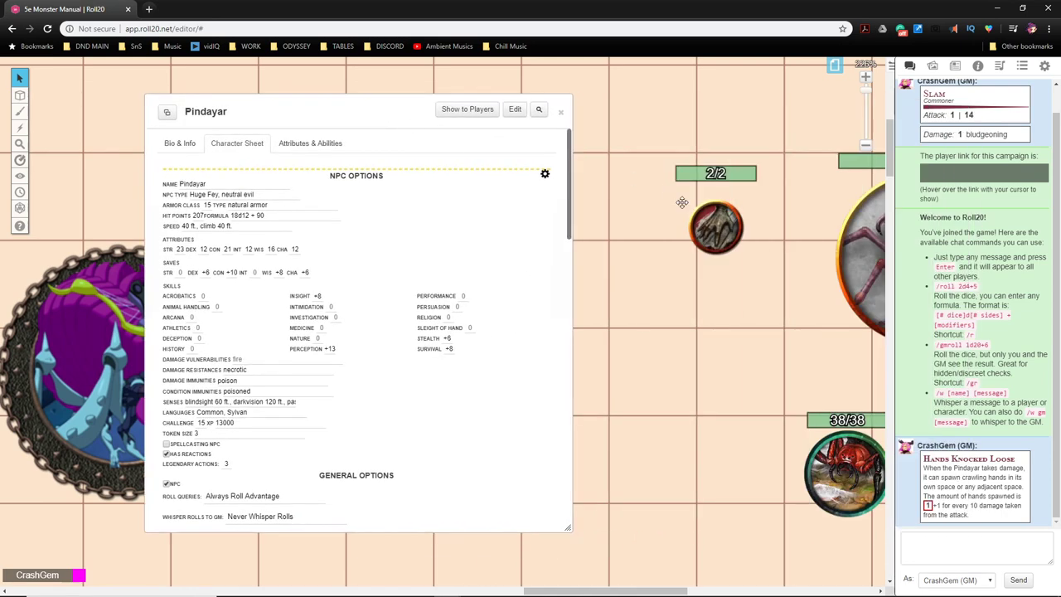
Step: Close NPC options to show the stat block and move the sheet to the right
{"action": "left_click", "coordinate": [715, 228]}
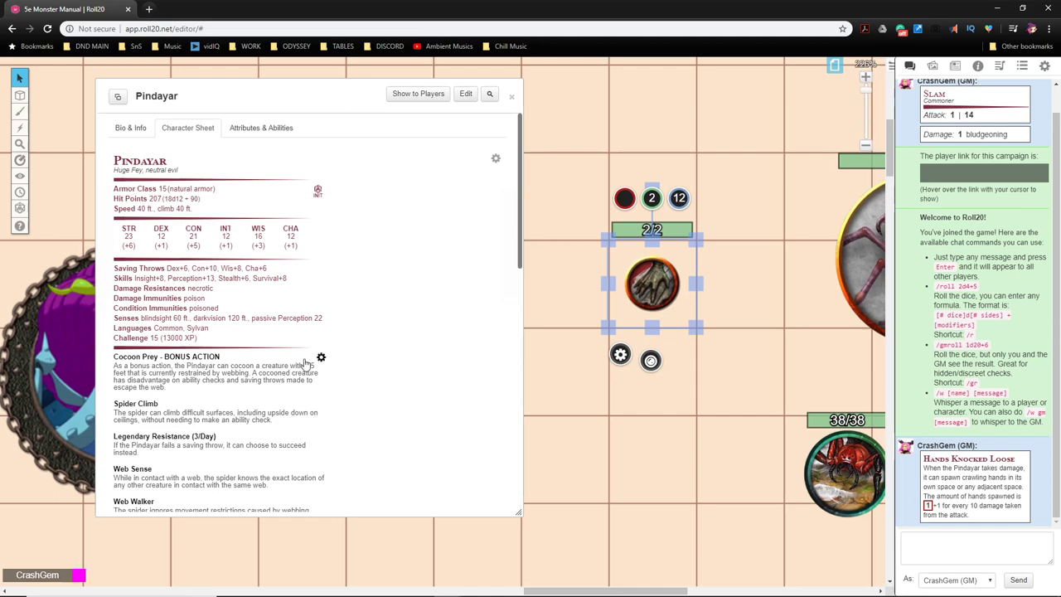
{"action": "scroll", "scroll_direction": "down", "scroll_amount": 3}
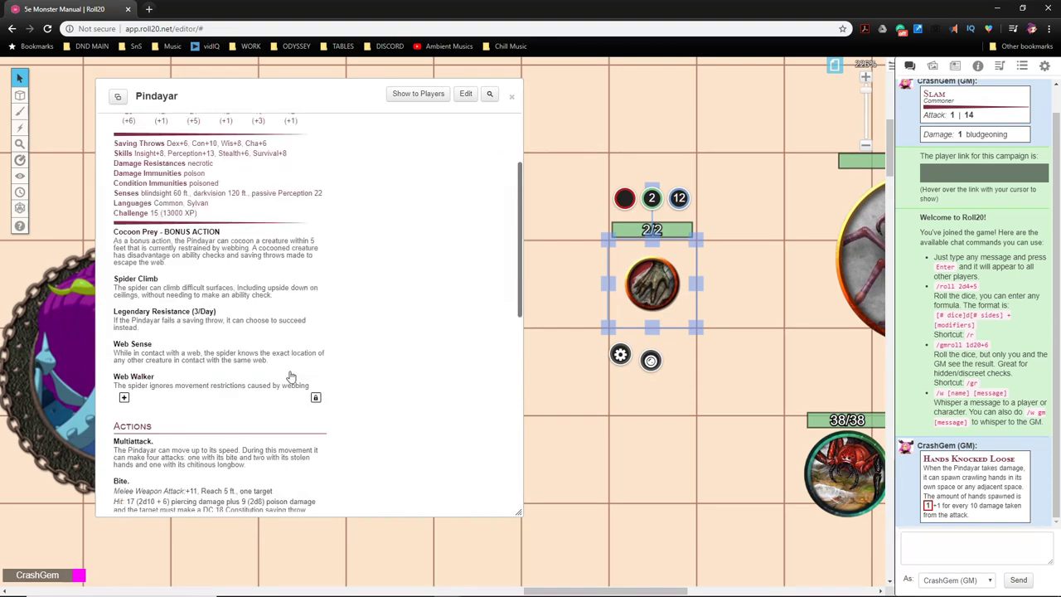
{"action": "scroll", "scroll_direction": "down", "scroll_amount": 3}
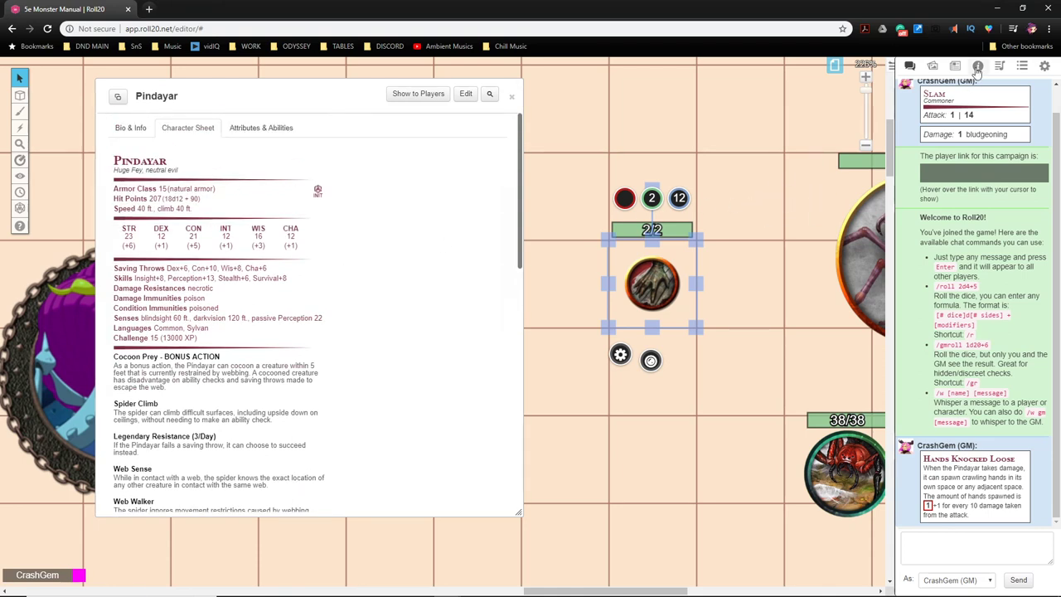
{"action": "mouse_move", "coordinate": [977, 66]}
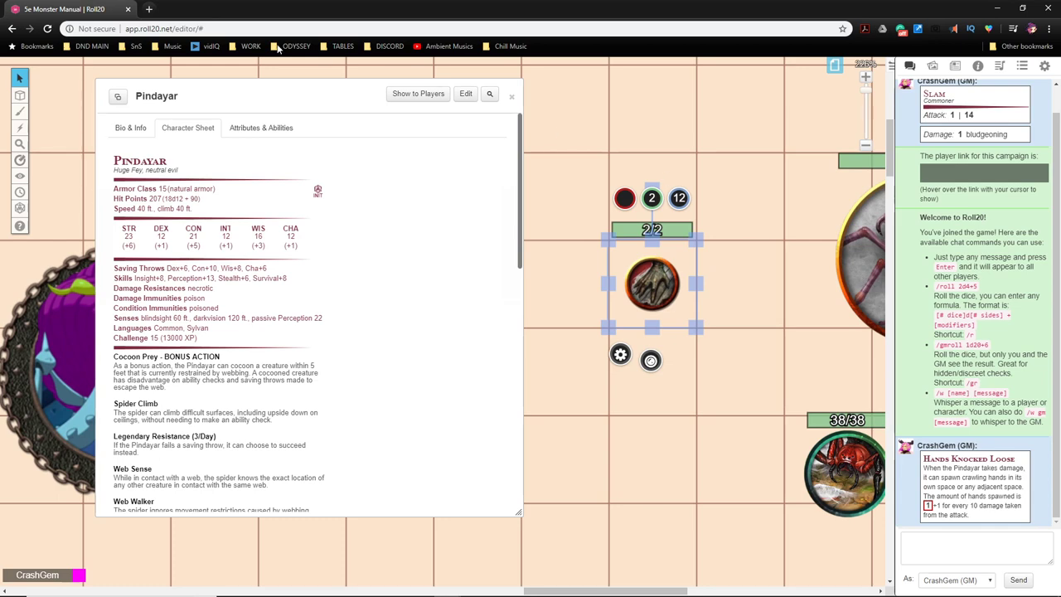
{"action": "left_click_drag", "start_coordinate": [156, 95], "coordinate": [508, 126]}
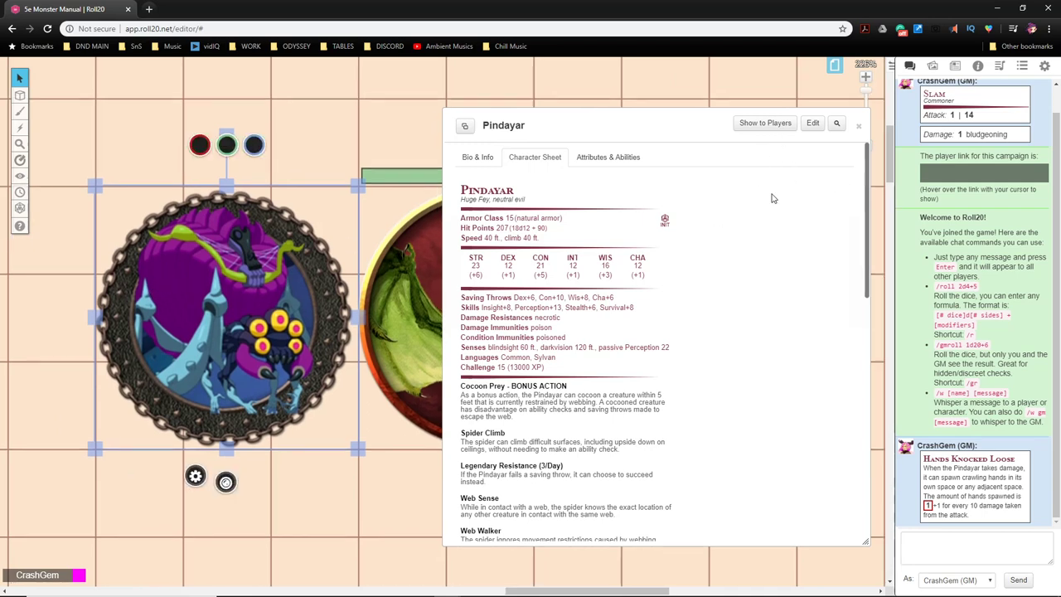
Step: Check Token Size in NPC options, then bring up the spider token's Edit Token window
{"action": "left_click", "coordinate": [813, 123]}
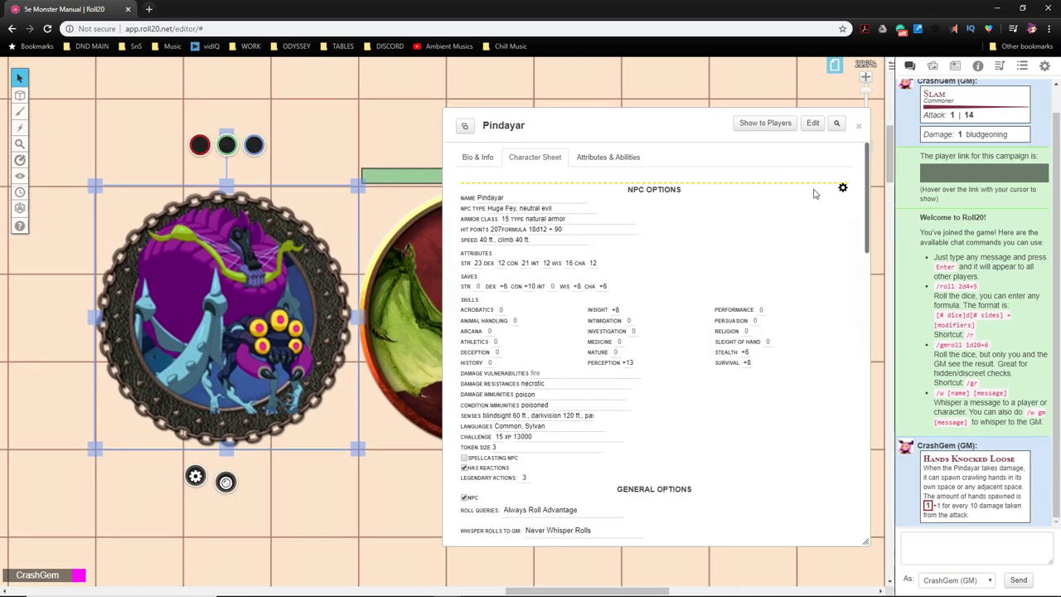
{"action": "mouse_move", "coordinate": [488, 472]}
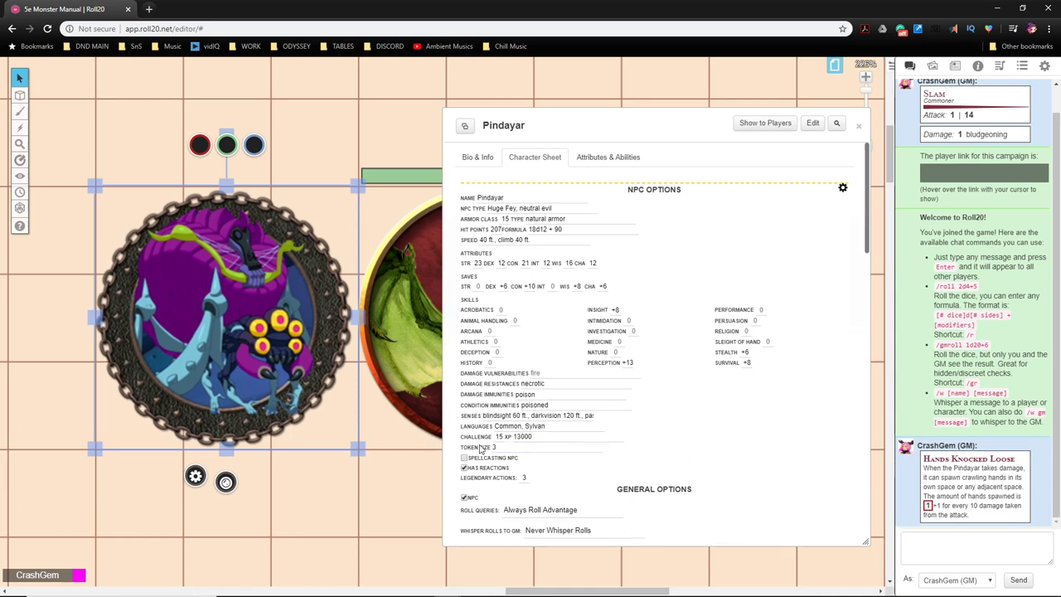
{"action": "mouse_move", "coordinate": [477, 458]}
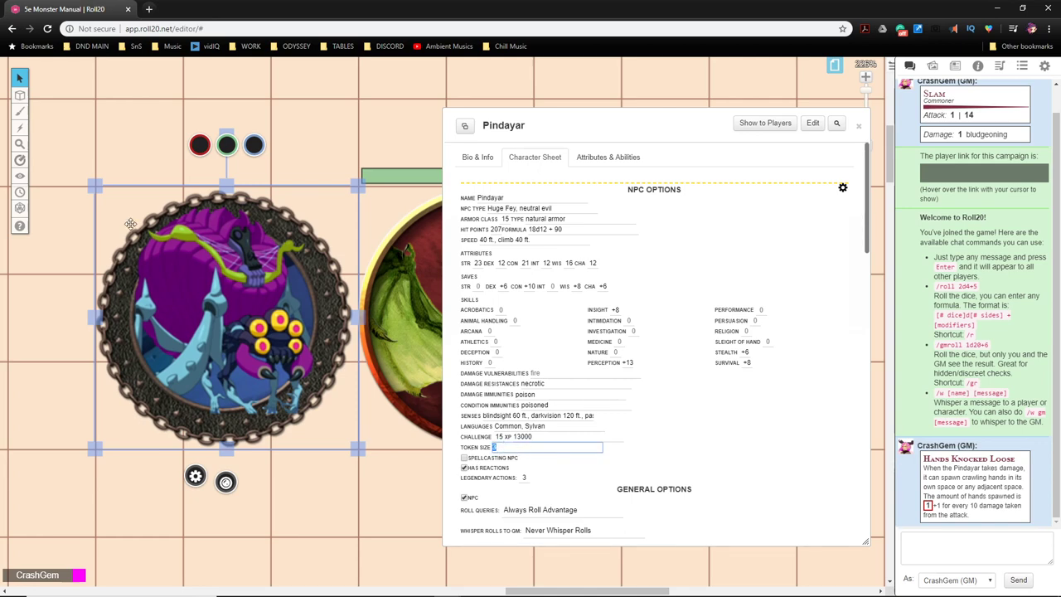
{"action": "mouse_move", "coordinate": [242, 528]}
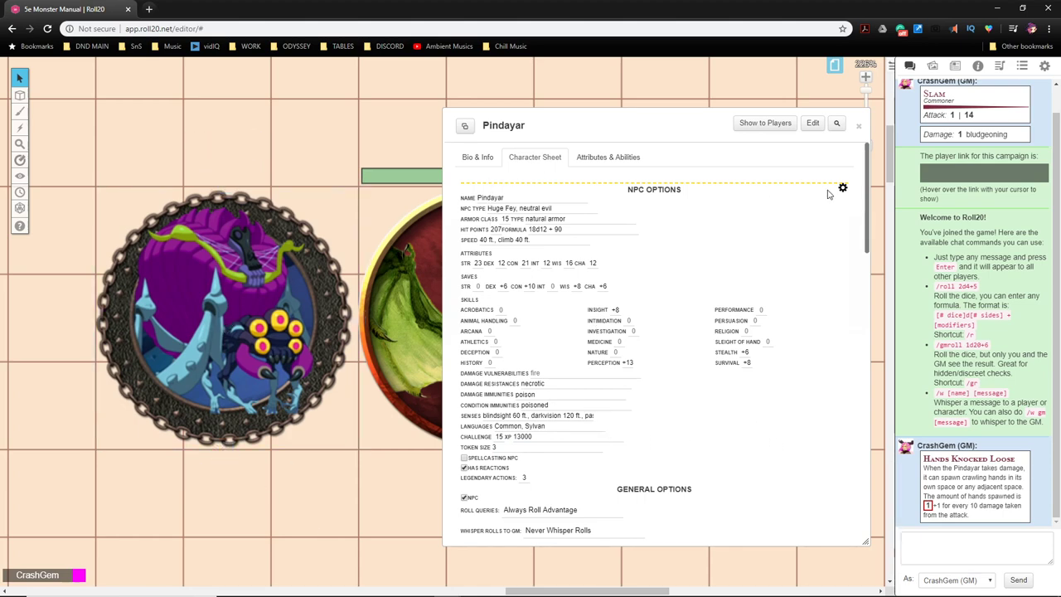
{"action": "left_click", "coordinate": [842, 185]}
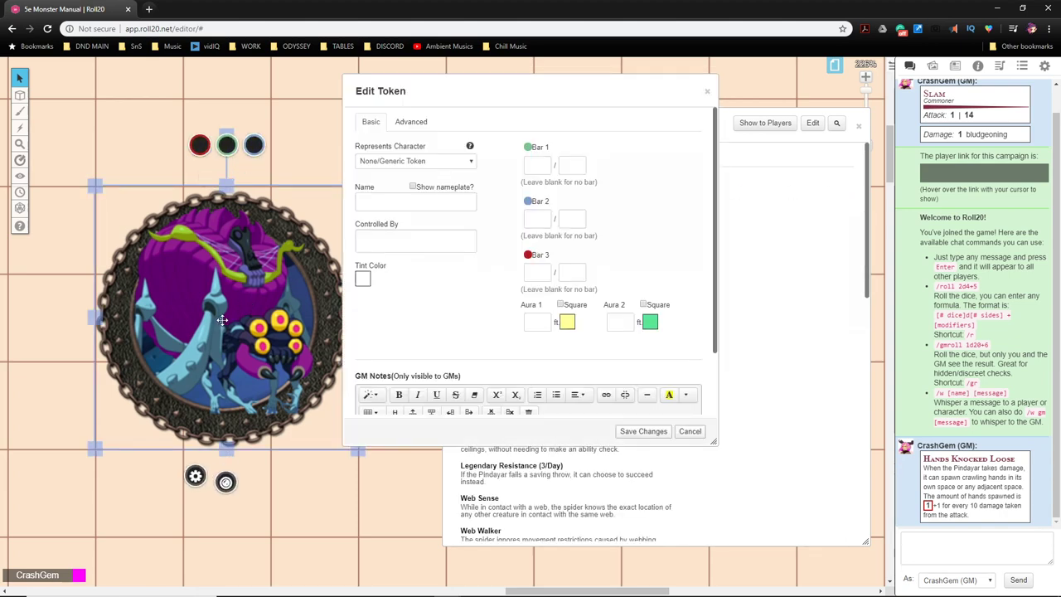
Step: Make Pindayar the token's represented character and show its name on the map
{"action": "left_click", "coordinate": [415, 161]}
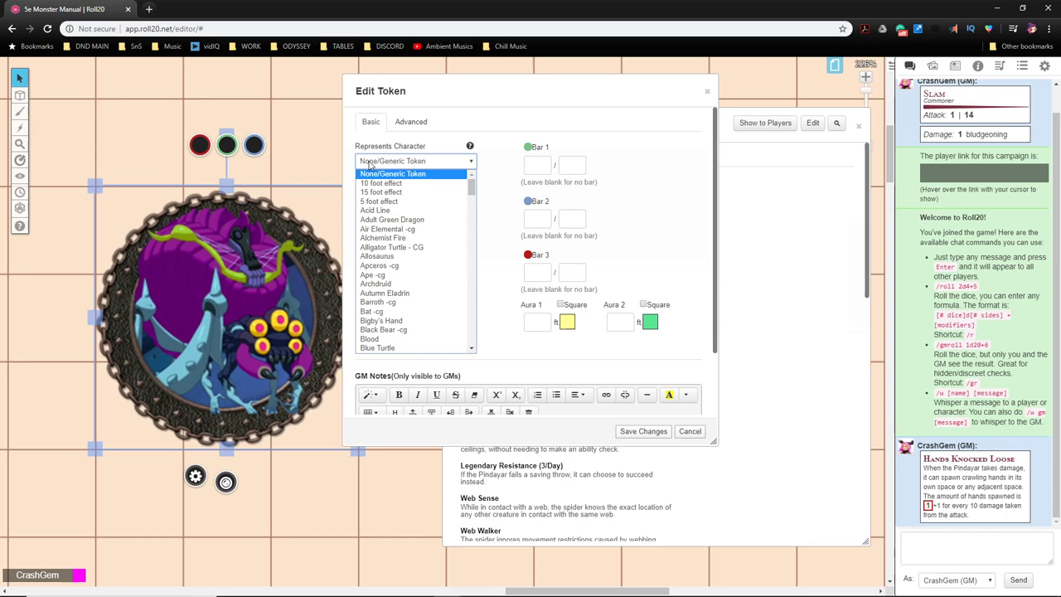
{"action": "left_click", "coordinate": [374, 348]}
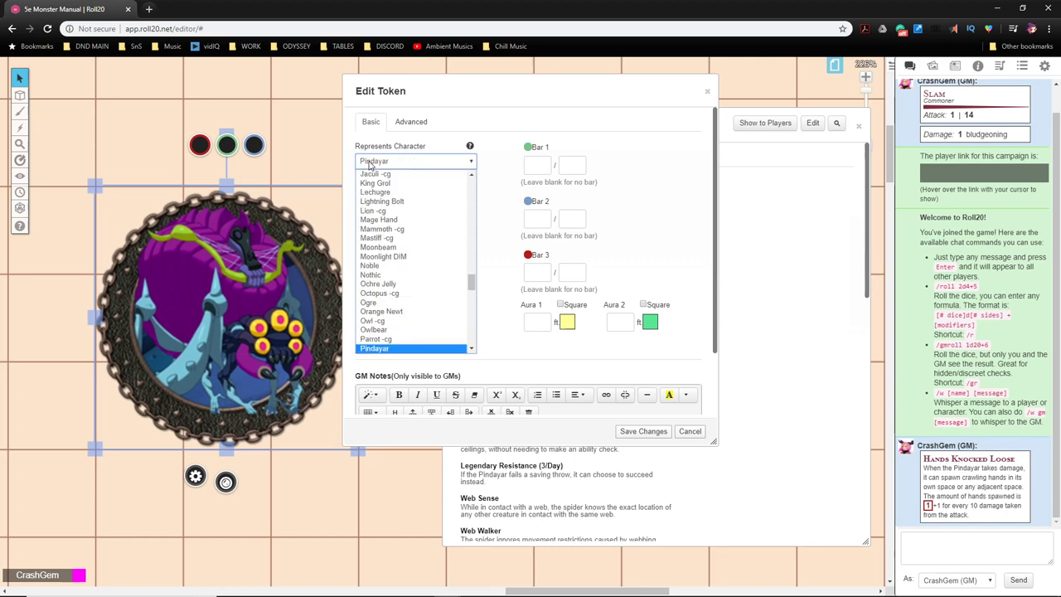
{"action": "left_click", "coordinate": [374, 348]}
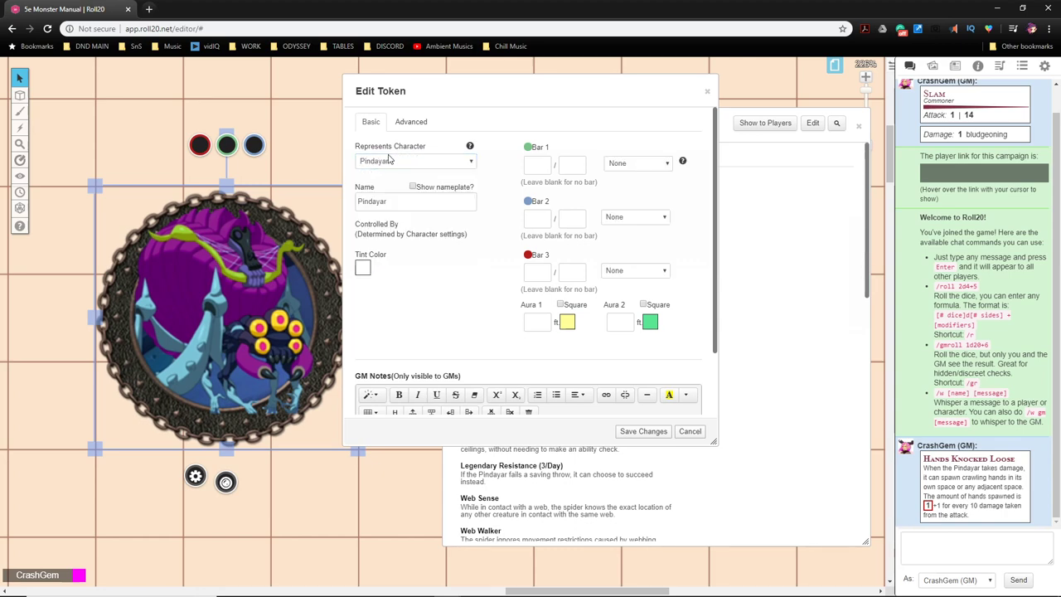
{"action": "left_click", "coordinate": [411, 186]}
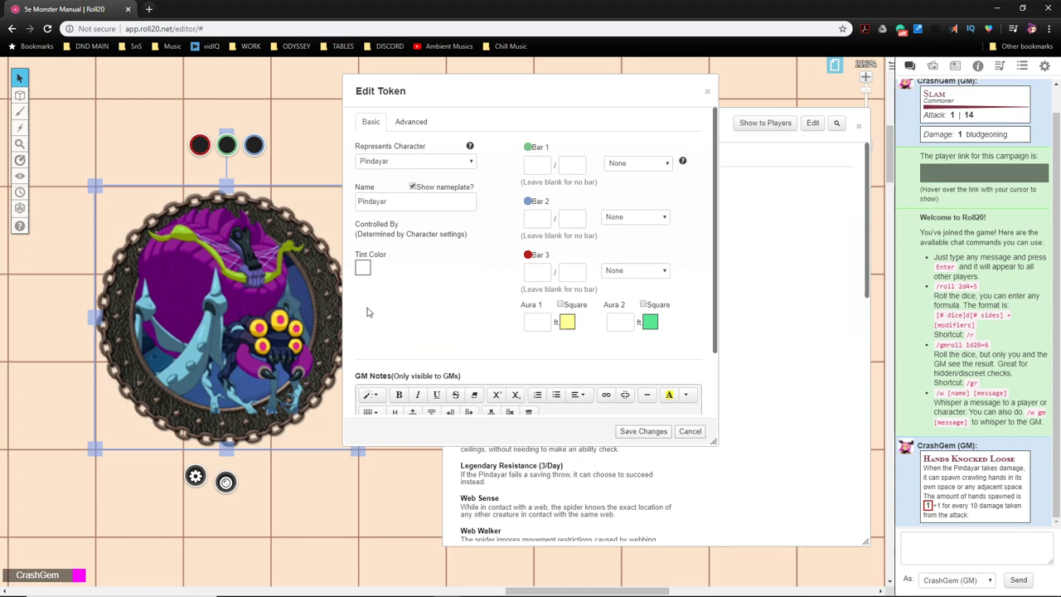
{"action": "mouse_move", "coordinate": [617, 279]}
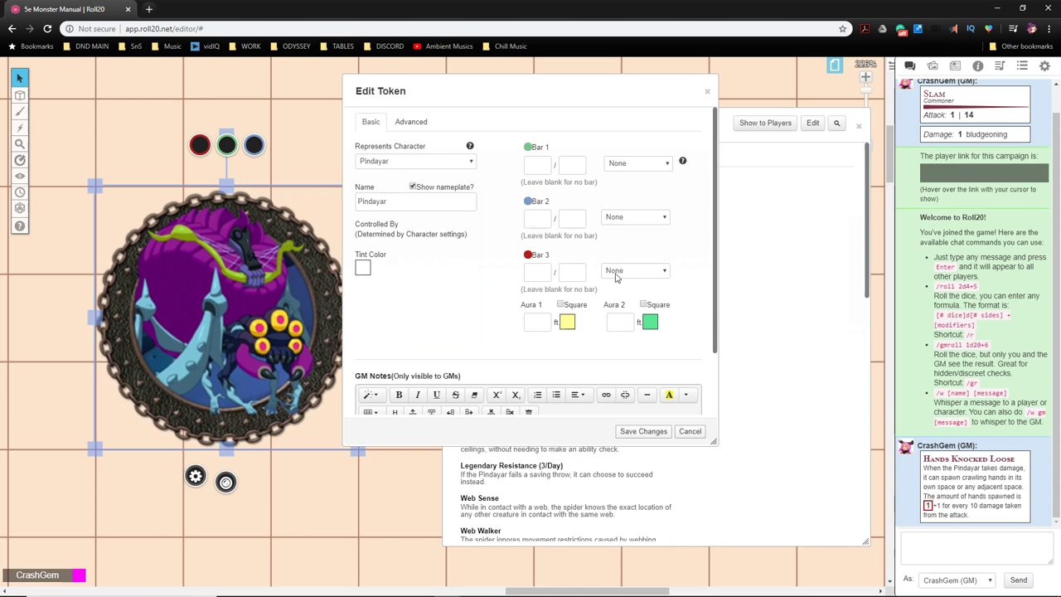
Step: Link the third bar to hp and the second bar to npc_ac
{"action": "left_click", "coordinate": [633, 270]}
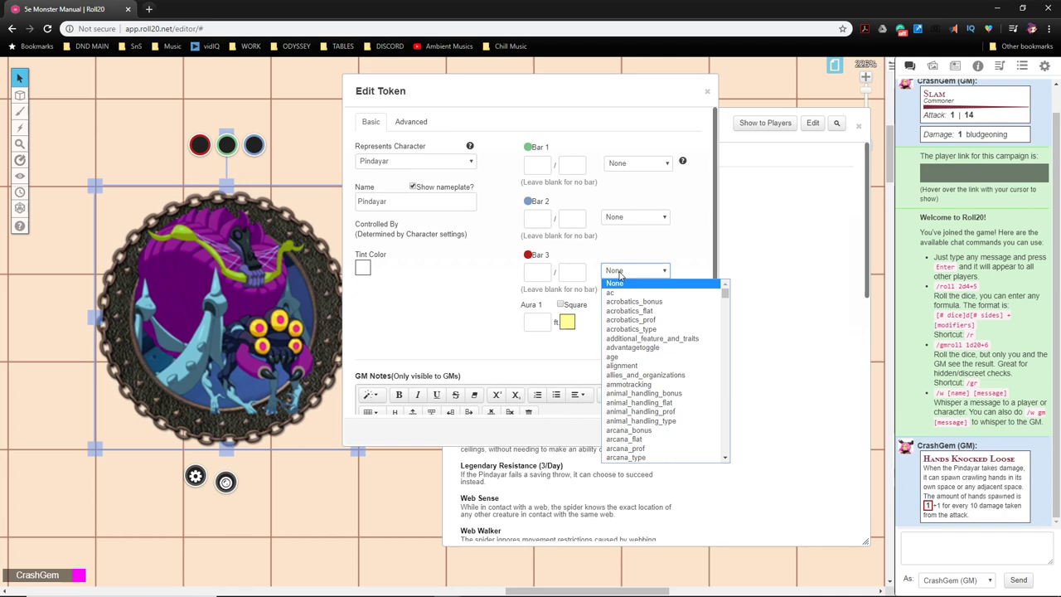
{"action": "type", "text": "hp"}
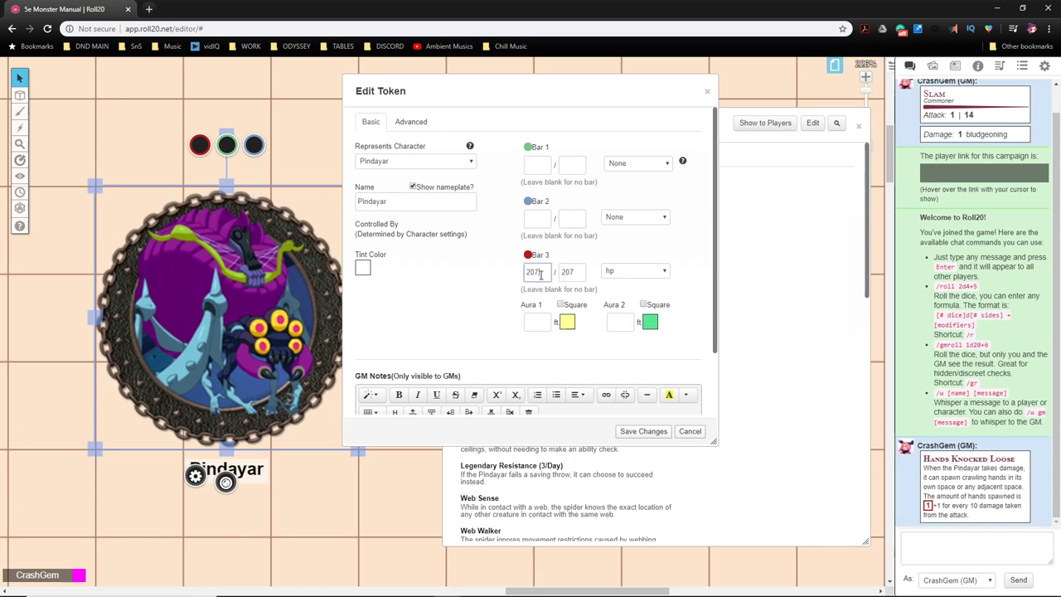
{"action": "left_click", "coordinate": [634, 270]}
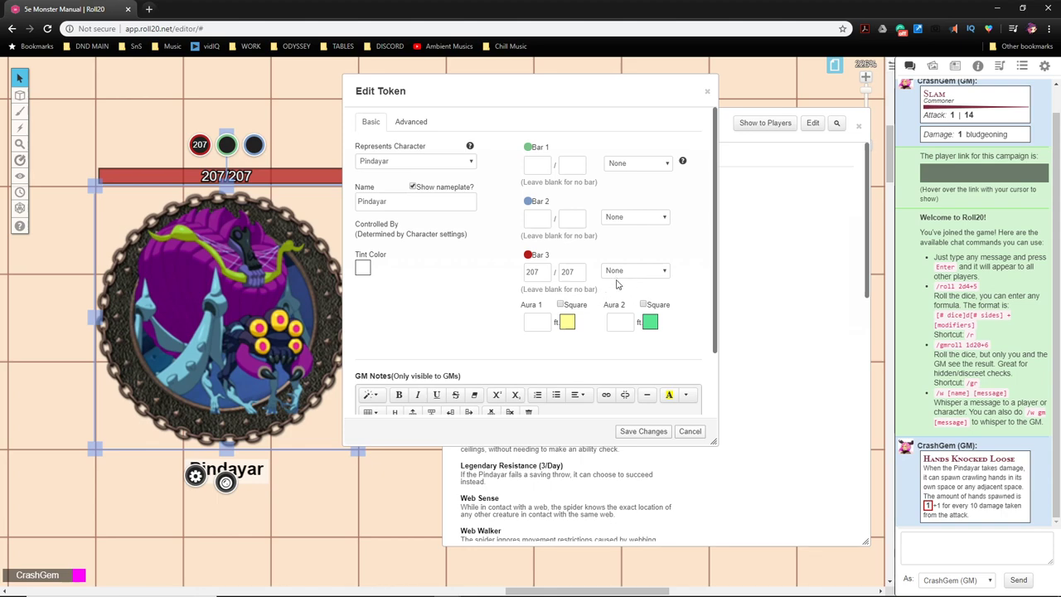
{"action": "mouse_move", "coordinate": [638, 275]}
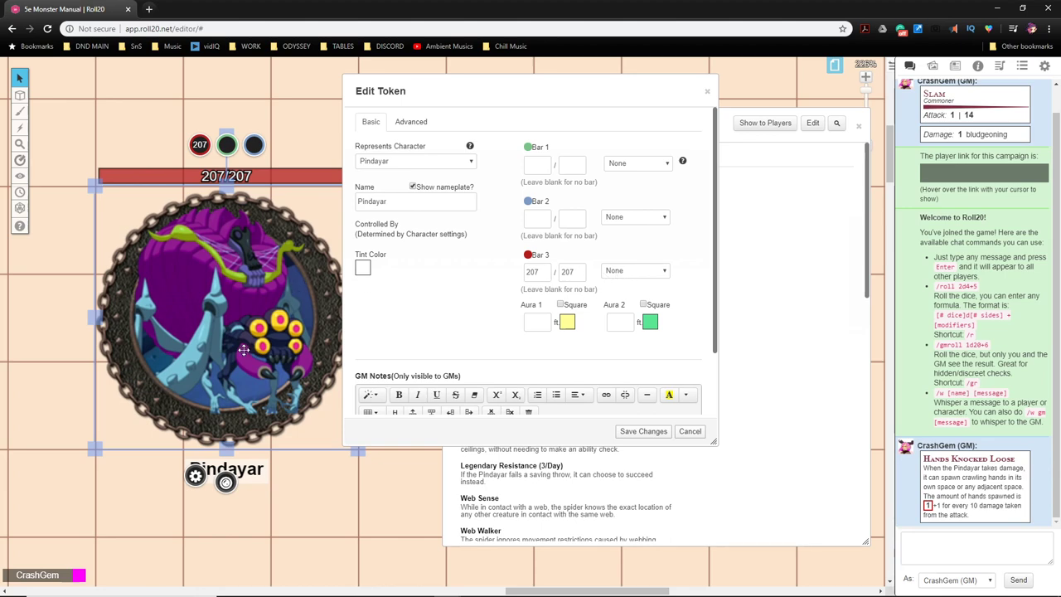
{"action": "mouse_move", "coordinate": [222, 384]}
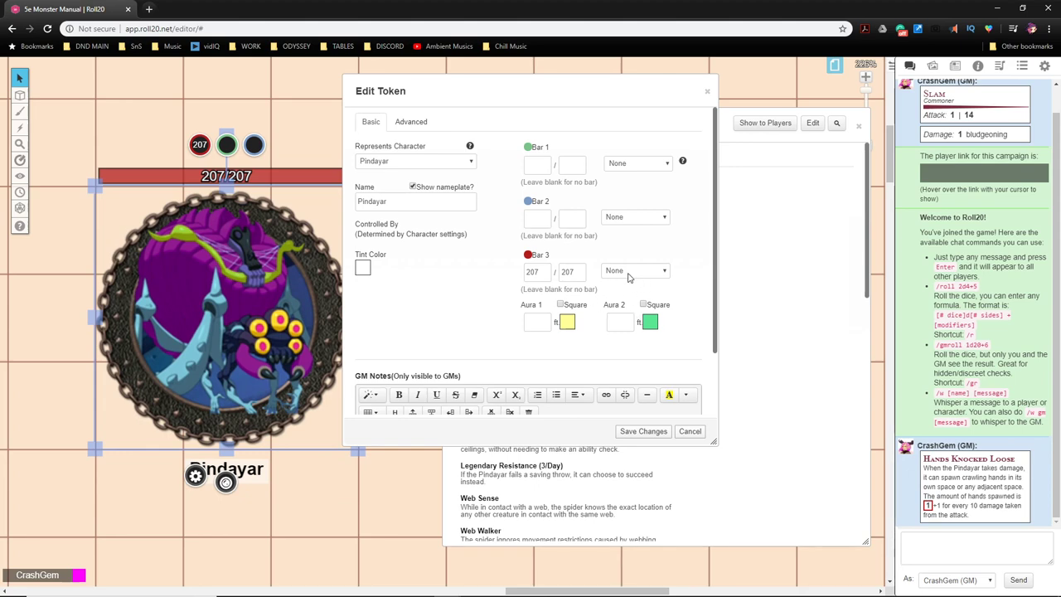
{"action": "mouse_move", "coordinate": [88, 322]}
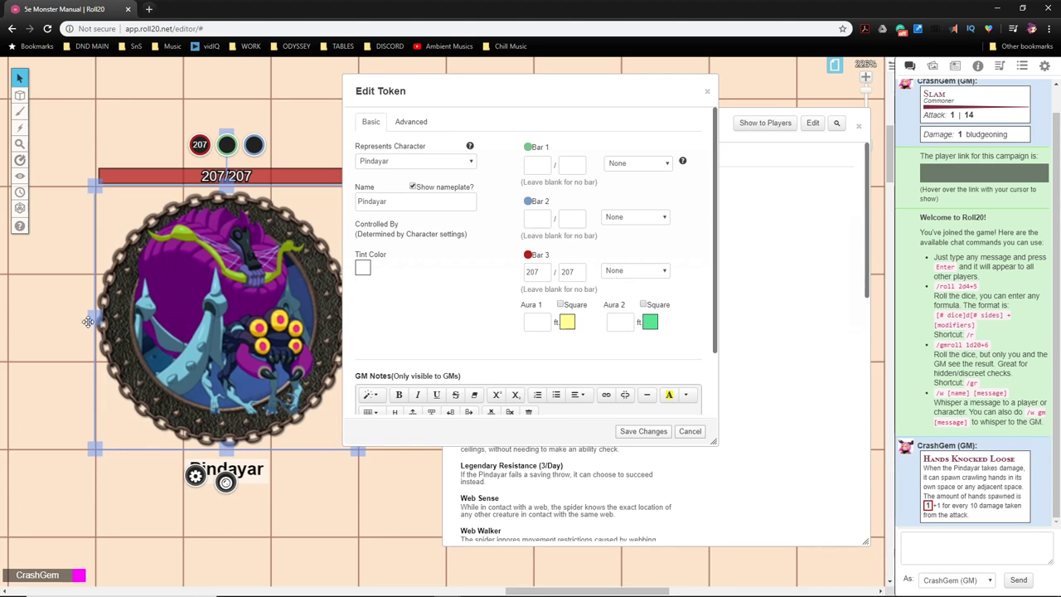
{"action": "mouse_move", "coordinate": [411, 411]}
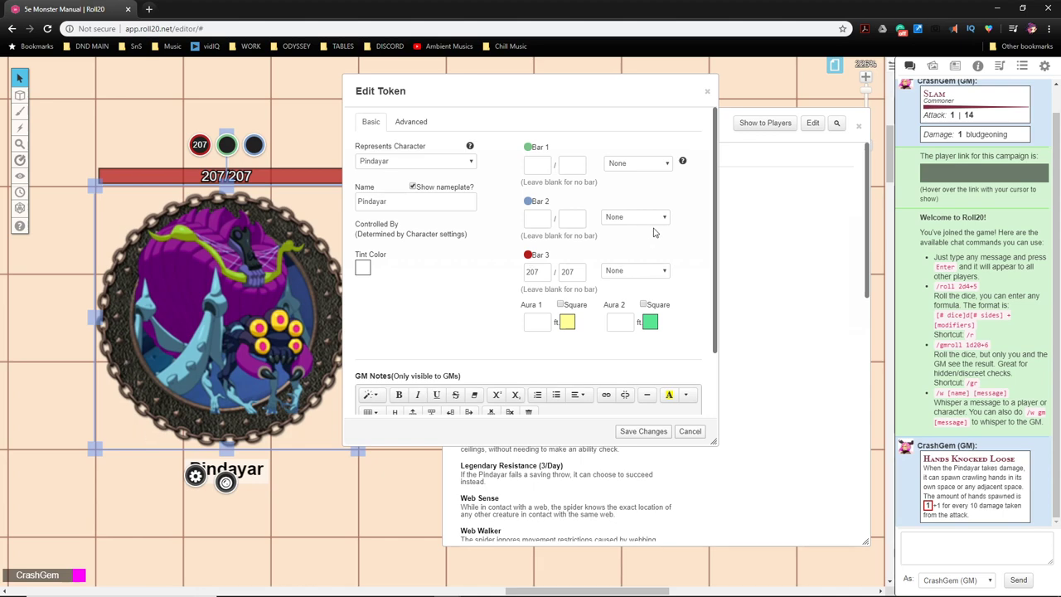
{"action": "mouse_move", "coordinate": [627, 278]}
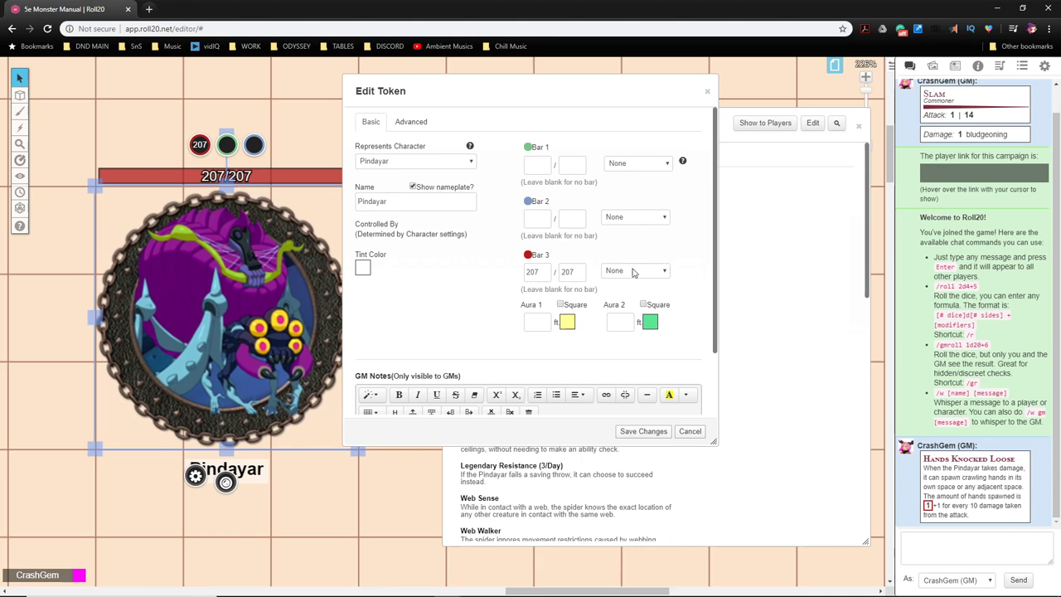
{"action": "mouse_move", "coordinate": [630, 272]}
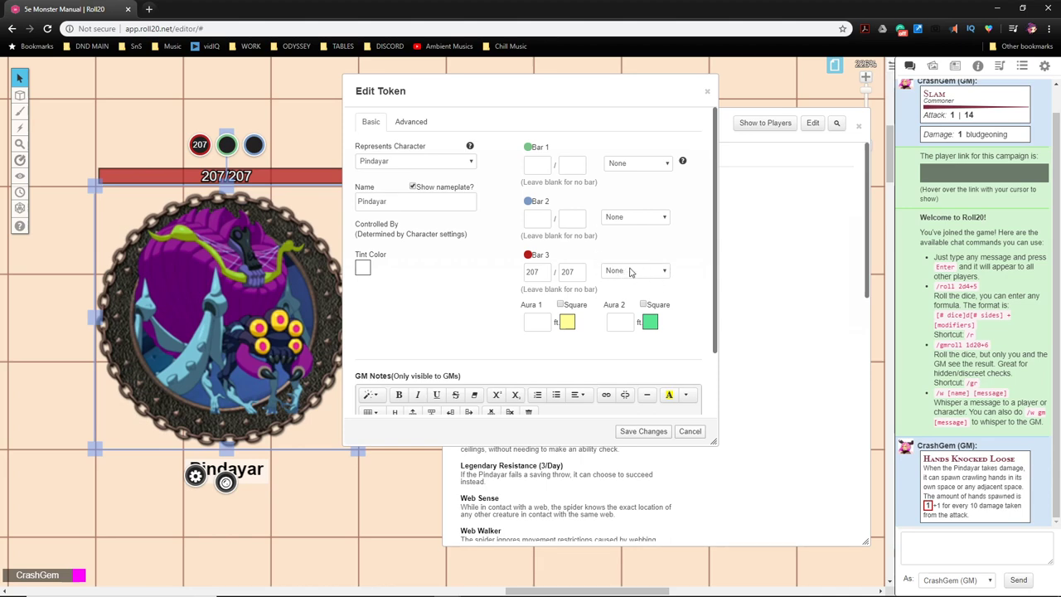
{"action": "left_click", "coordinate": [633, 215]}
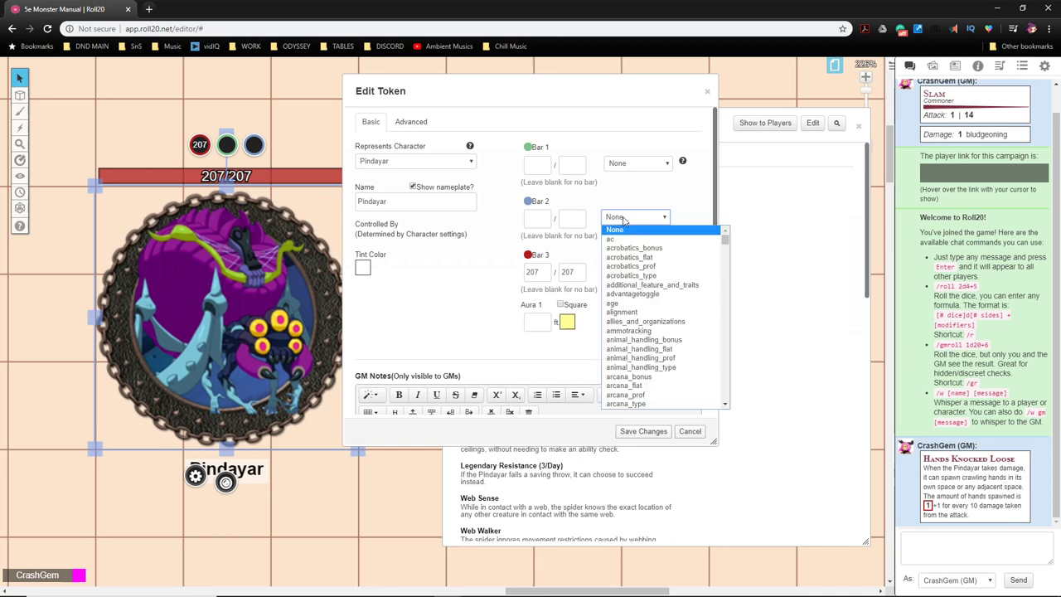
{"action": "type", "text": "npc_ac"}
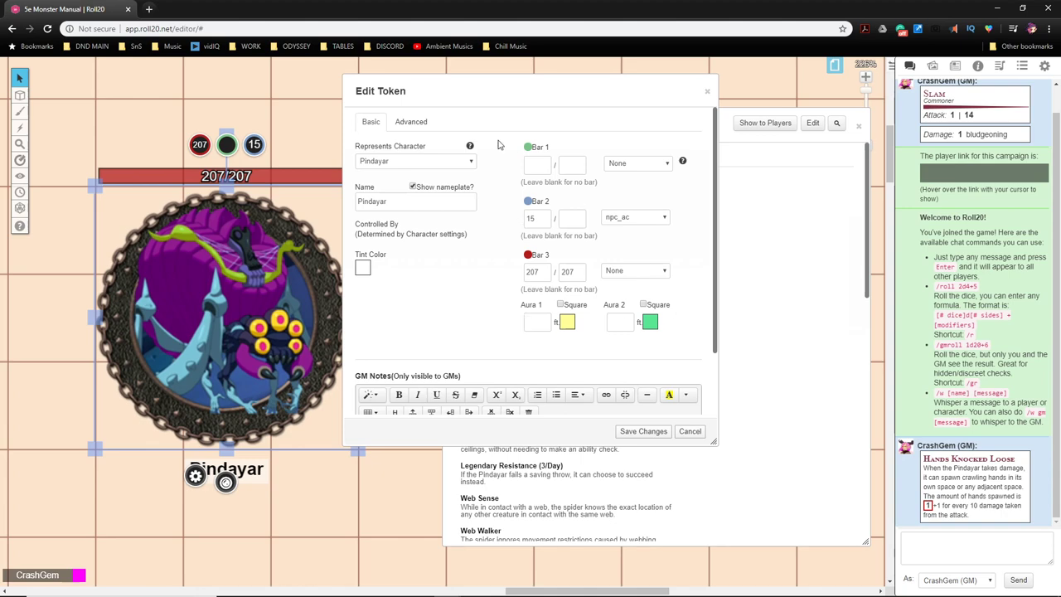
{"action": "left_click", "coordinate": [411, 123]}
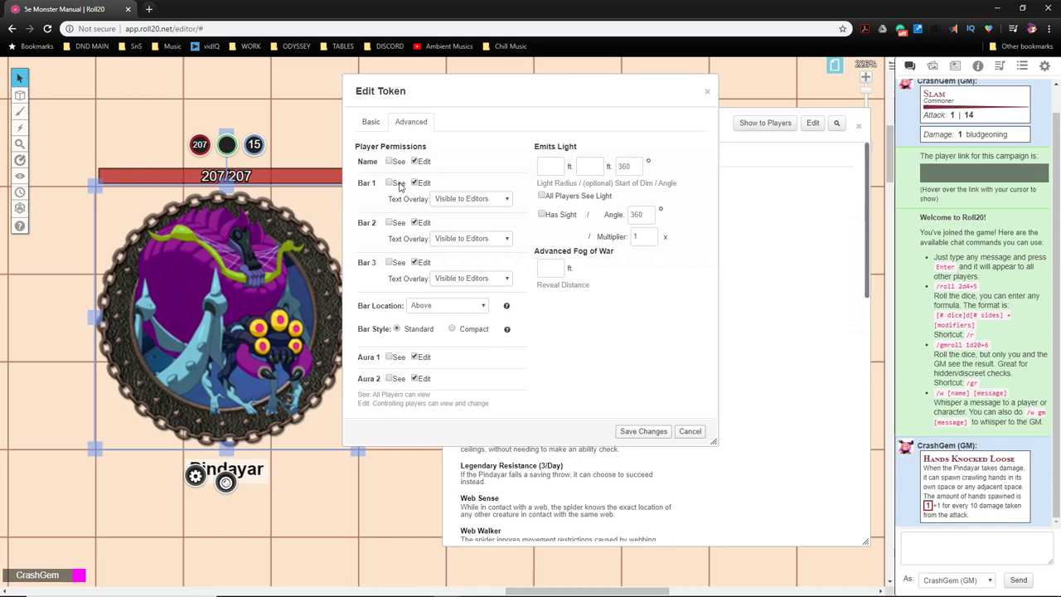
{"action": "mouse_move", "coordinate": [401, 354]}
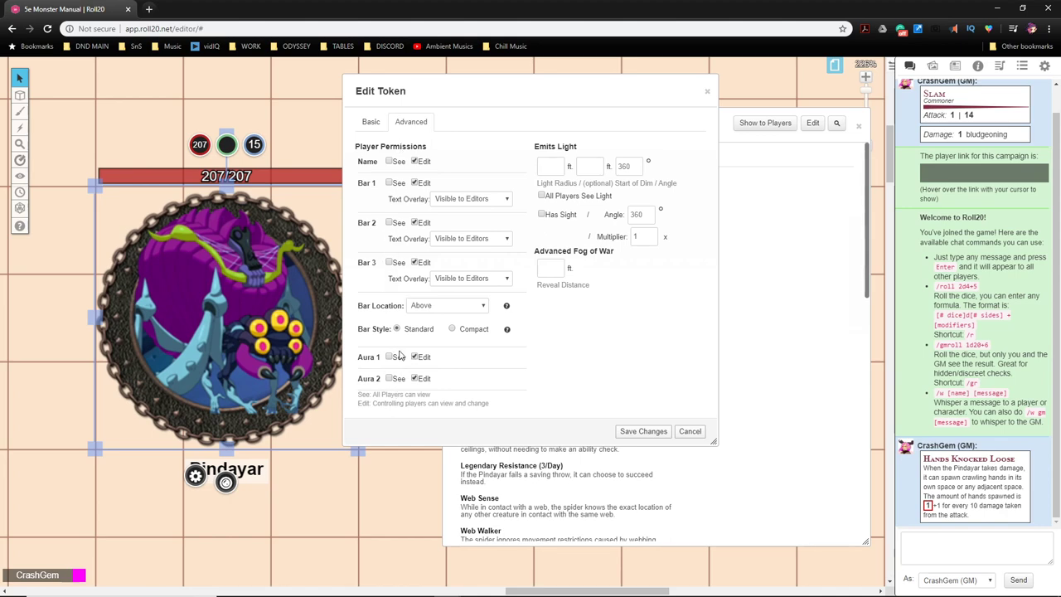
Step: Give the token sight and a 120 ft light radius dimming from 60 ft
{"action": "left_click", "coordinate": [388, 356]}
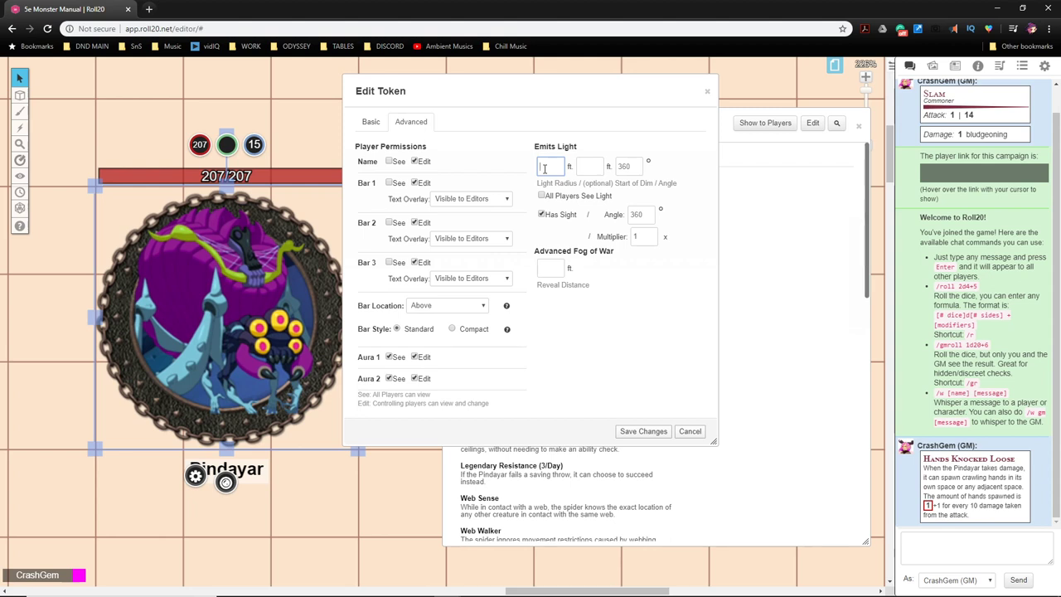
{"action": "type", "text": "120"}
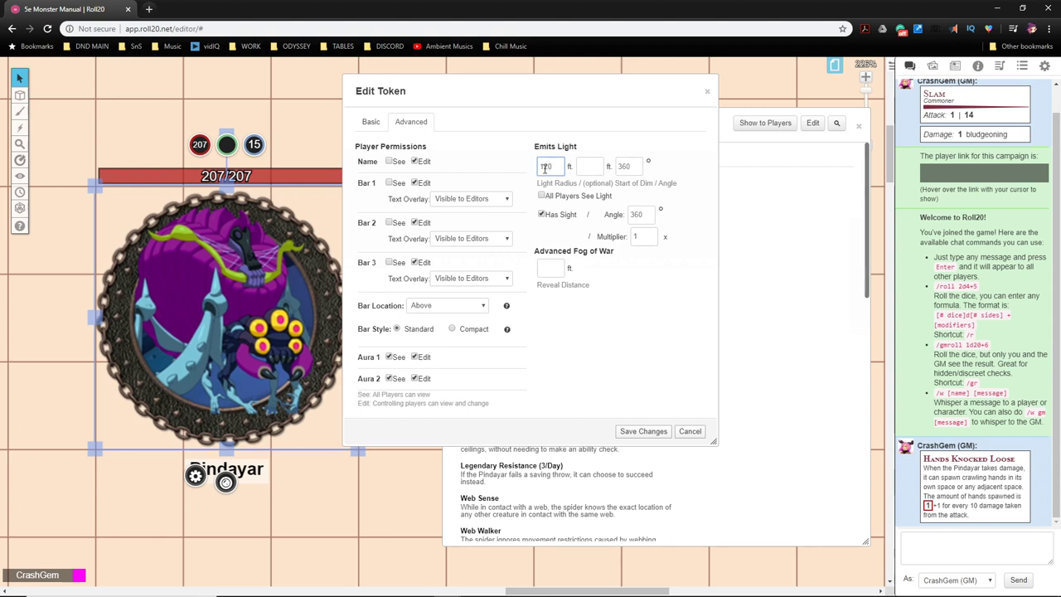
{"action": "type", "text": "120"}
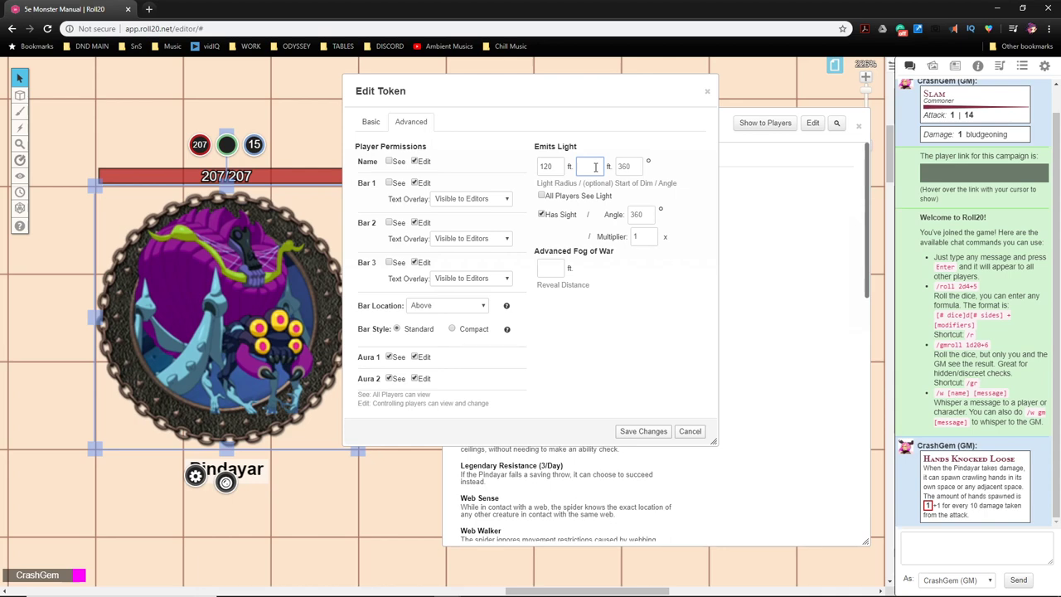
{"action": "type", "text": "60"}
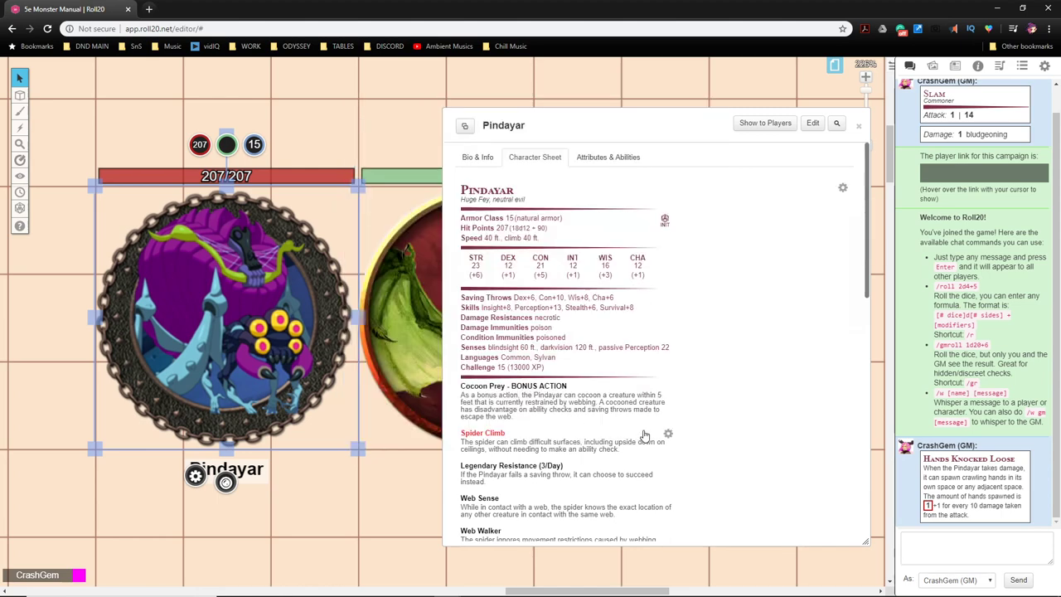
{"action": "mouse_move", "coordinate": [765, 159]}
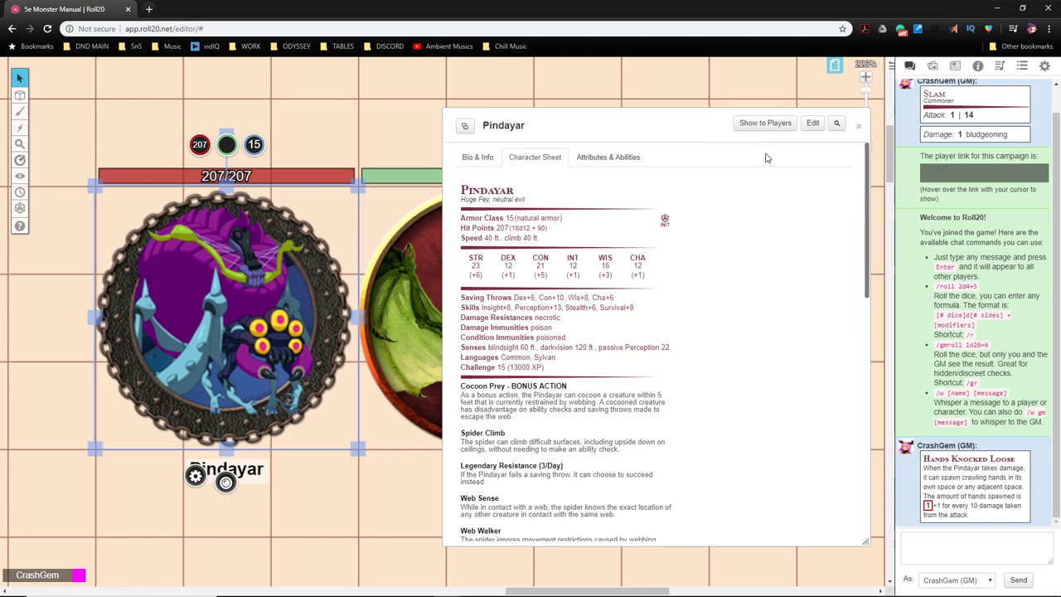
{"action": "mouse_move", "coordinate": [86, 414]}
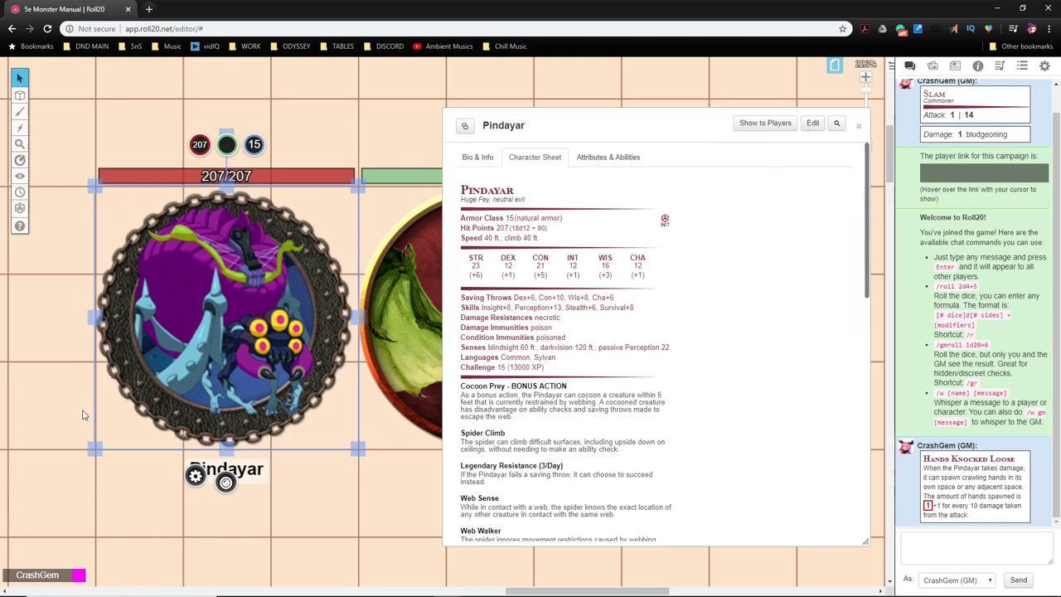
{"action": "mouse_move", "coordinate": [331, 307]}
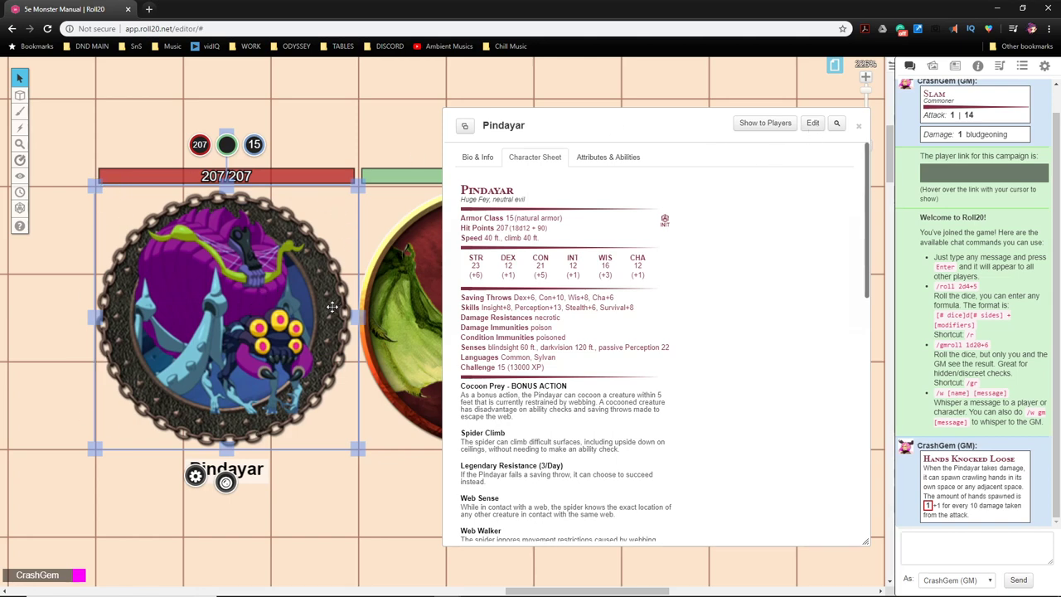
{"action": "mouse_move", "coordinate": [186, 149]}
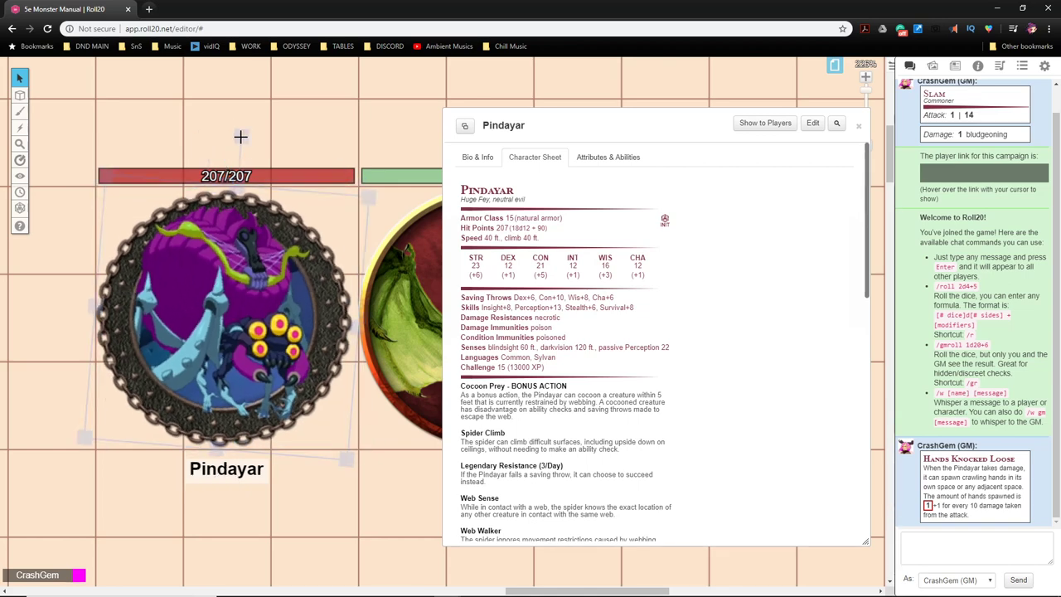
Step: Assign the selected spider token as Pindayar's default token, save, and close the journal
{"action": "left_click", "coordinate": [226, 318]}
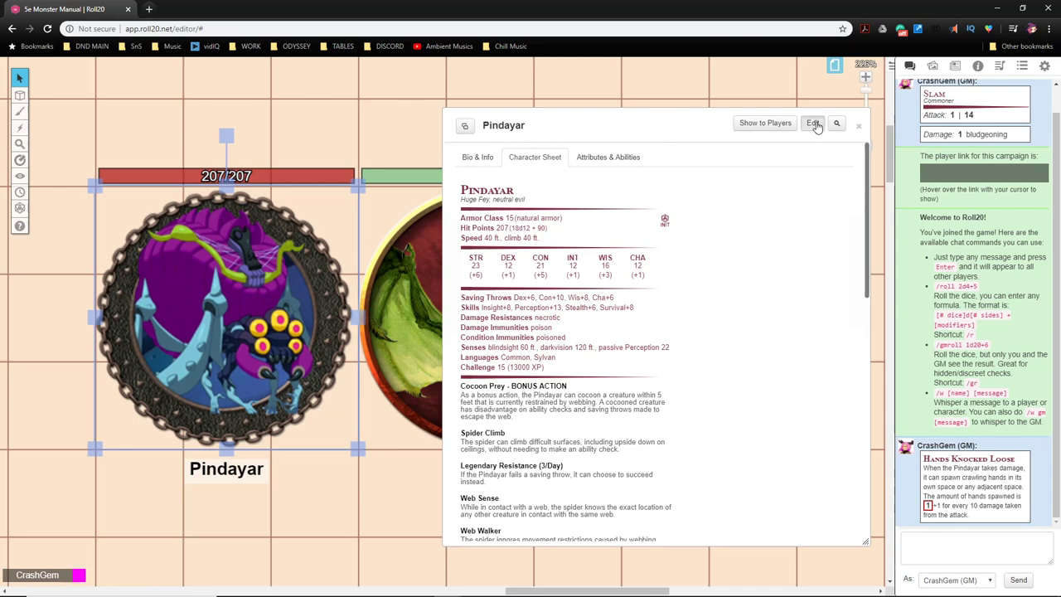
{"action": "left_click", "coordinate": [812, 123]}
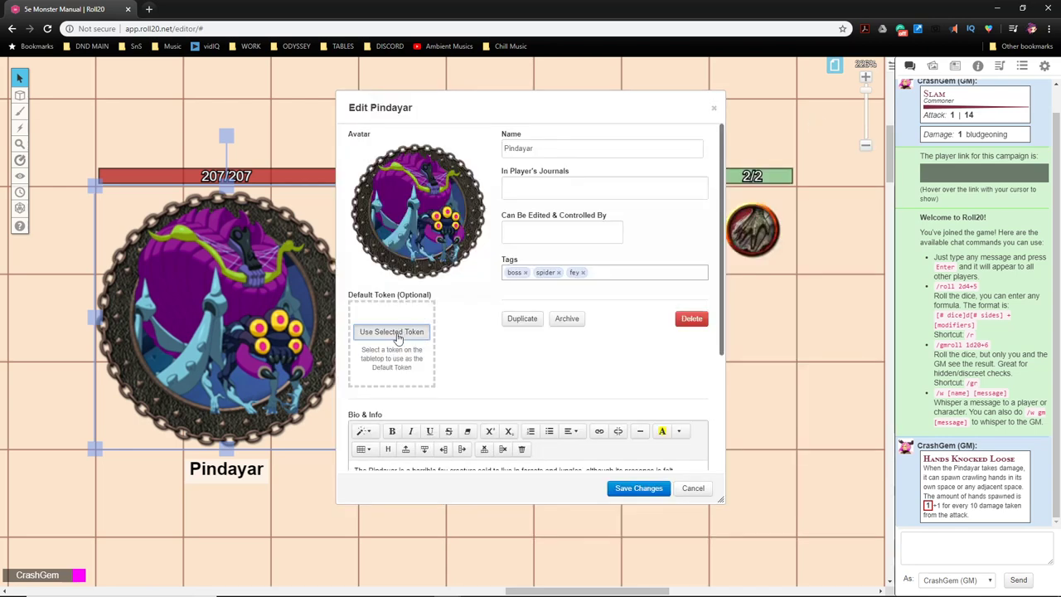
{"action": "left_click", "coordinate": [391, 331]}
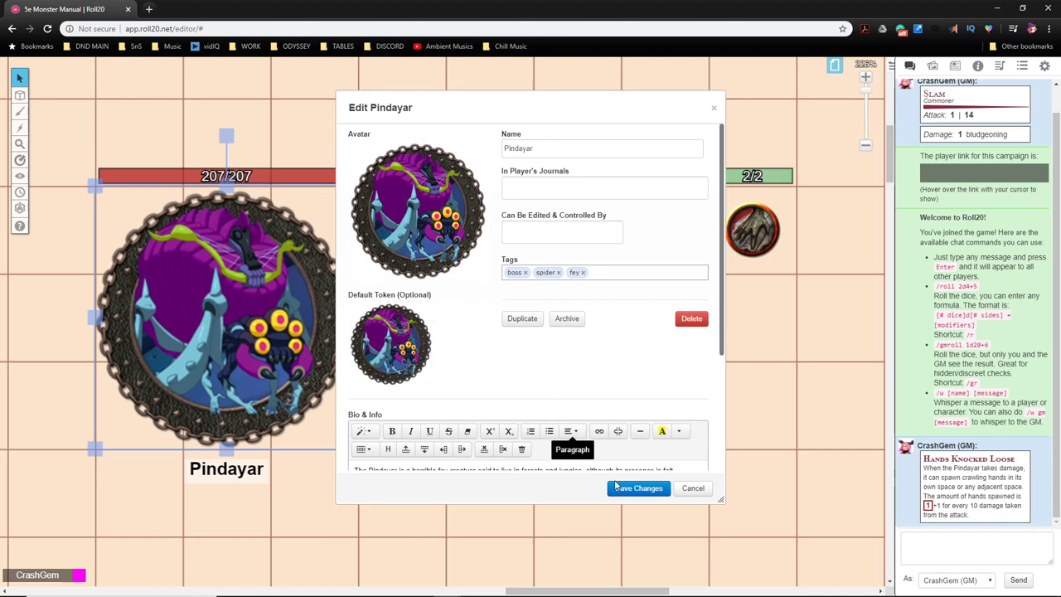
{"action": "mouse_move", "coordinate": [192, 332]}
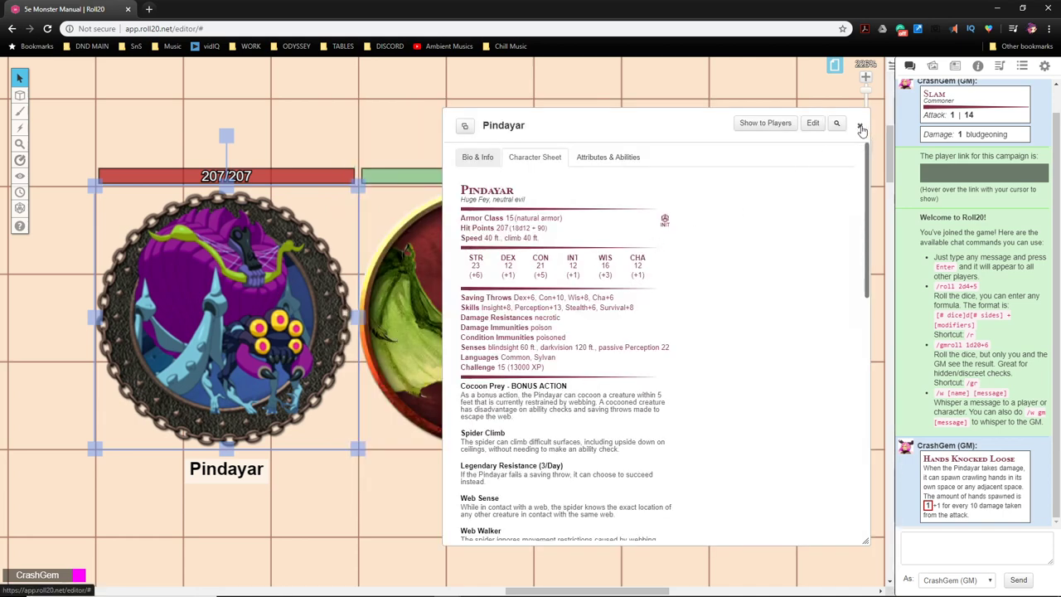
{"action": "left_click", "coordinate": [862, 126]}
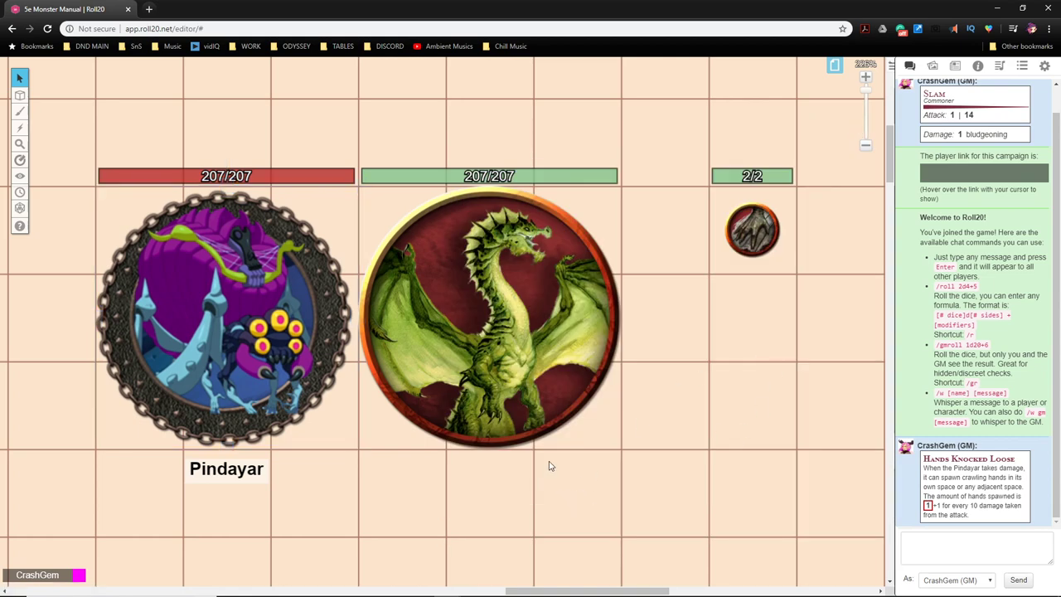
Step: Place several independent Pindayar tokens from the Journal onto the map and check one token's journal
{"action": "left_click_drag", "start_coordinate": [225, 315], "coordinate": [174, 298]}
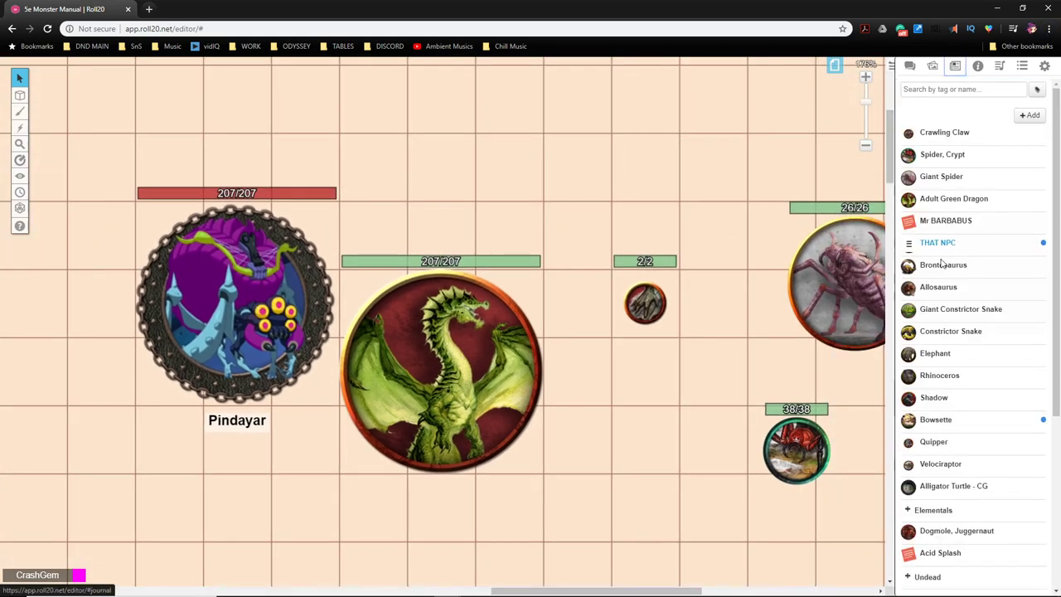
{"action": "scroll", "scroll_direction": "down", "scroll_amount": 3}
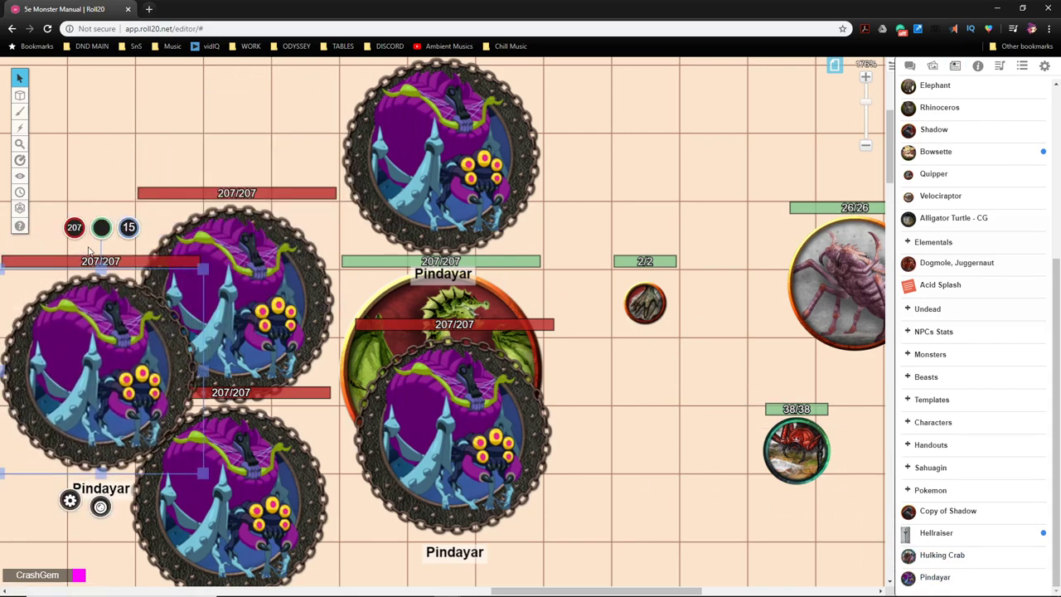
{"action": "left_click", "coordinate": [73, 227]}
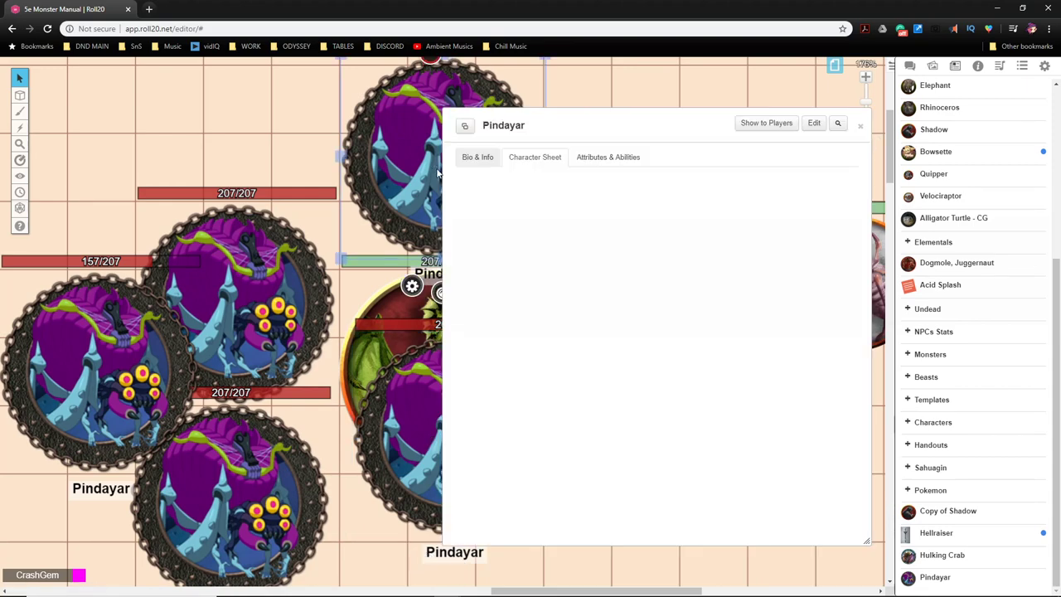
{"action": "left_click", "coordinate": [860, 126]}
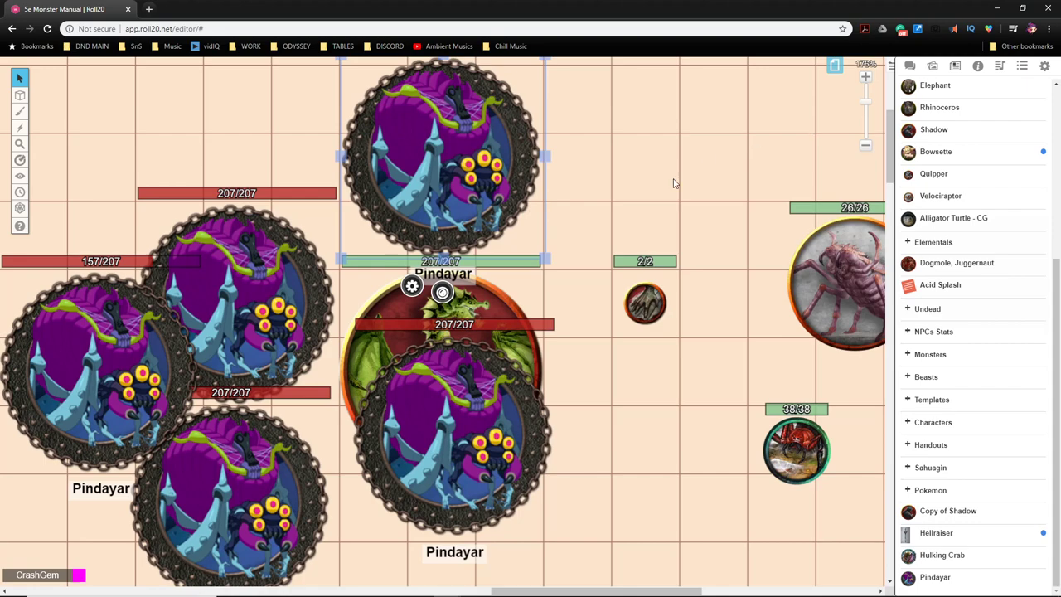